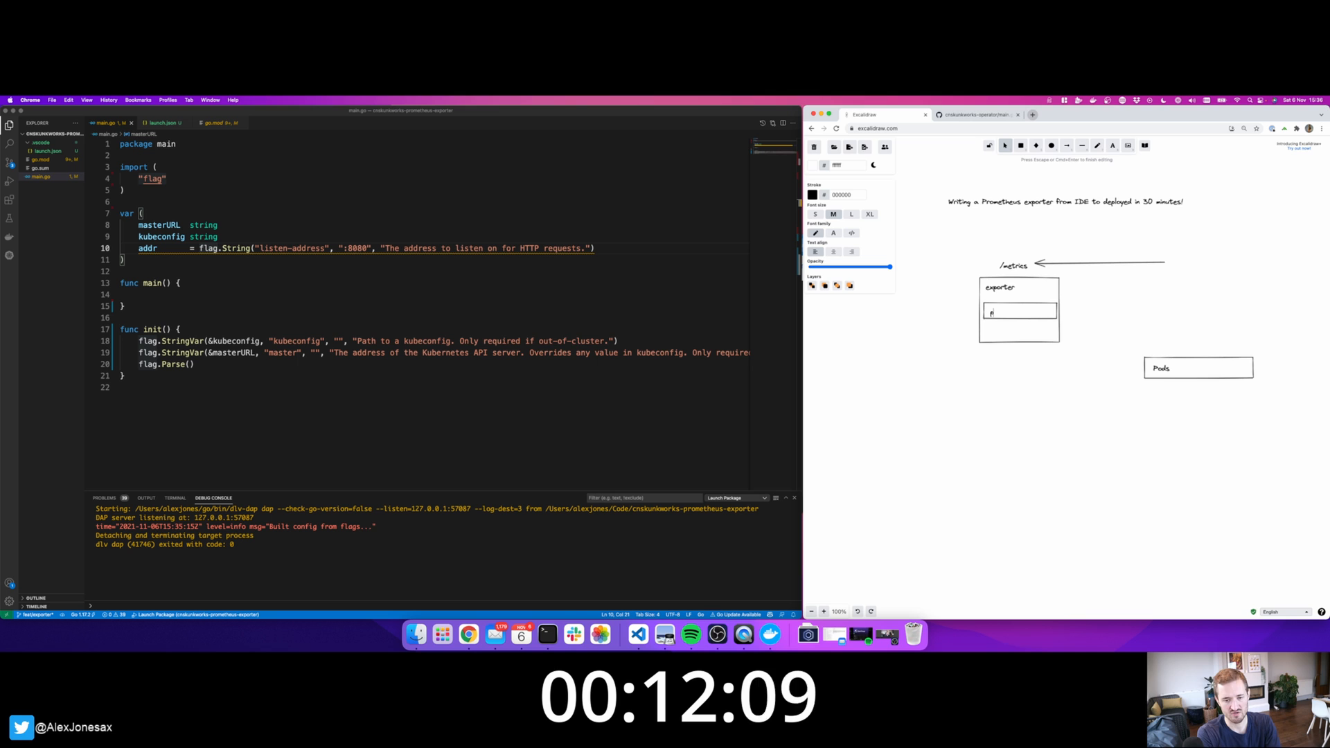
Label the exporter's inner boxes 'prometheus' and 'client-go' in the Excalidraw sketch.
type("prometheus")
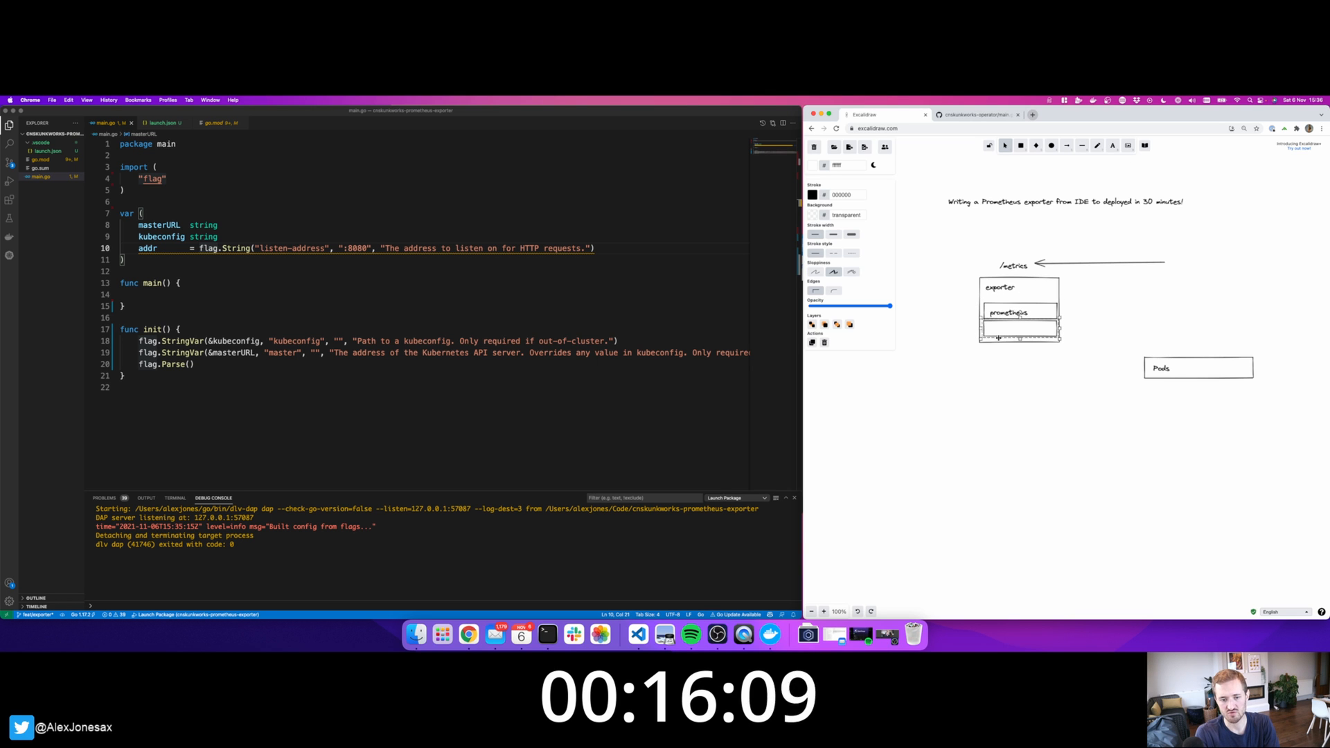
double_click(1018, 329)
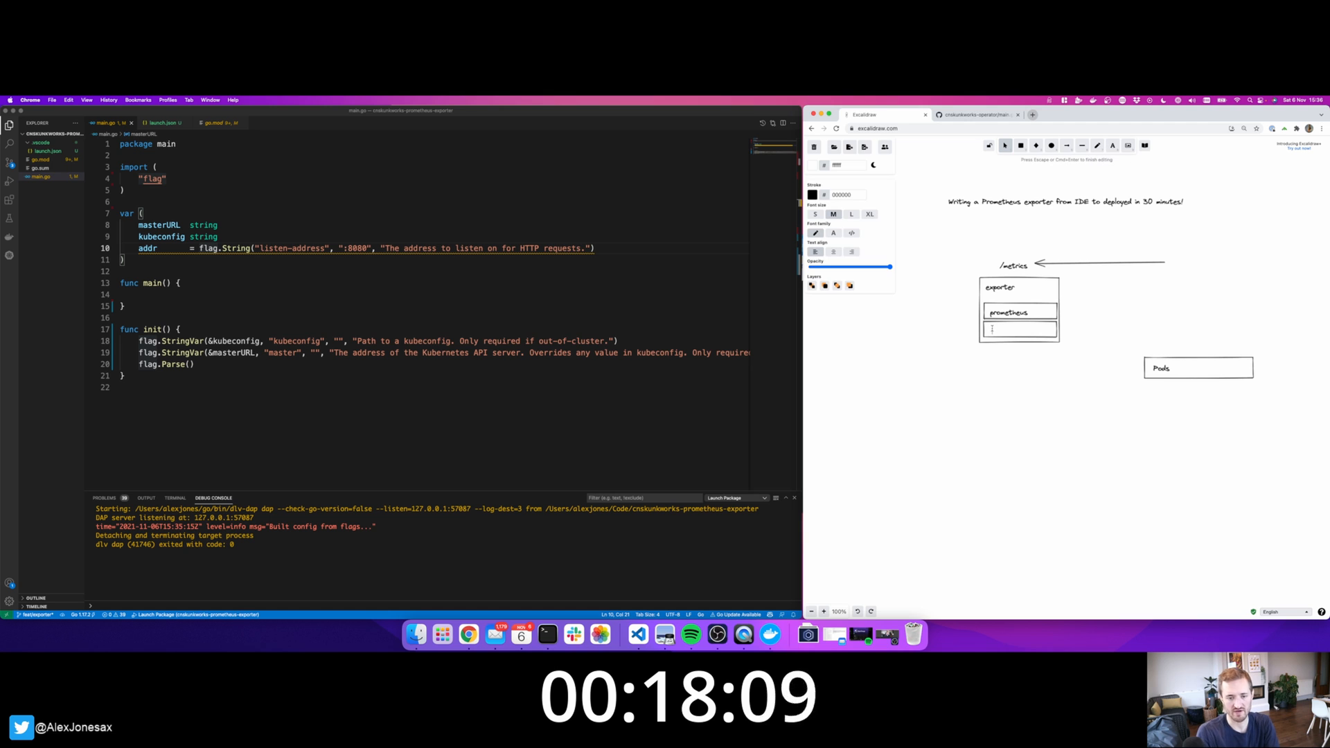
type("client-go")
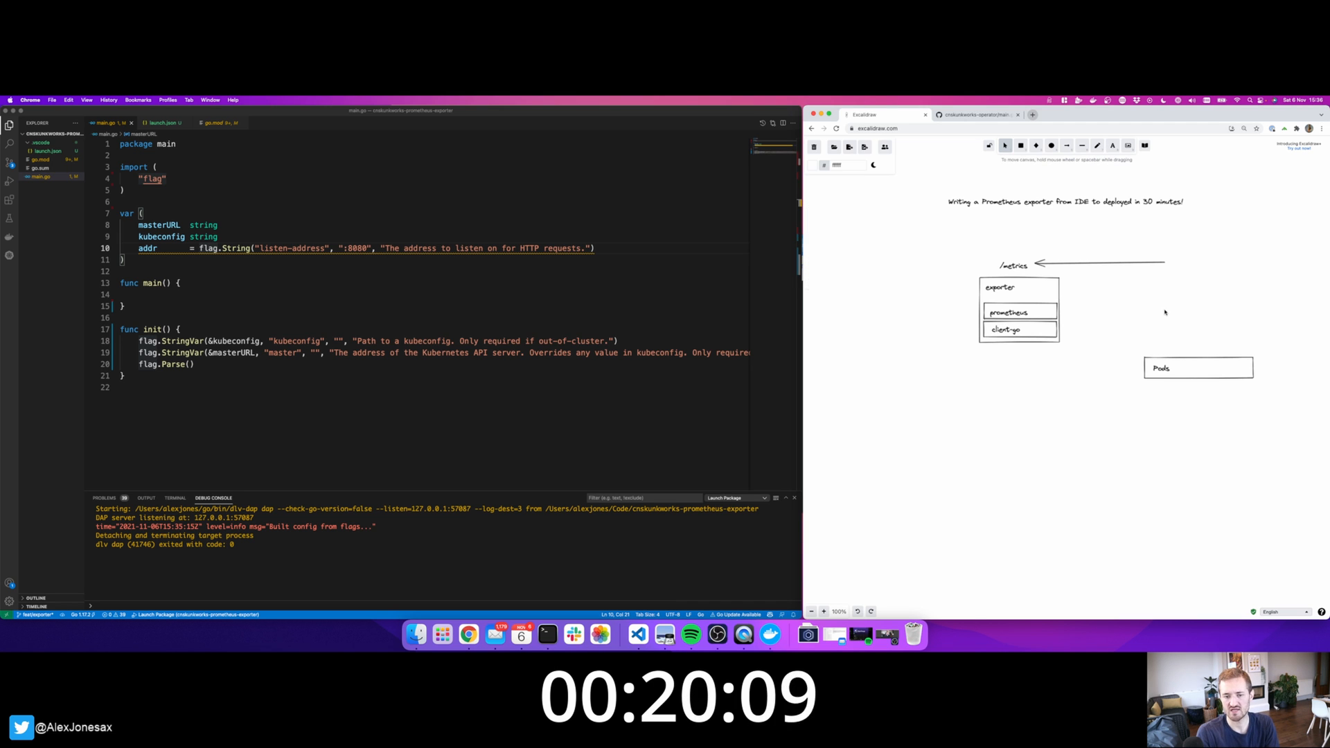
left_click(1066, 145)
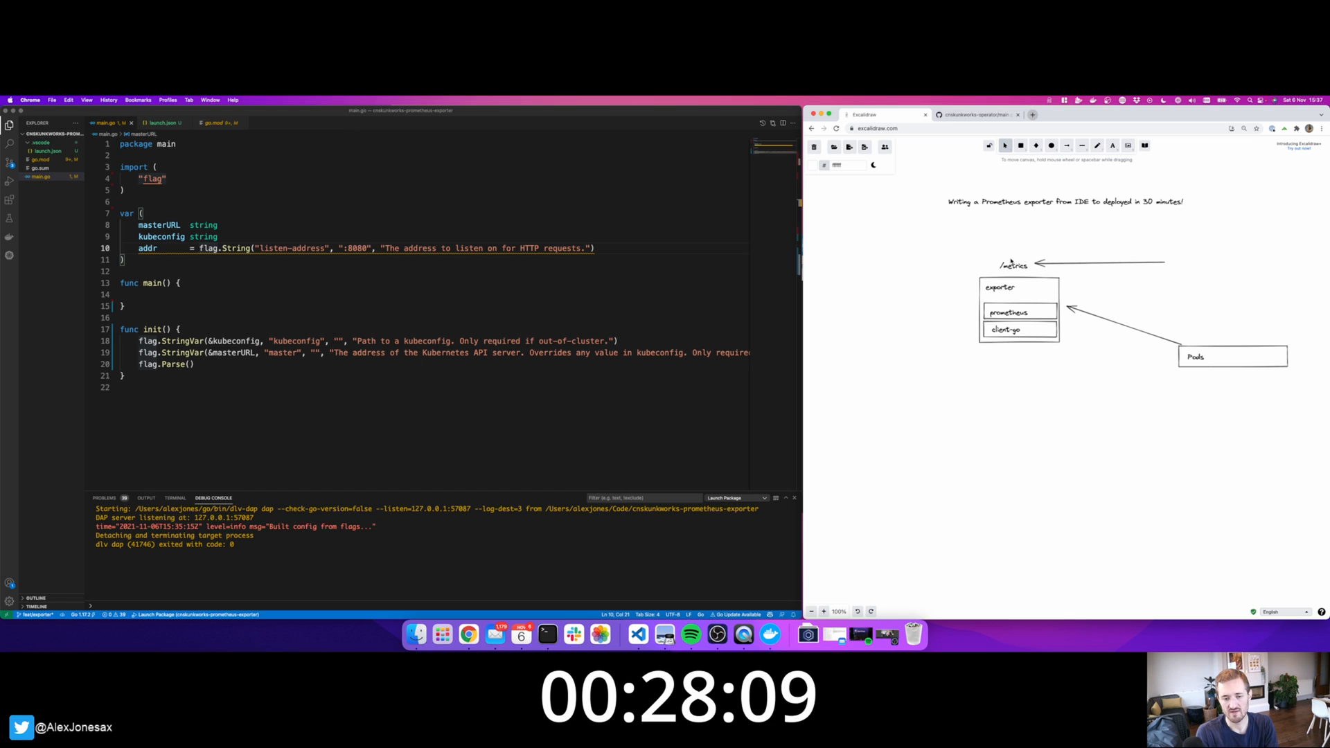
mouse_move(1232, 259)
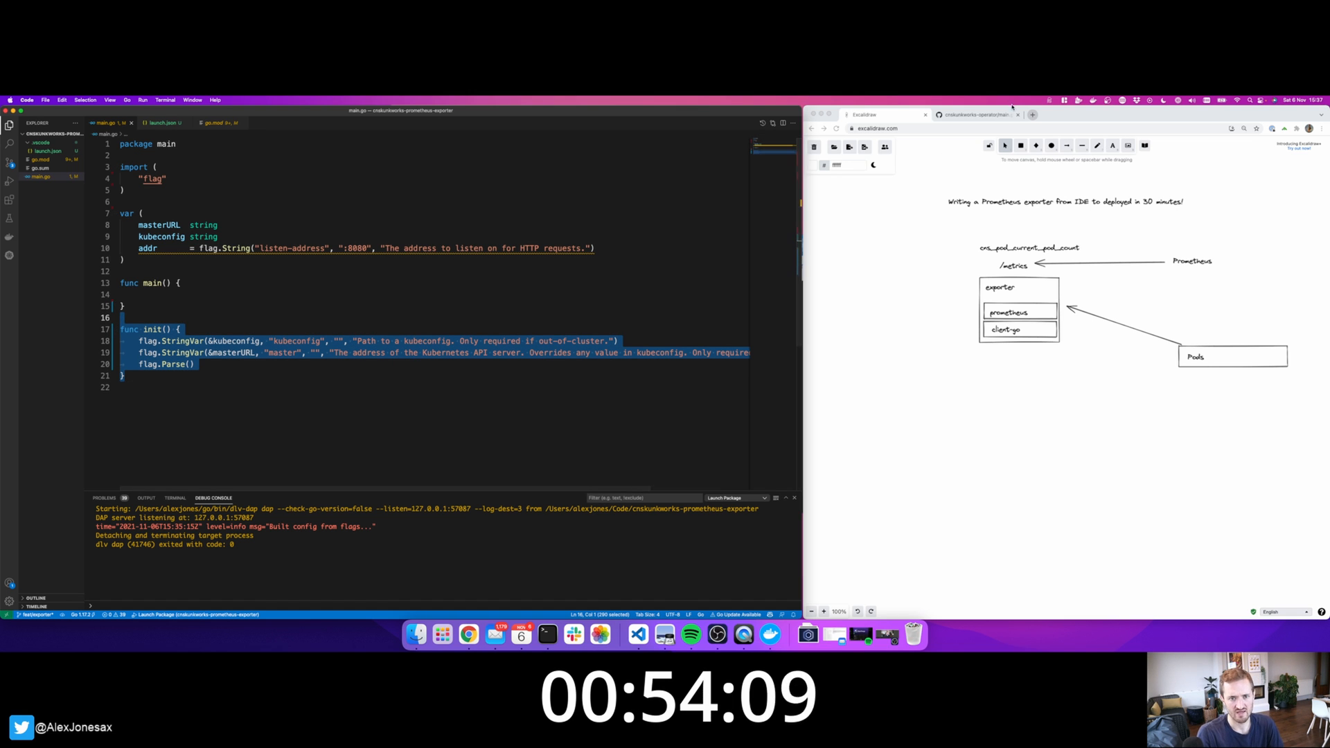
Paste the kubeconfig and clientset code from the GitHub reference into main() and check the clientcmd import.
left_click(975, 114)
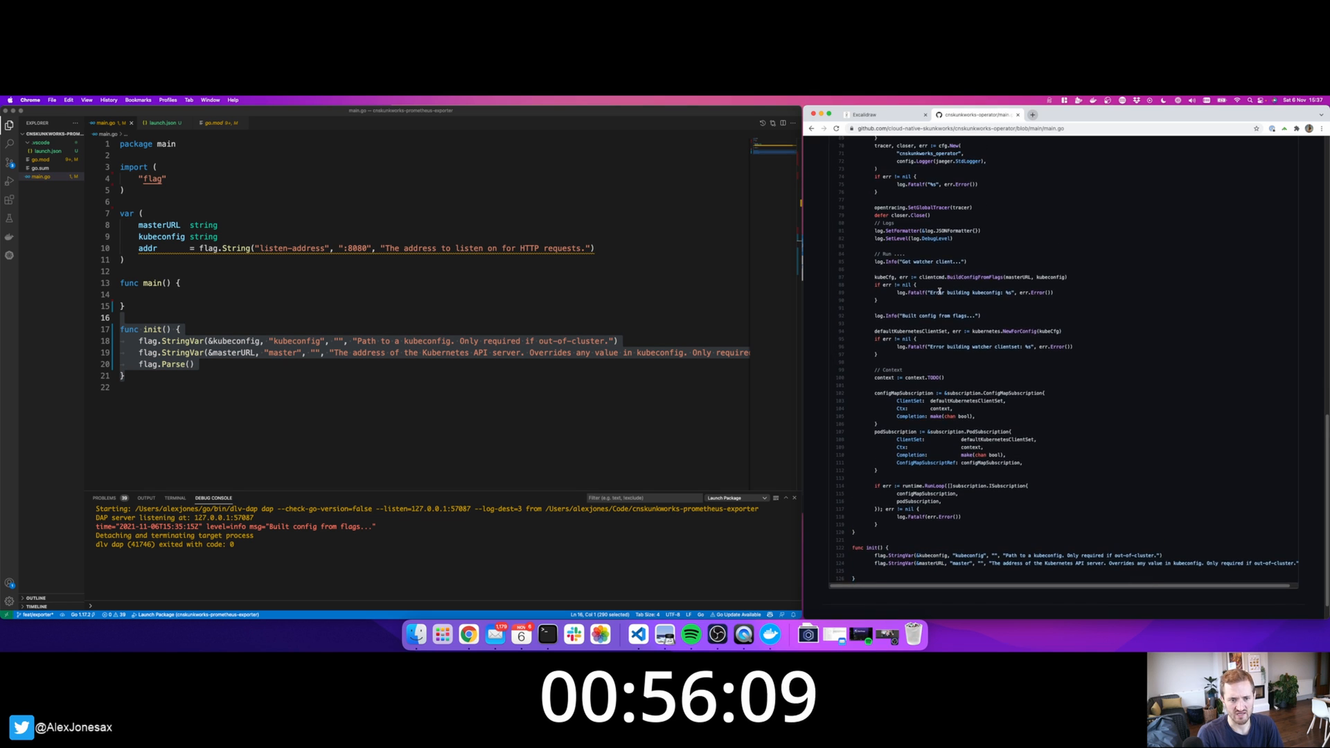
scroll("up", 3)
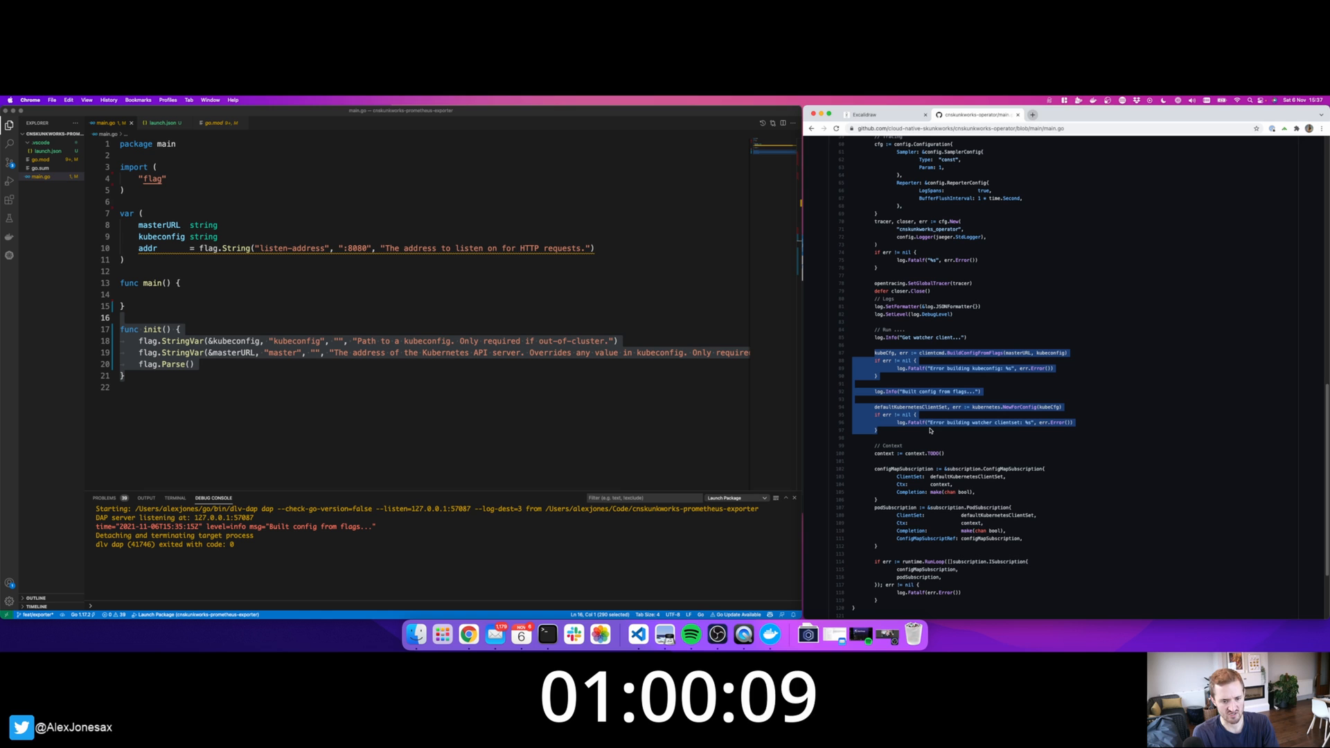
left_click(371, 298)
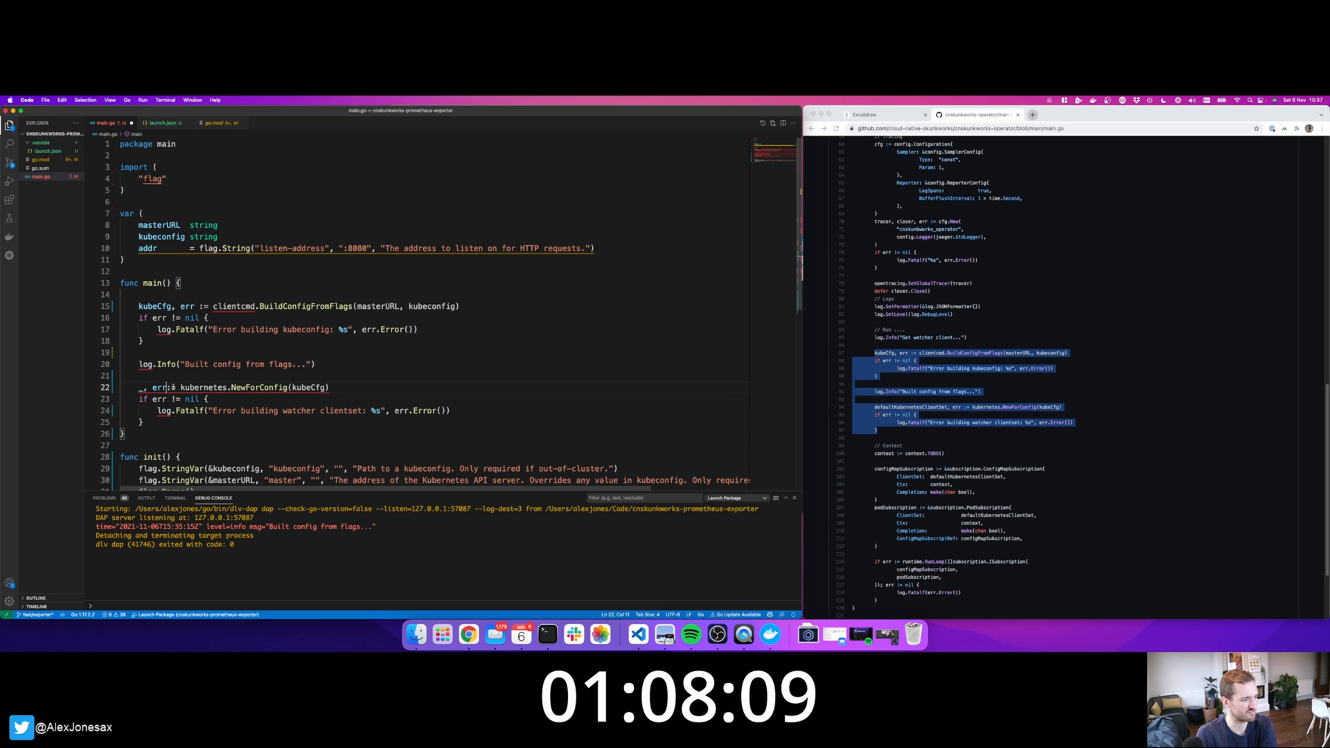
double_click(232, 306)
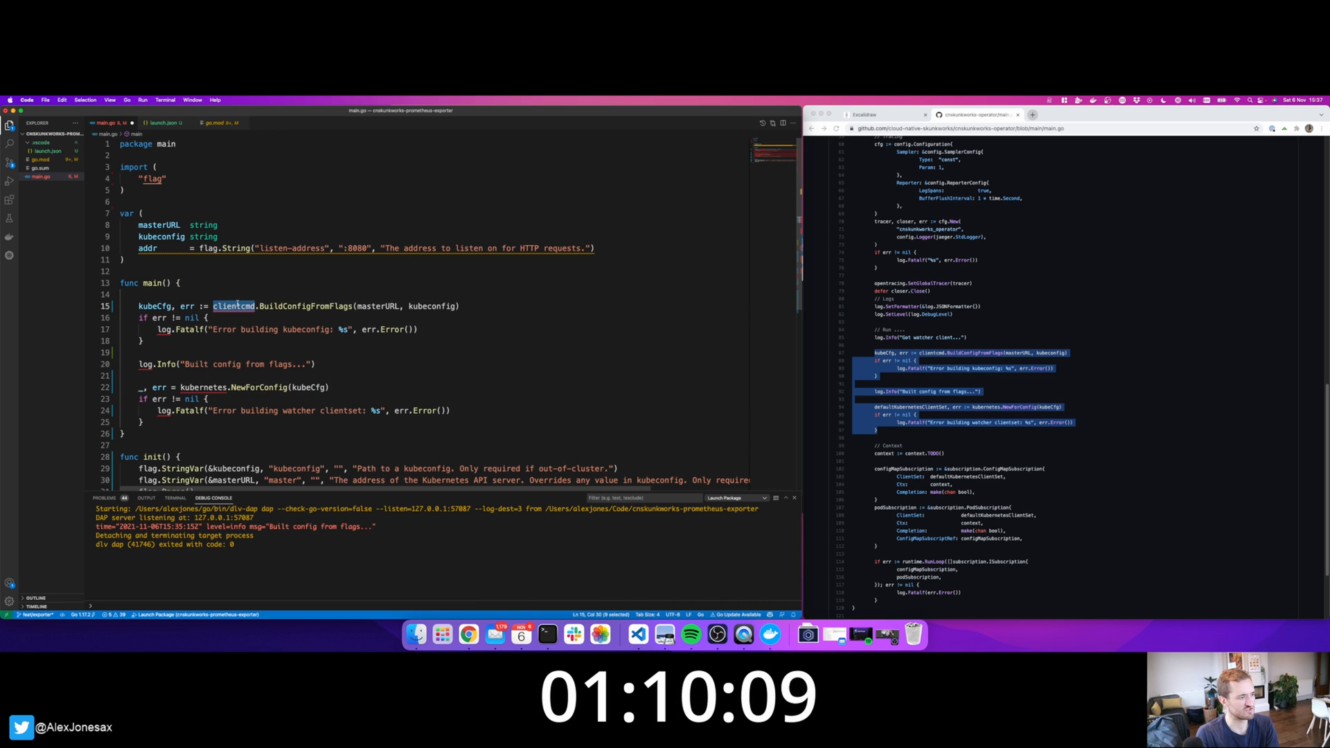
double_click(202, 388)
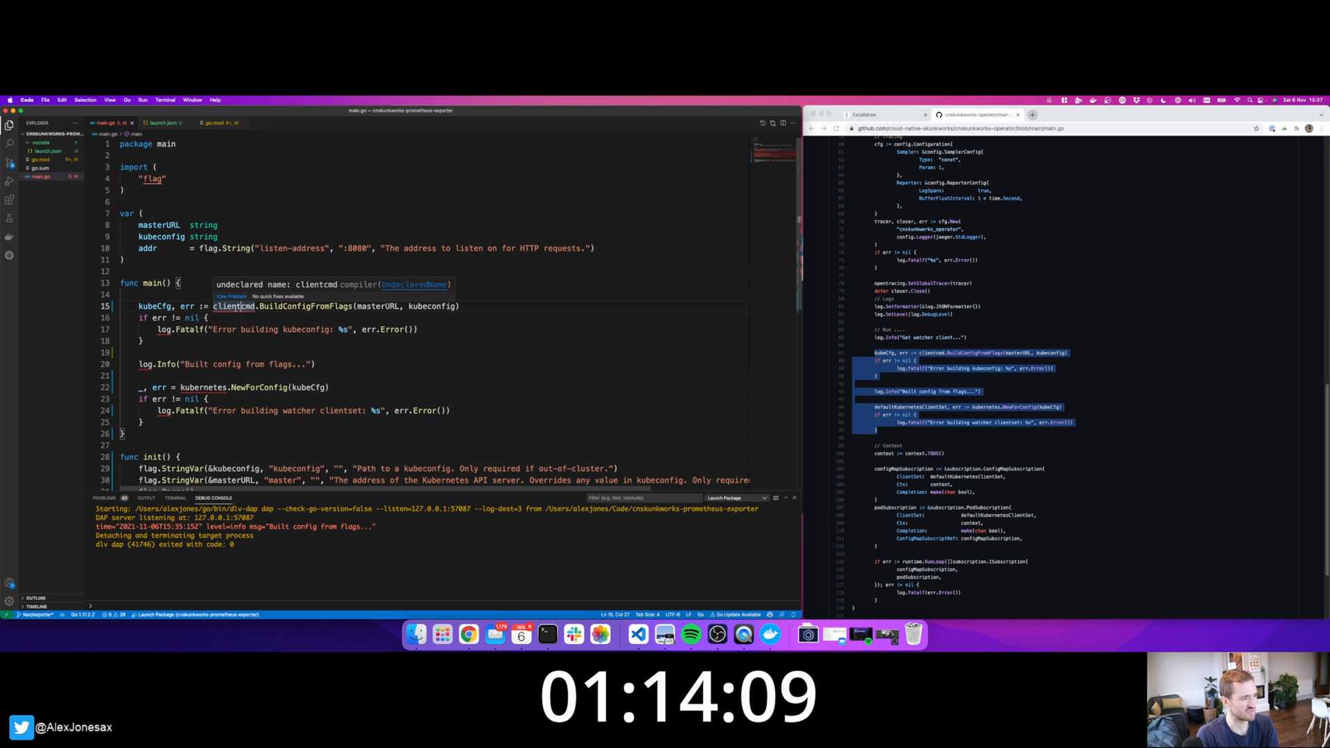
Add the client-go imports and github.com/sirupsen/logrus aliased as log.
scroll("up", 3)
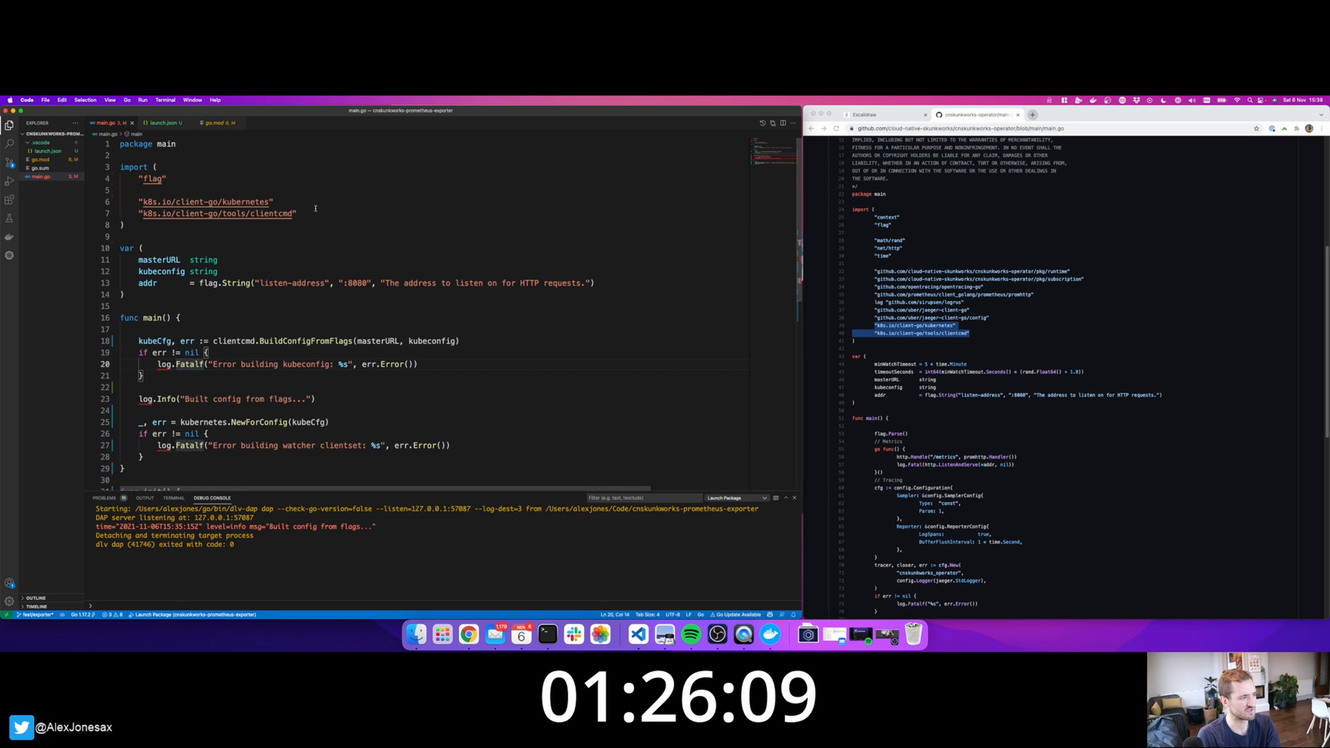
type("log")
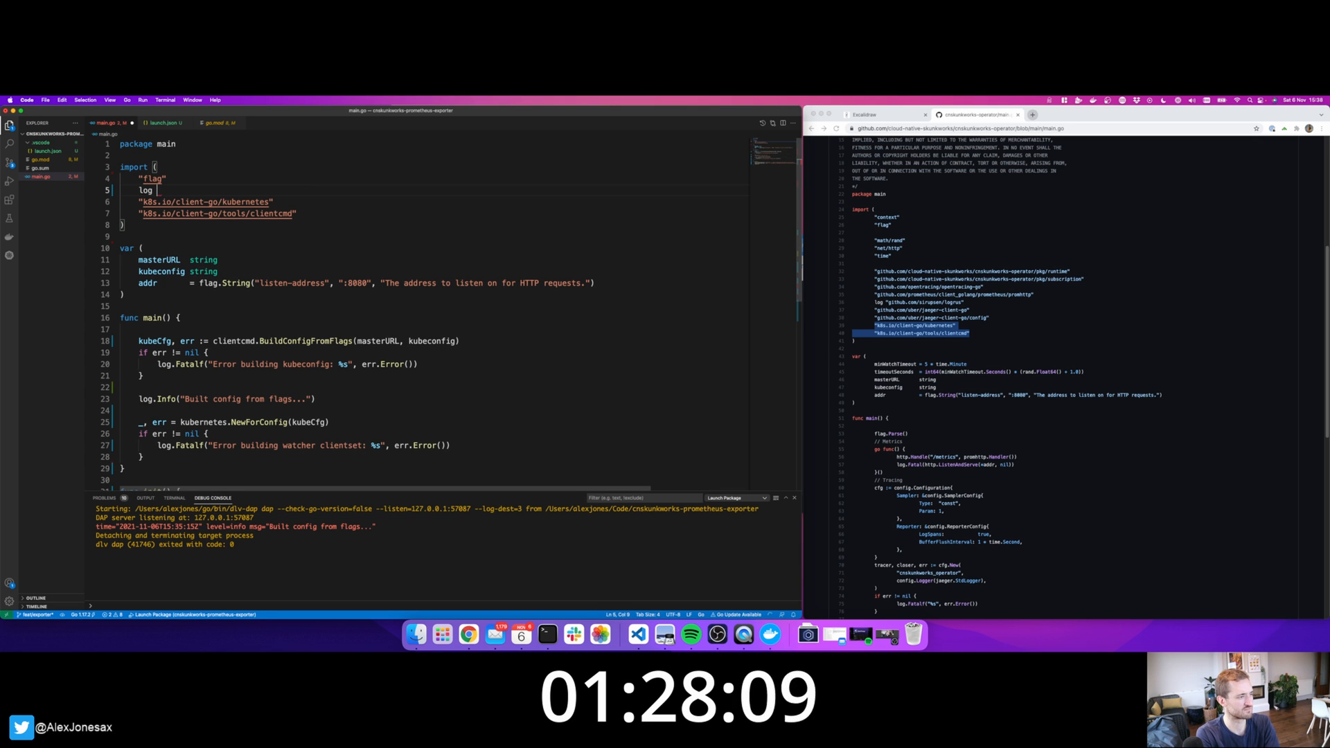
type("\"github.com/siru")
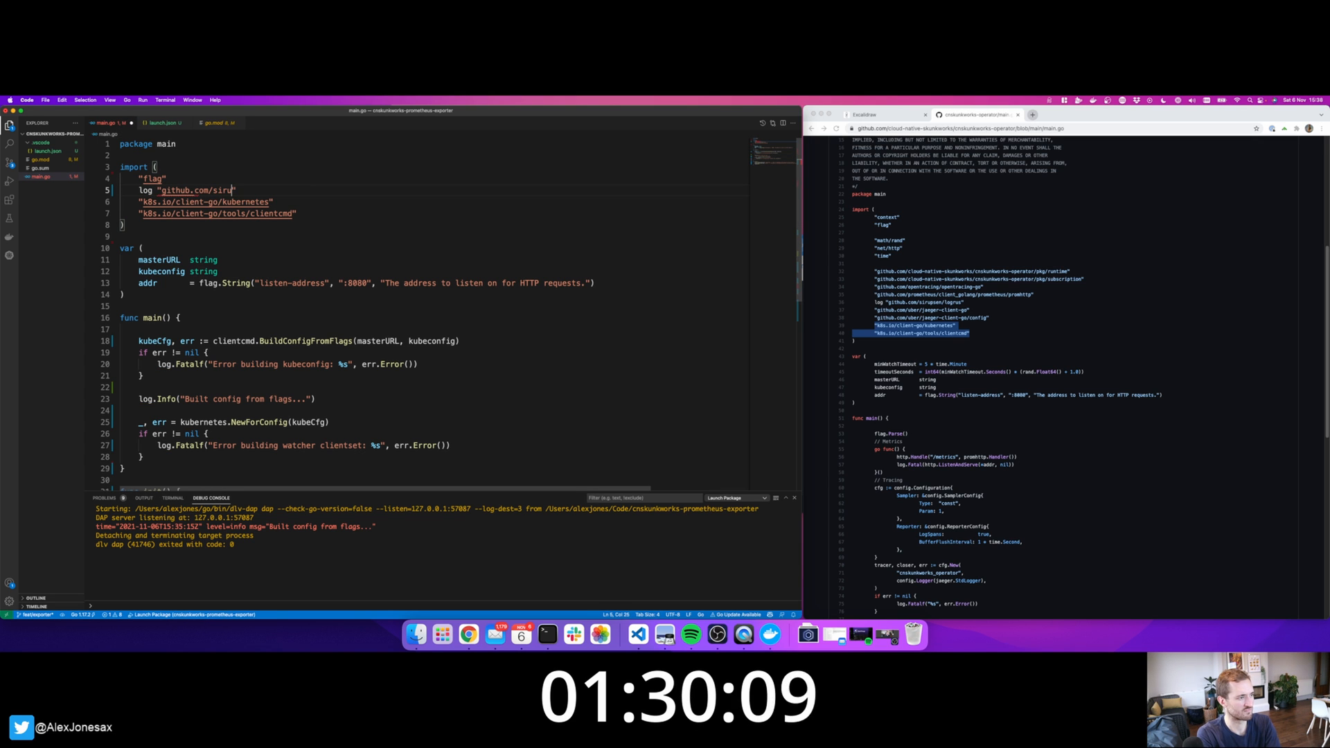
type("psen/logrus")
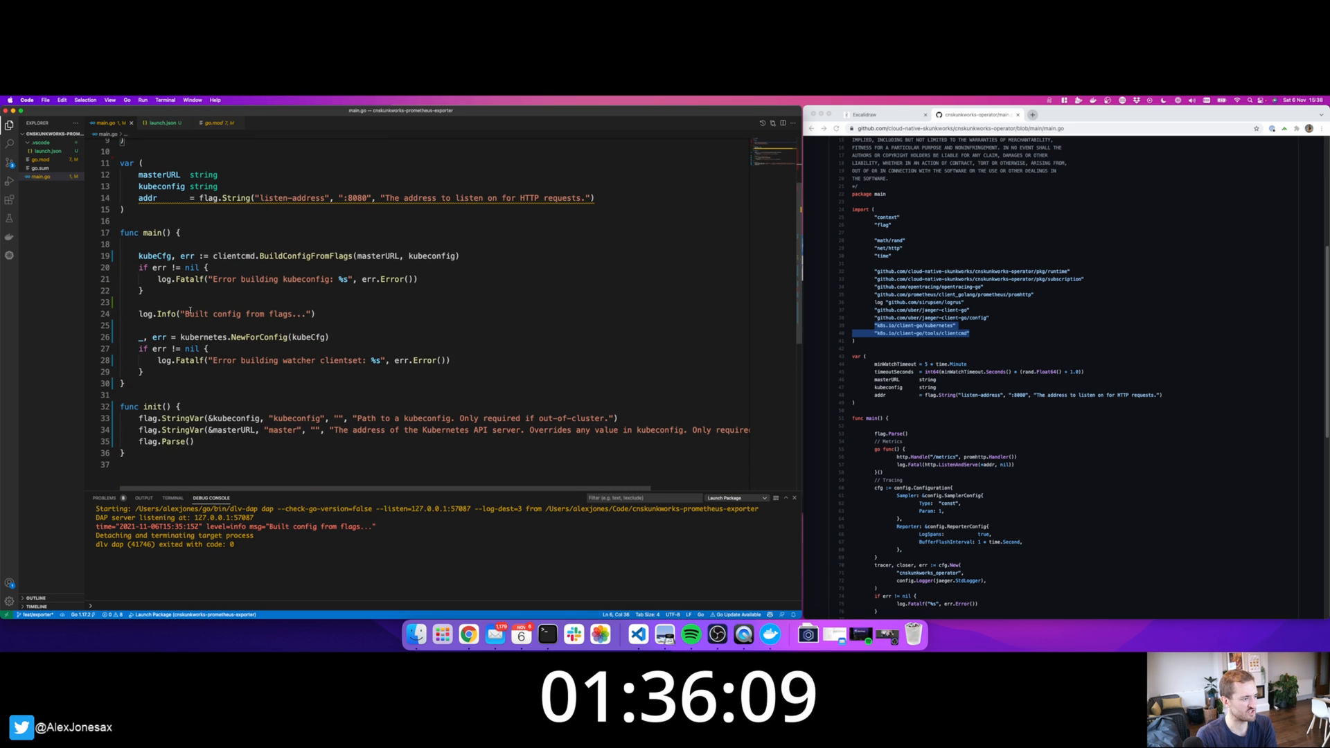
mouse_move(415, 360)
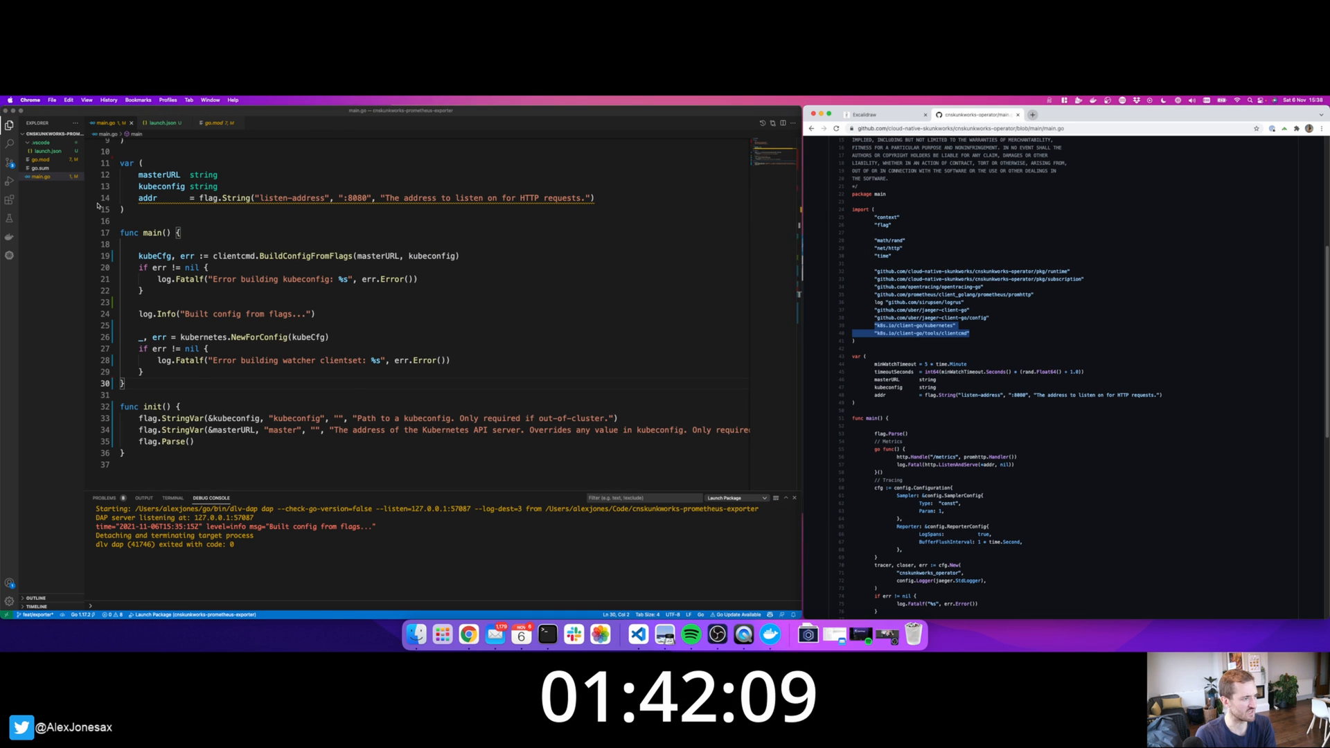
Run Launch Package so the Debug Console shows 'Built config from flags...' and exit status 0.
left_click(161, 122)
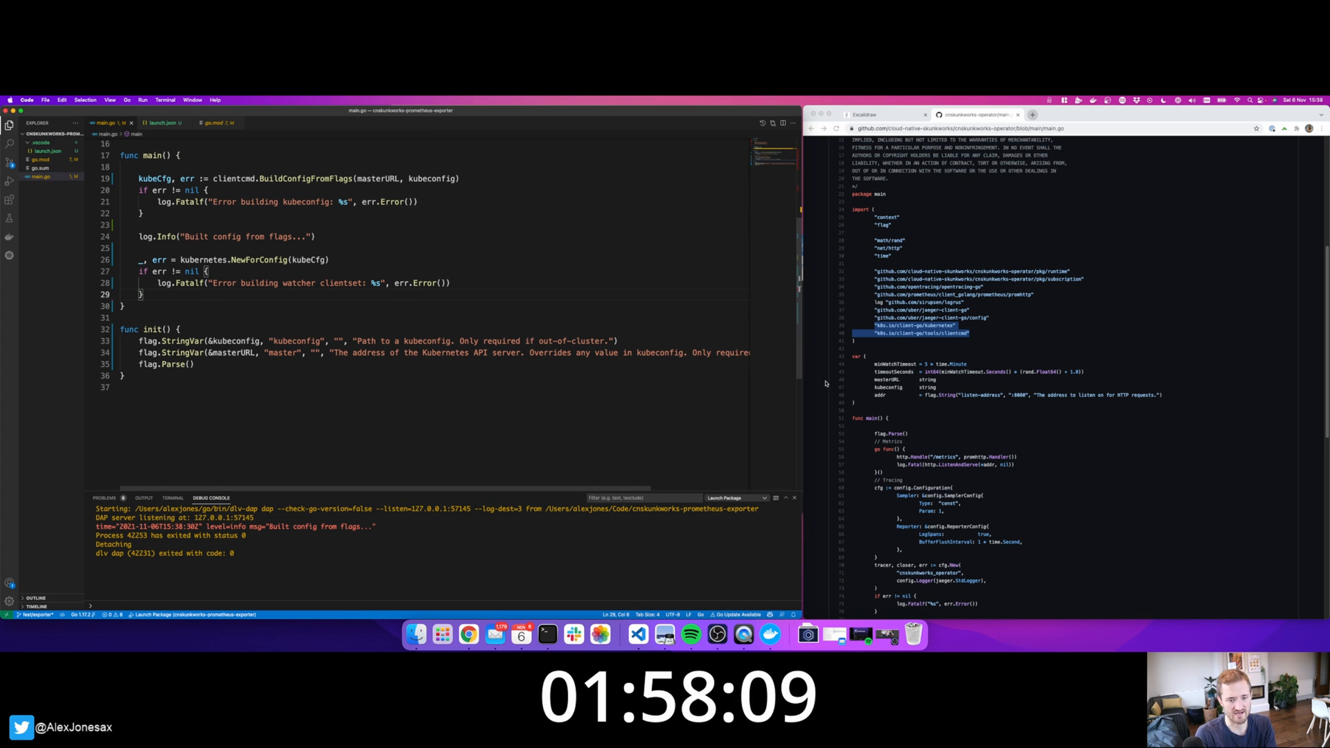
scroll("down", 3)
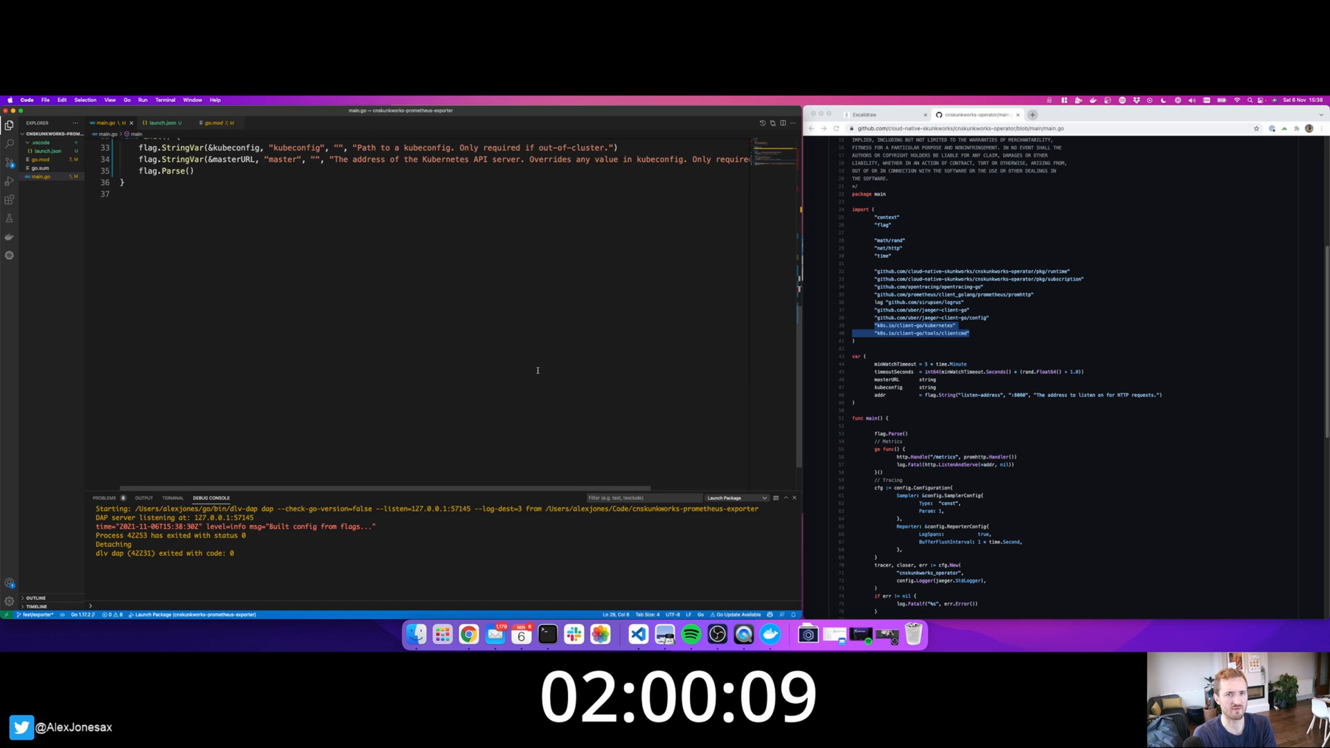
scroll("up", 3)
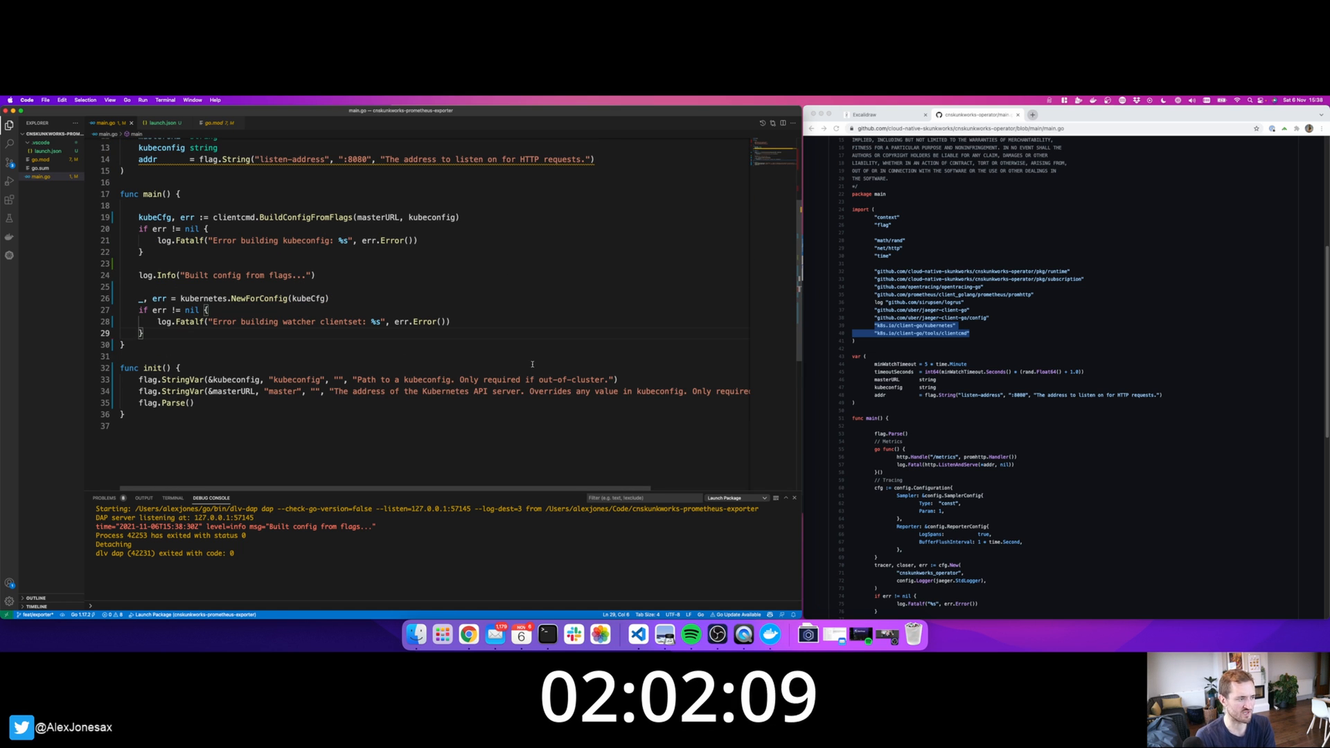
Log 'Built clientset from config...' and add Prometheus handler, metrics and runtime loop comments.
type("log.Info(\"Built clientset from config...\")")
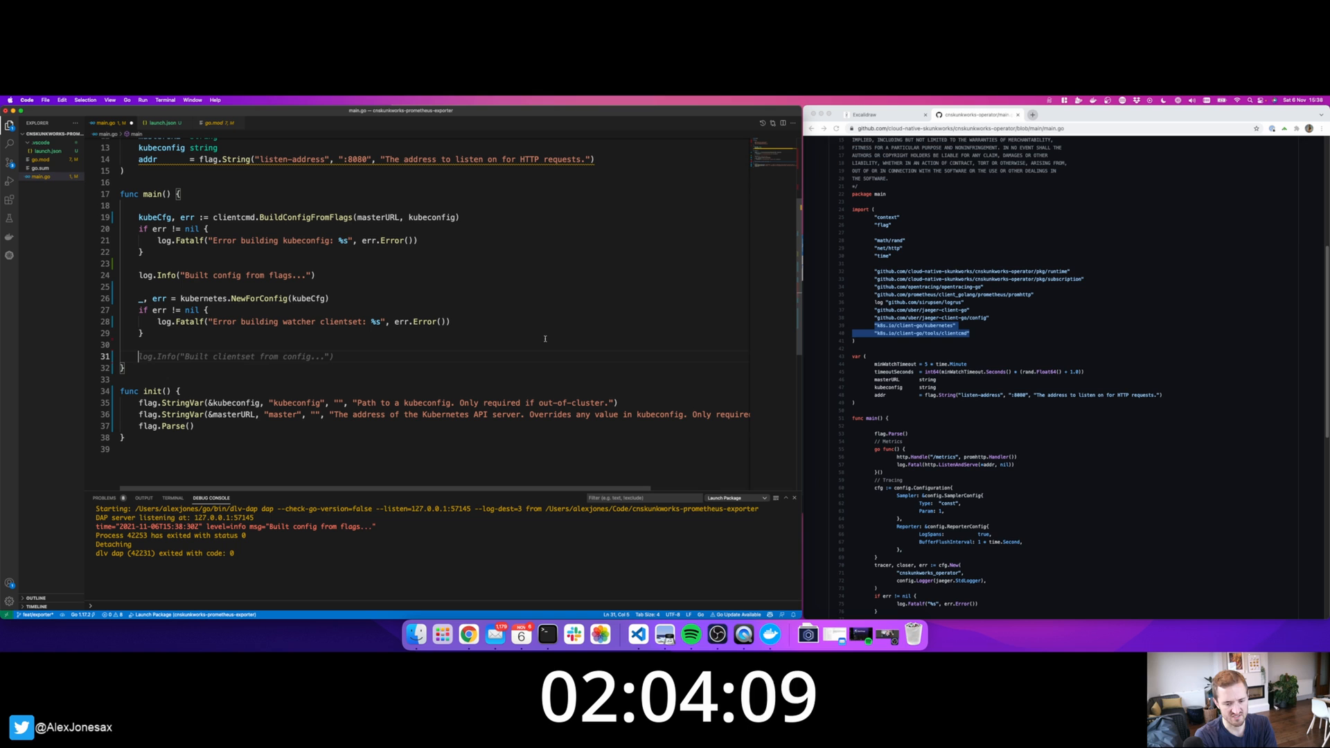
type("// Prometheus Http handler")
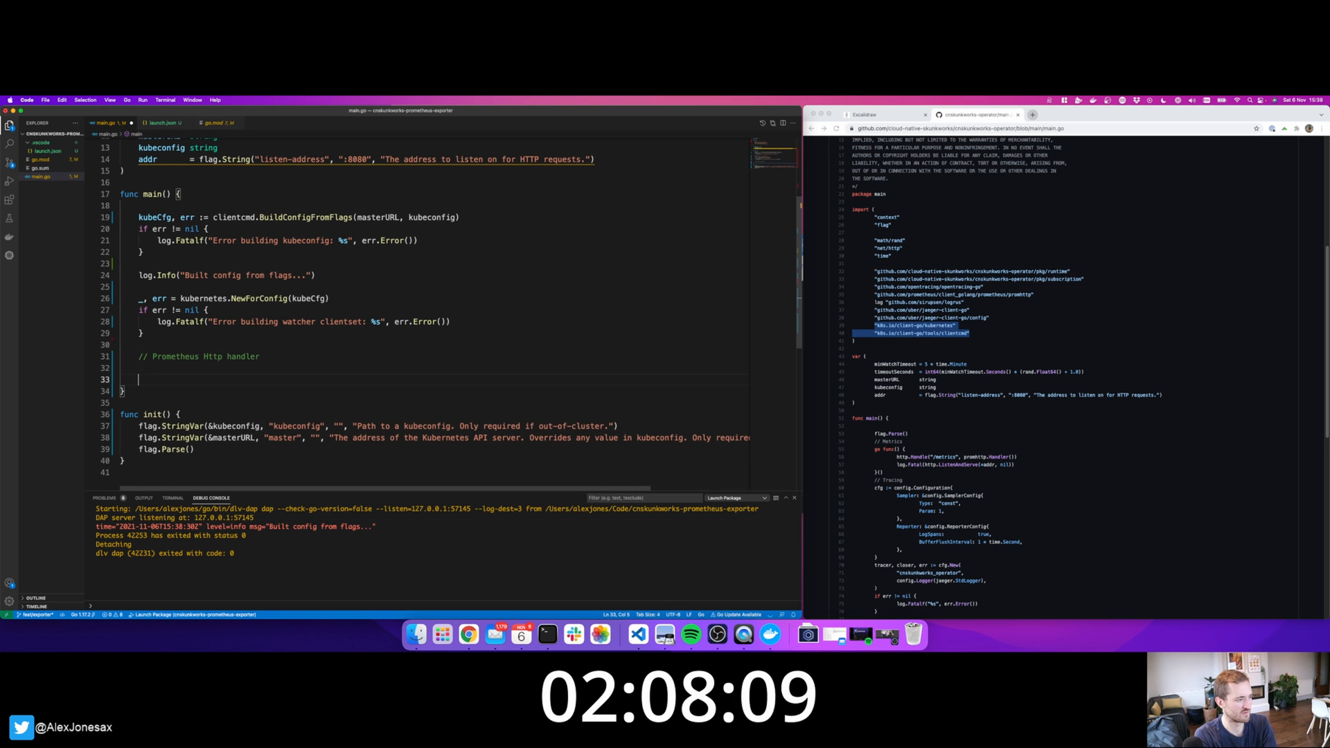
type("// Prometheus metrics")
type("// Runtime loop")
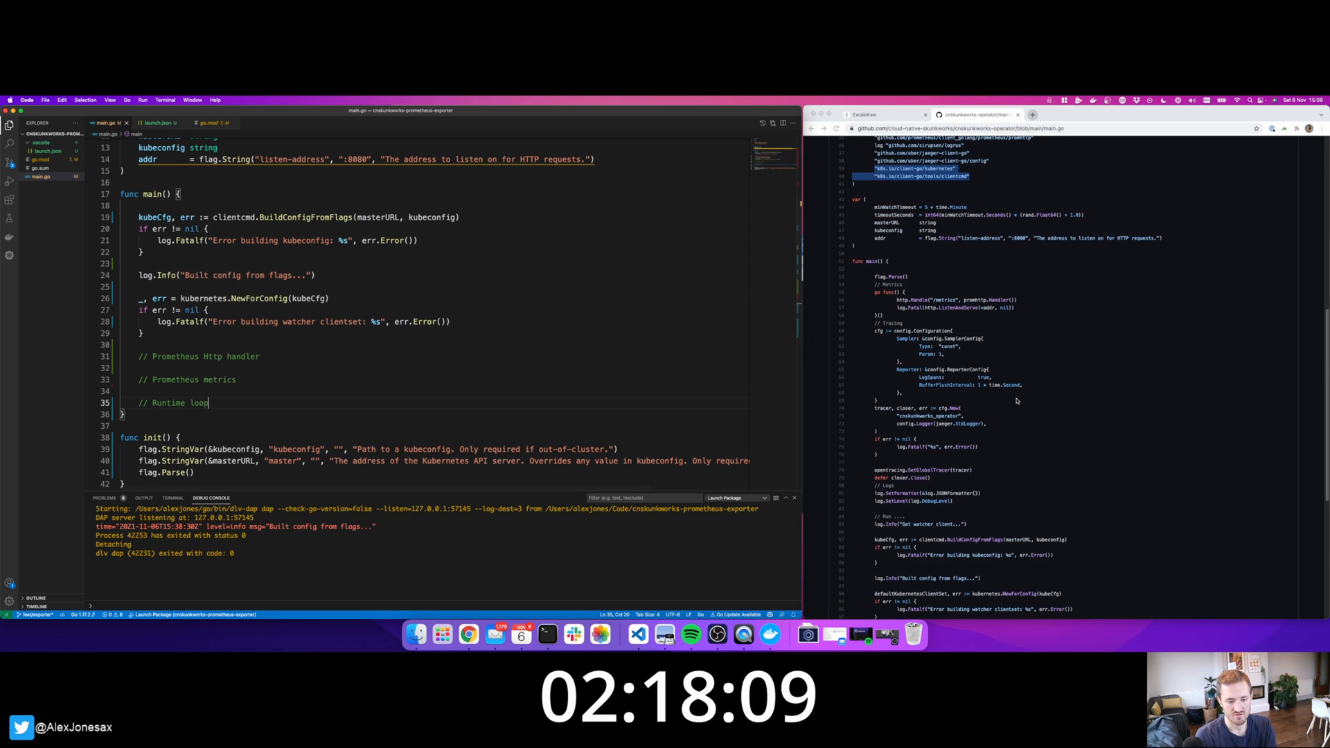
scroll("down", 3)
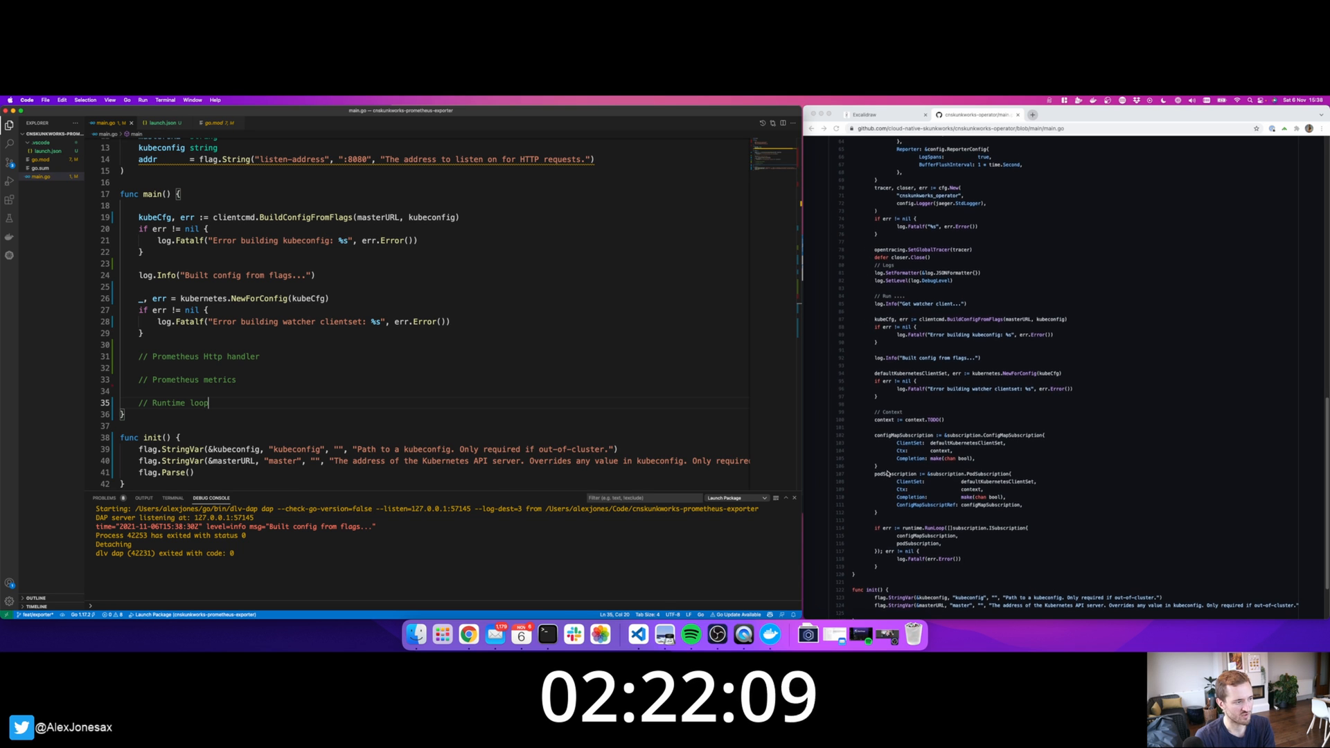
scroll("up", 3)
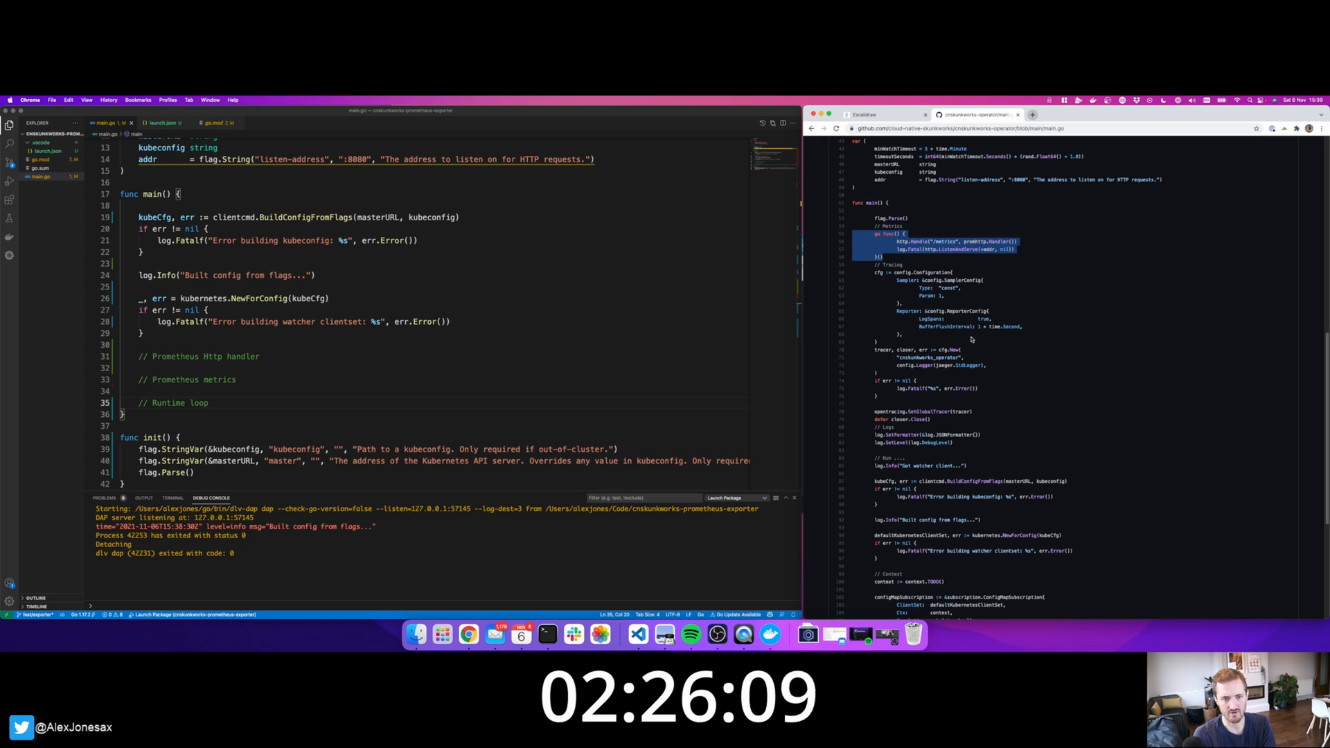
Import net/http and github.com/prometheus/client_golang/prometheus/promhttp from the reference file.
left_click(390, 365)
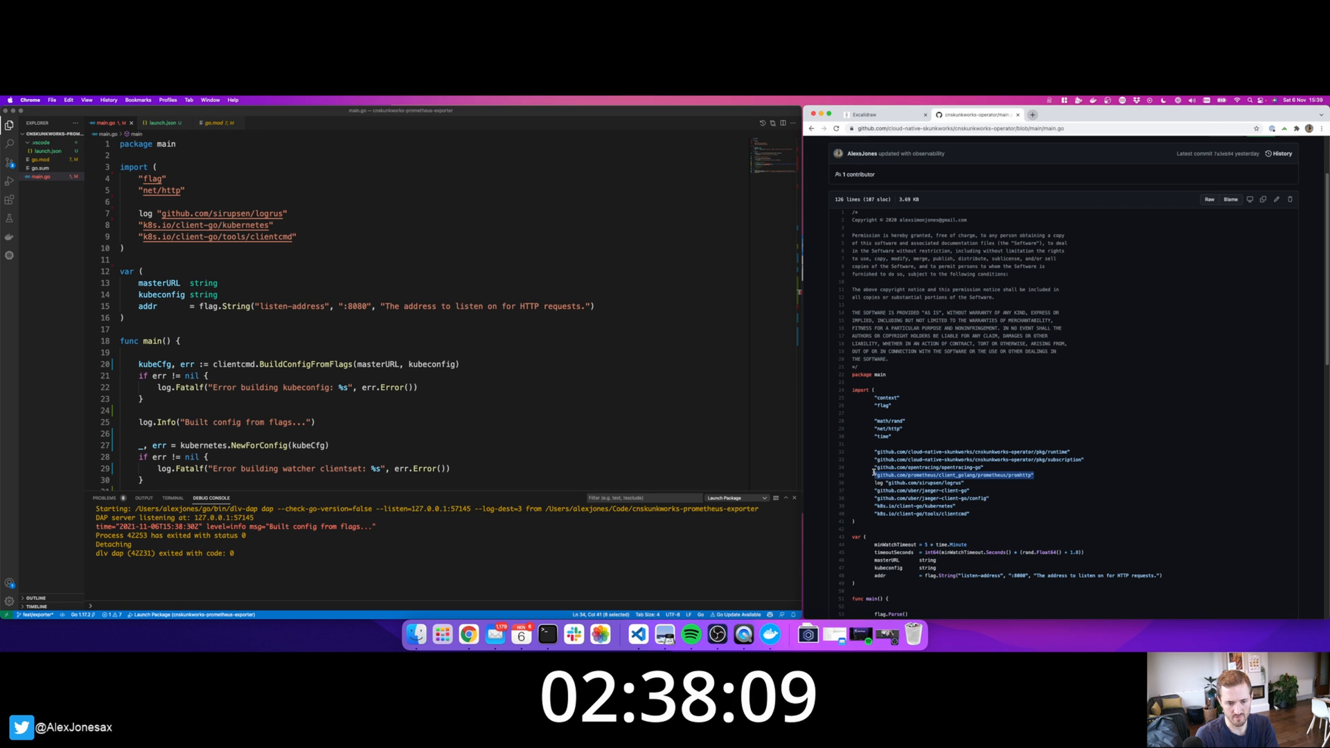
type("\"github.com/prometheus/client_golang/prometheus/promhttp\"")
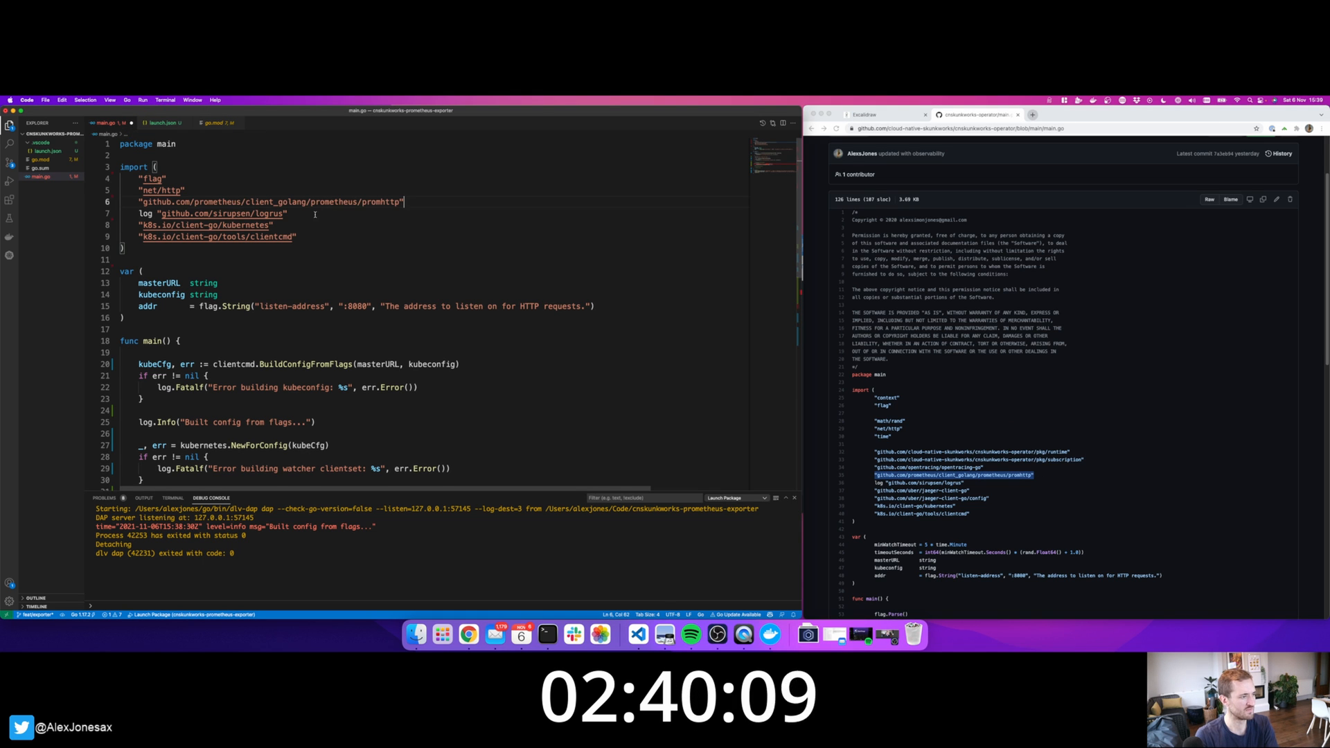
scroll("down", 3)
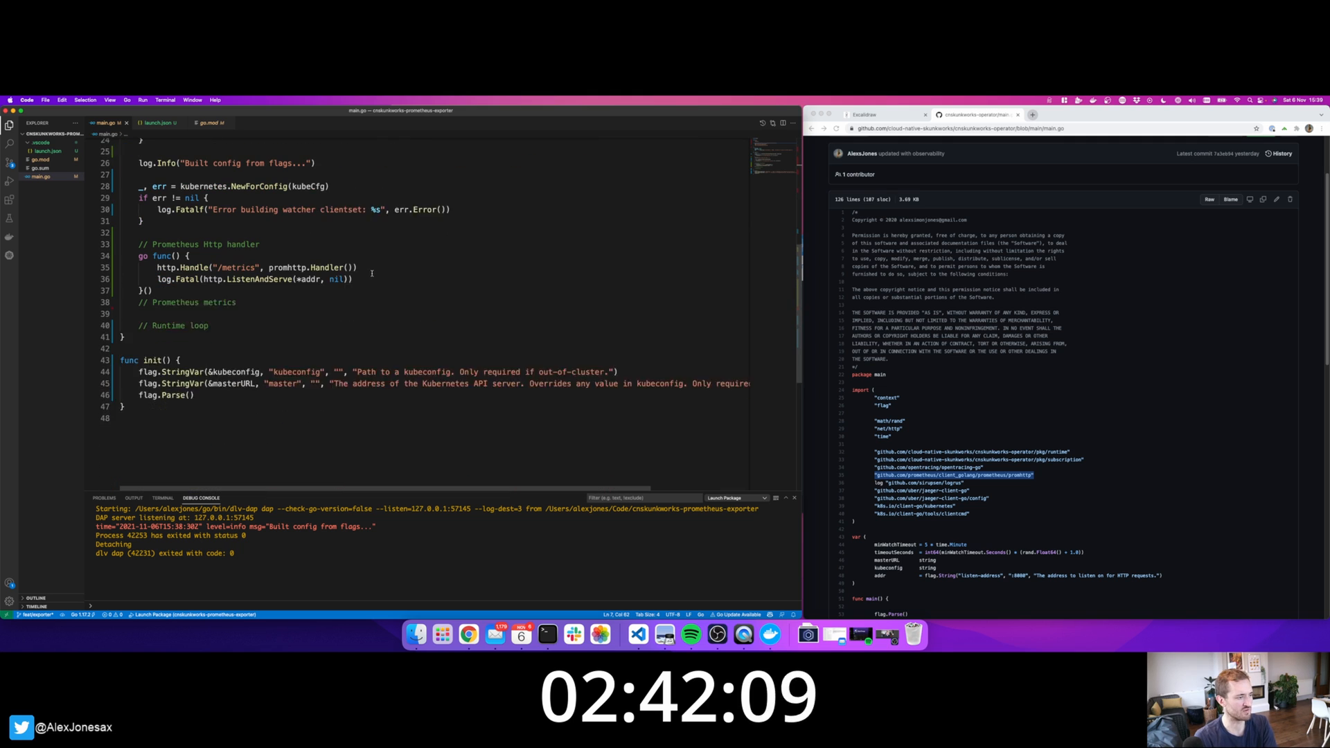
scroll("up", 3)
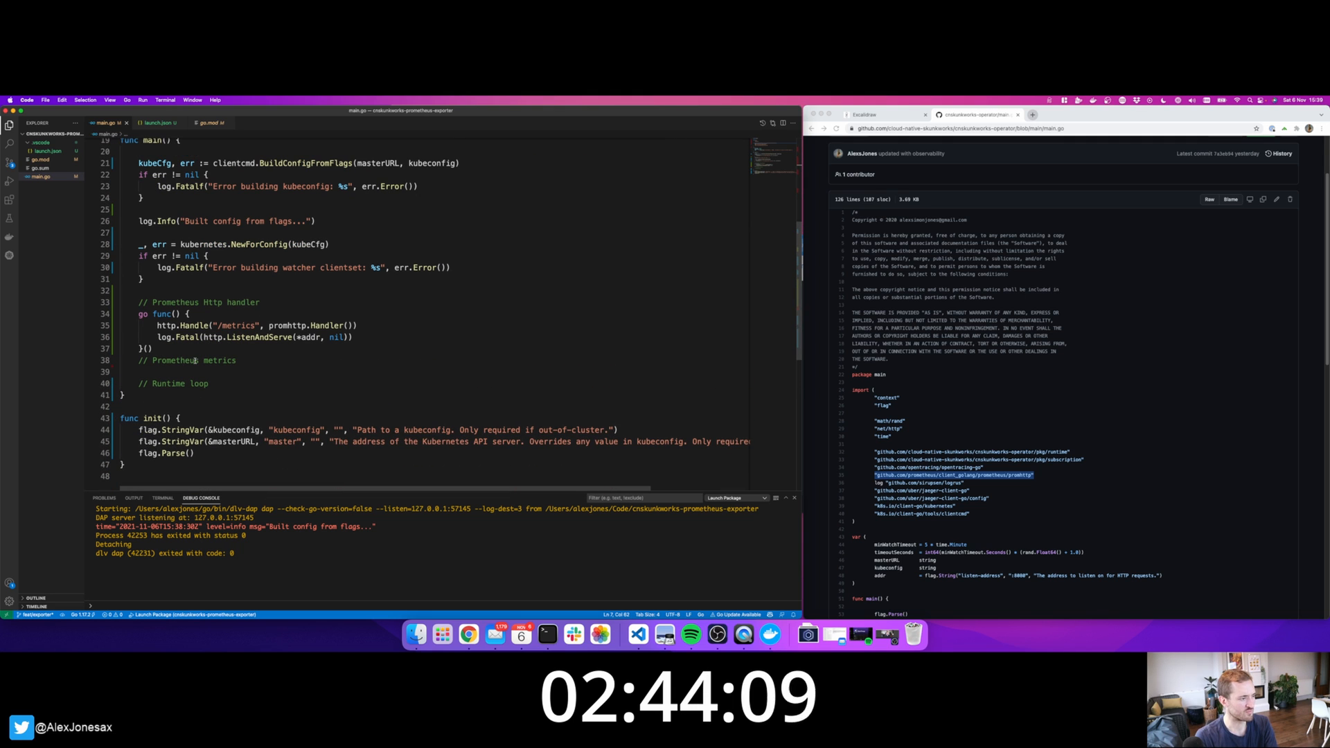
Serve /metrics via promhttp.Handler and ListenAndServe on addr in a goroutine, logging 'Starting metrics server...'.
double_click(238, 324)
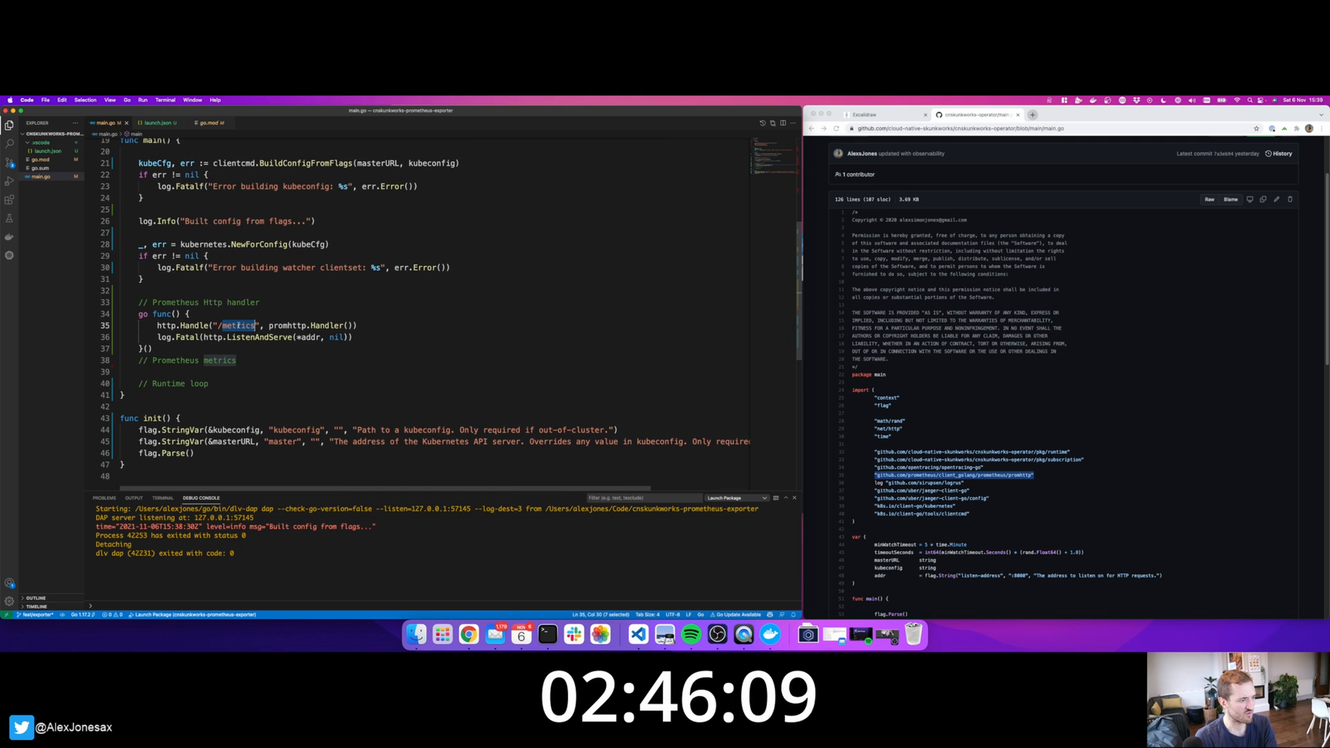
scroll("up", 3)
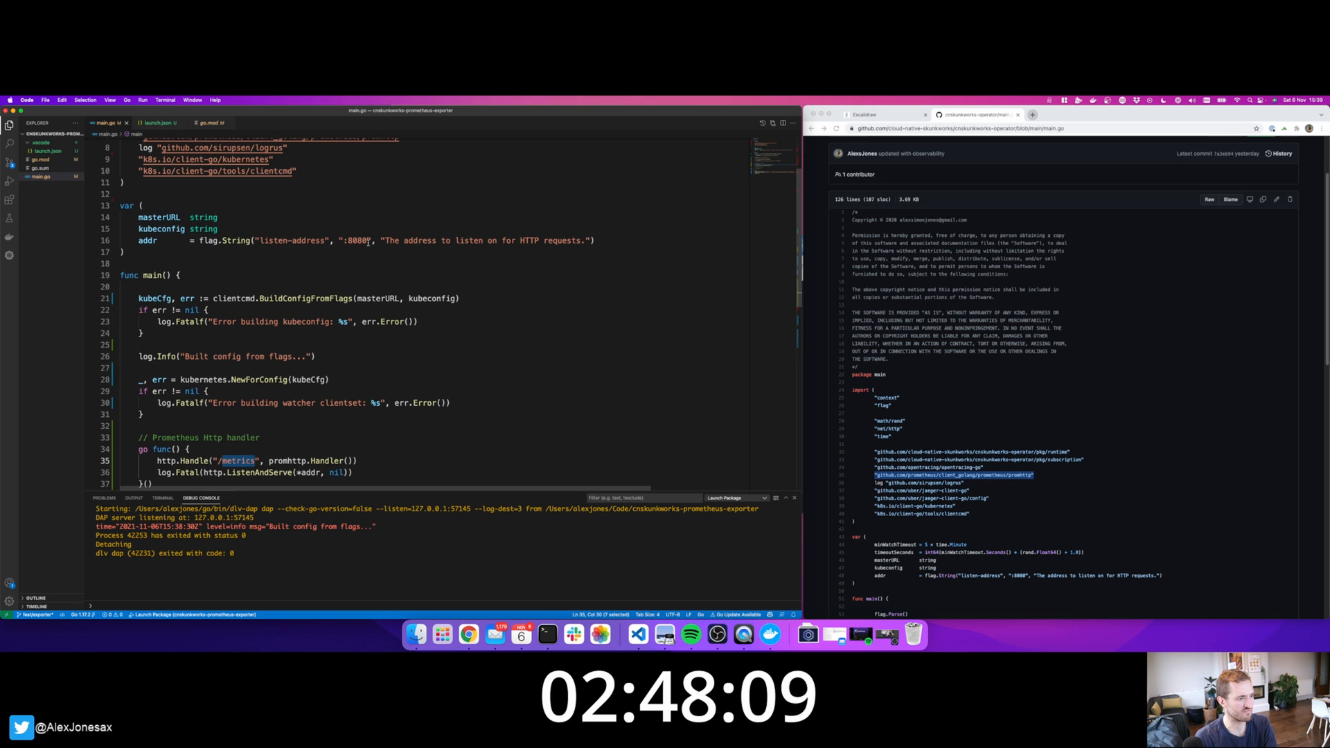
scroll("down", 3)
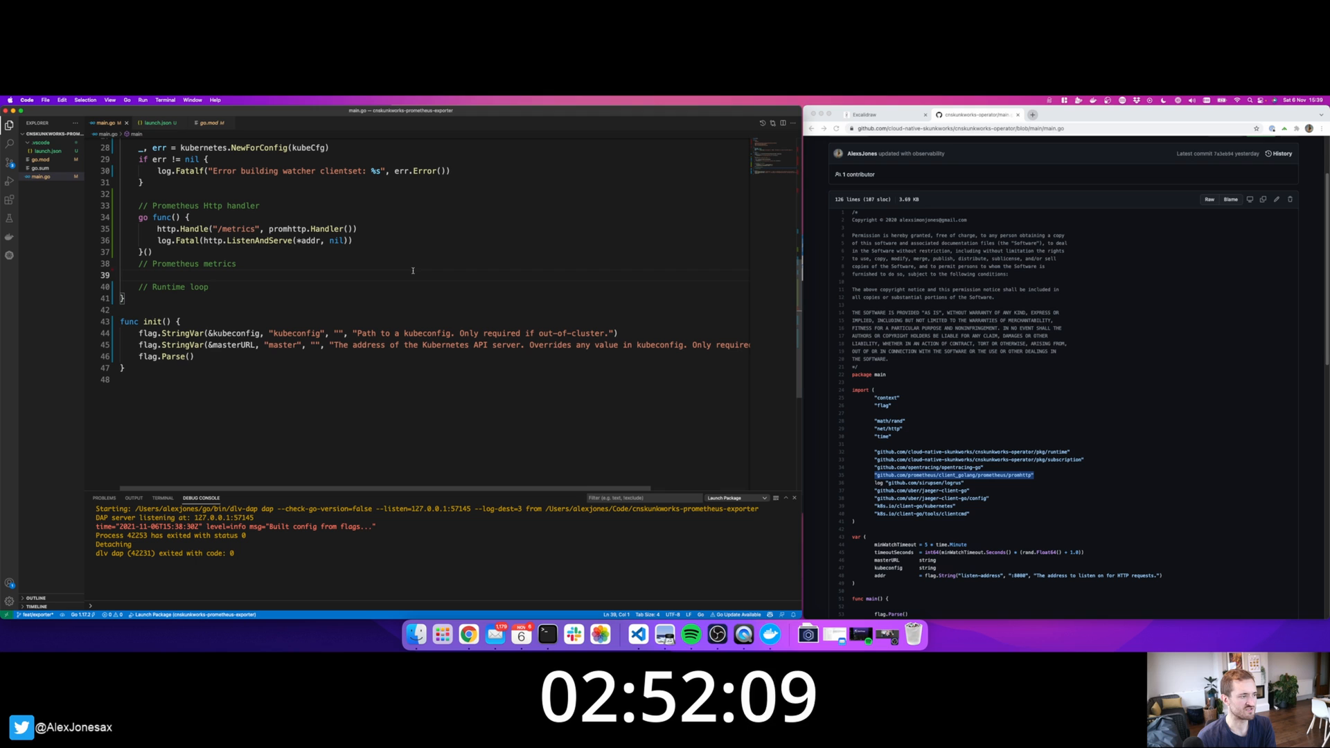
type("log.Info(\"Starting metrics server...\")")
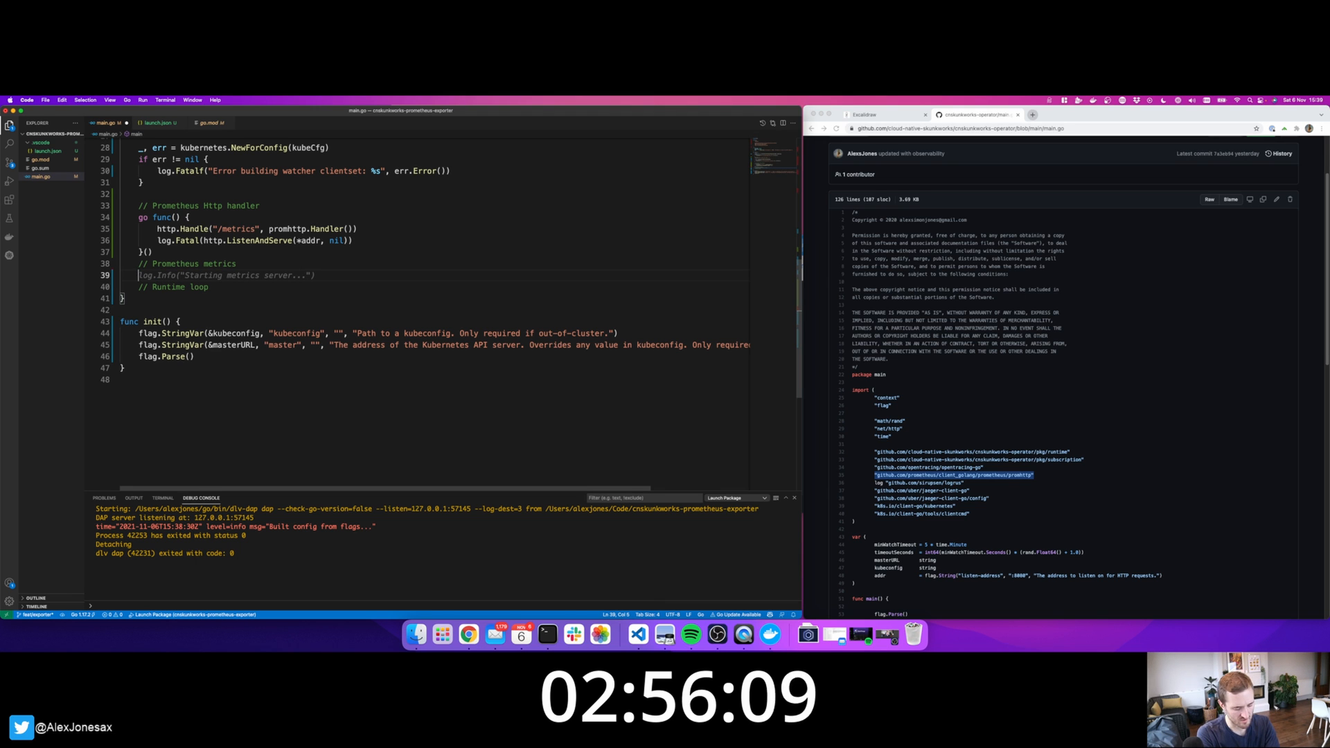
Copy cns_current_pod_count from the sketch and declare it as a NewGauge with GaugeOpts.
left_click(882, 115)
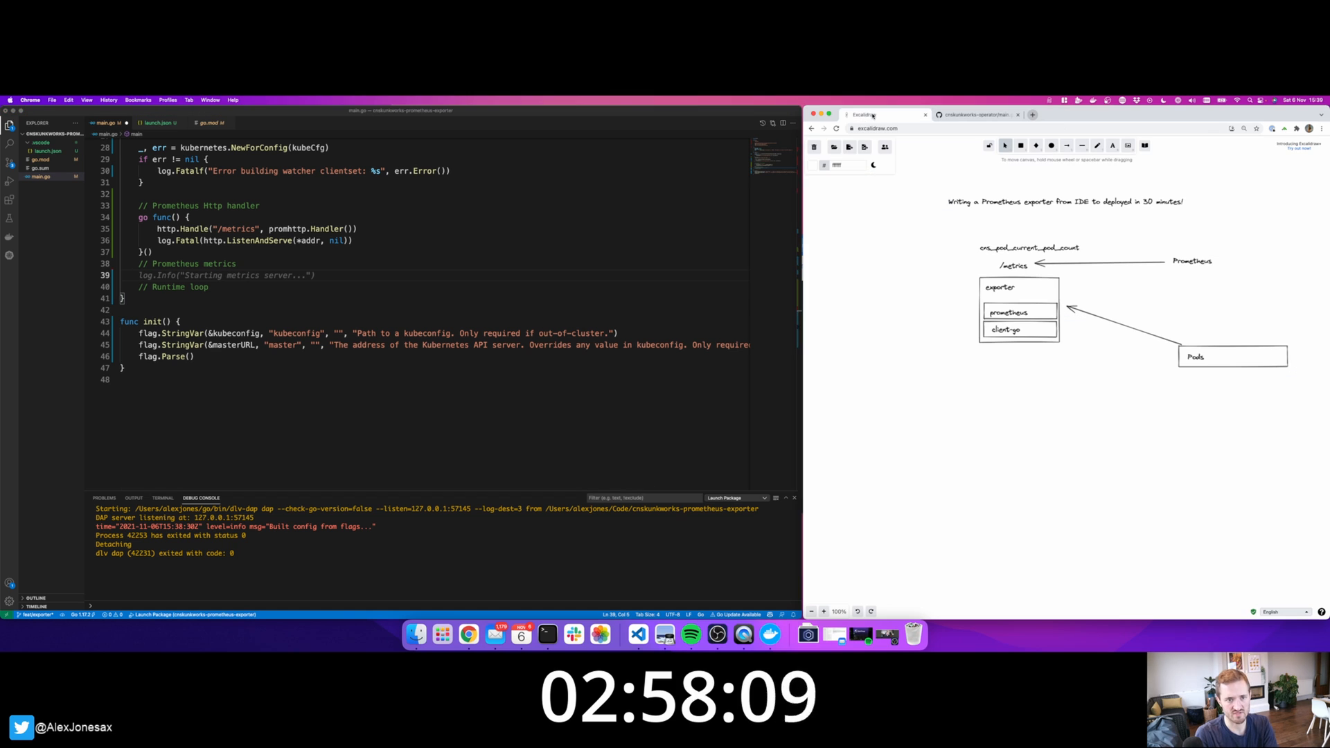
left_click(1029, 248)
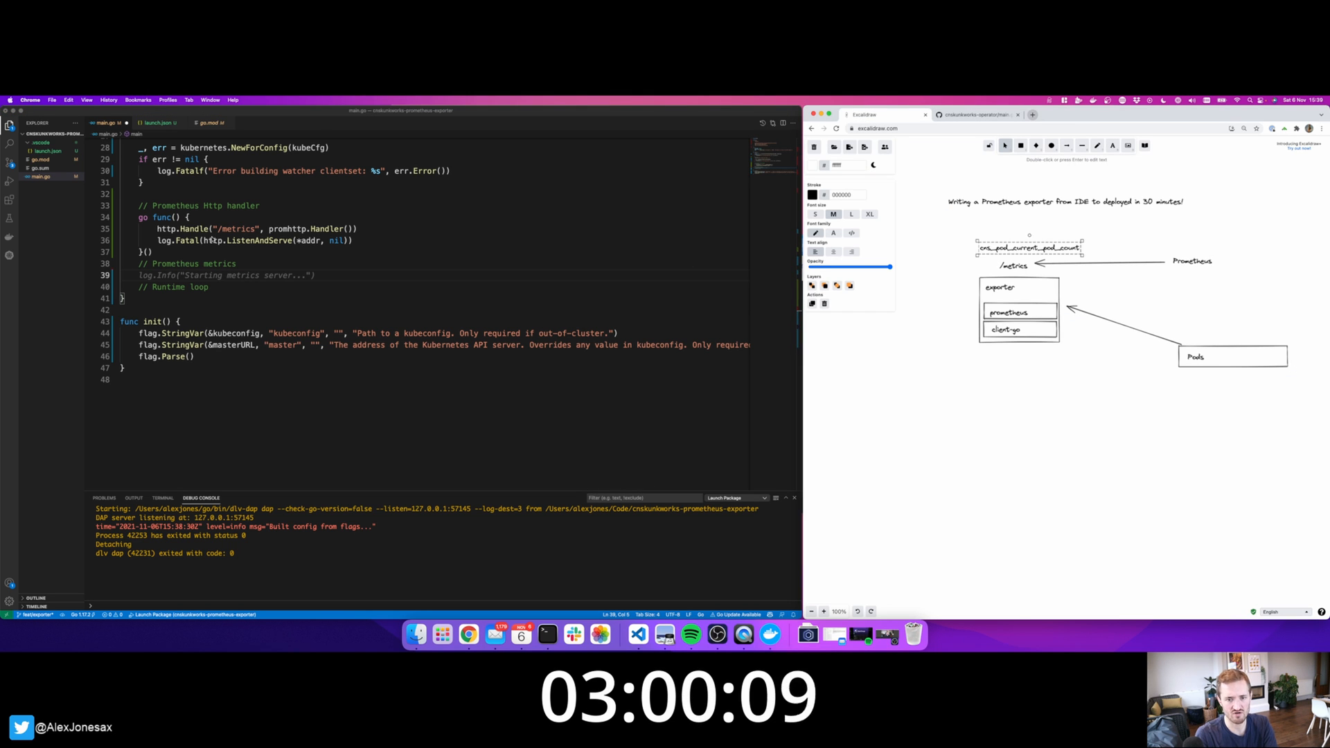
type("cns_current_pod")
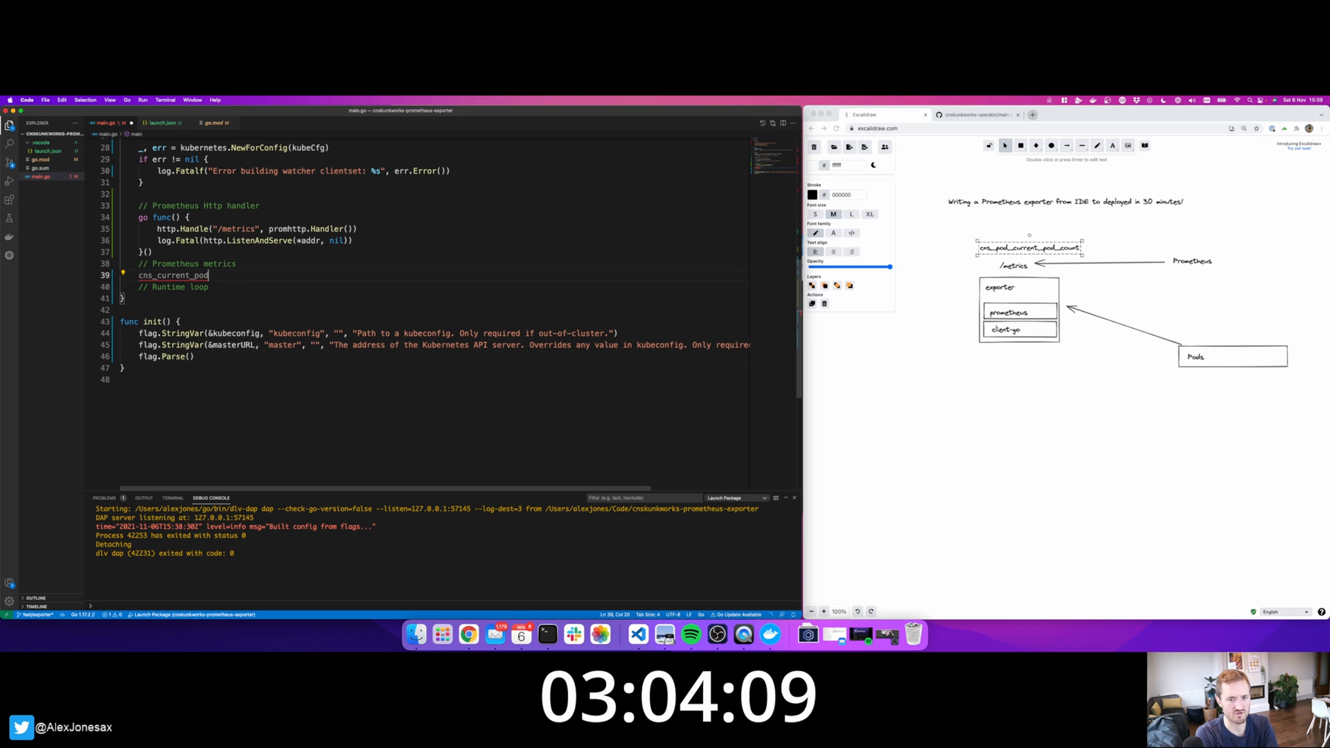
type("_count :=")
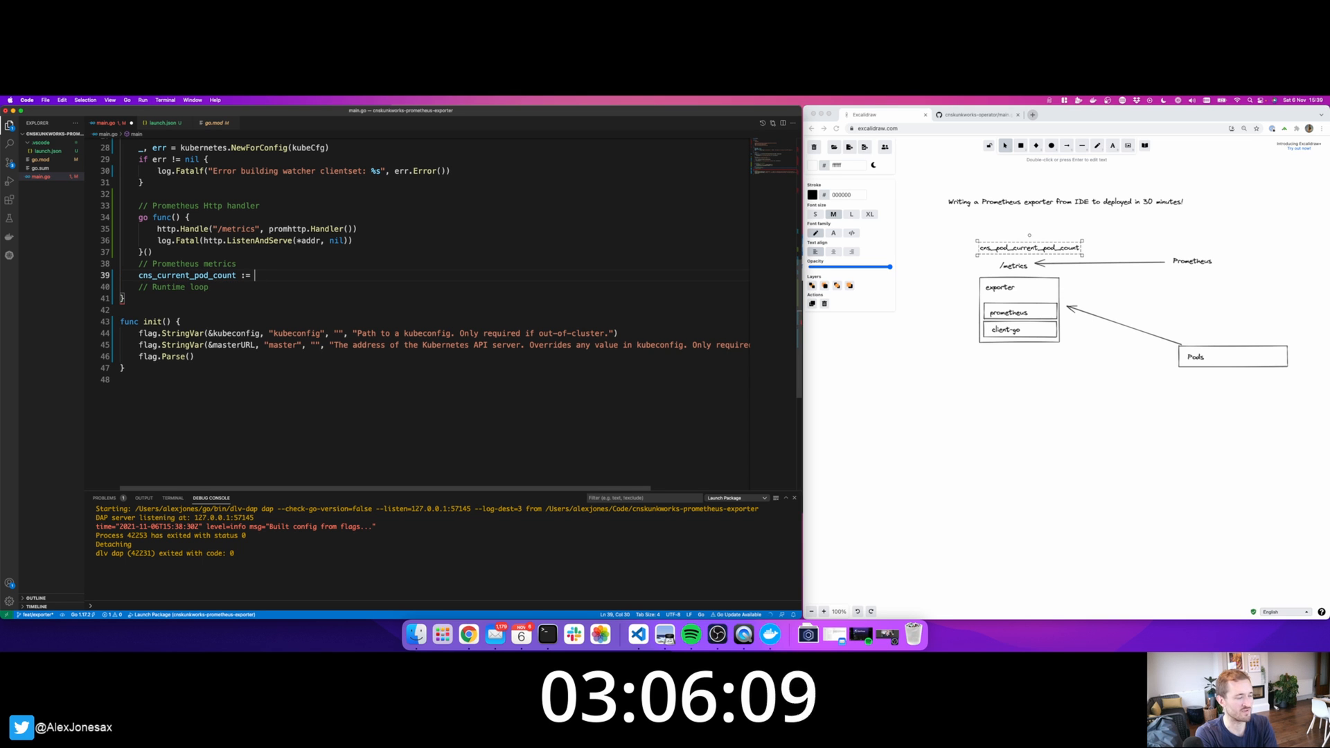
type("prometheus.NewGauge(prometheus.GaugeOpts{")
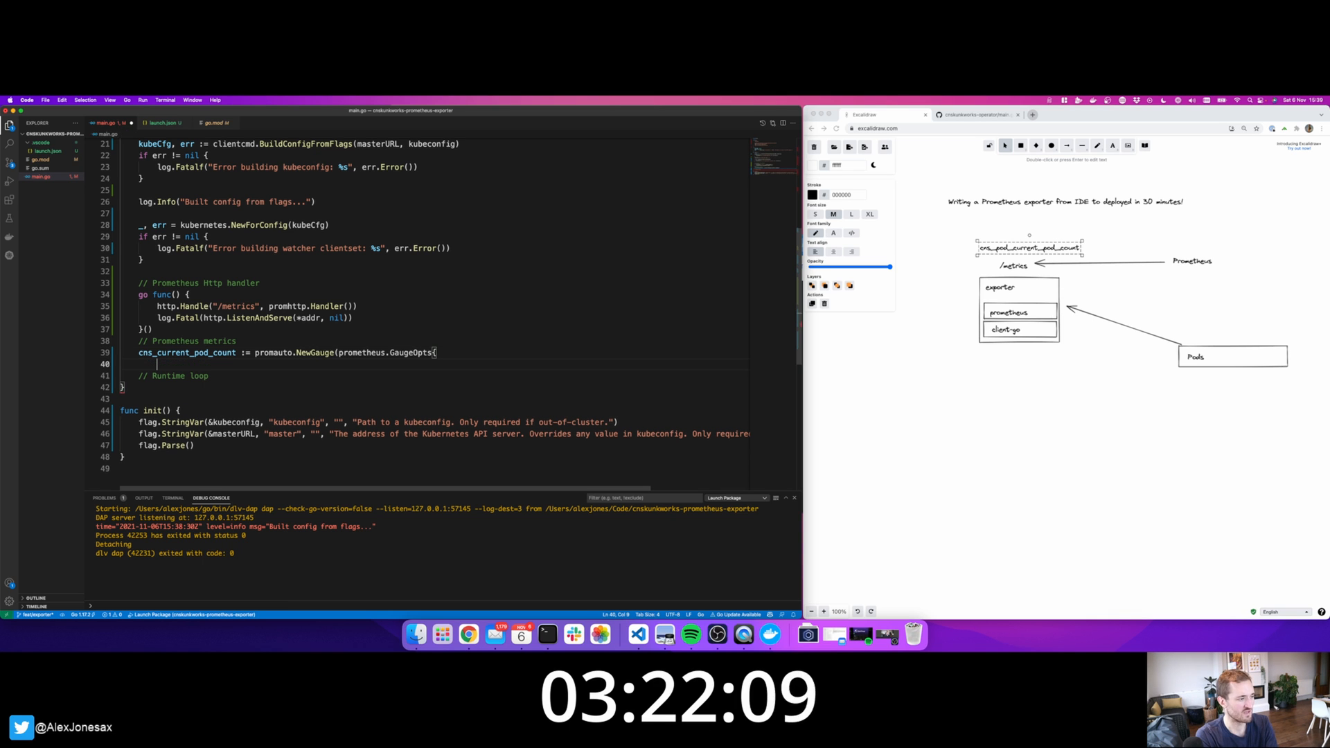
type("})")
type("\"github.com/prometheus/client_golang/prometheus/promauto\"")
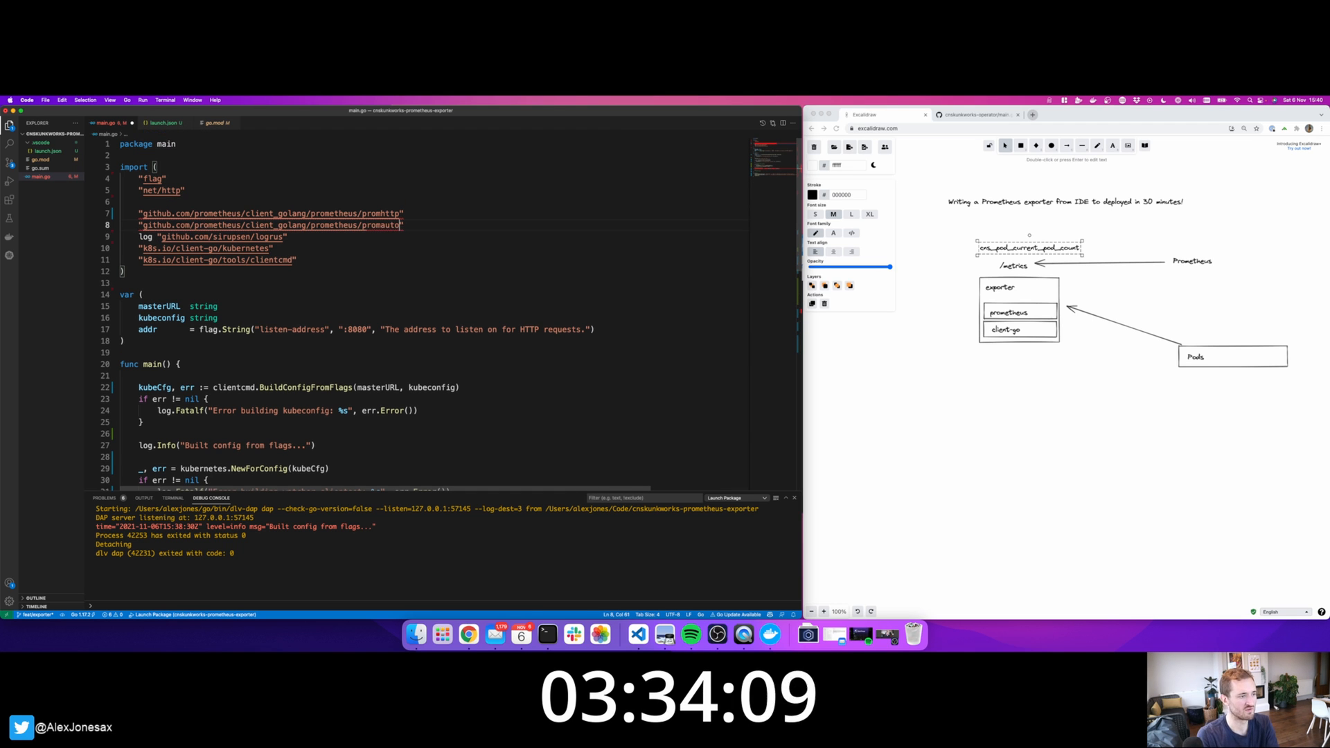
Switch to promauto with its import, help text 'number of pods running in the cluster', assigned to _.
scroll("down", 3)
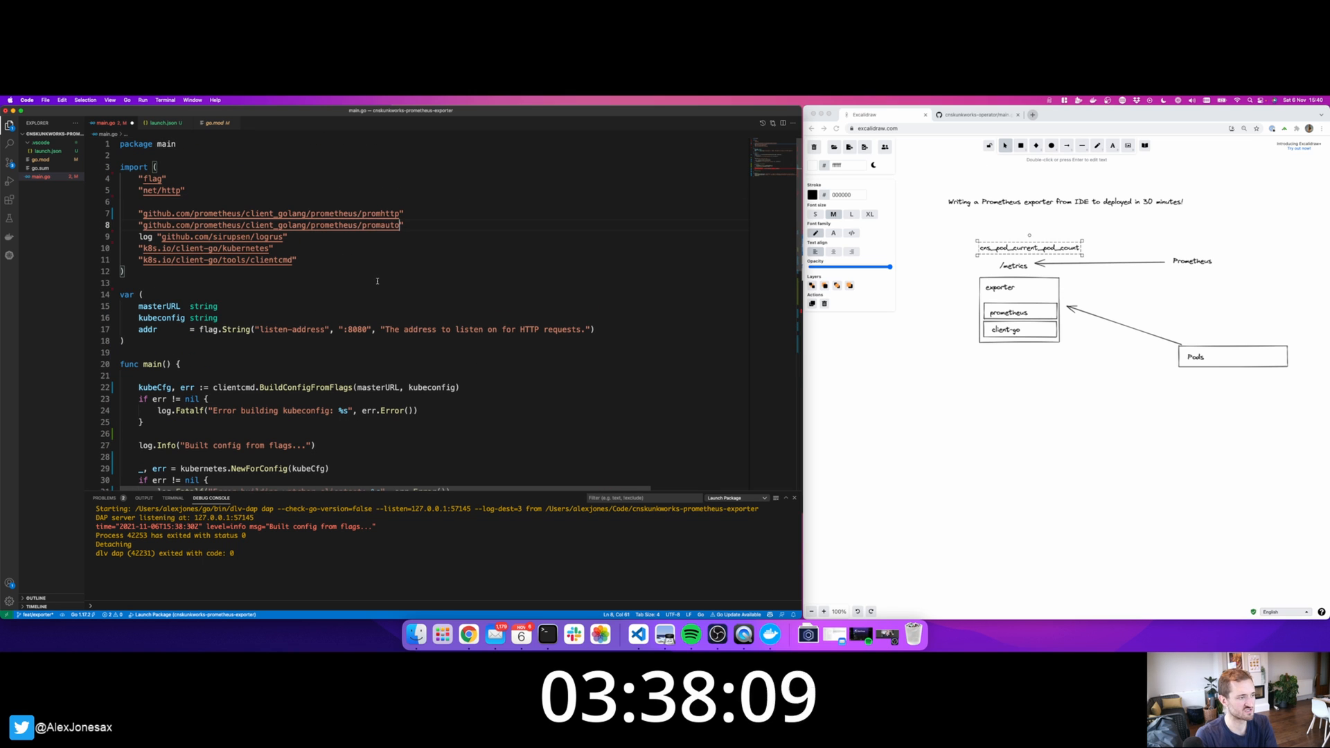
double_click(382, 213)
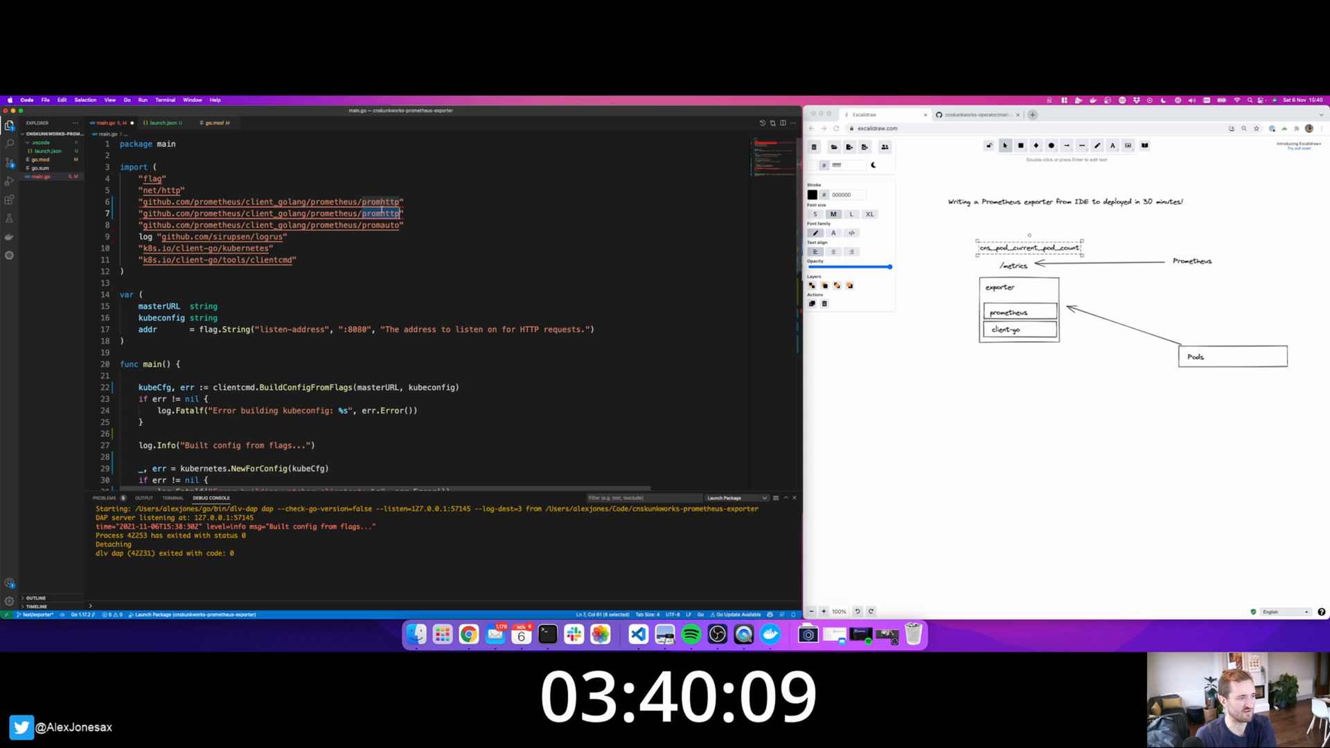
scroll("down", 3)
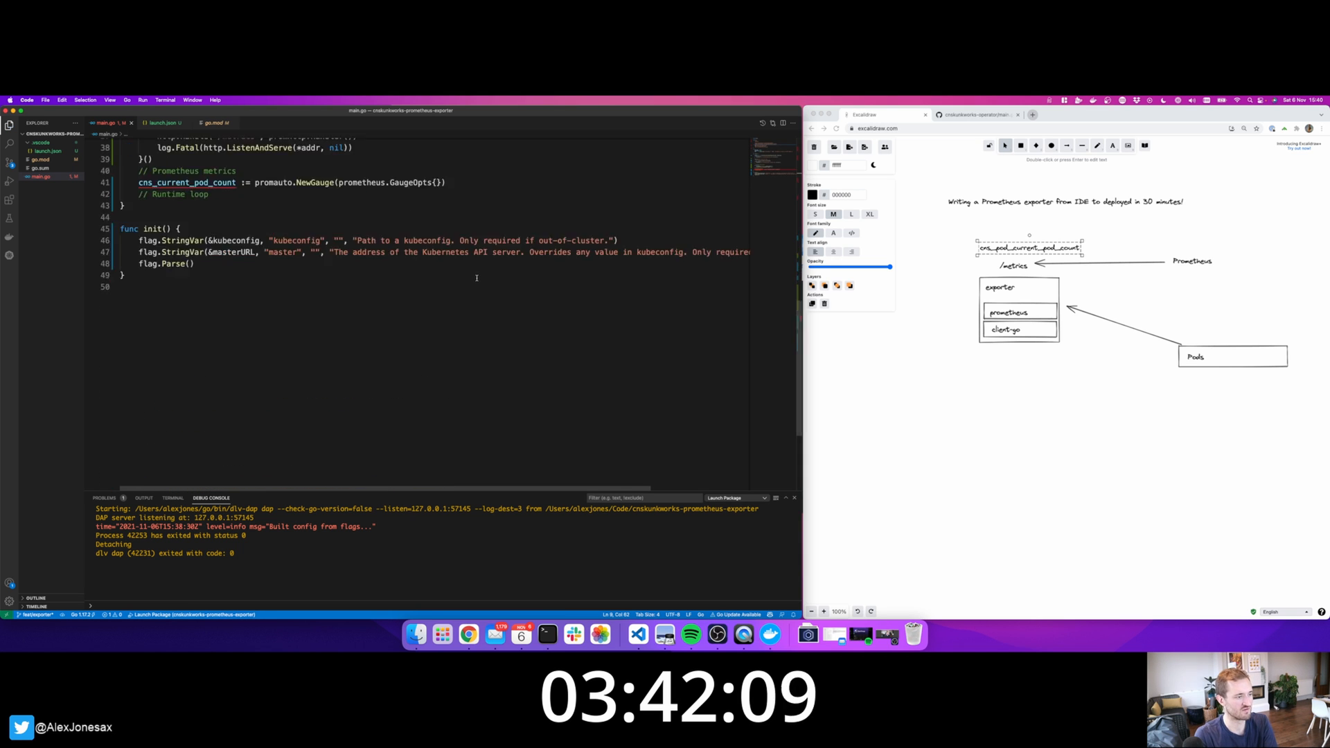
scroll("up", 3)
type("Help: \"Counts the number of pods")
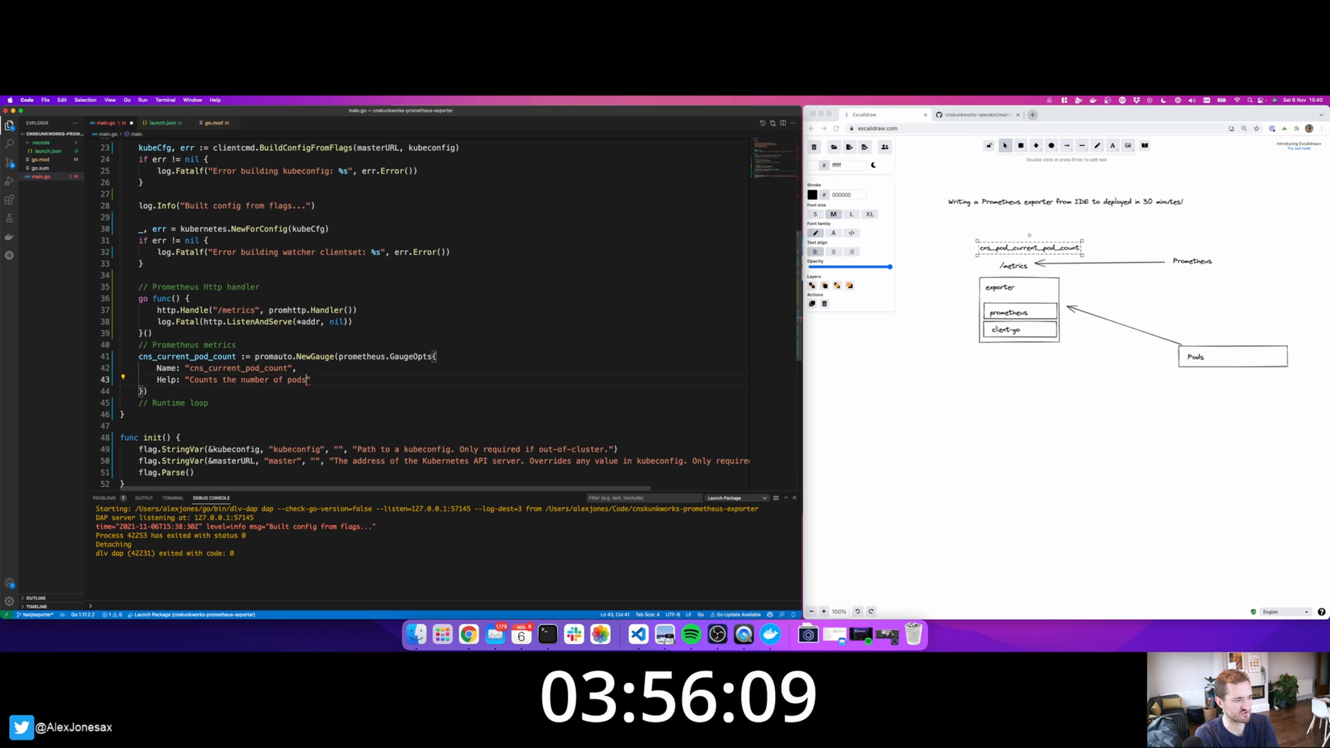
type("running in the cluster")
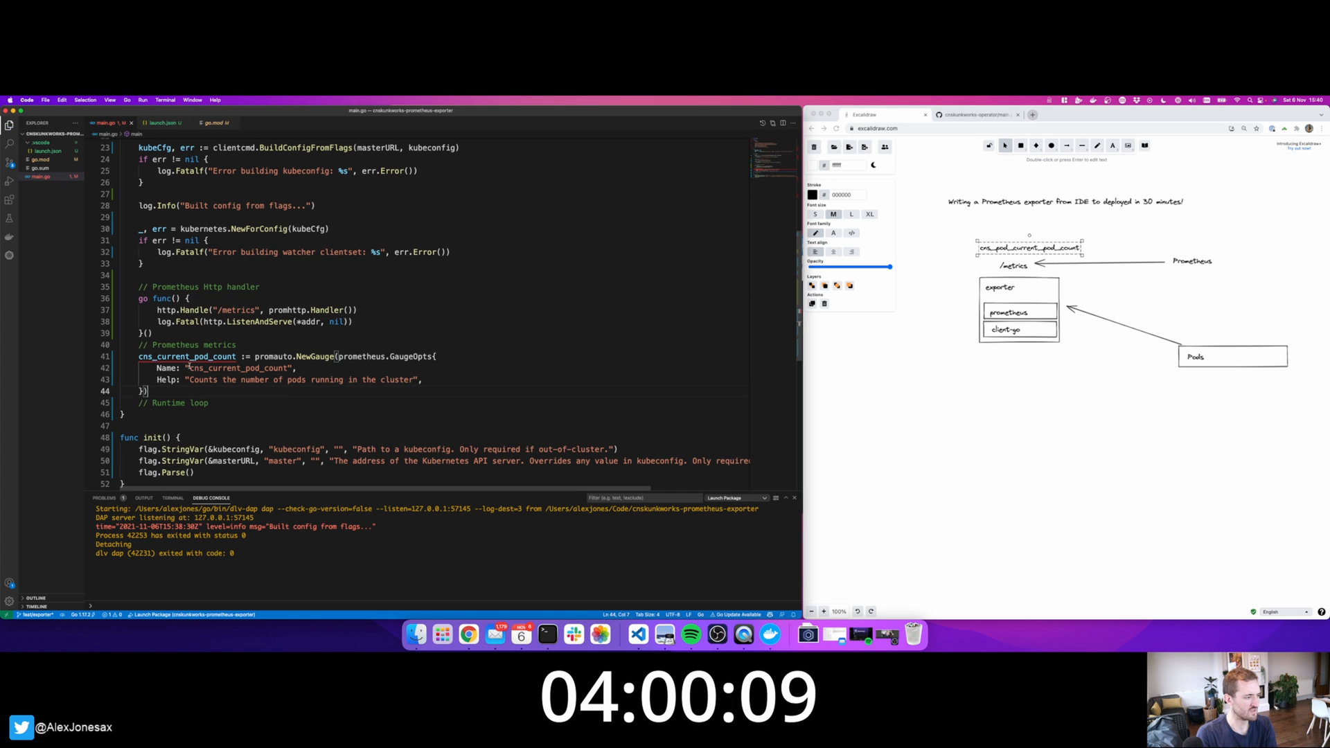
double_click(185, 356)
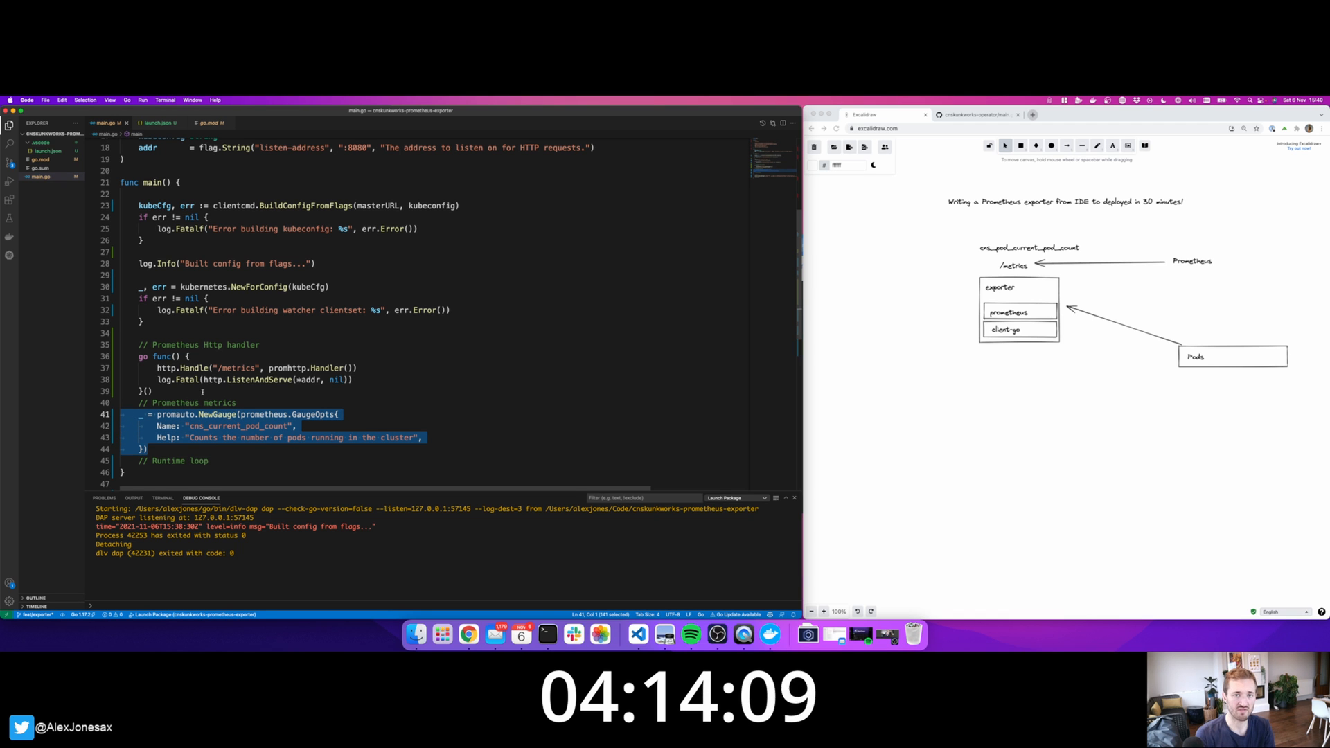
mouse_move(556, 342)
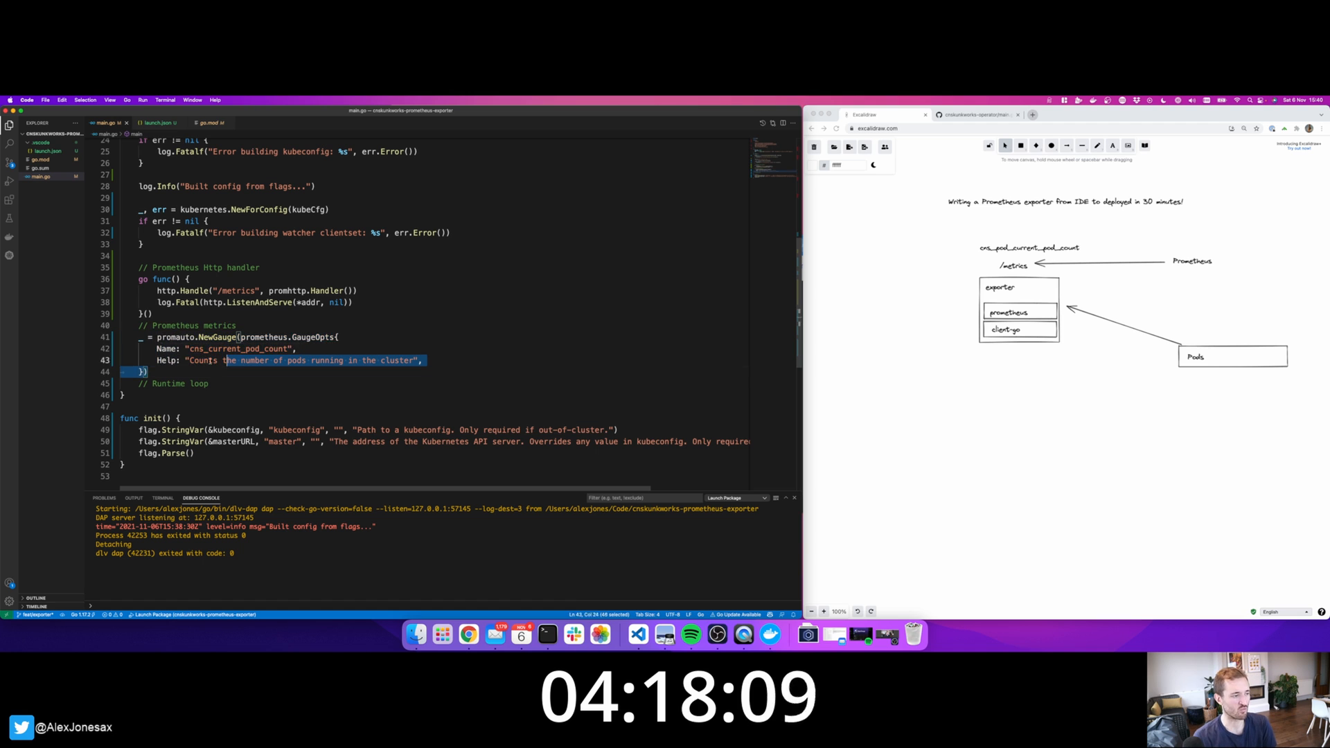
left_click(224, 383)
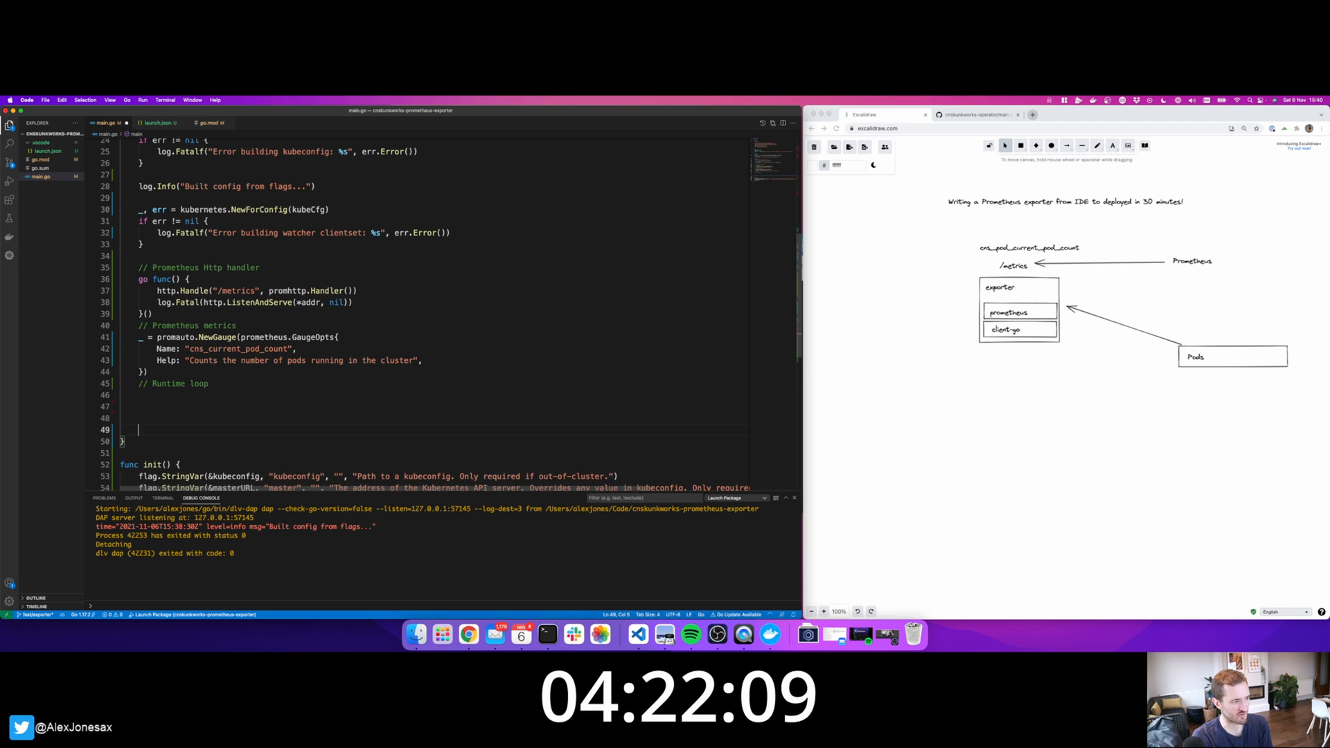
Write a for loop sleeping time.Second * 10 with 'Fetch pods in cluster' and 'Update metric' comments.
scroll("down", 3)
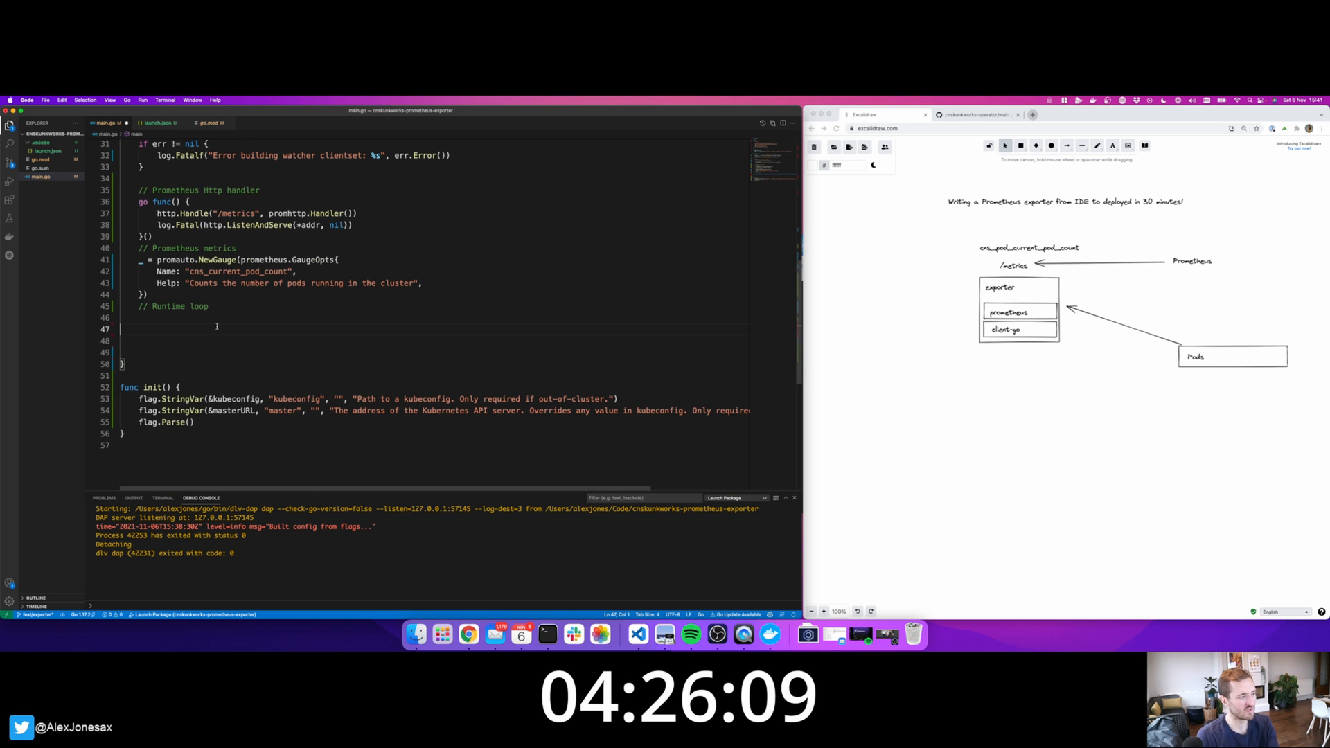
type("for {}")
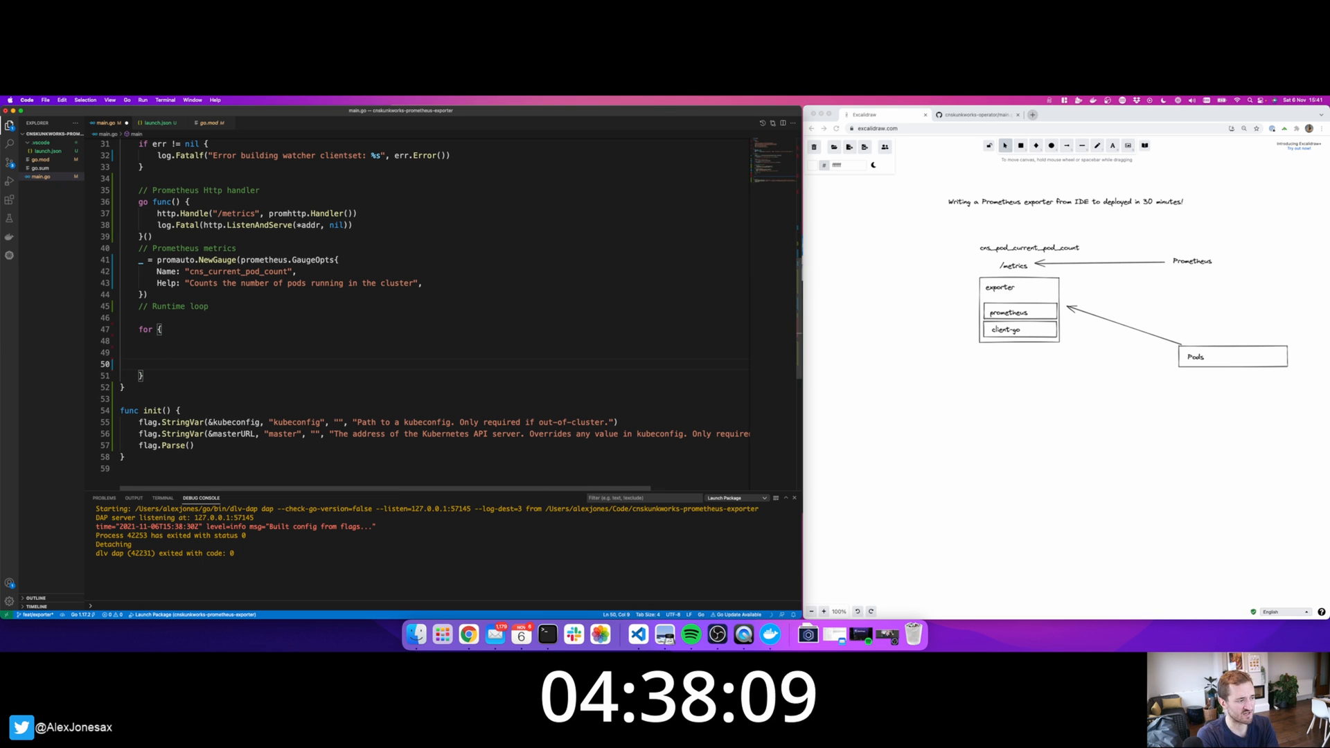
type("time.sleep(time.Second * 10")
left_click(434, 351)
type("//")
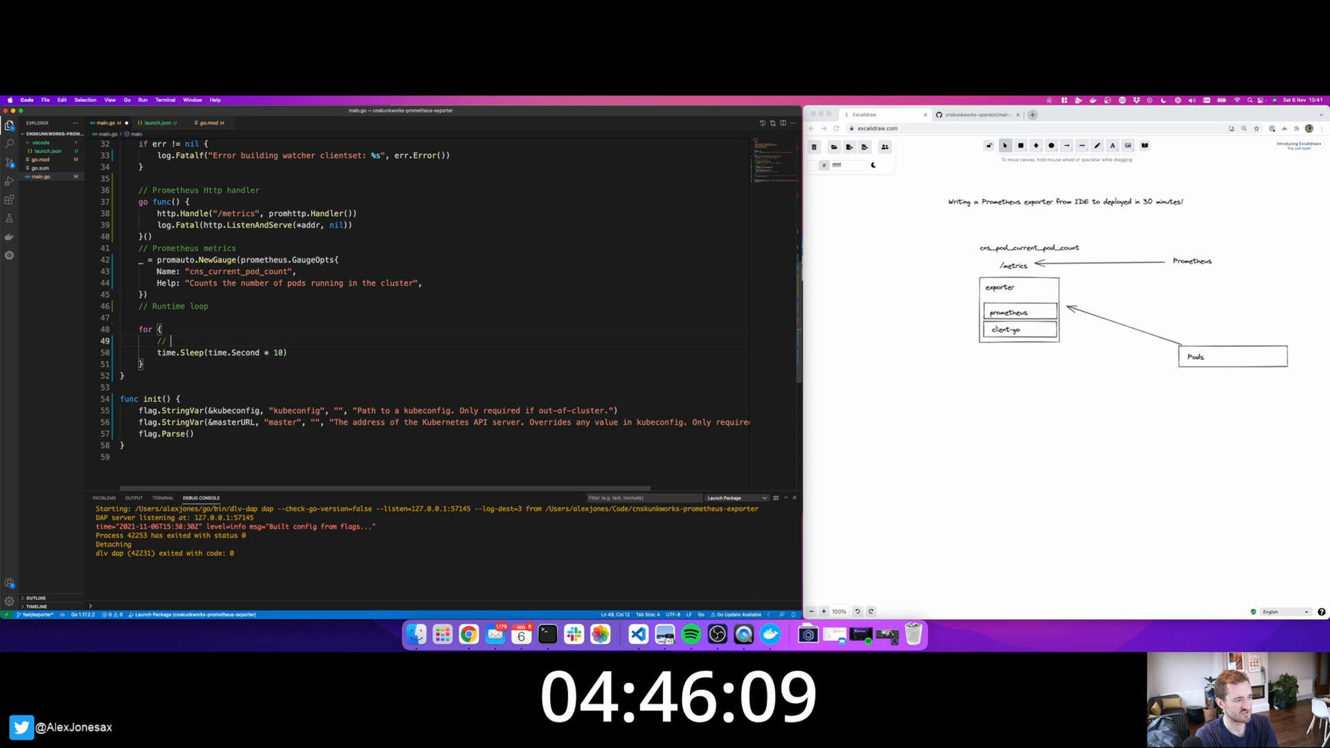
type("Fetch pods in cluster")
type("//")
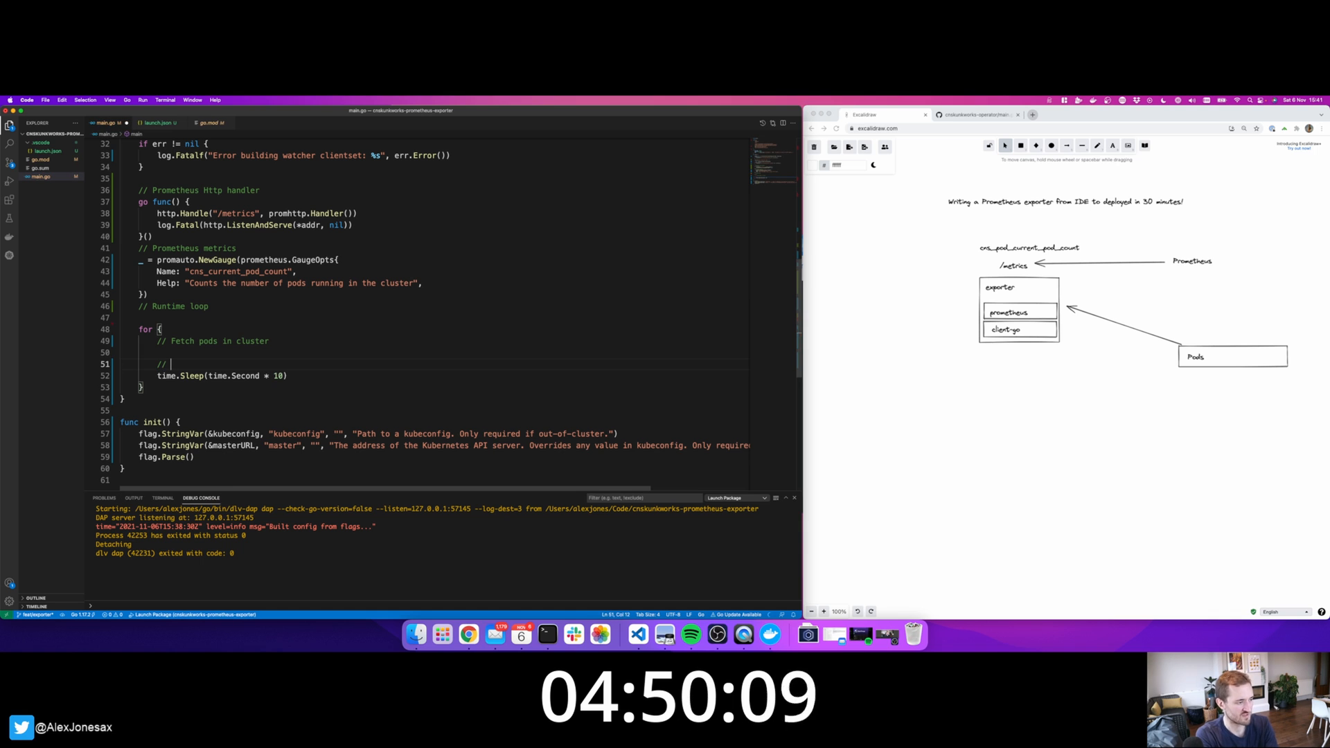
type("Update metric")
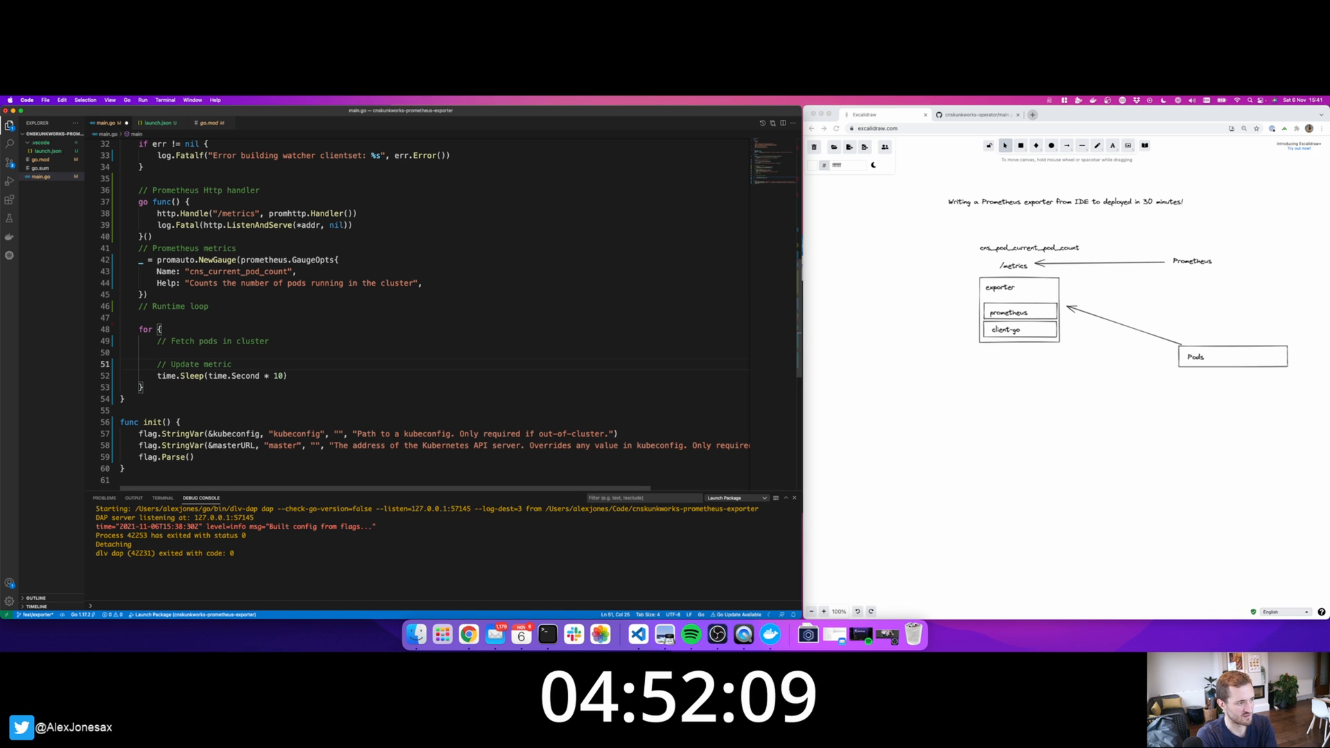
Start renaming the NewForConfig clientset result to kubeClient.
scroll("up", 3)
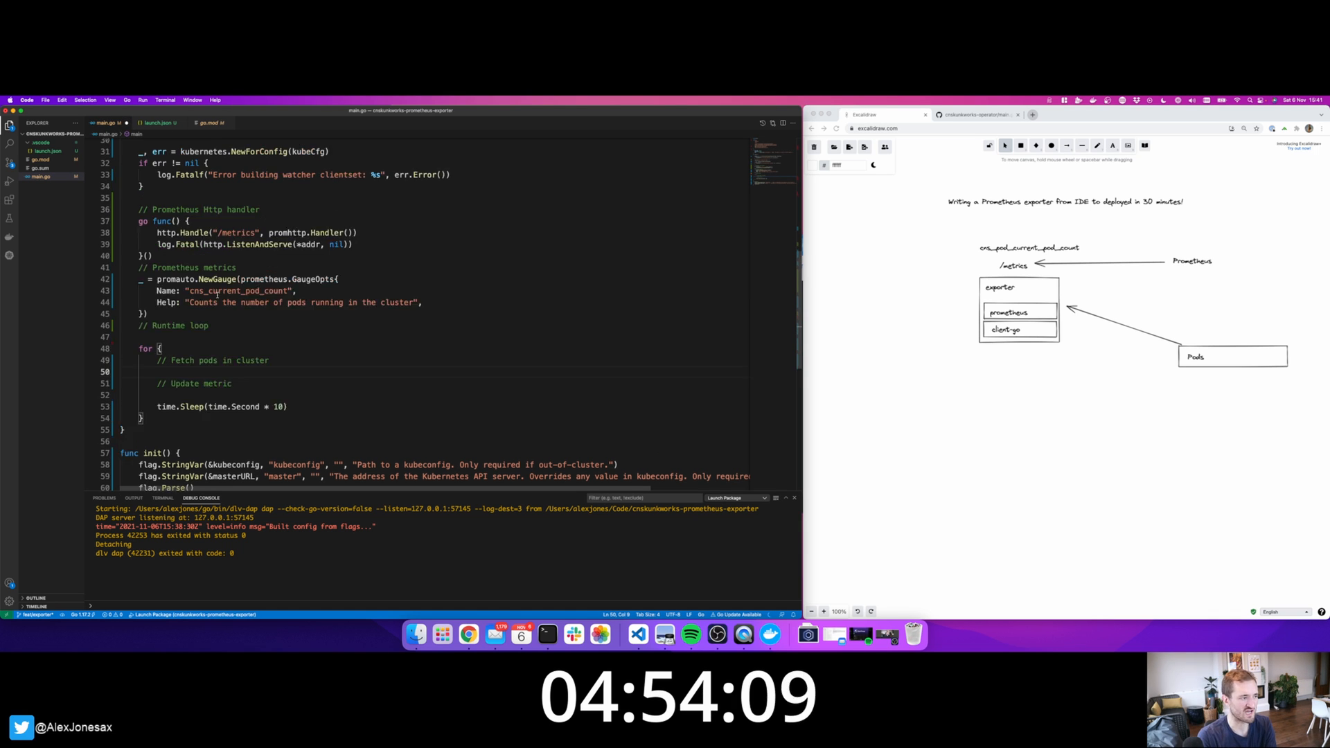
scroll("up", 3)
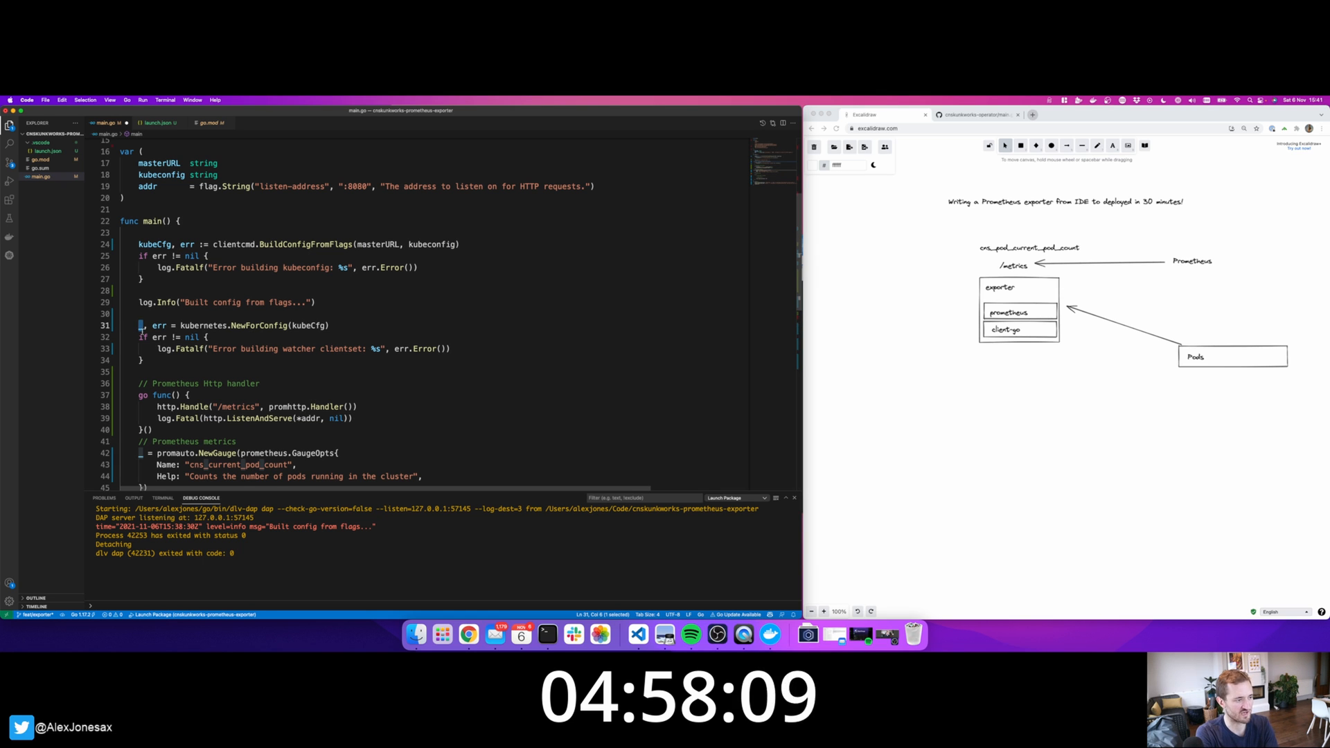
type("kube")
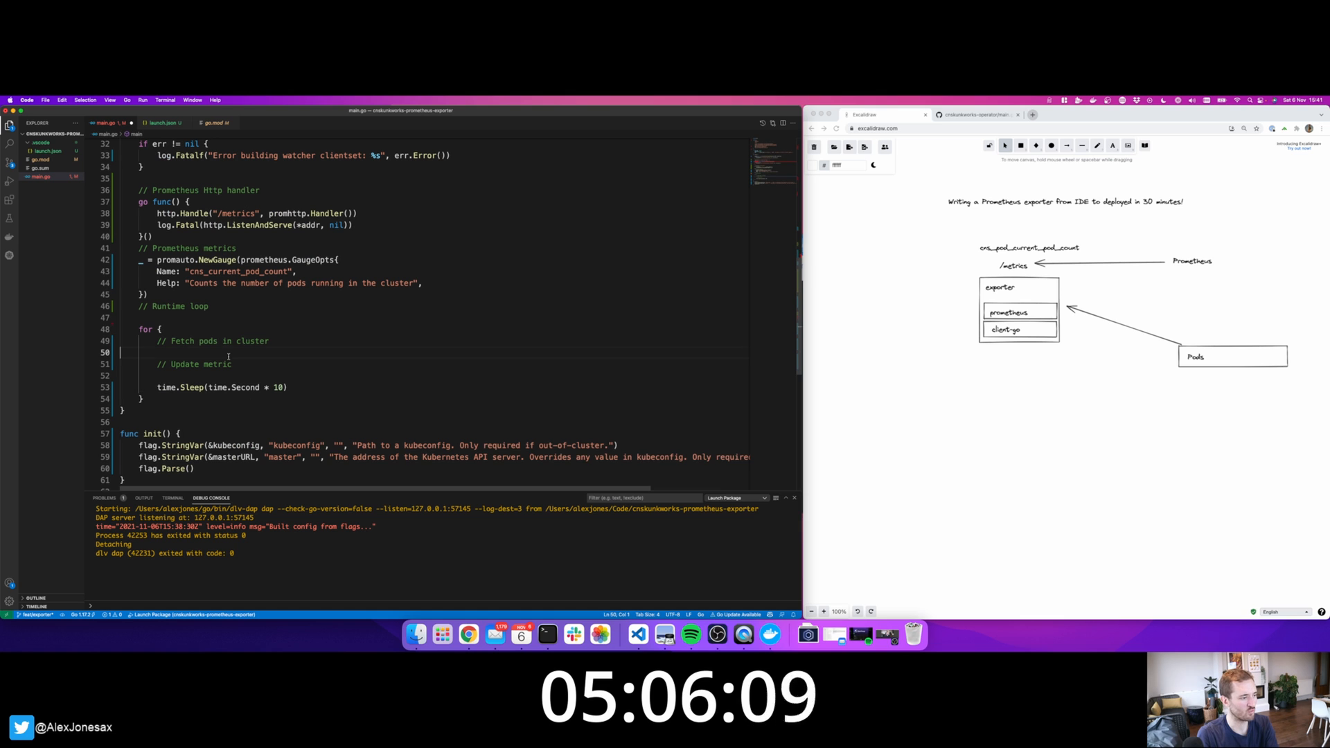
Call kubeClient.CoreV1().Pods("").List(metav1.ListOptions{}) and begin the metav1 import from the reference.
type("kubeClient.CoreV1(")
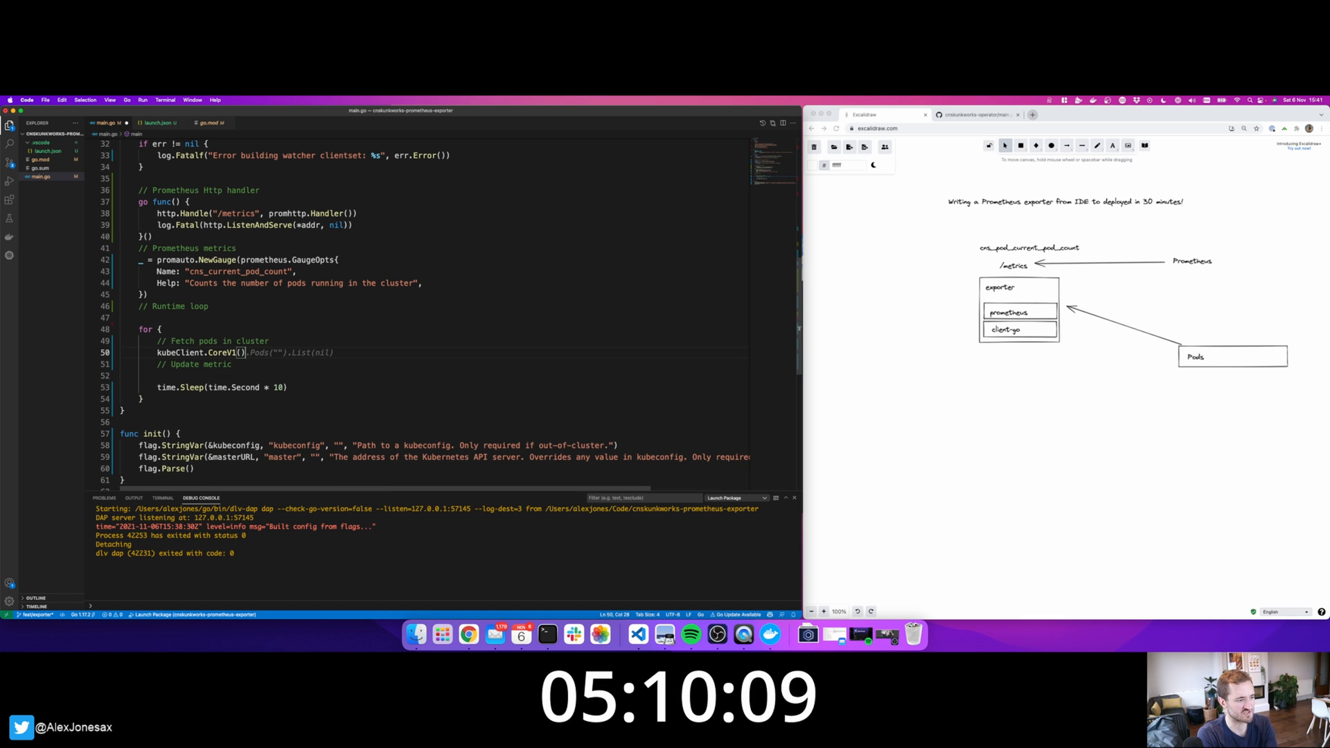
type("metav1.ListOptions{})")
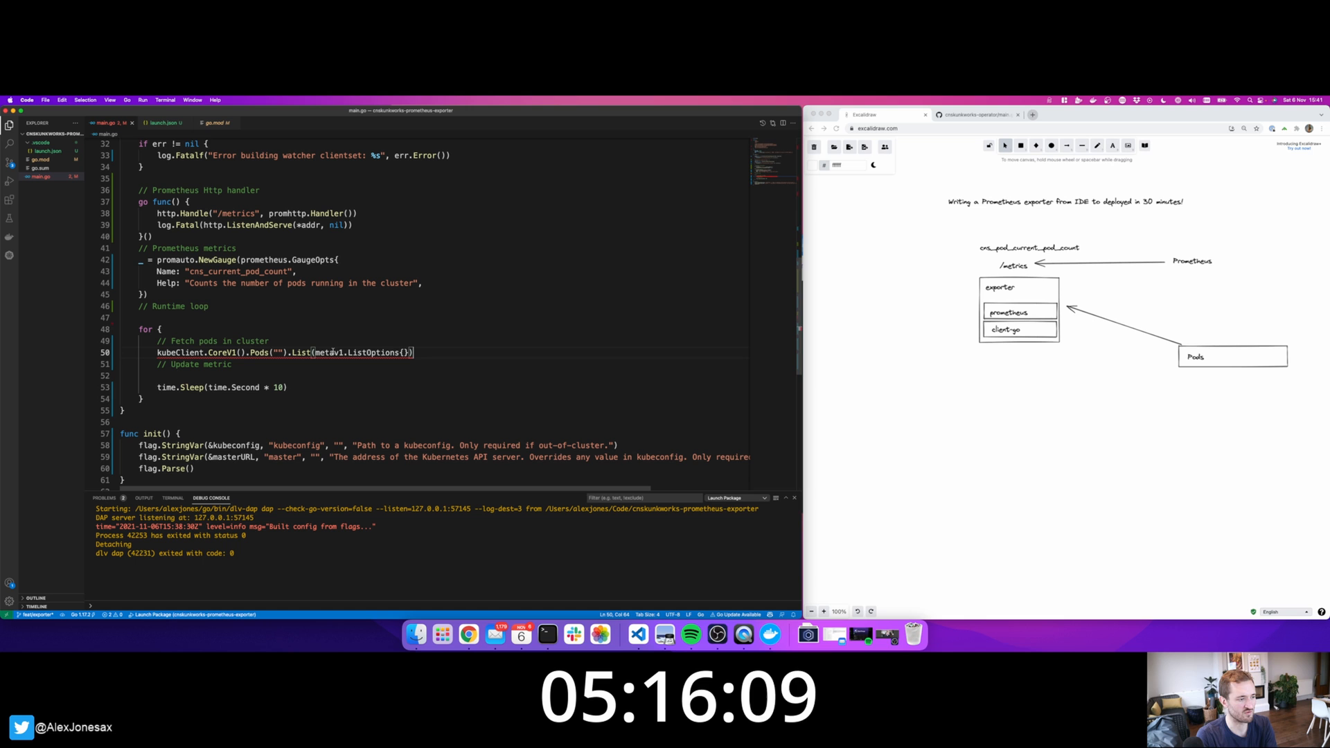
left_click(975, 115)
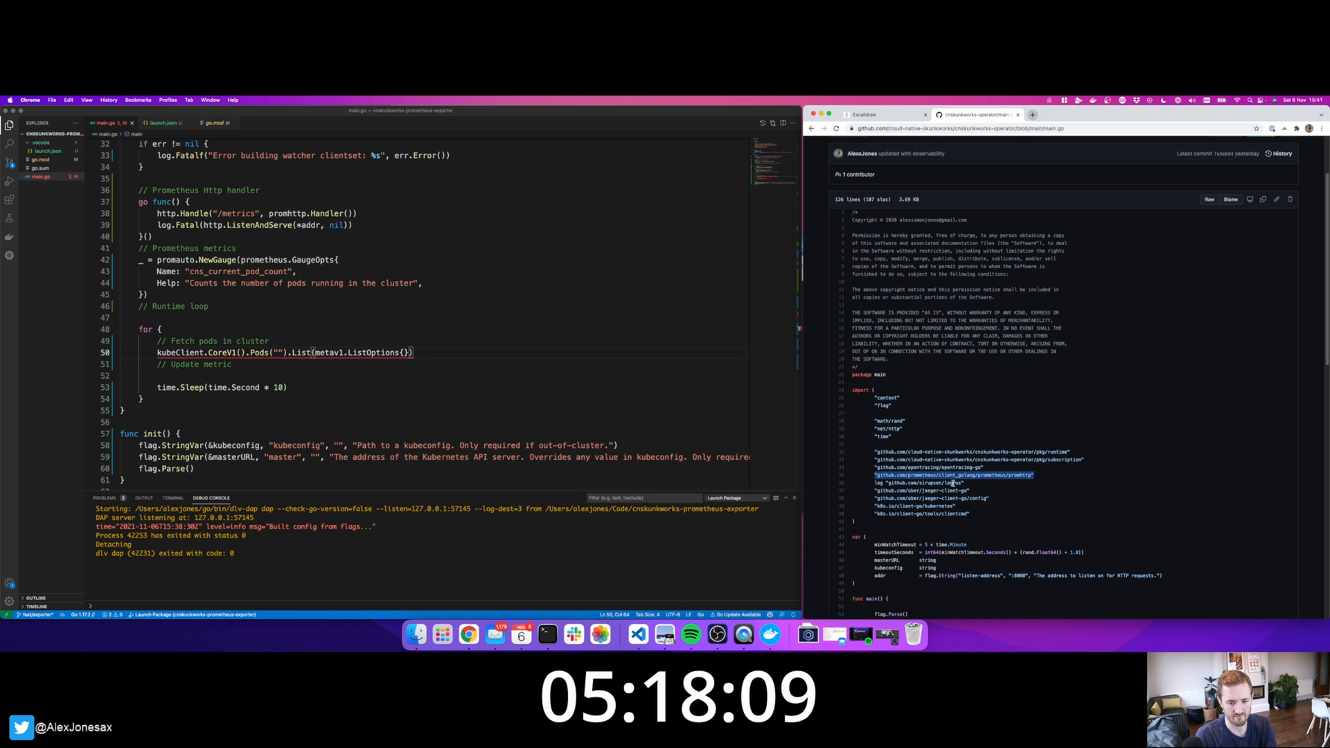
scroll("up", 3)
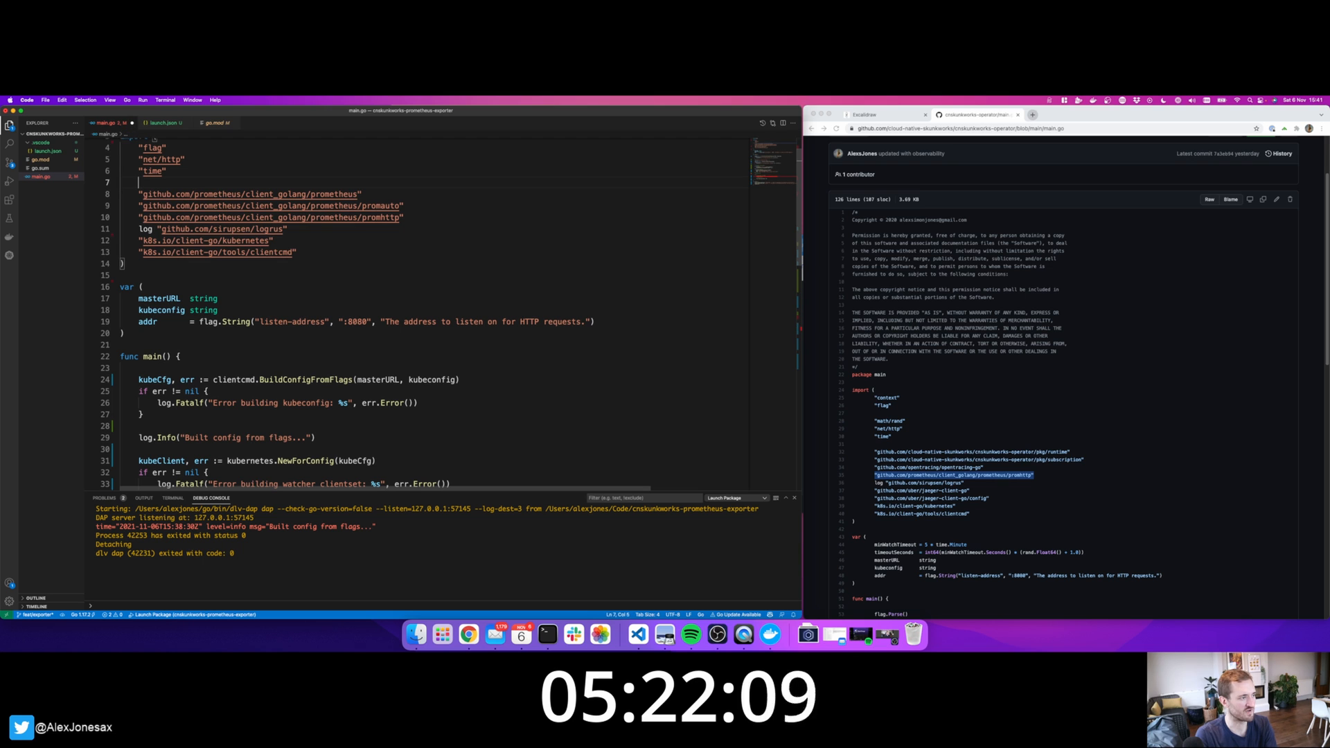
type("metav1 @")
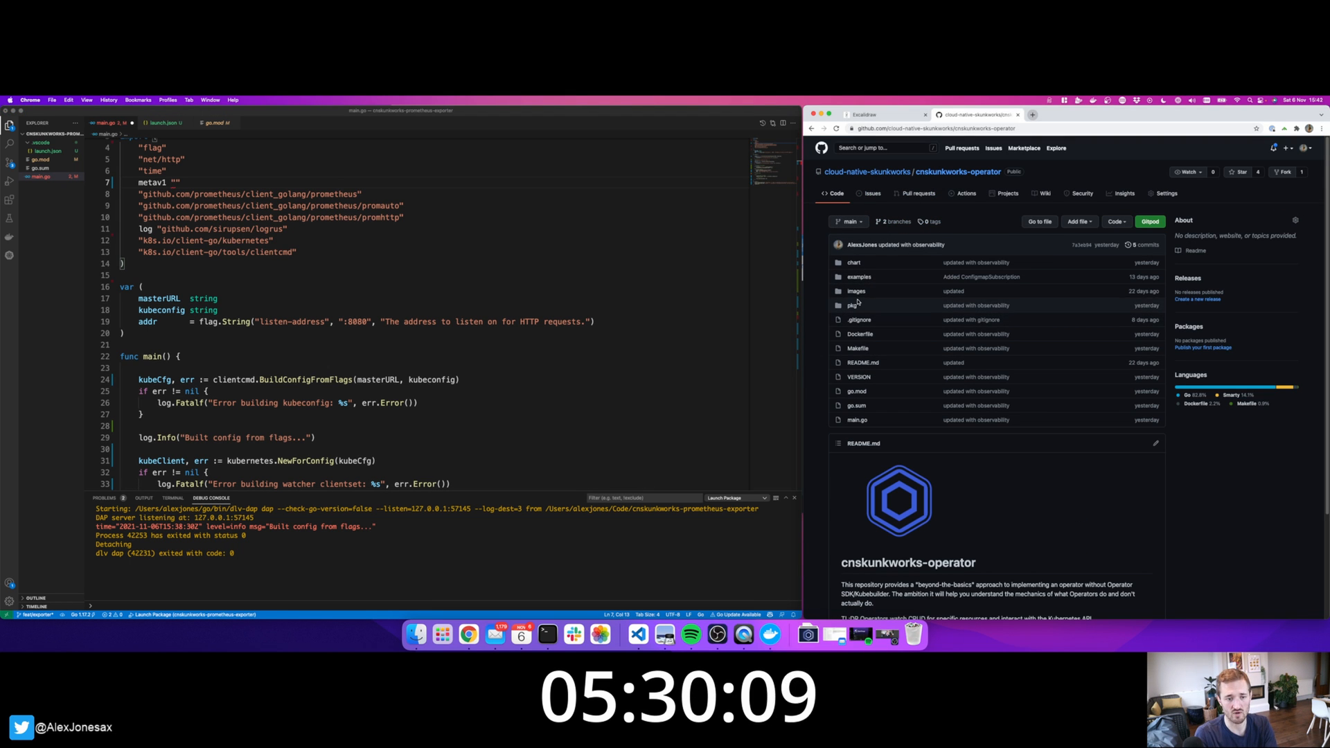
Open pkg/subscription/pod_subscription.go on GitHub and select its metav1 import path.
left_click(855, 304)
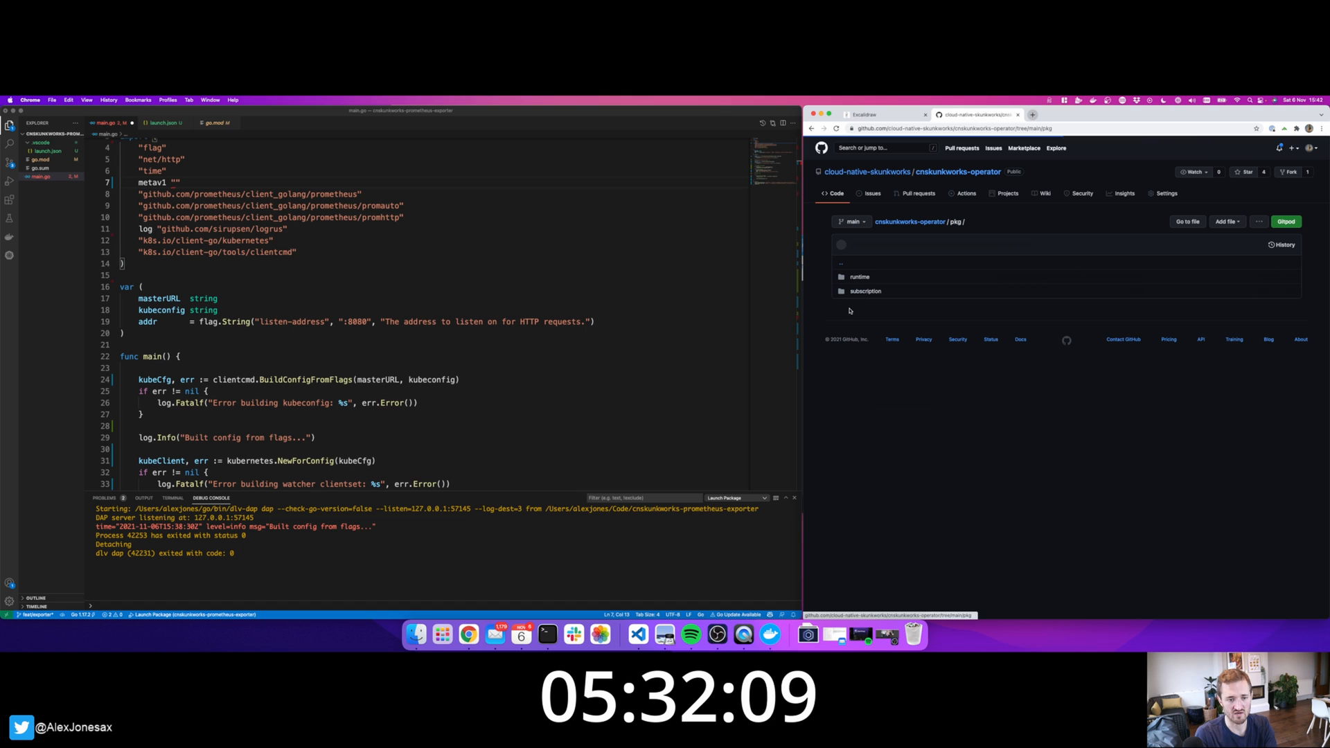
left_click(864, 291)
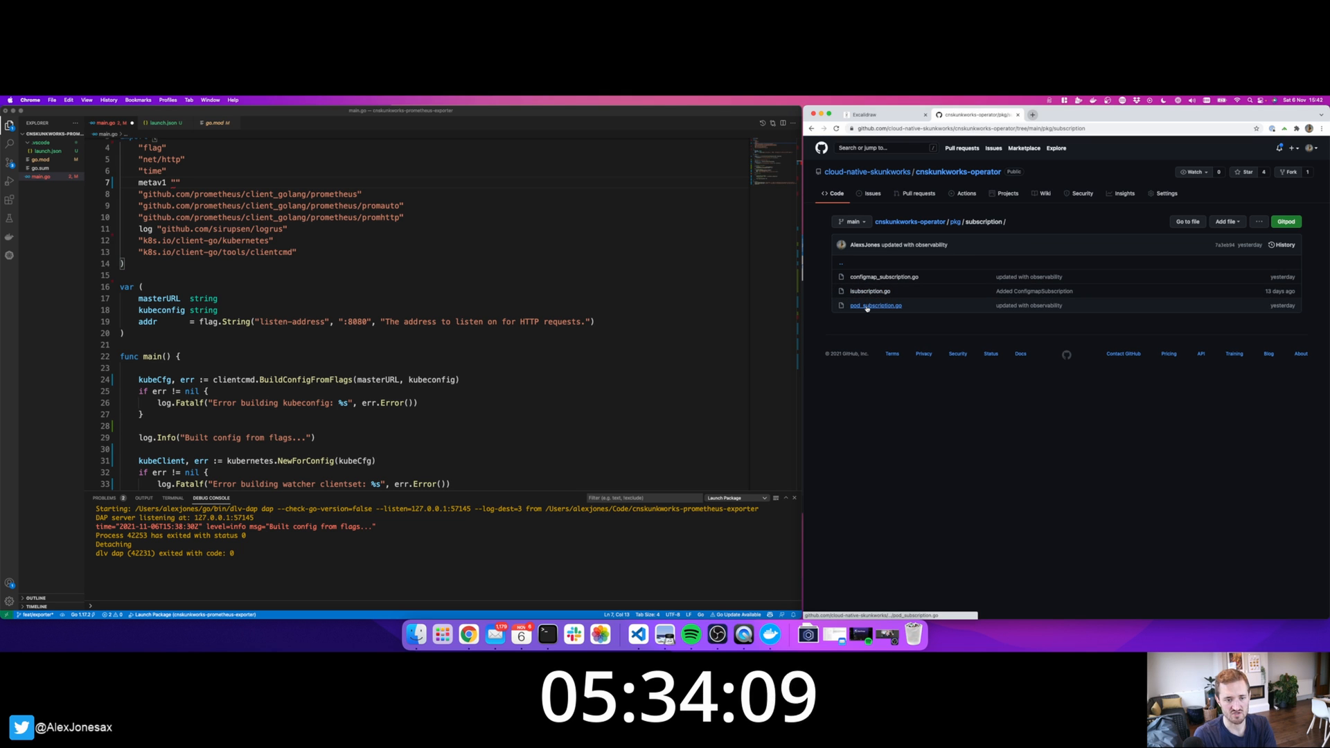
left_click(875, 305)
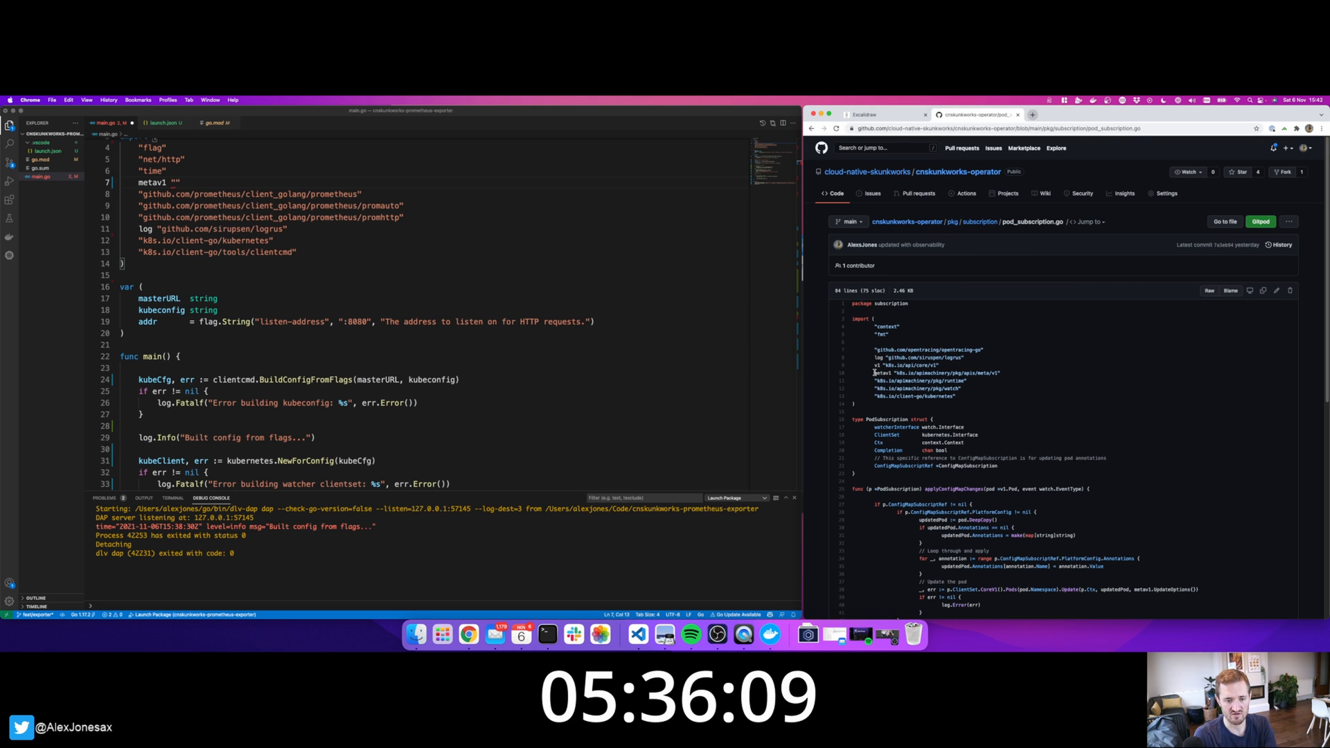
double_click(154, 181)
type("kubeClient.CoreV1().Pods(\"\").List(context.TODO(),metav1.ListOptions{})")
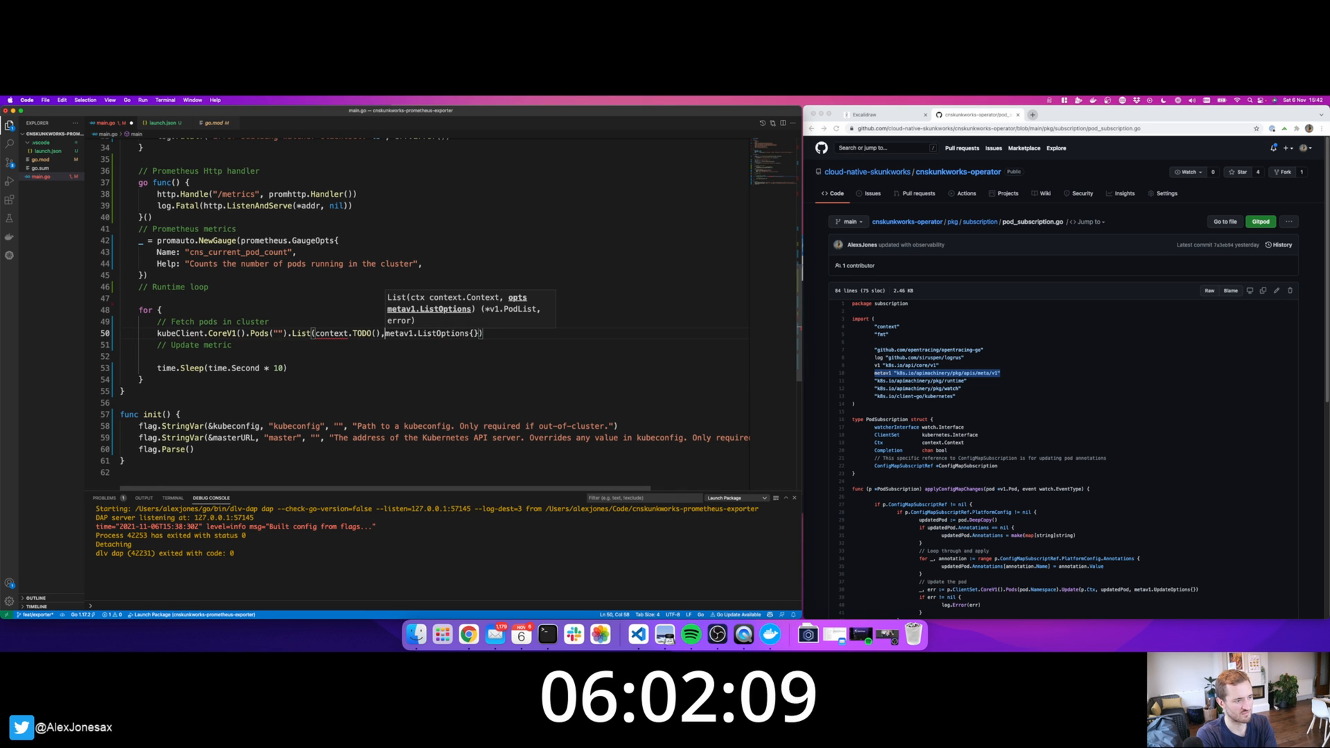
Log 'Error fetching pods: %s' when err is non-nil, with an else branch for success.
scroll("up", 3)
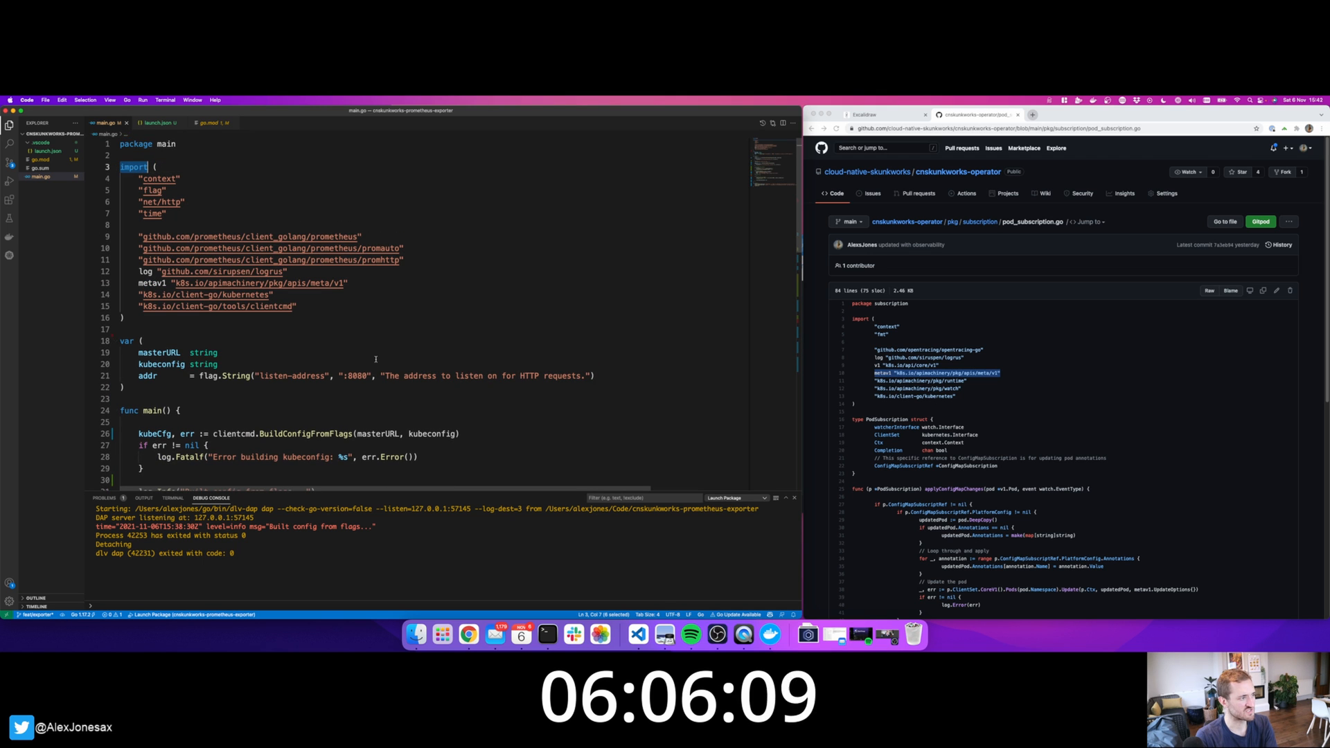
scroll("down", 3)
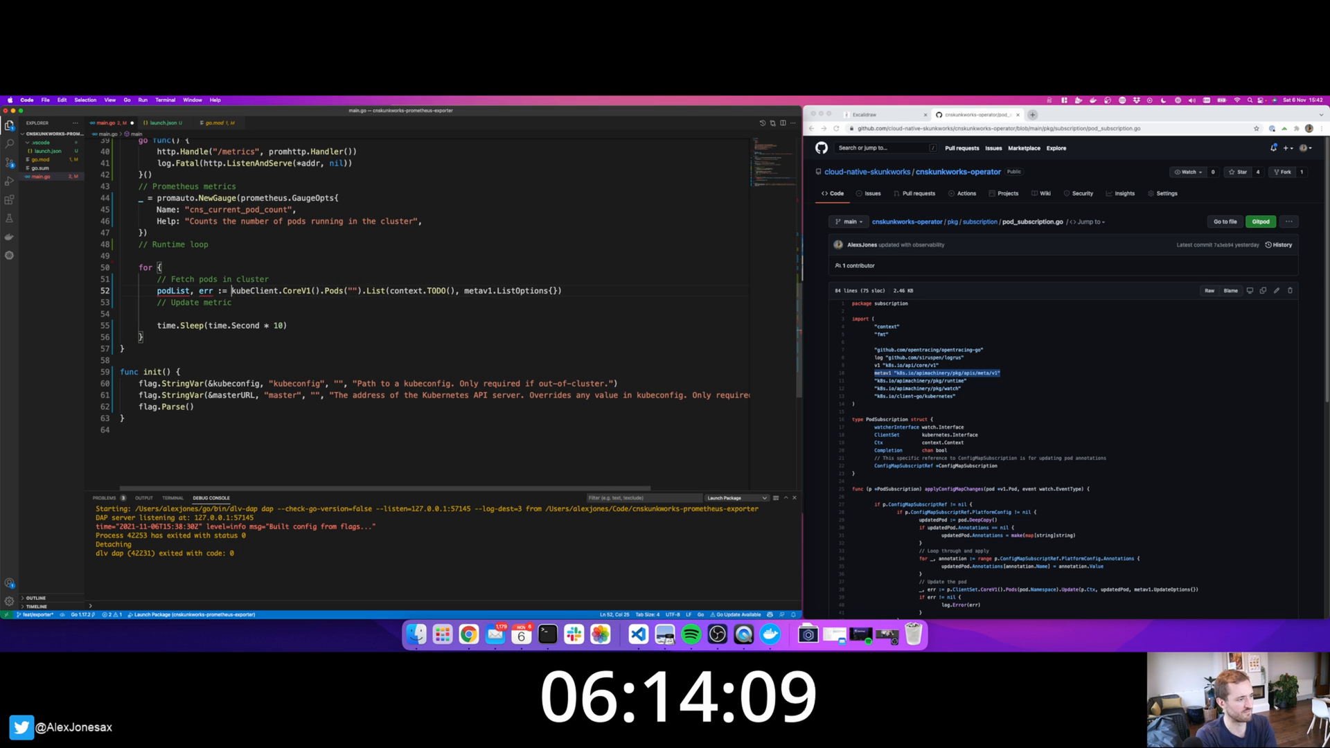
type("if err != nil {")
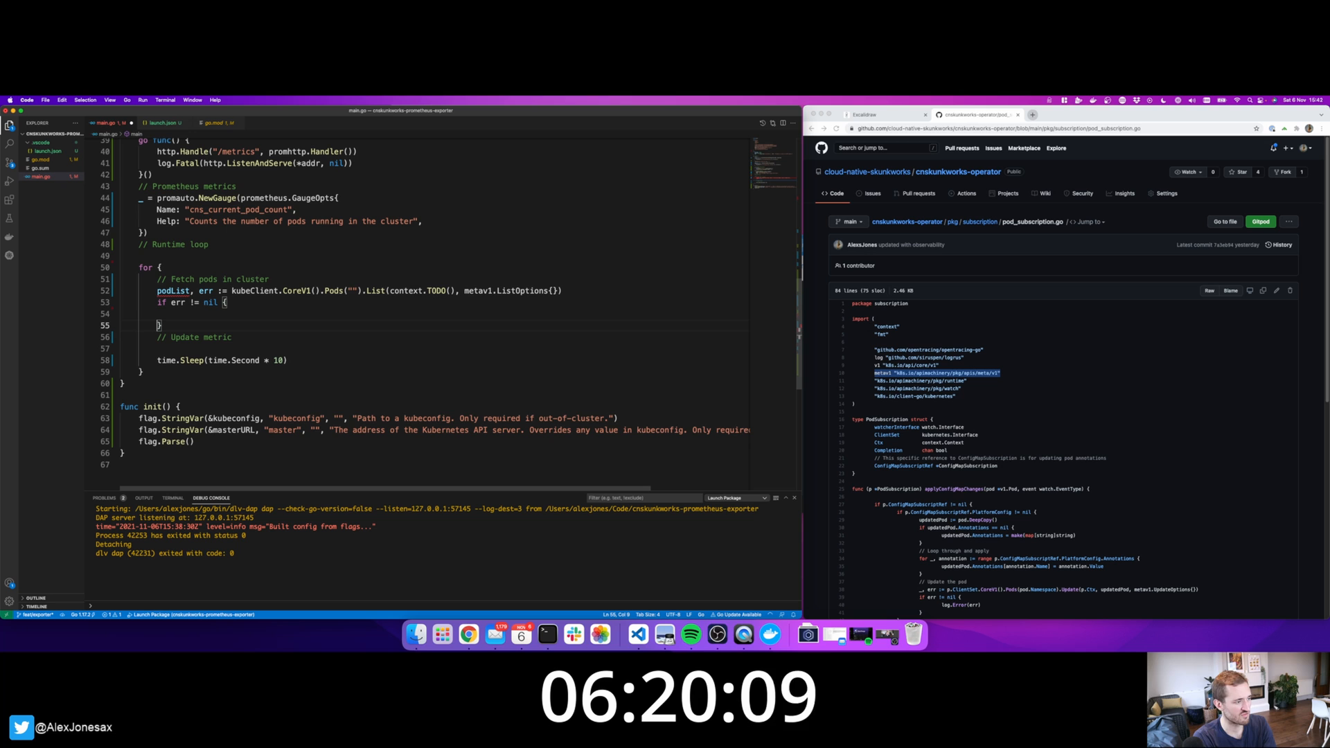
type("log.Errorf(\"Error fetching pods: %s\", err.Error())")
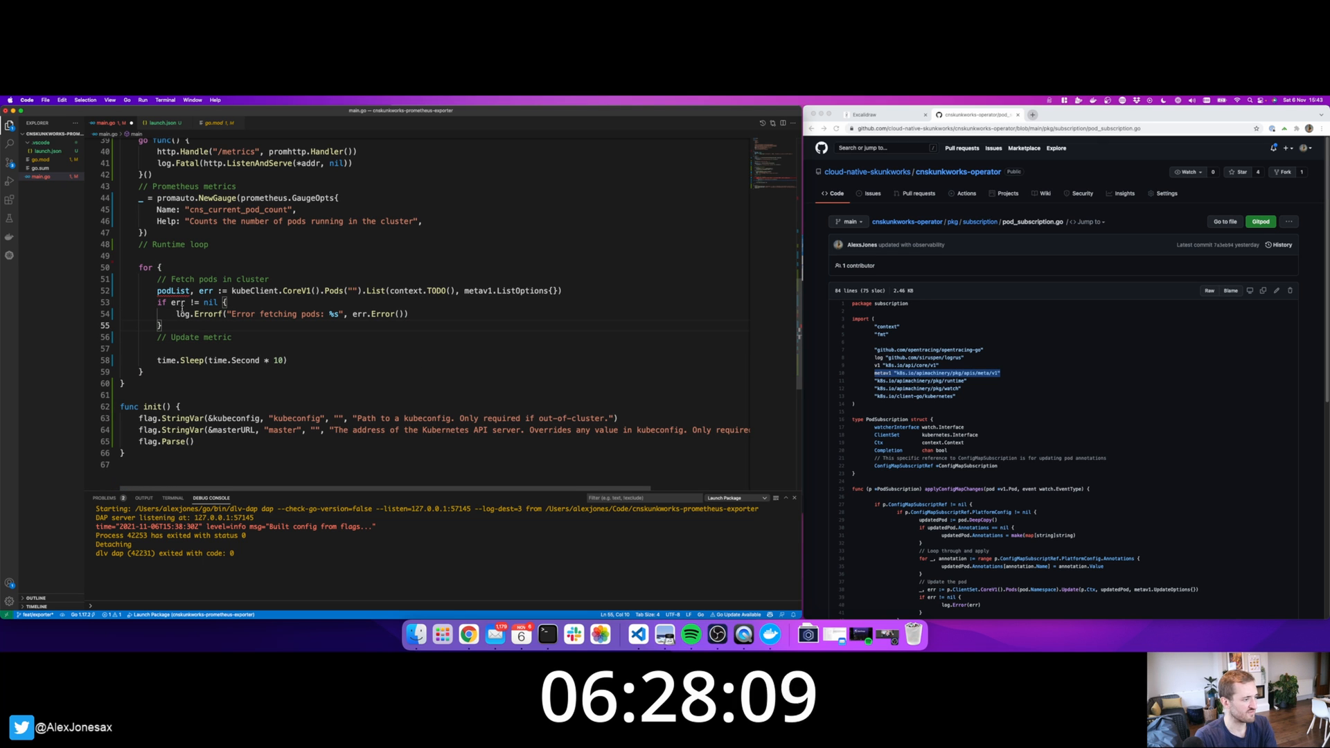
type("else {")
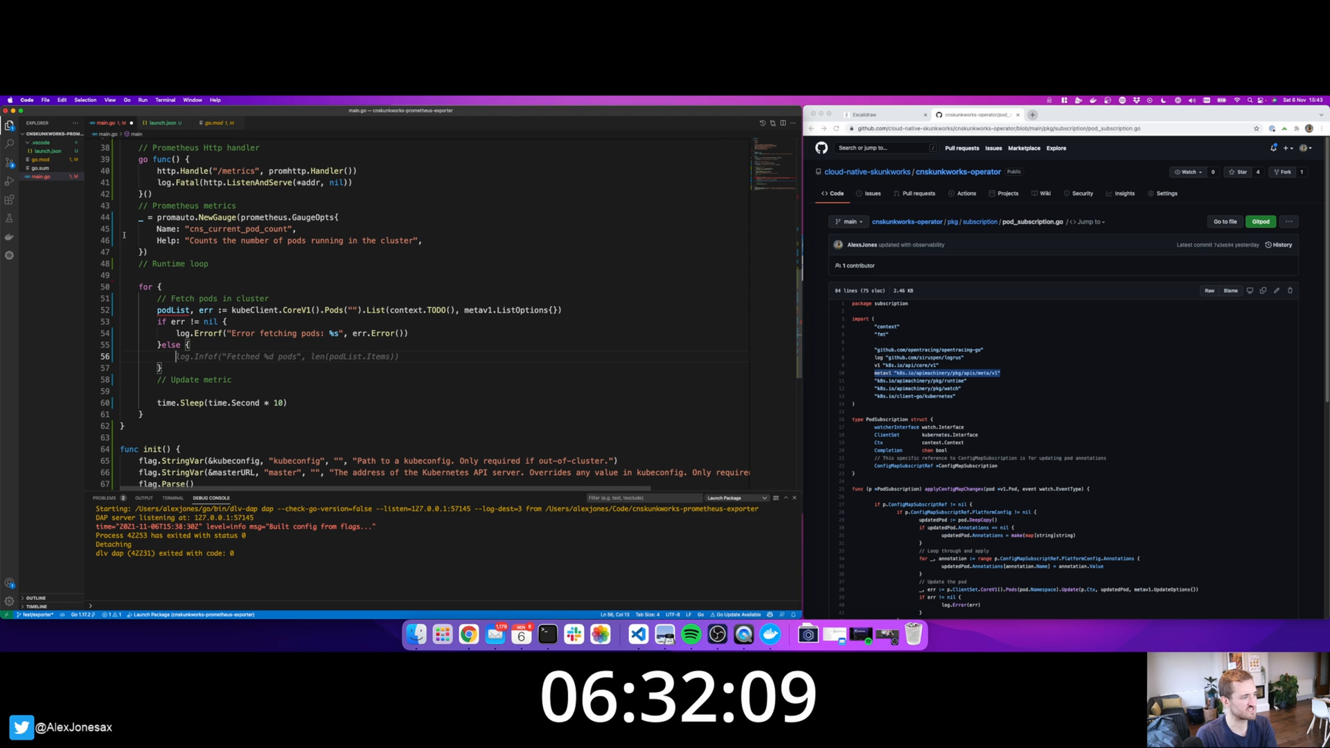
Name the gauge cns_pod_current_count and Set it to float64(len(podList.Items)).
left_click(883, 115)
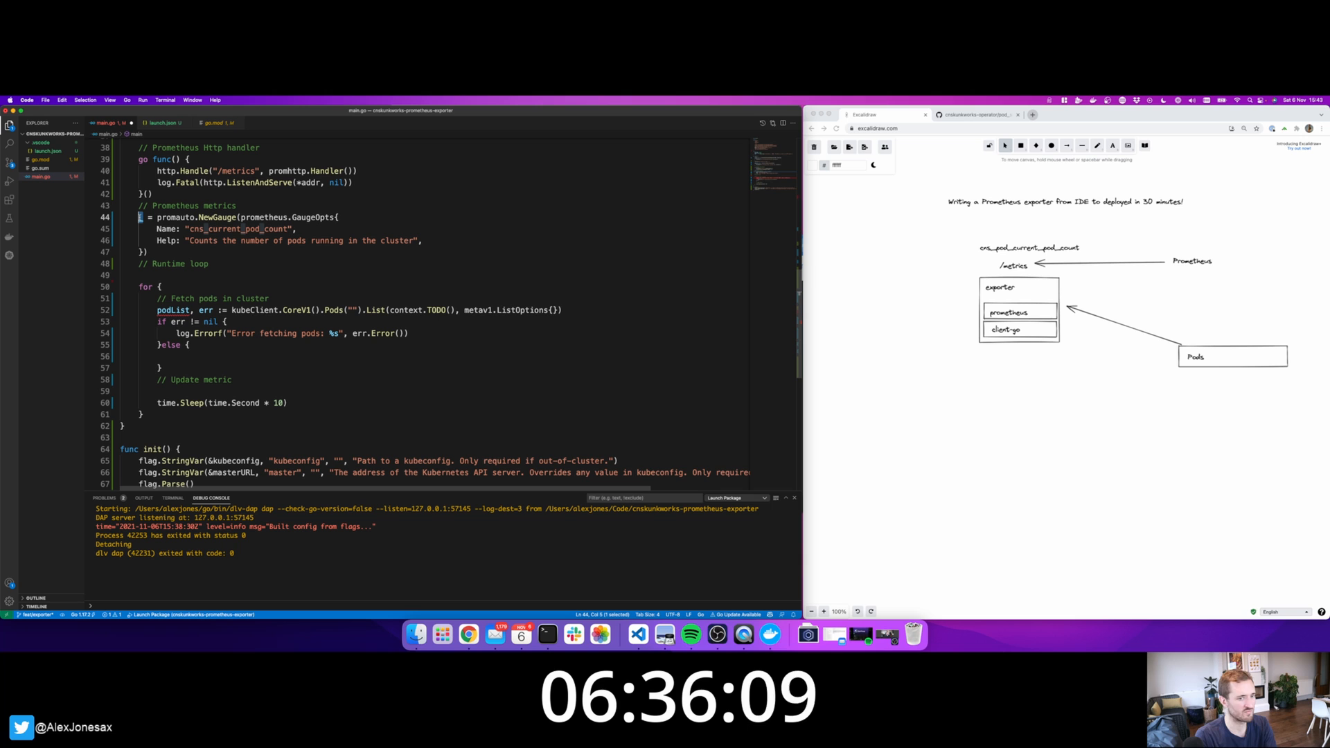
type("cns_pod_current_count")
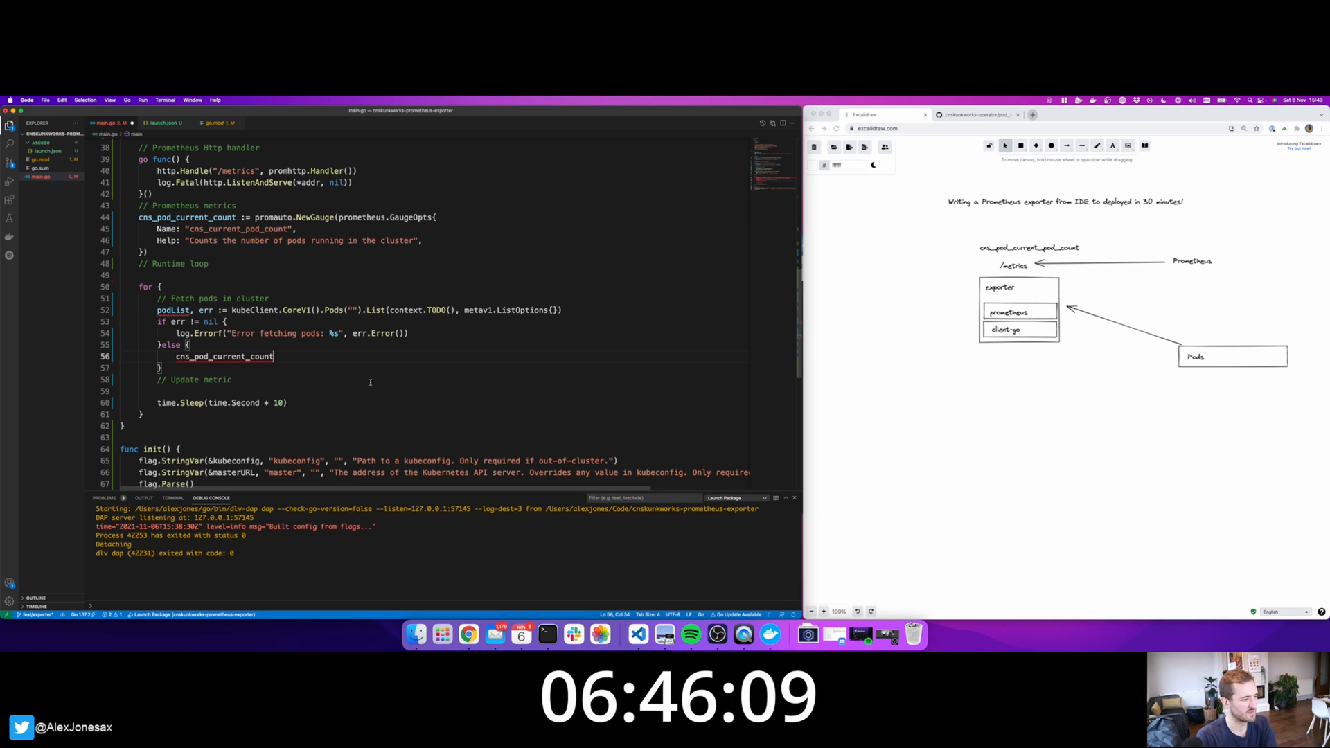
type(".Set(float64(len(podList.Items)))")
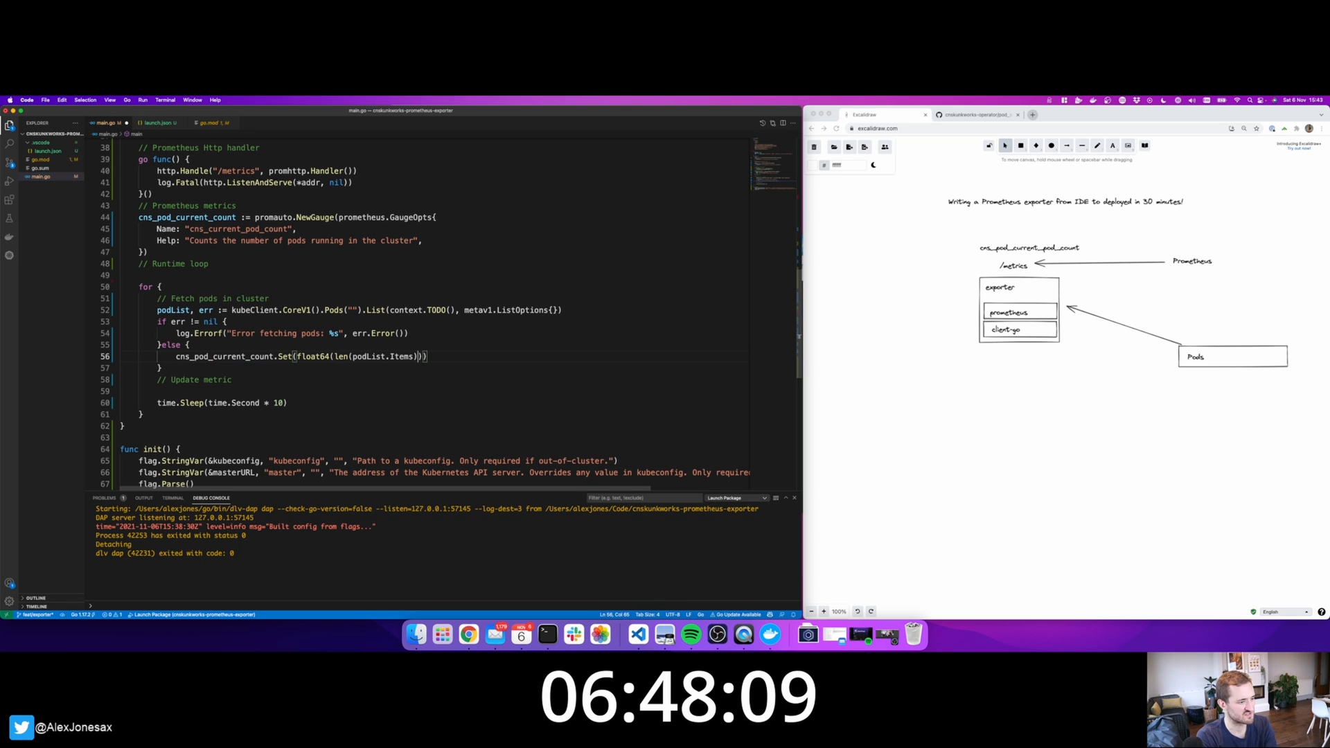
double_click(403, 356)
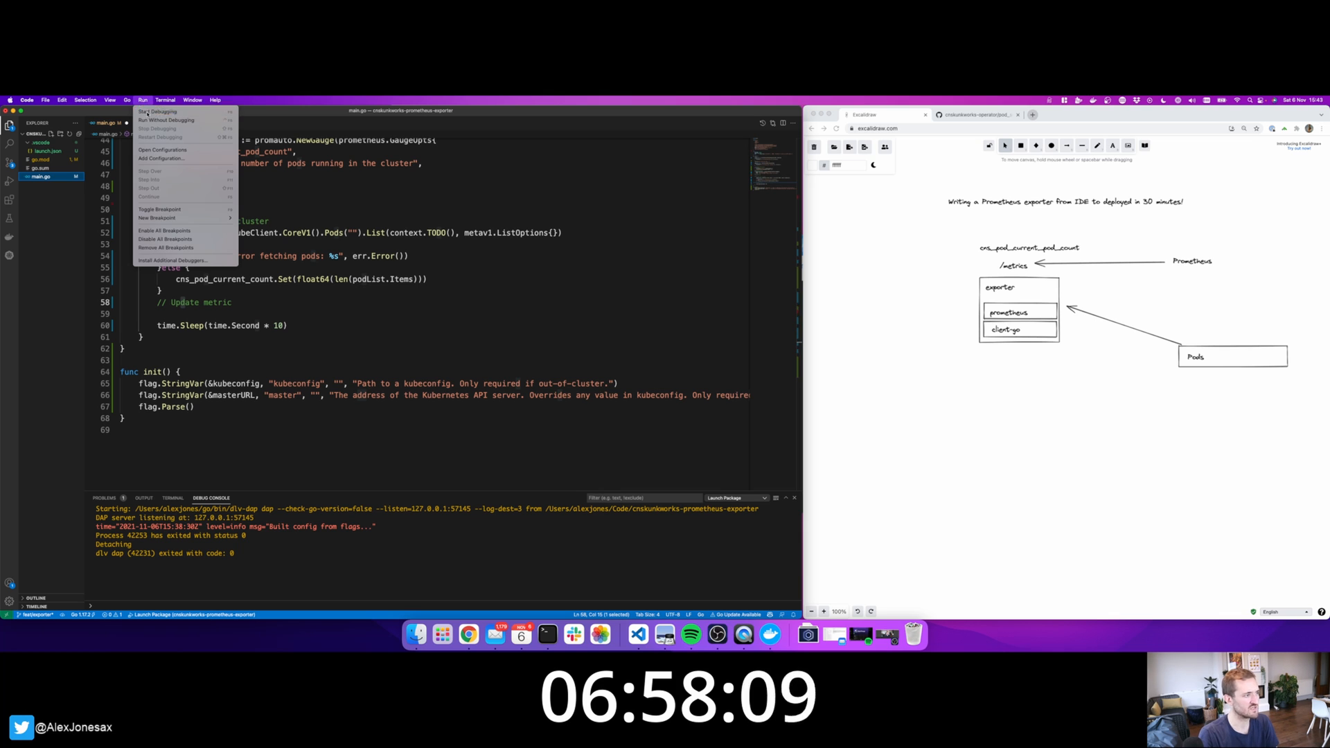
Relaunch the exporter under the debugger and load localhost:8080/metrics in a new browser tab.
left_click(158, 110)
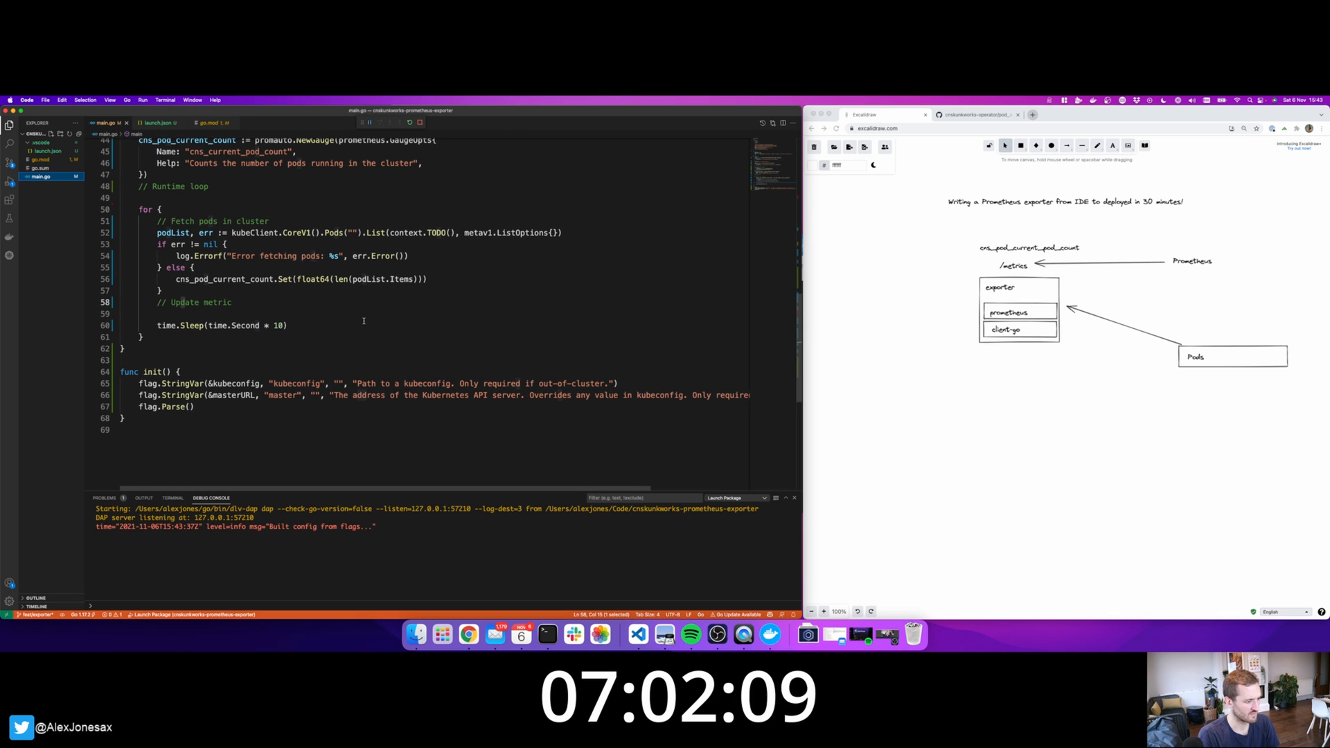
left_click(1123, 115)
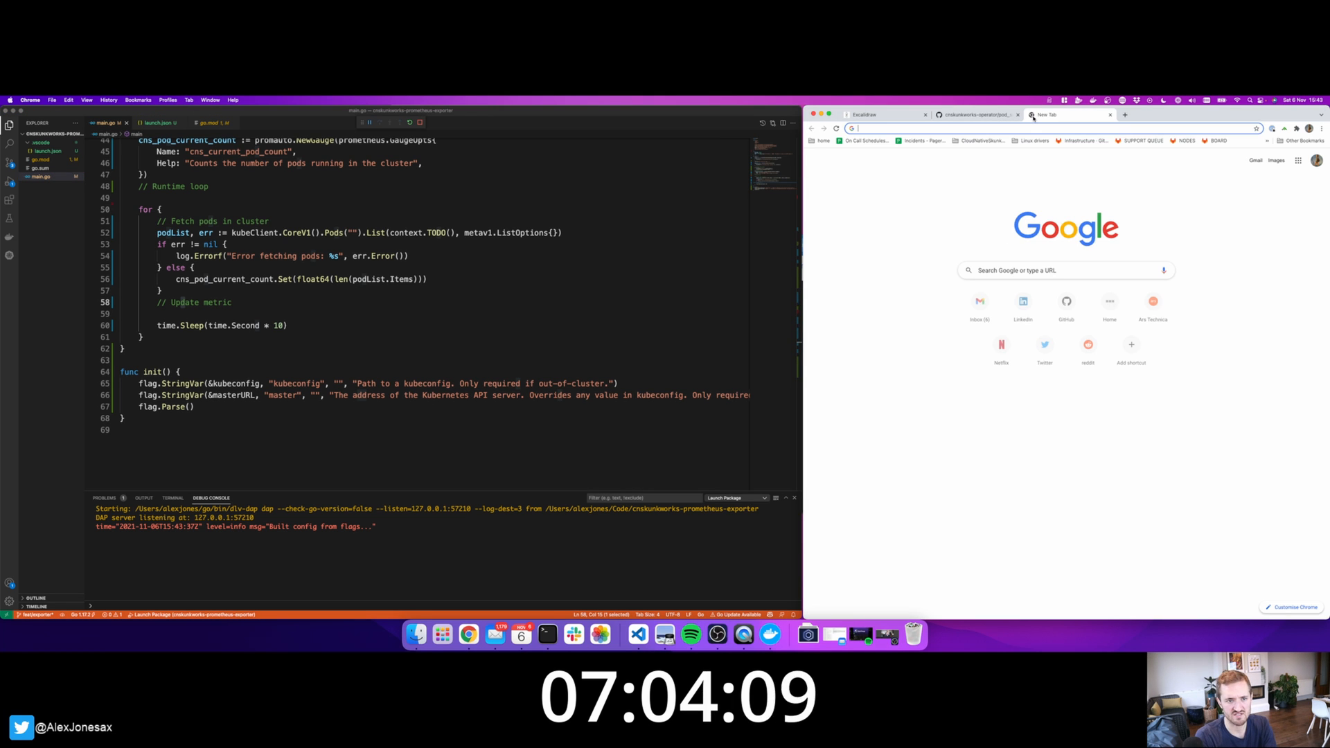
type("localhost:8080/metrics")
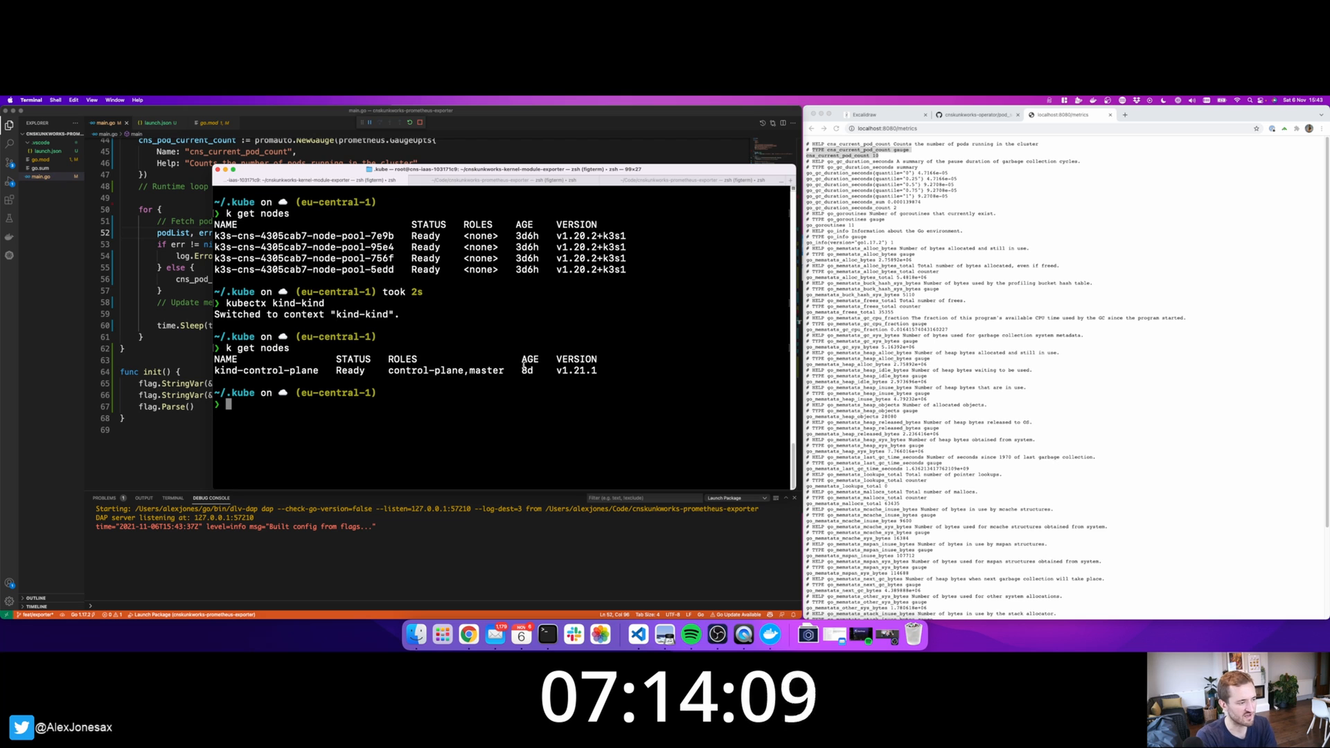
Run k9s on the kind cluster and confirm deleting the local-path-provisioner pod.
type("k9s")
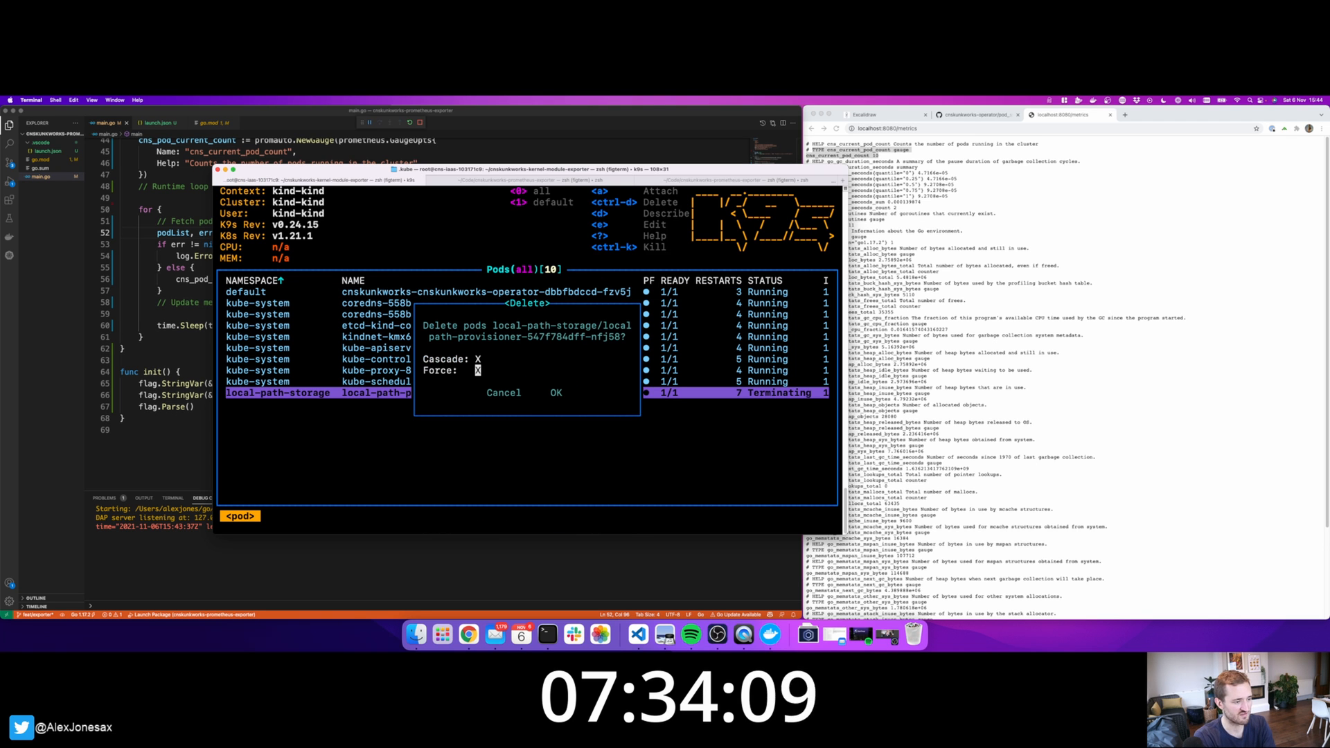
left_click(554, 392)
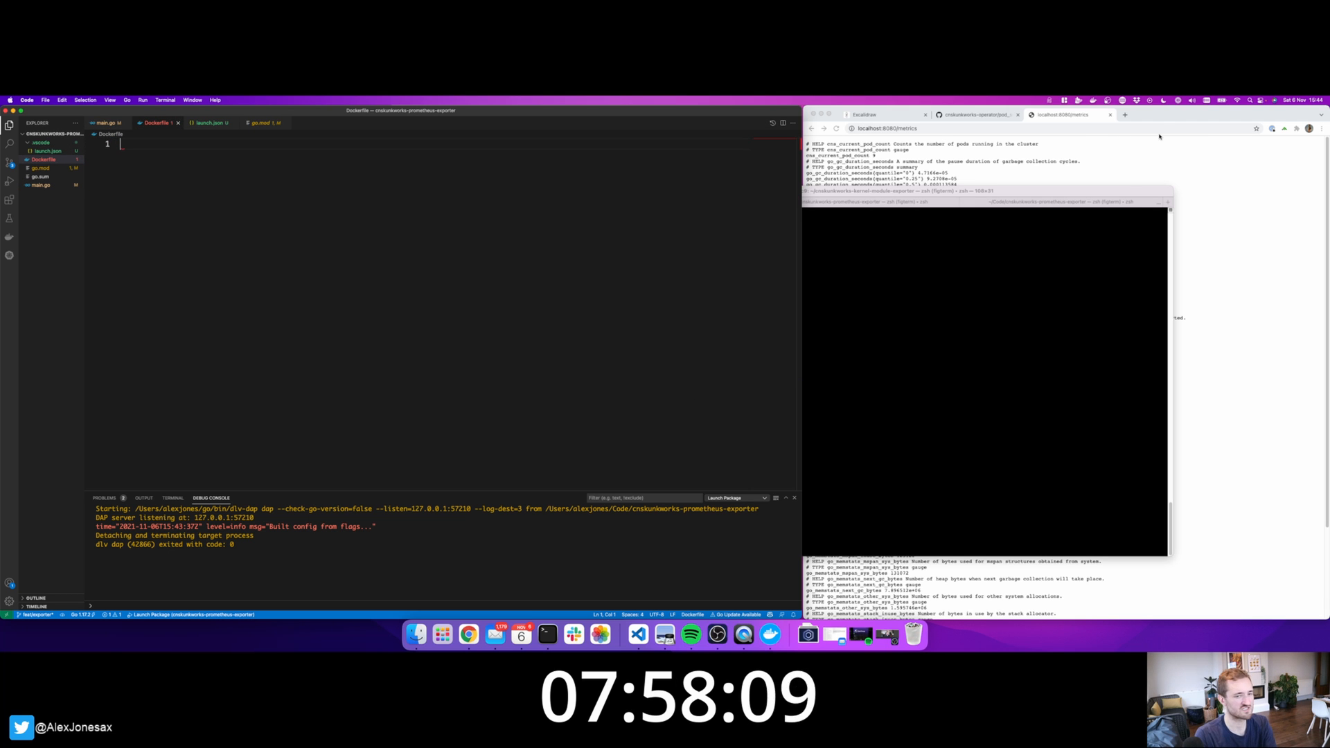
Copy the operator's Dockerfile from GitHub and rename its binary to cnskunkworks-prometheus-exporter.
left_click(976, 115)
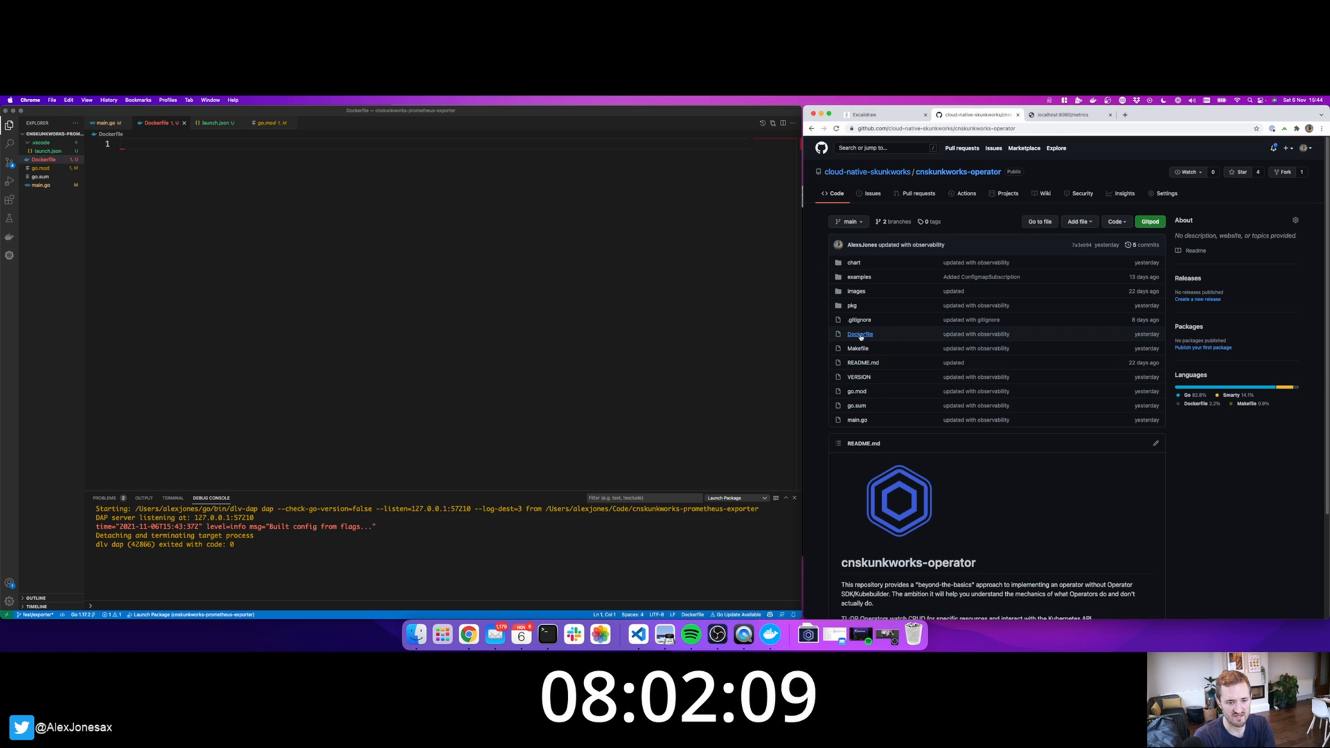
left_click(859, 333)
type("RUN go build -o cnskunkworks-promethe")
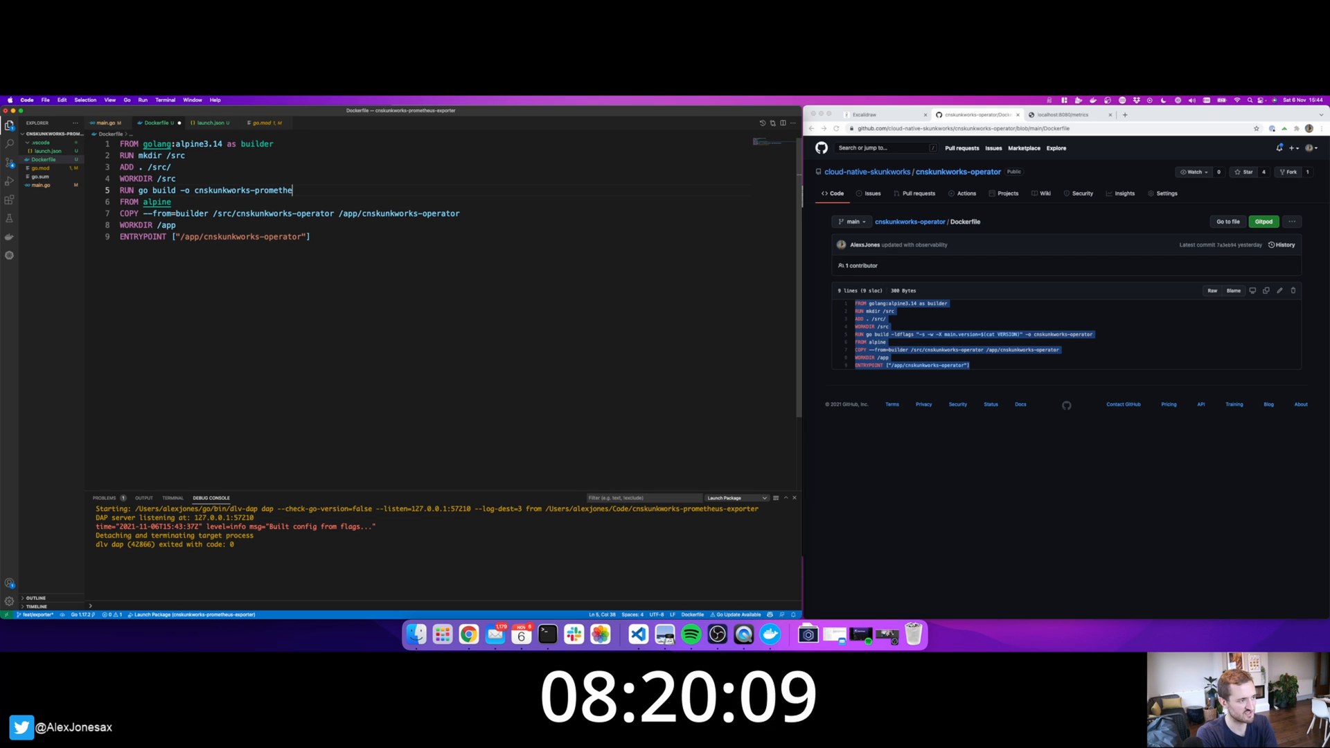
type("us-exporter")
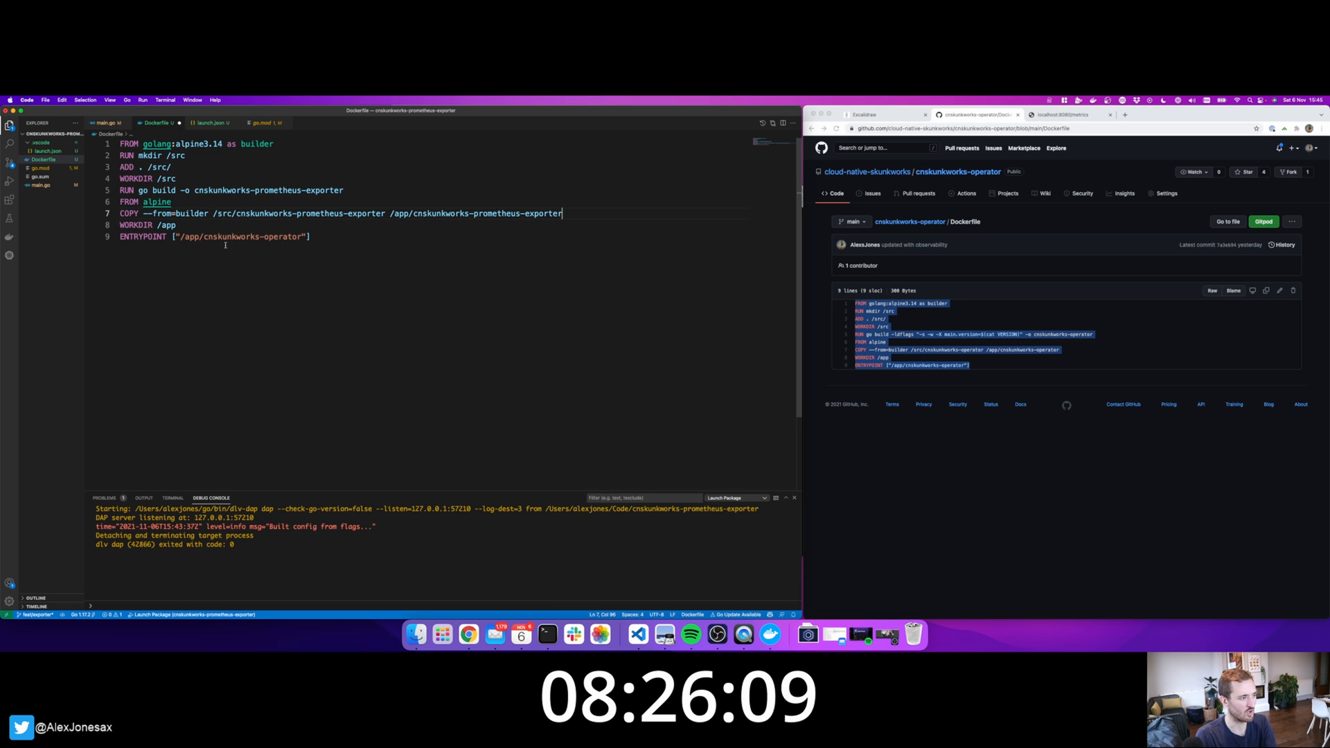
double_click(251, 236)
type("al")
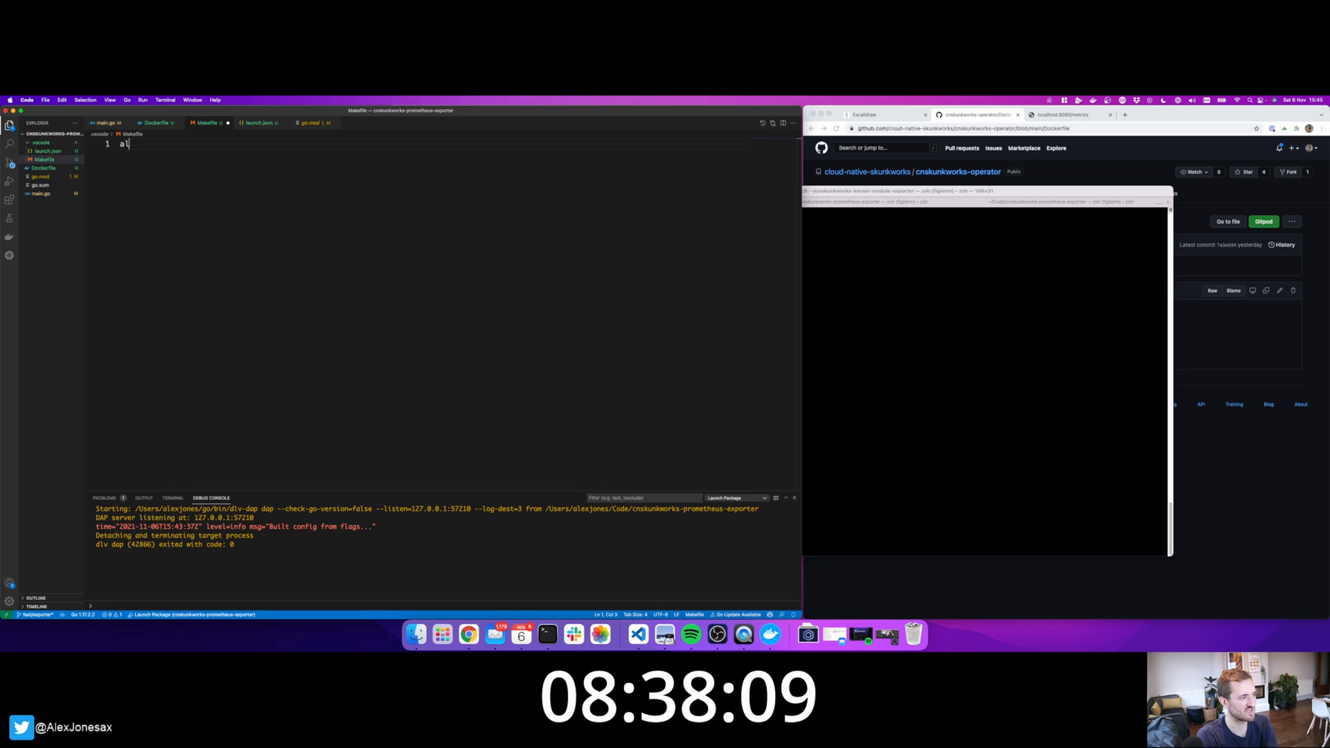
Write a .PHONY docker-build target running docker build -t tibbar/cnskunkworks-prometheus-exporter.
type(".PH")
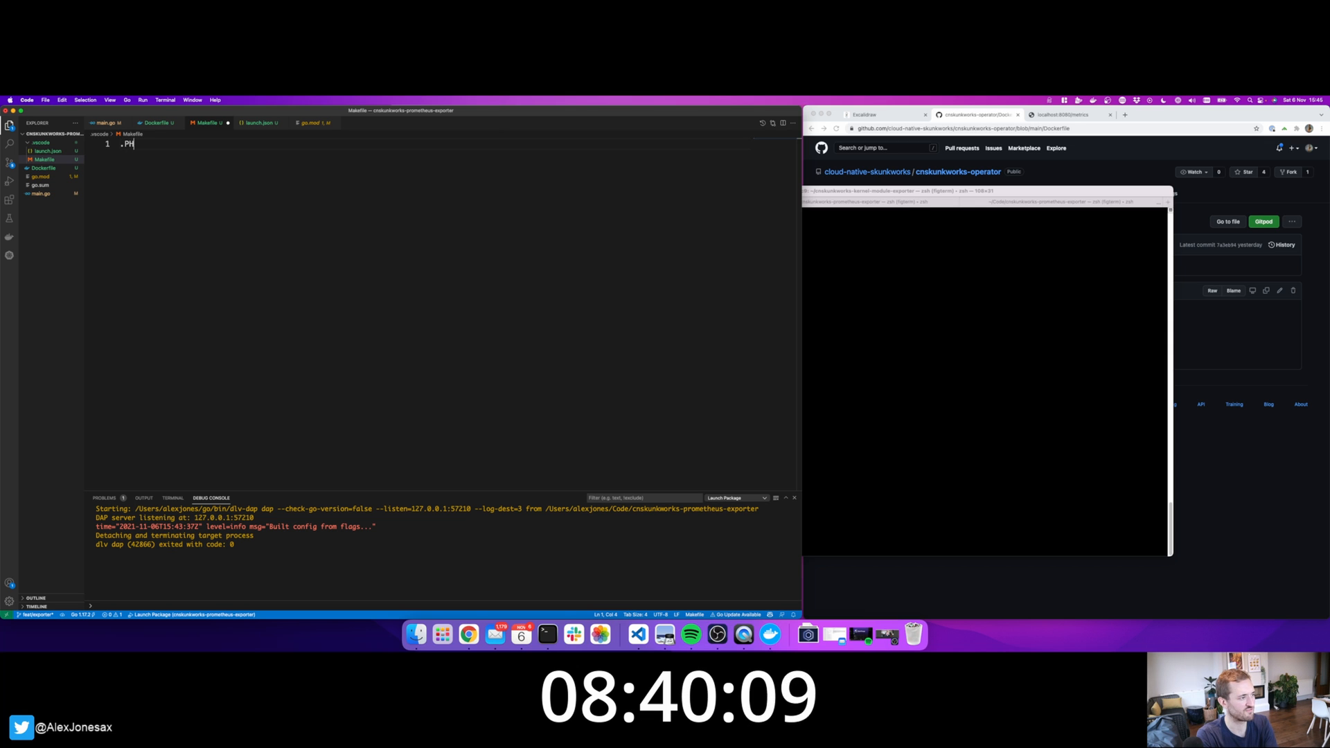
type("ONY: docker-build")
type("docker build -t $DOCKER_IMAGE .")
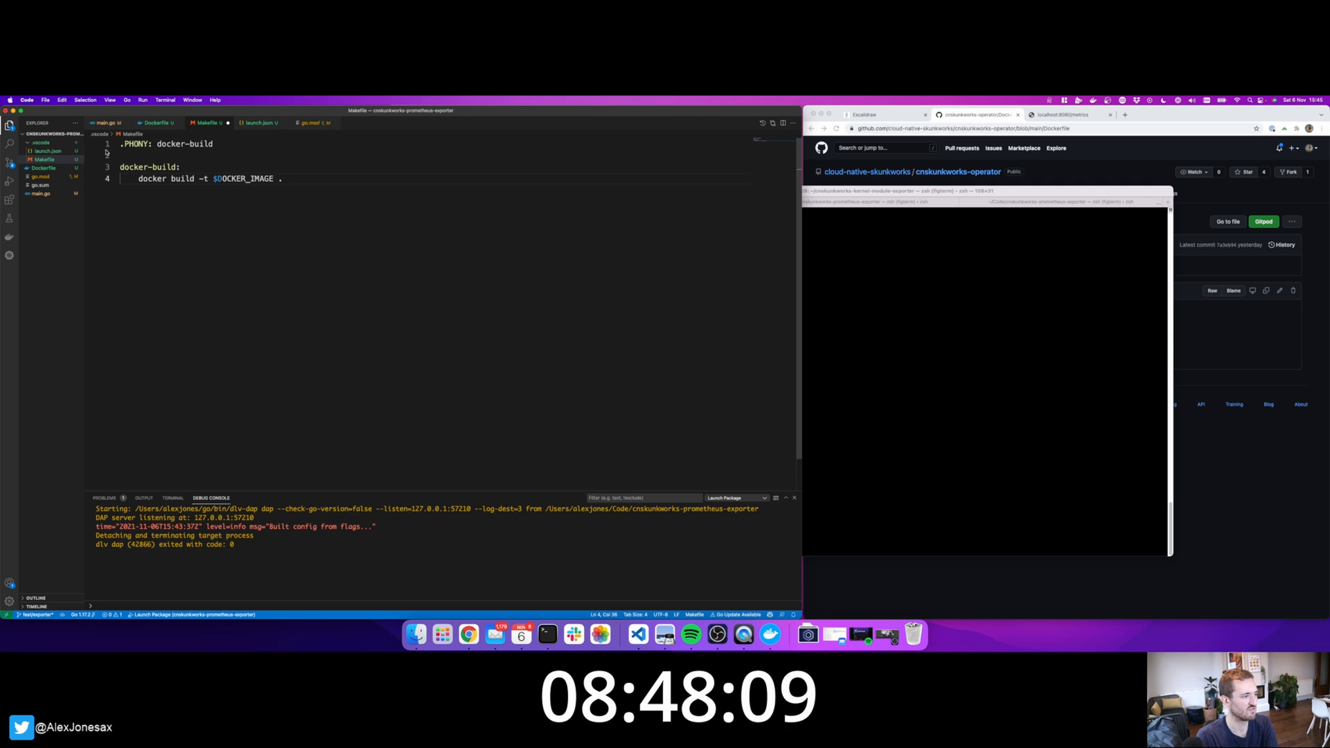
key("Backspace")
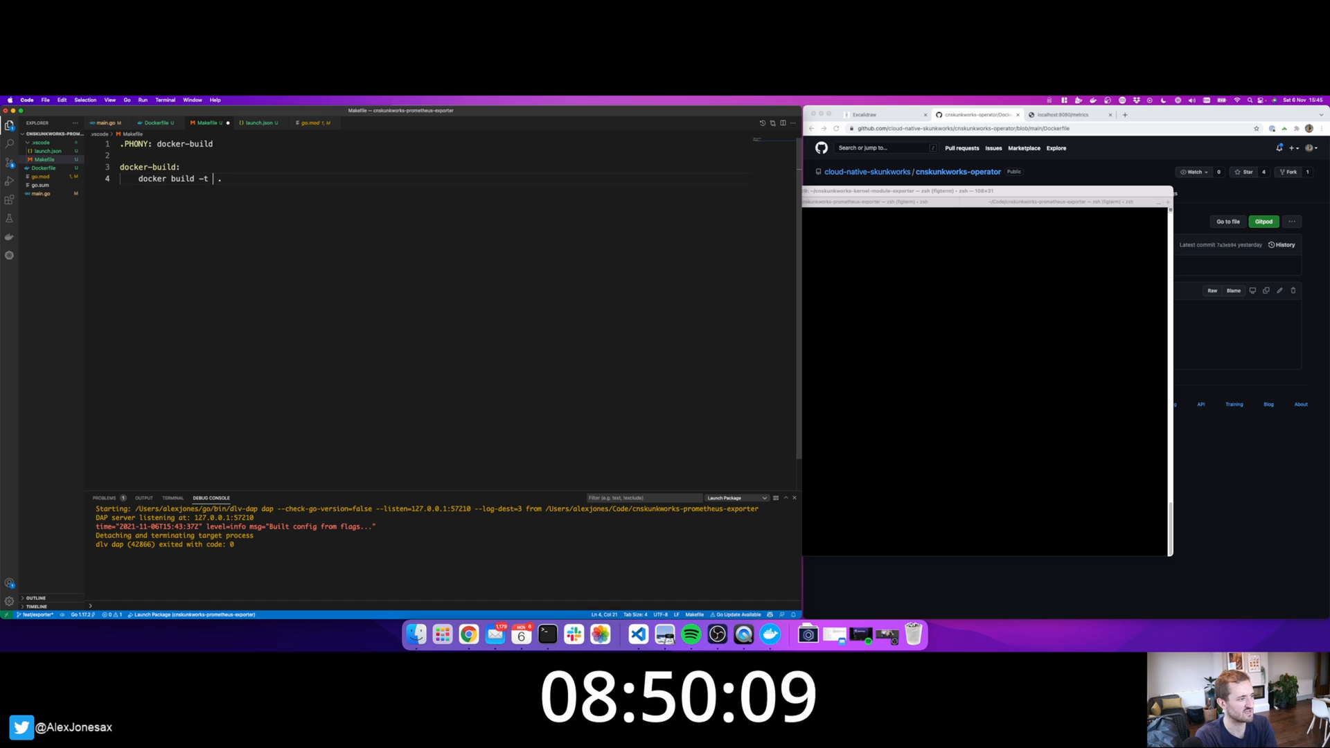
type("tibbar/")
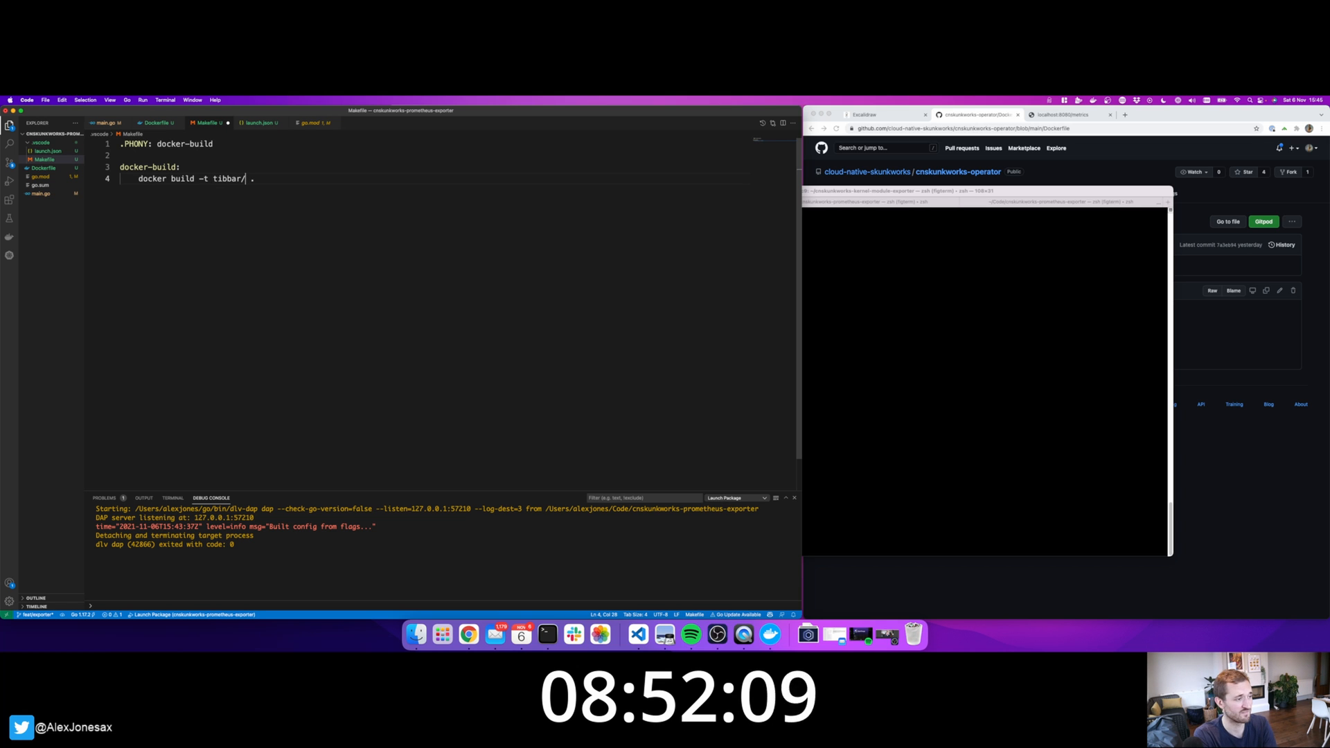
type("cnskunkworks-prometheus-exporter")
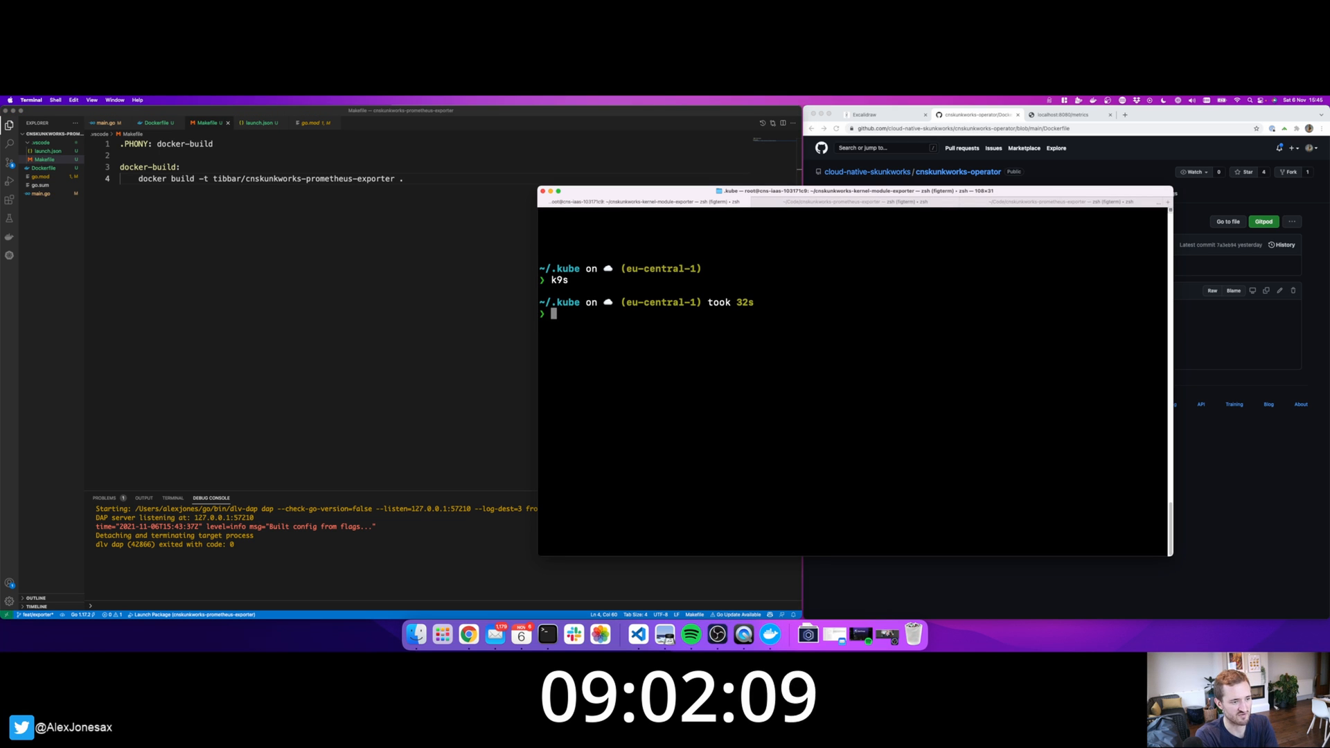
cd to ~/Code/cnskunkworks-prometheus-exporter, run make docker-build, and remove the .PHONY line.
type("cd ~/Coc")
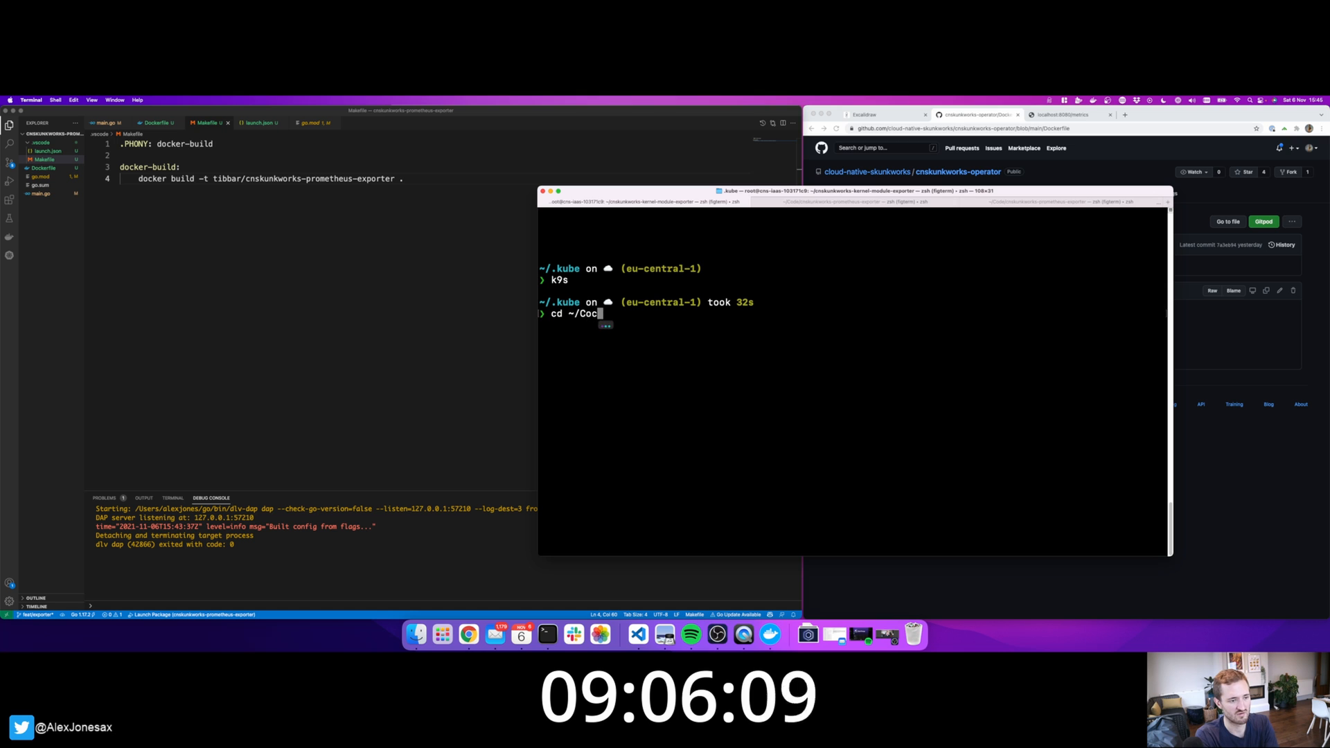
type("ode/cnskunkworks-prometheus-exporter")
type("am")
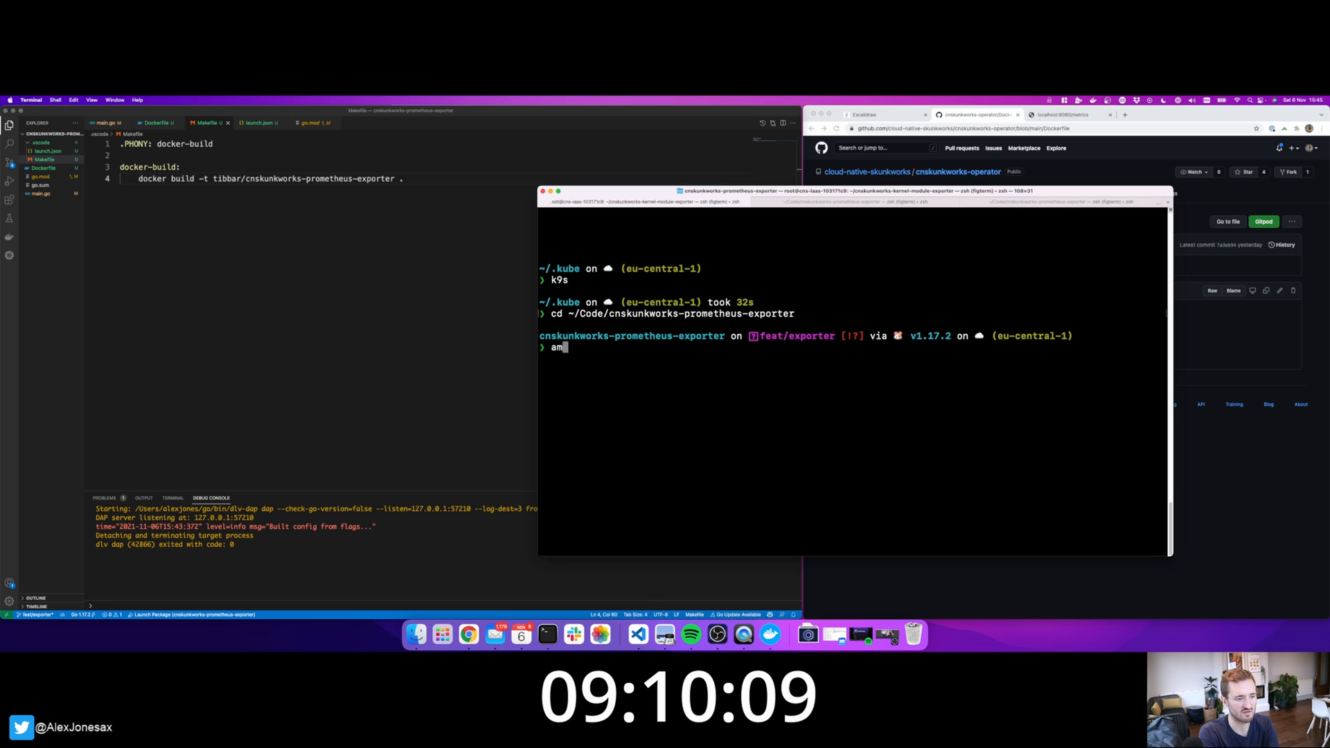
key("Return")
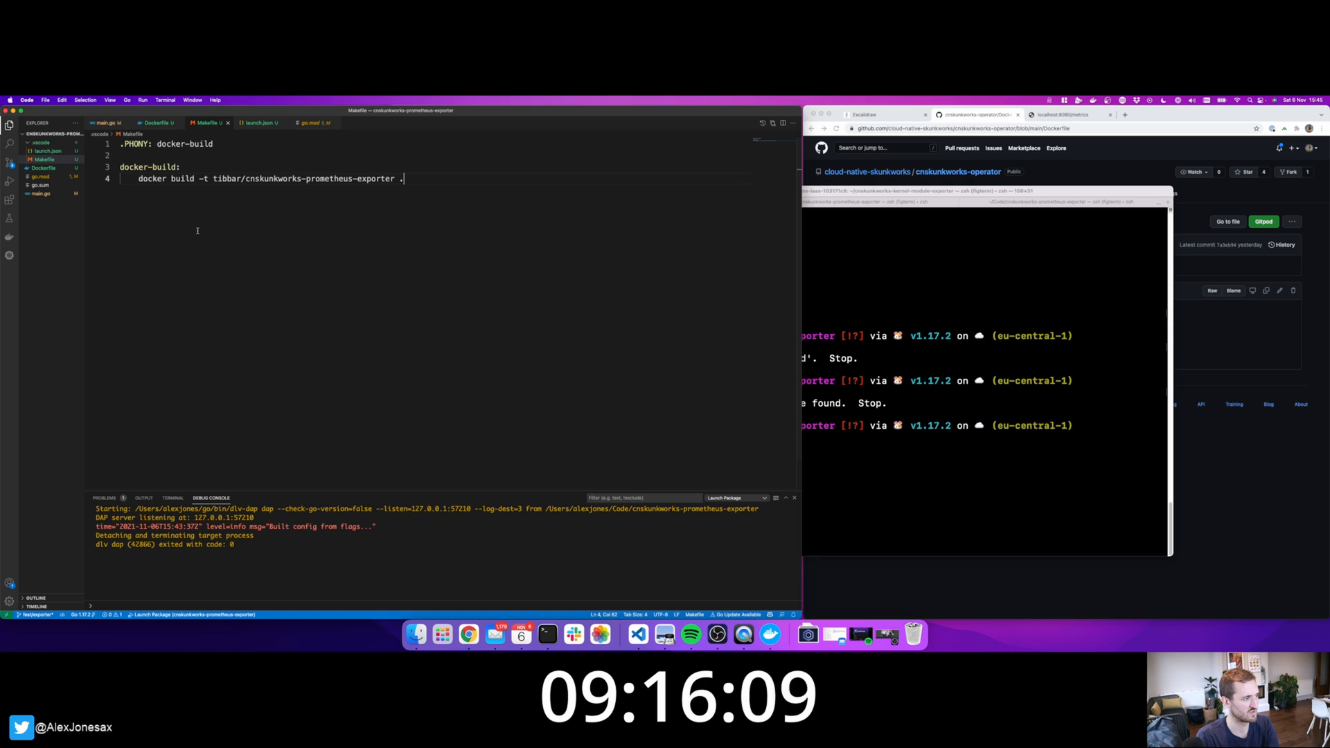
double_click(148, 166)
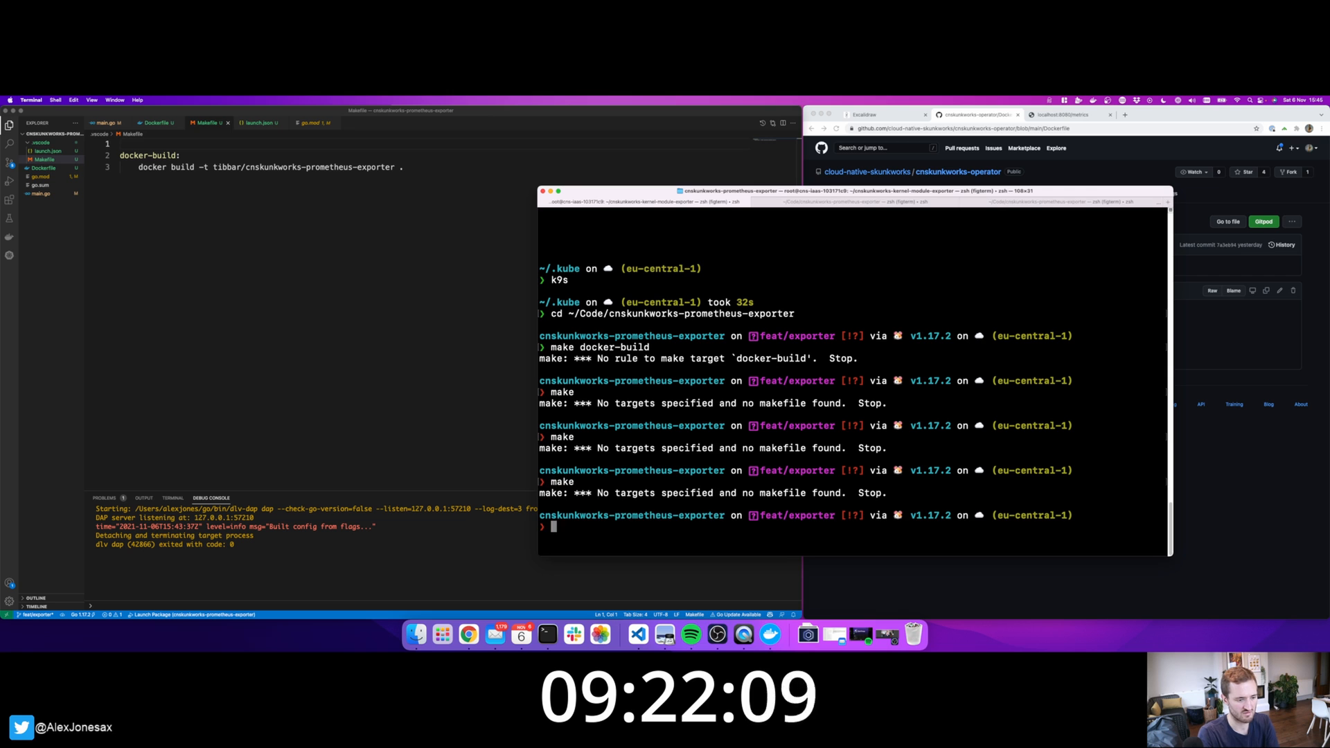
Retry make, list the folder with ls -la, and rename the docker-build target to all.
type("make do")
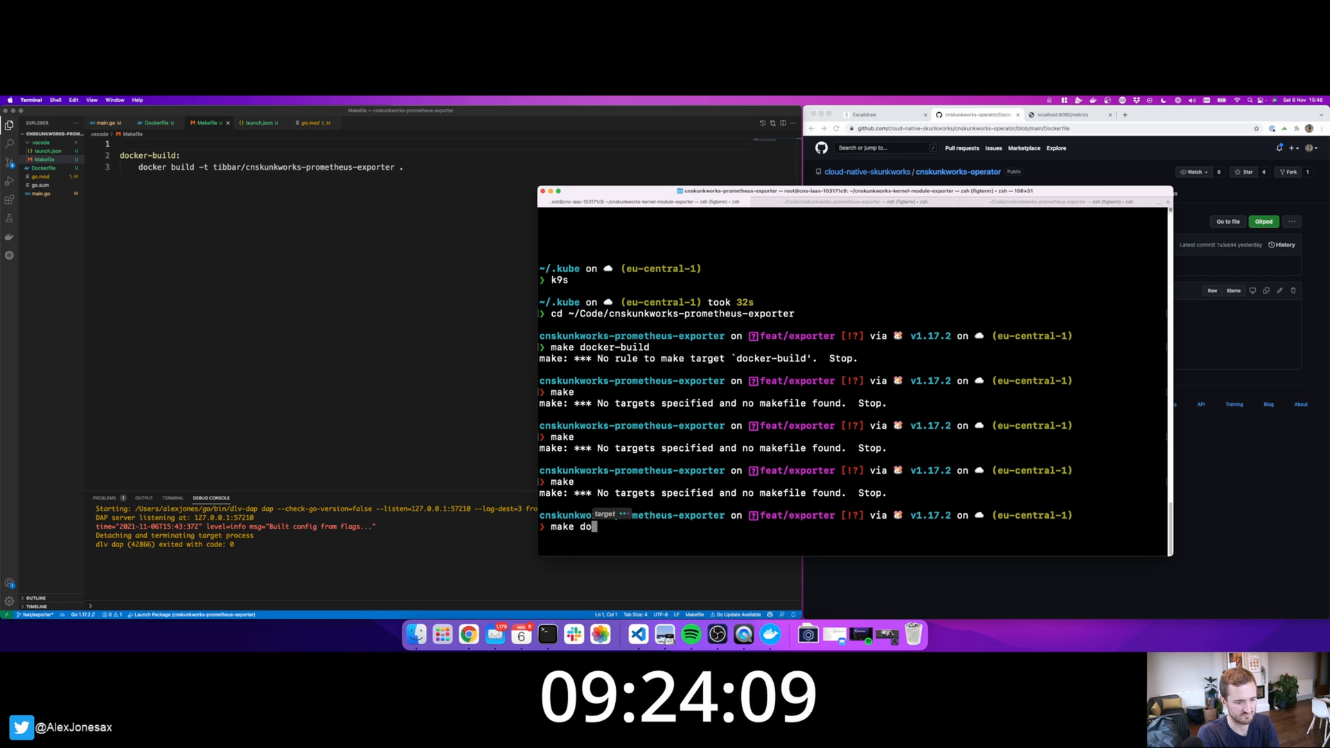
type("cker-build")
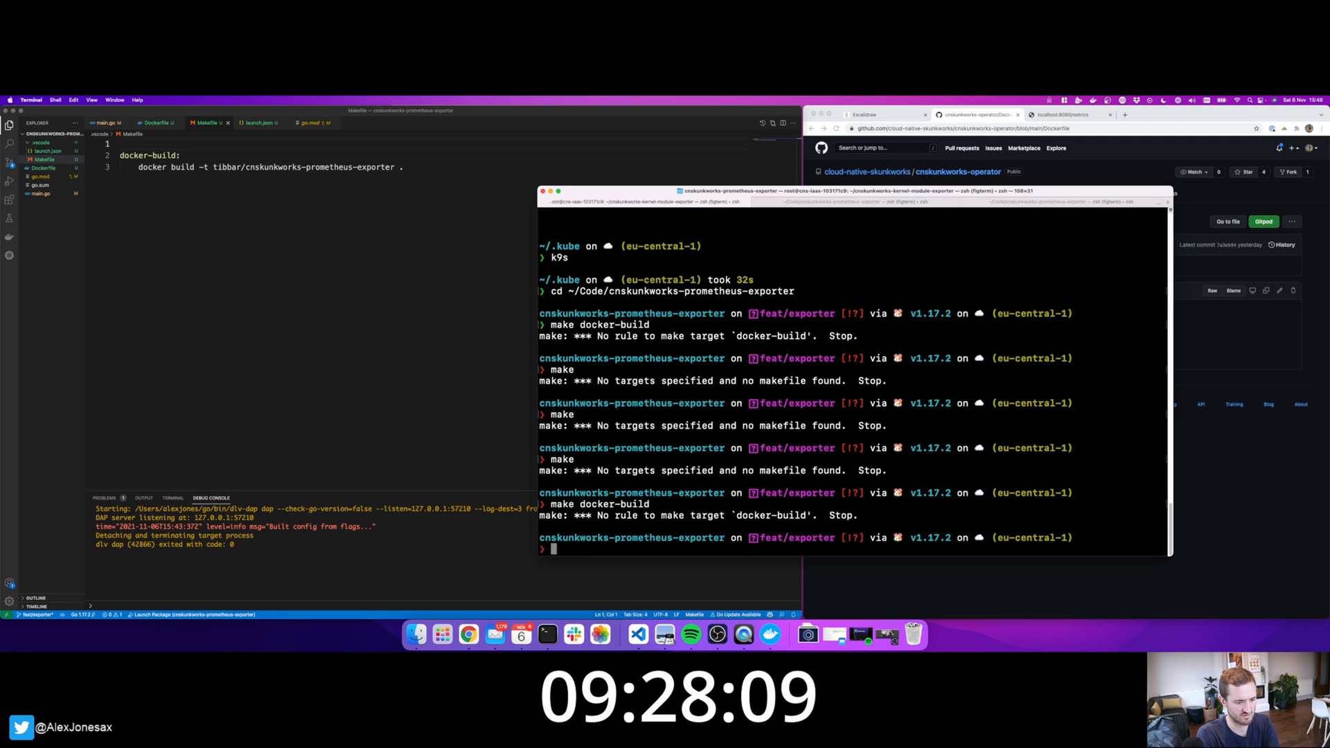
type("ls -la")
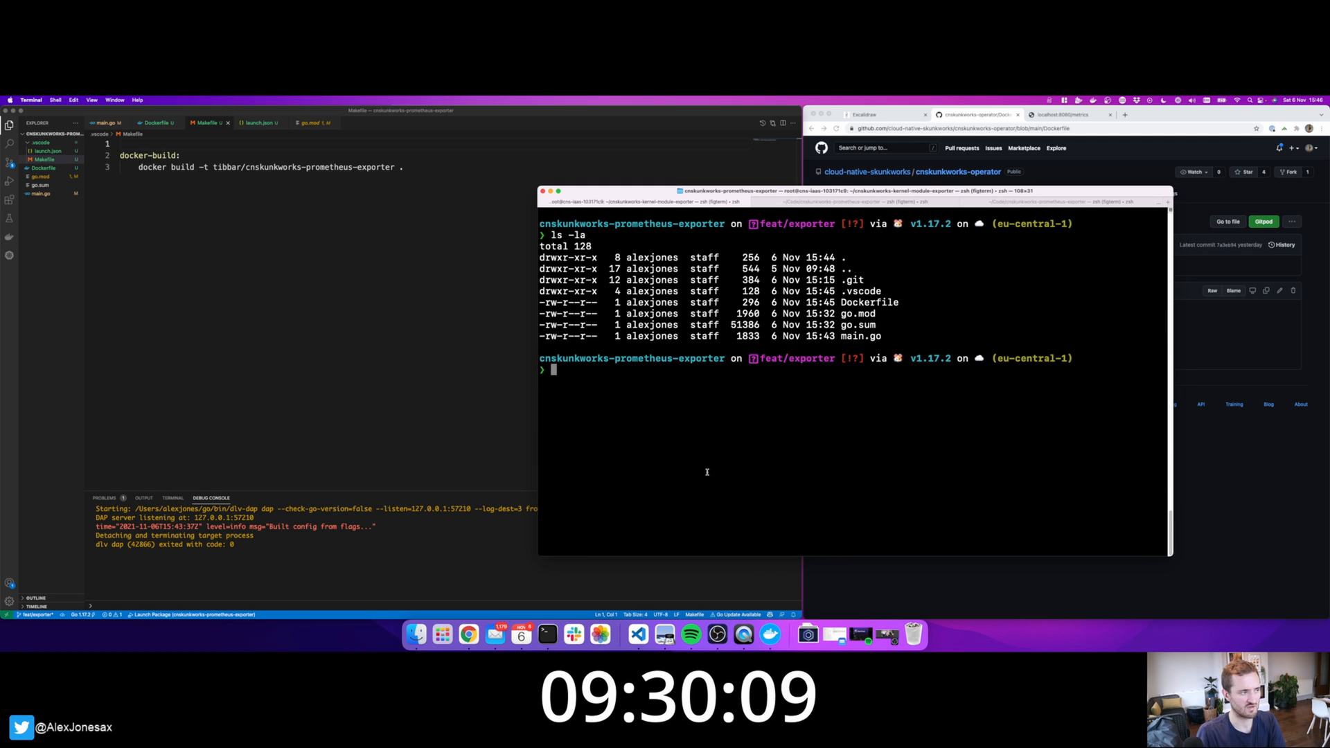
double_click(145, 155)
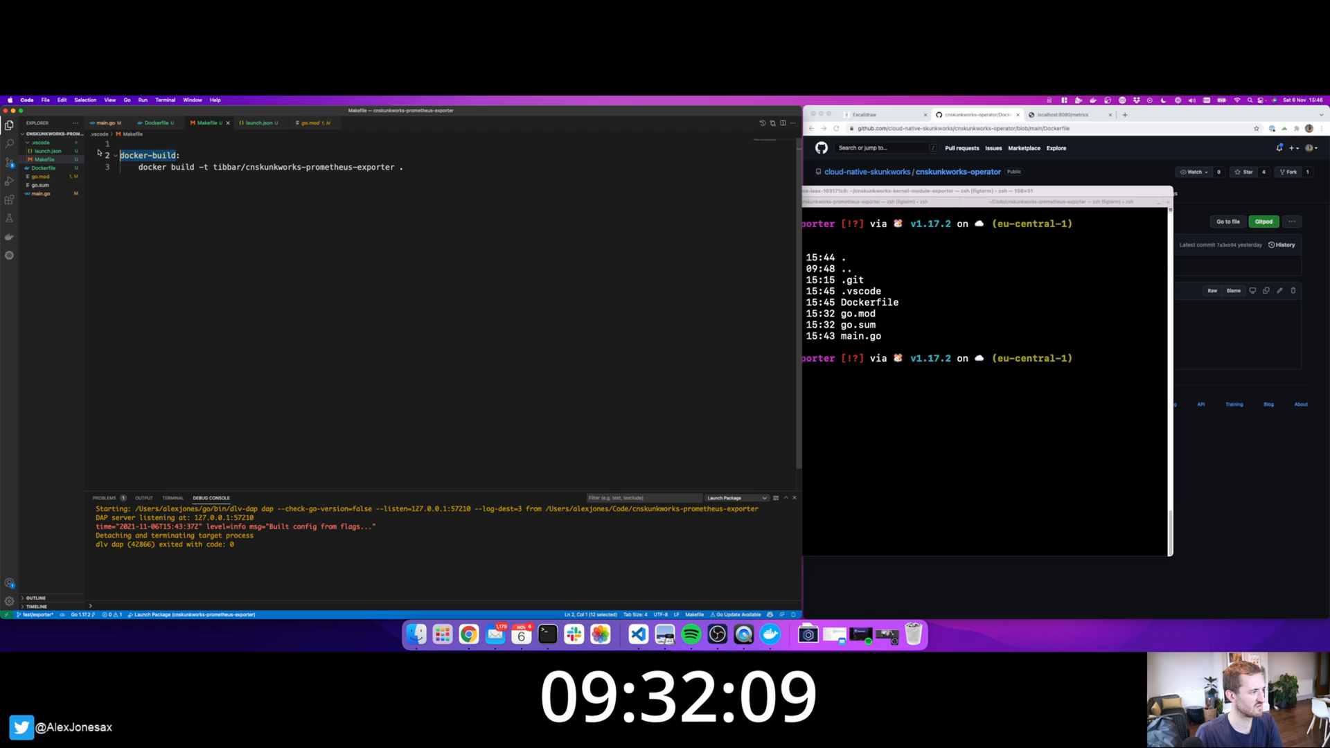
type("all")
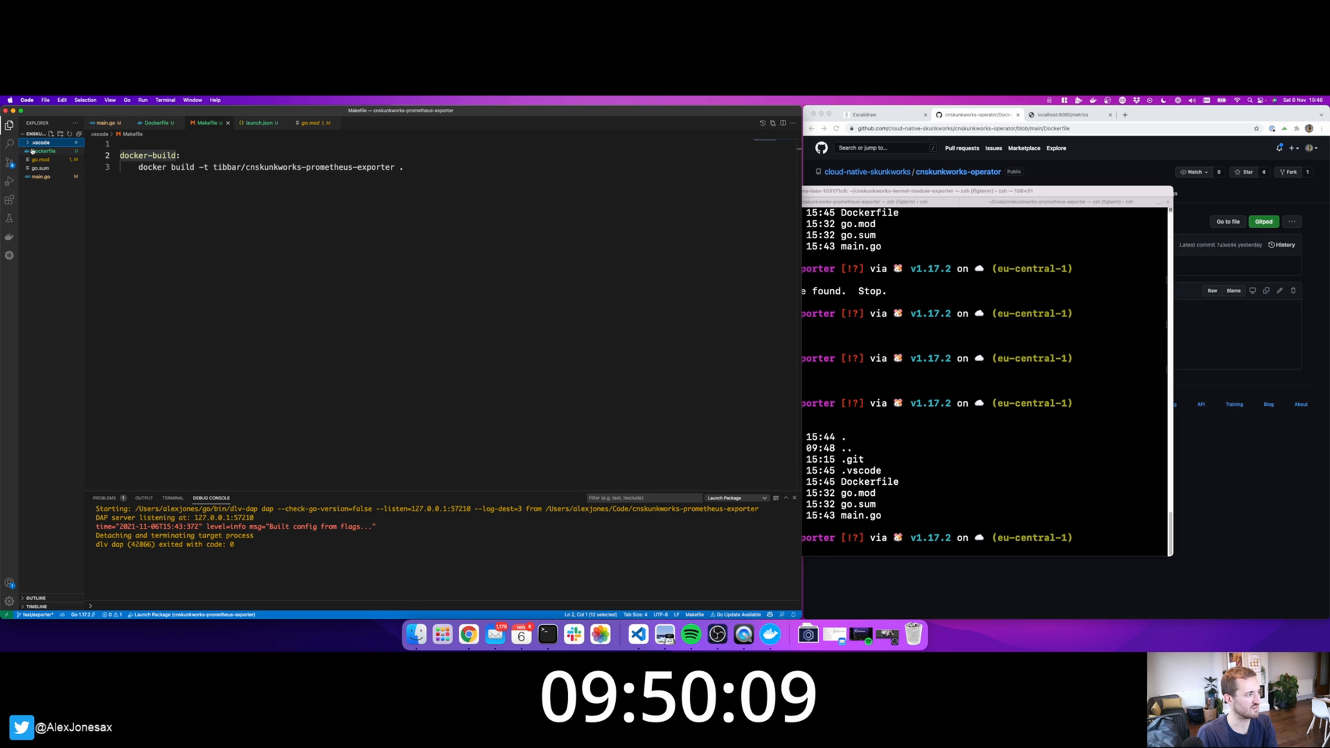
Move the Makefile to the project root, run make, and add a docker-push target for tibbar/cnskunkworks-prometheus-exporter.
left_click(41, 143)
type("cat Makefile")
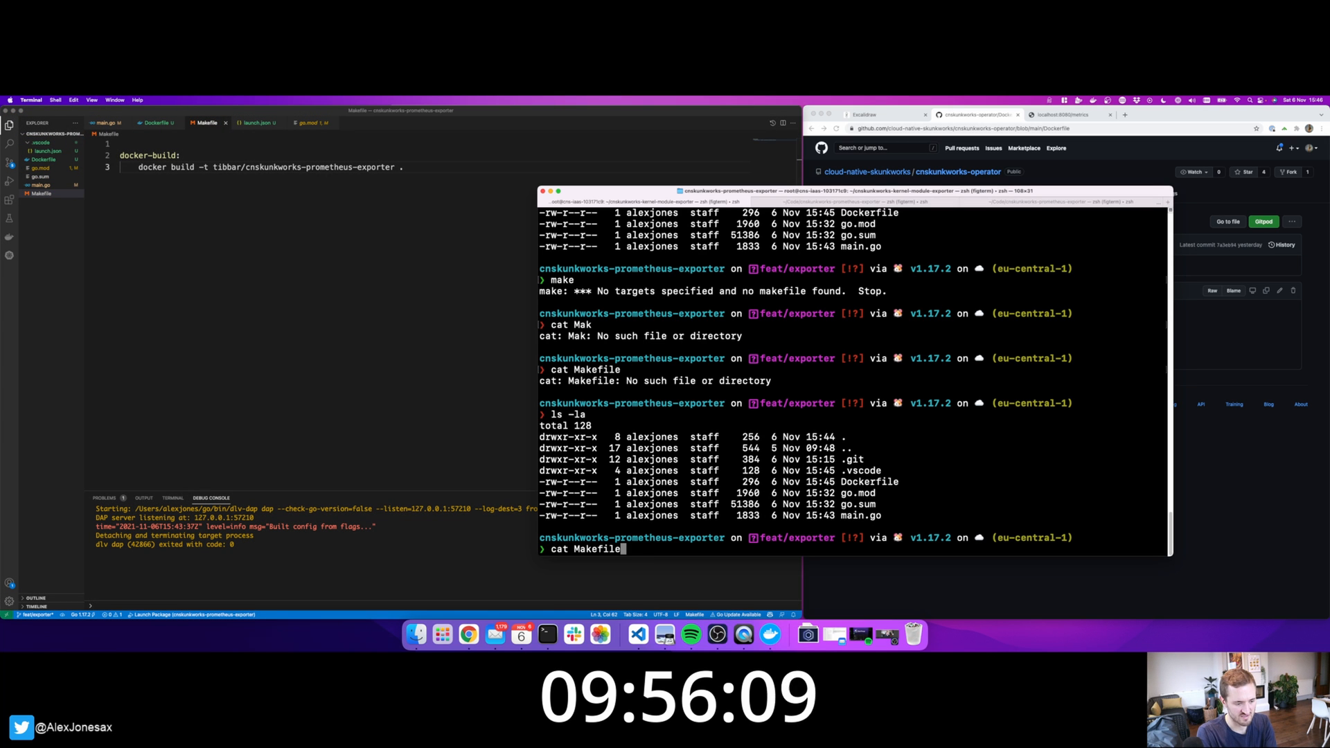
type("make")
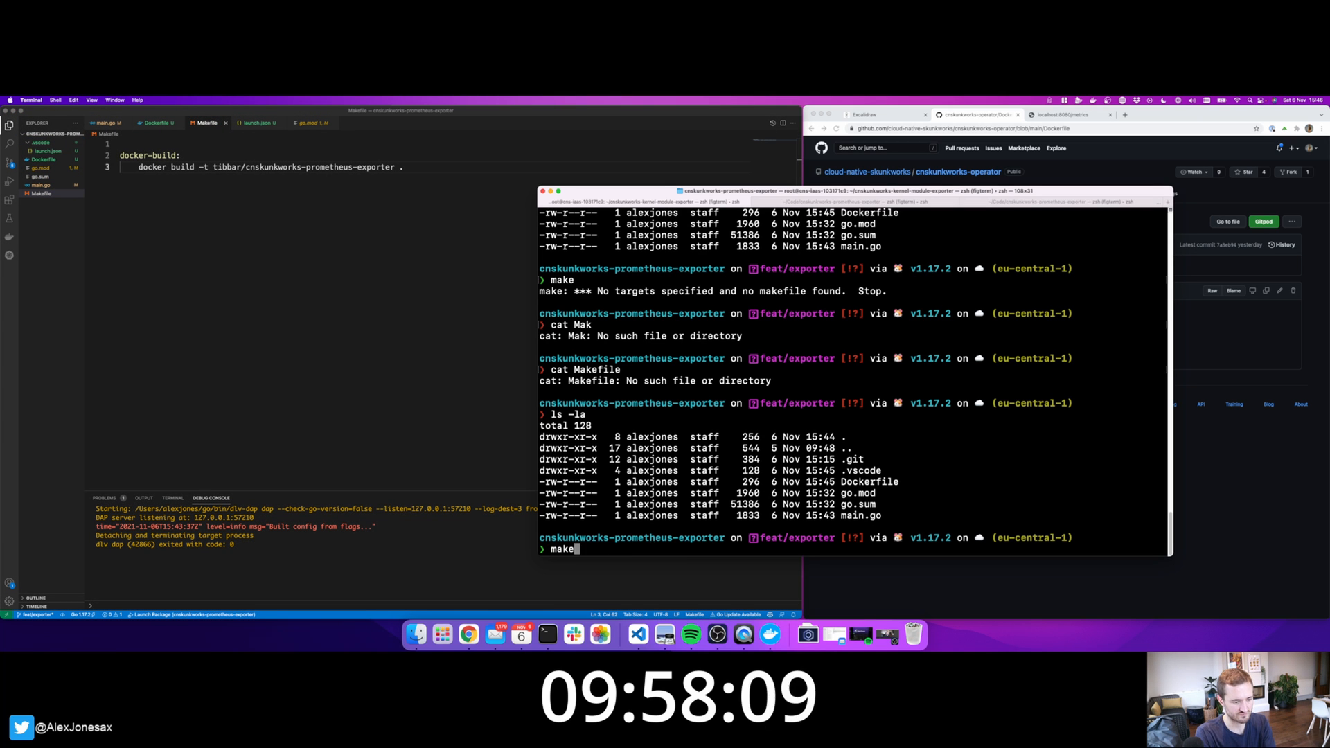
key("Return")
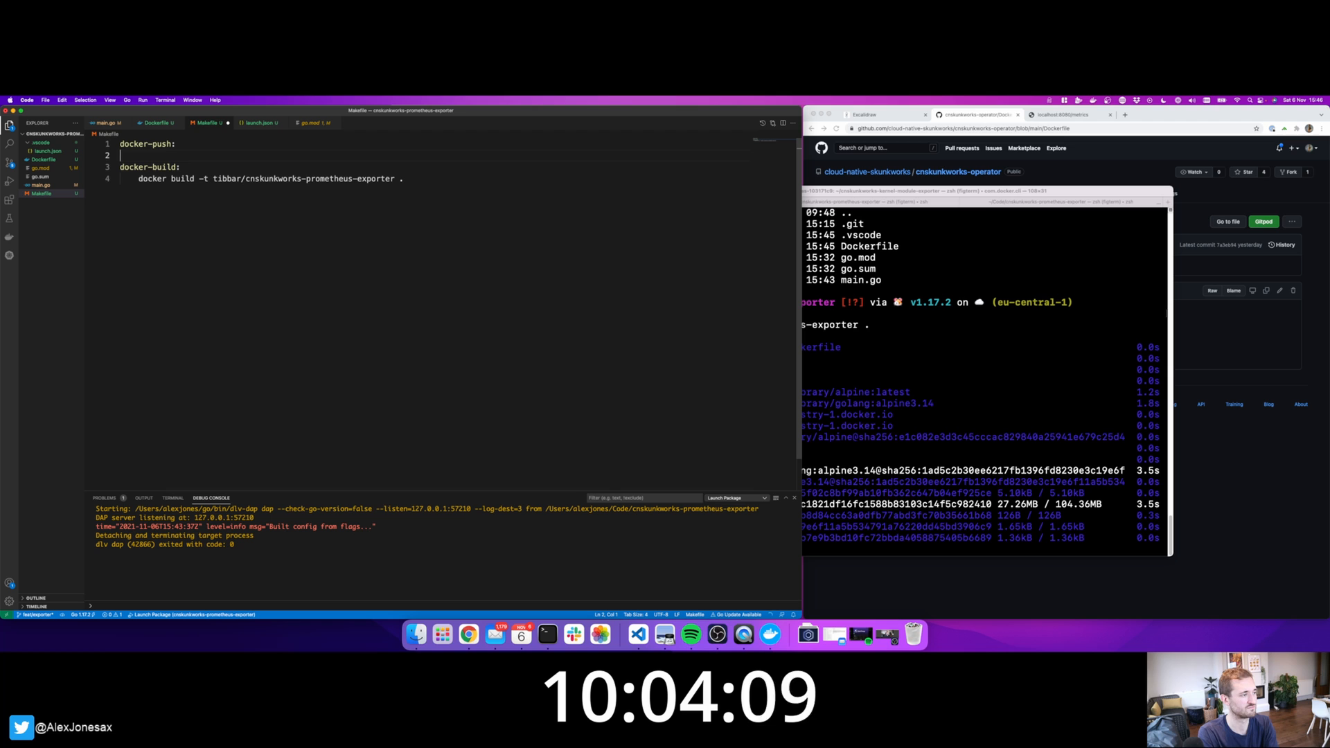
type("docker push")
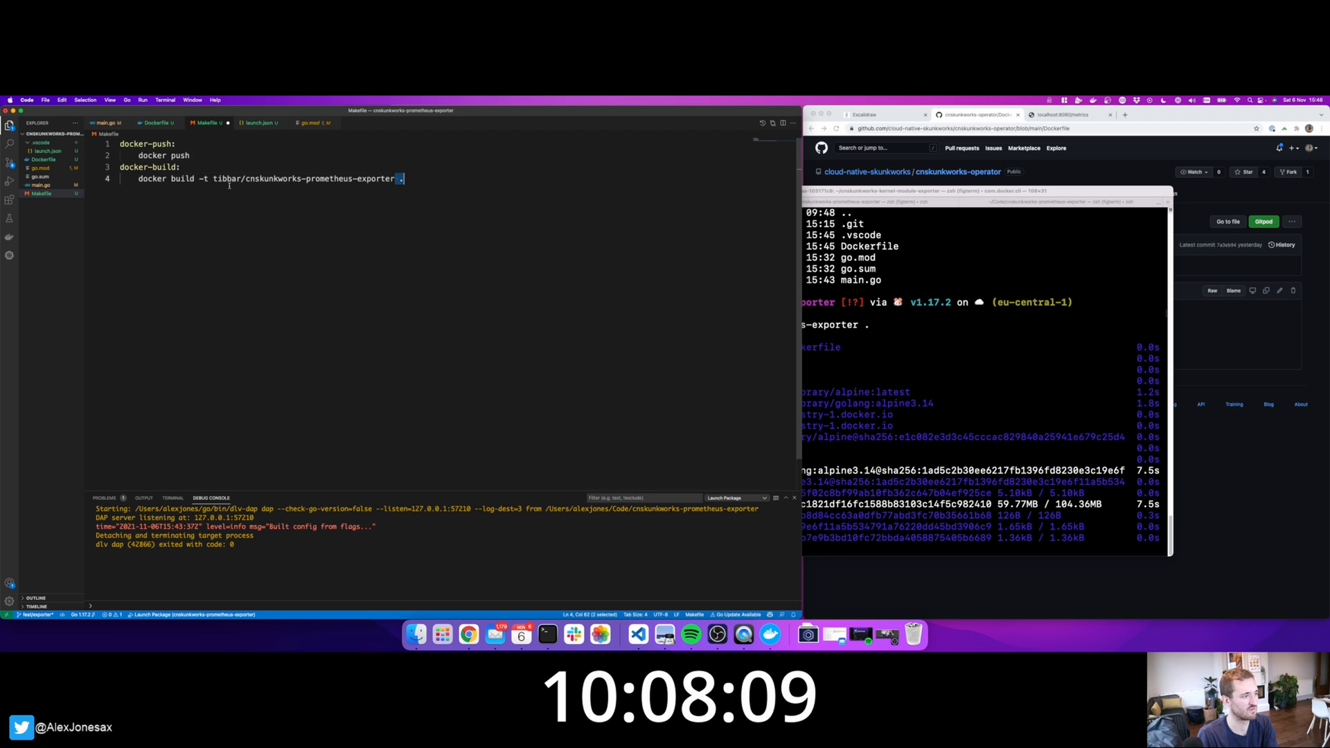
type("-t tibbar/cnskunkworks-prometheus-exporter")
type("prometheus service")
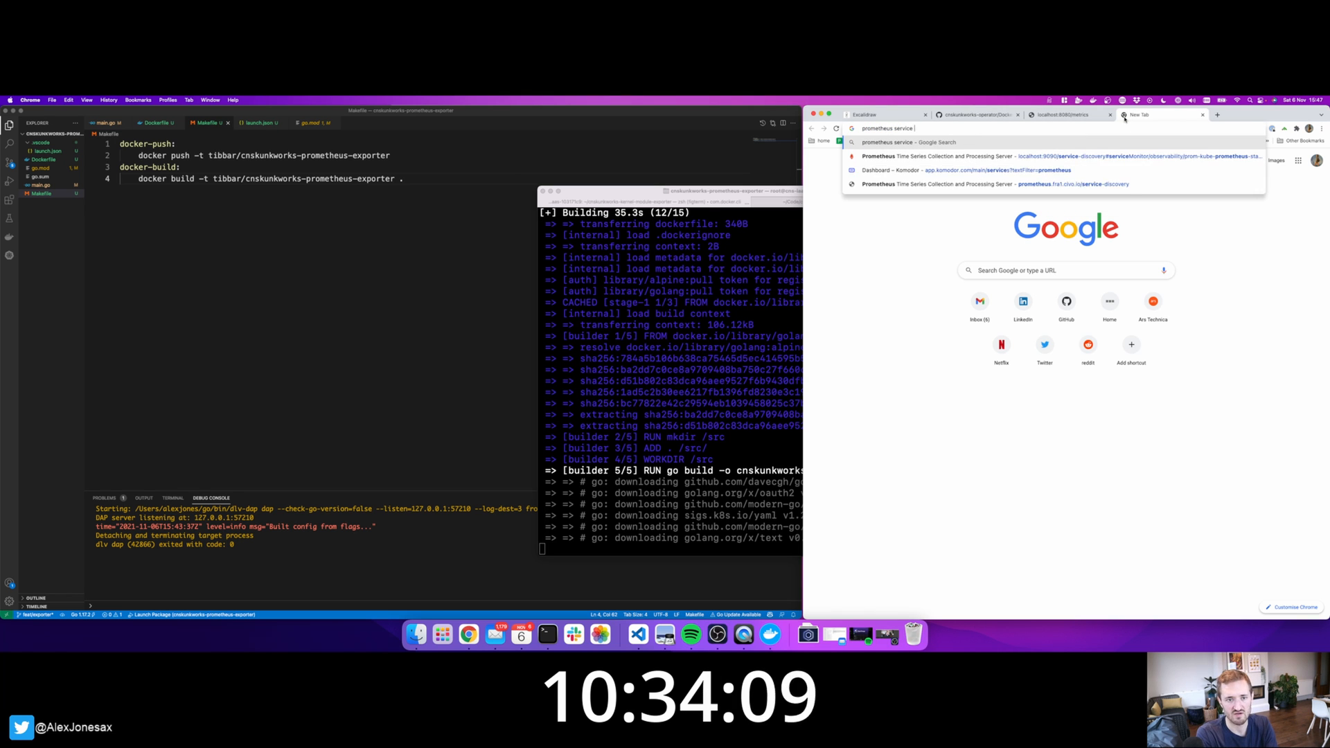
Search Google for 'prometheus service monitor' and read the prometheus-operator getting-started guide.
type(" monitor")
key("Return")
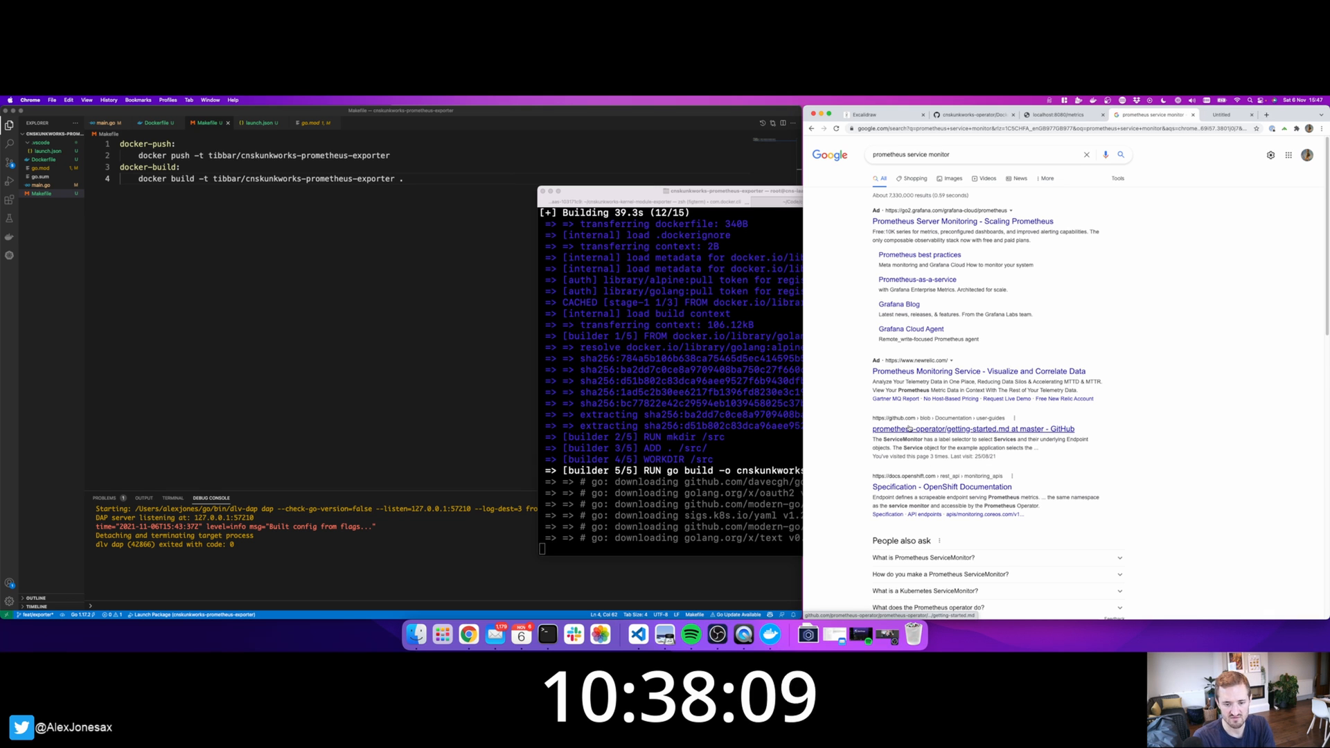
left_click(972, 428)
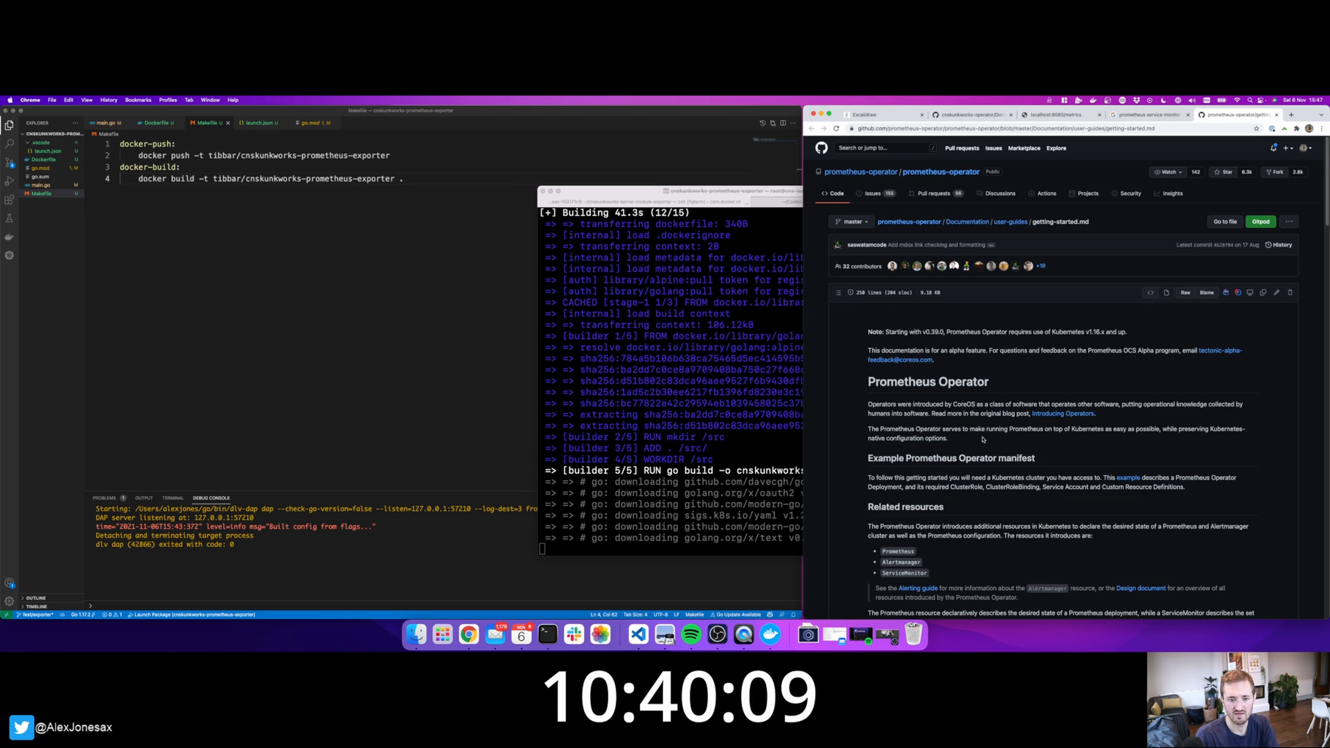
scroll("down", 3)
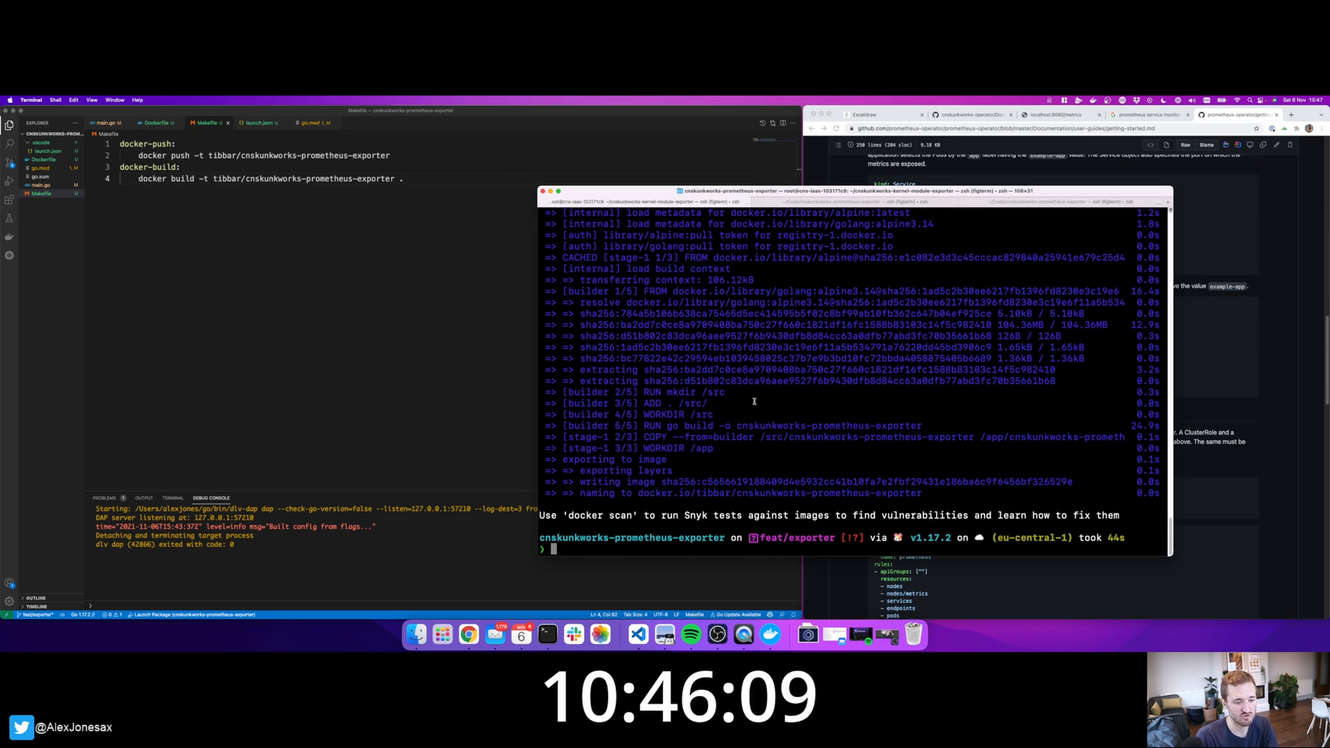
Run make docker-push and fix the push command in the Makefile.
type("make d")
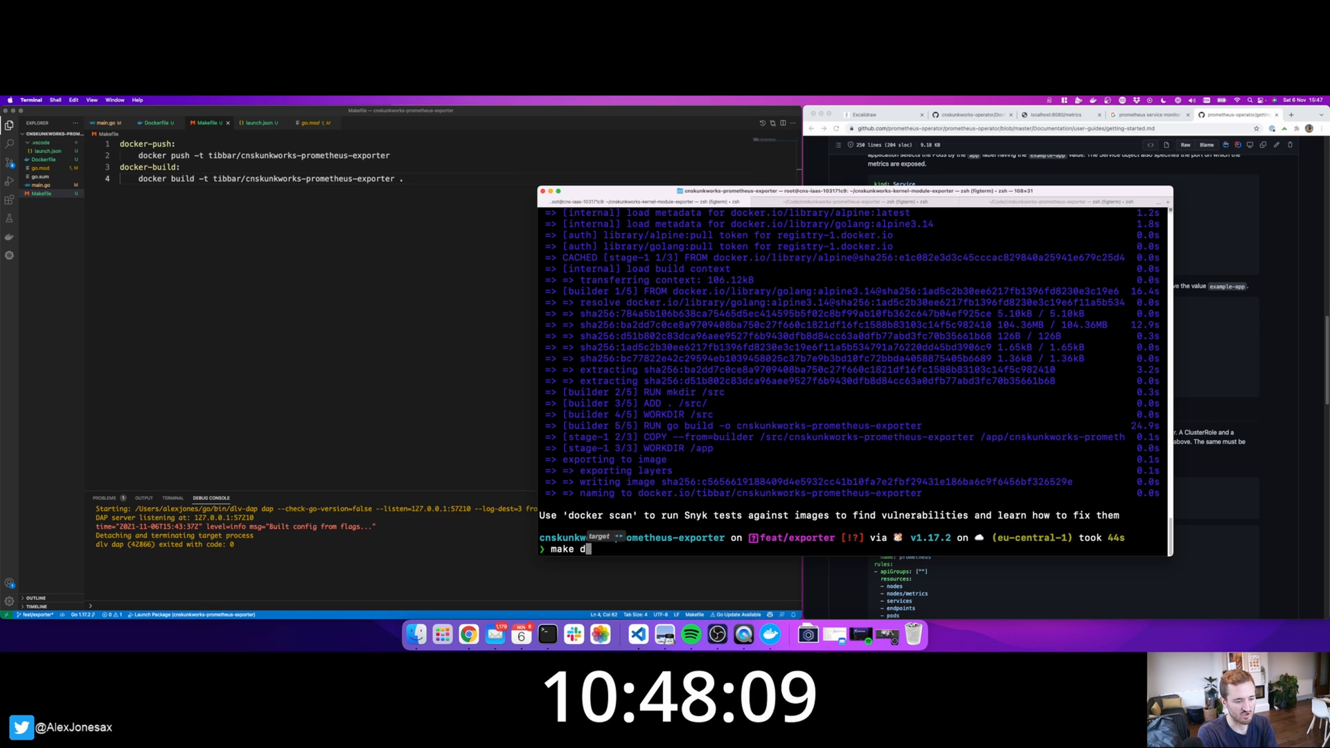
key("Return")
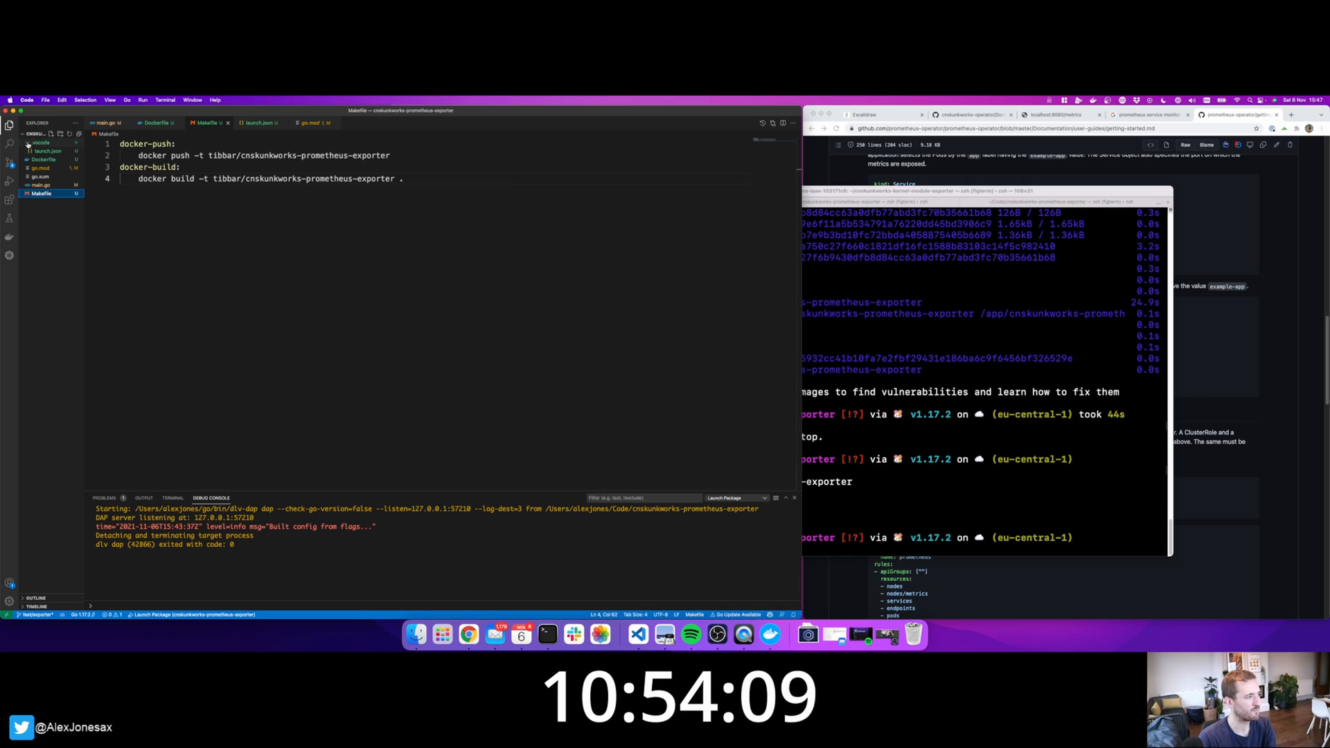
left_click(39, 143)
type("helm")
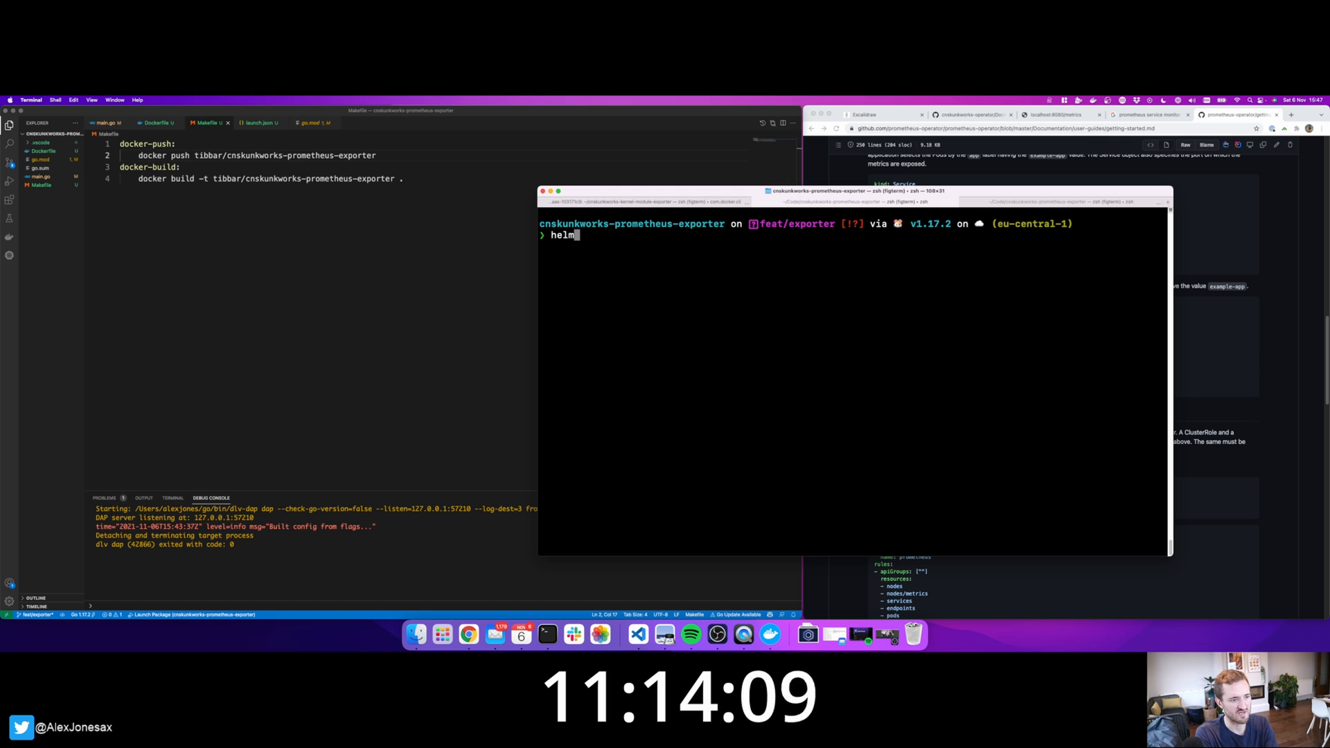
Scaffold a Helm chart with helm create cnskunkworks-prometheus-exporter.
type("create cnskunkworks-prome")
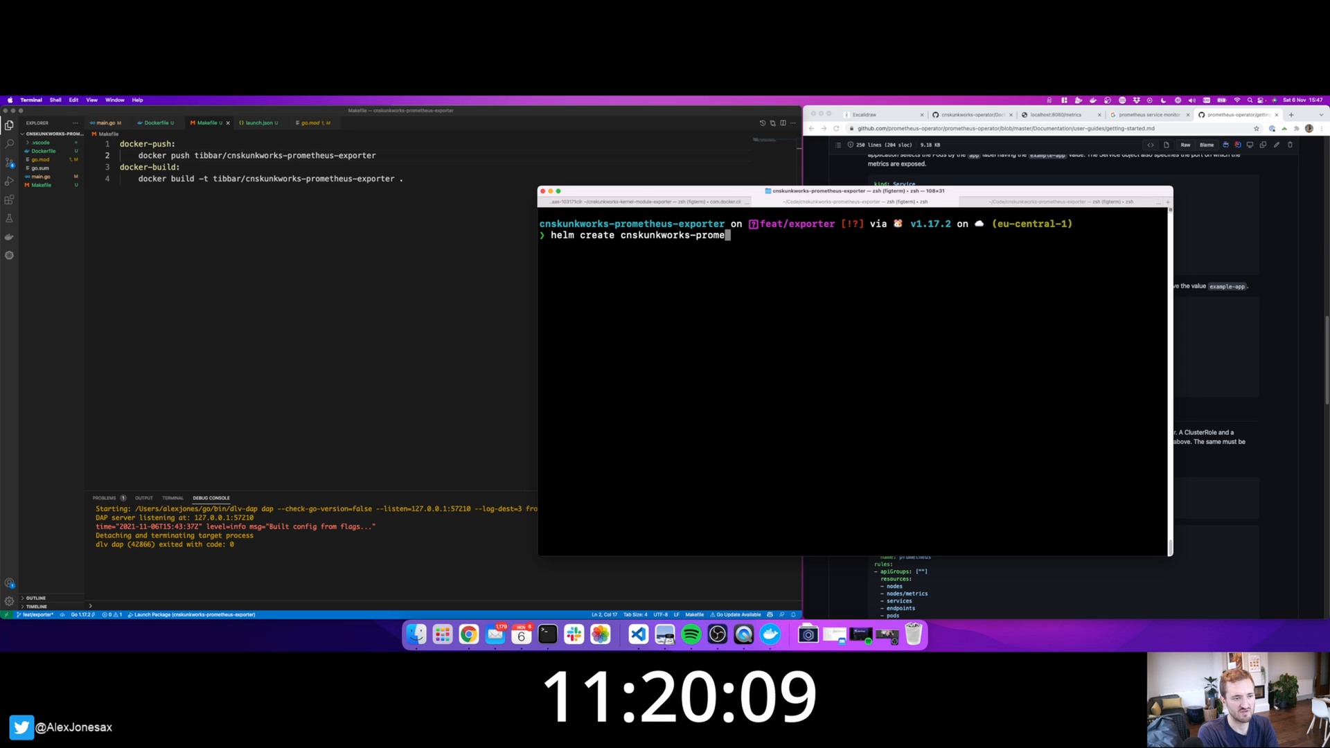
key("Return")
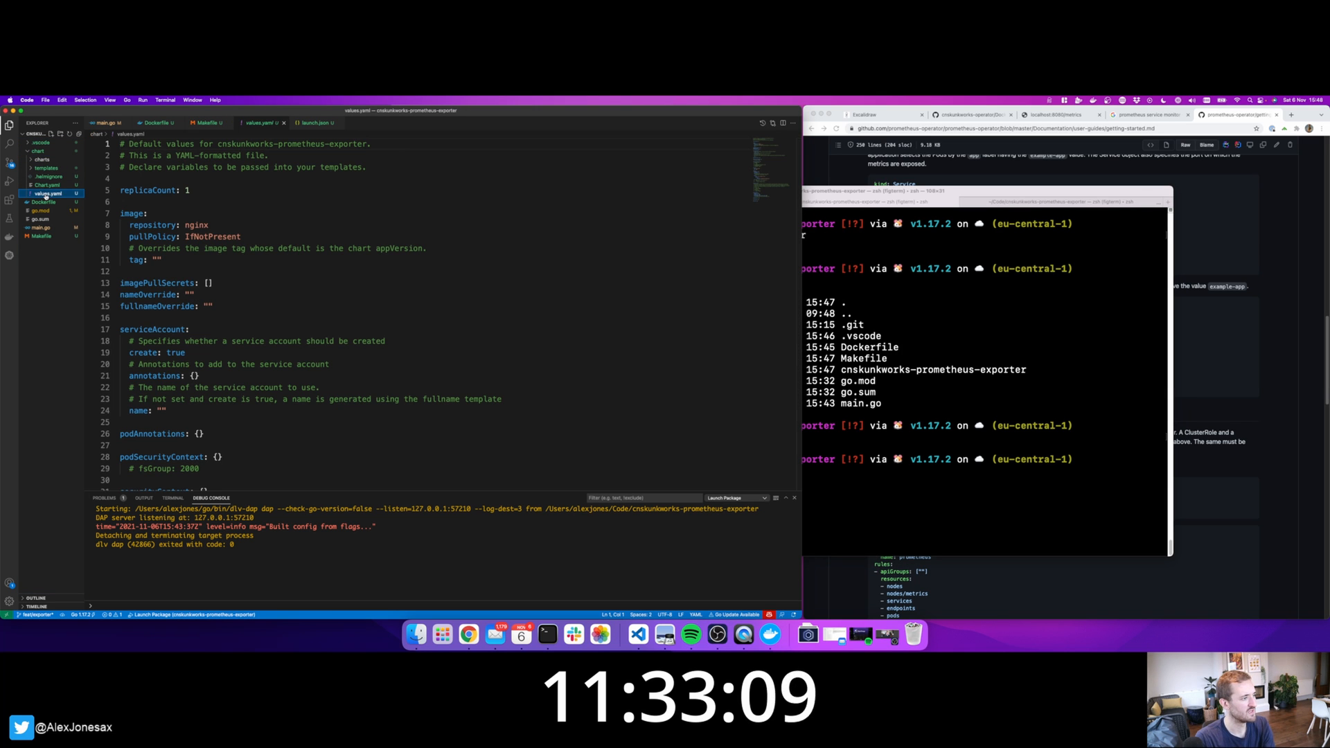
Review values.yaml and hpa.yaml, delete the templates/tests folder, and move to service.yaml.
double_click(197, 224)
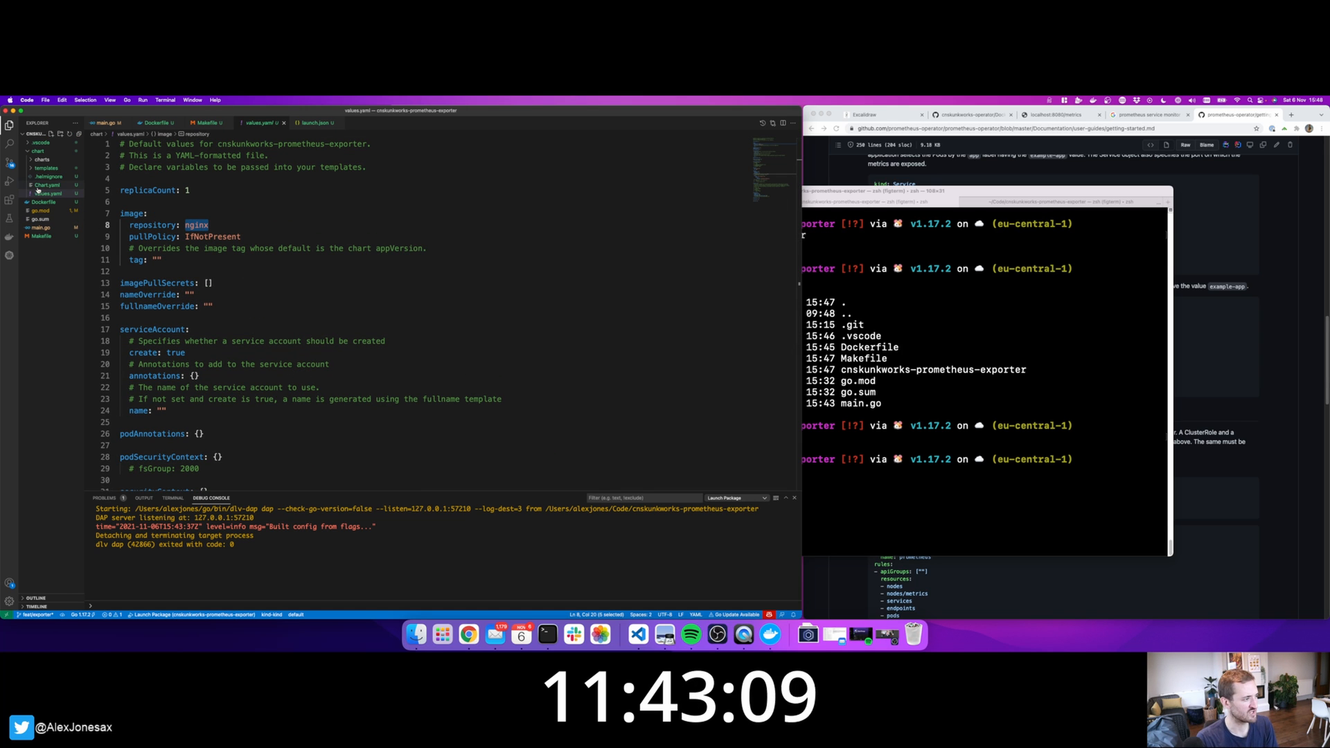
left_click(44, 168)
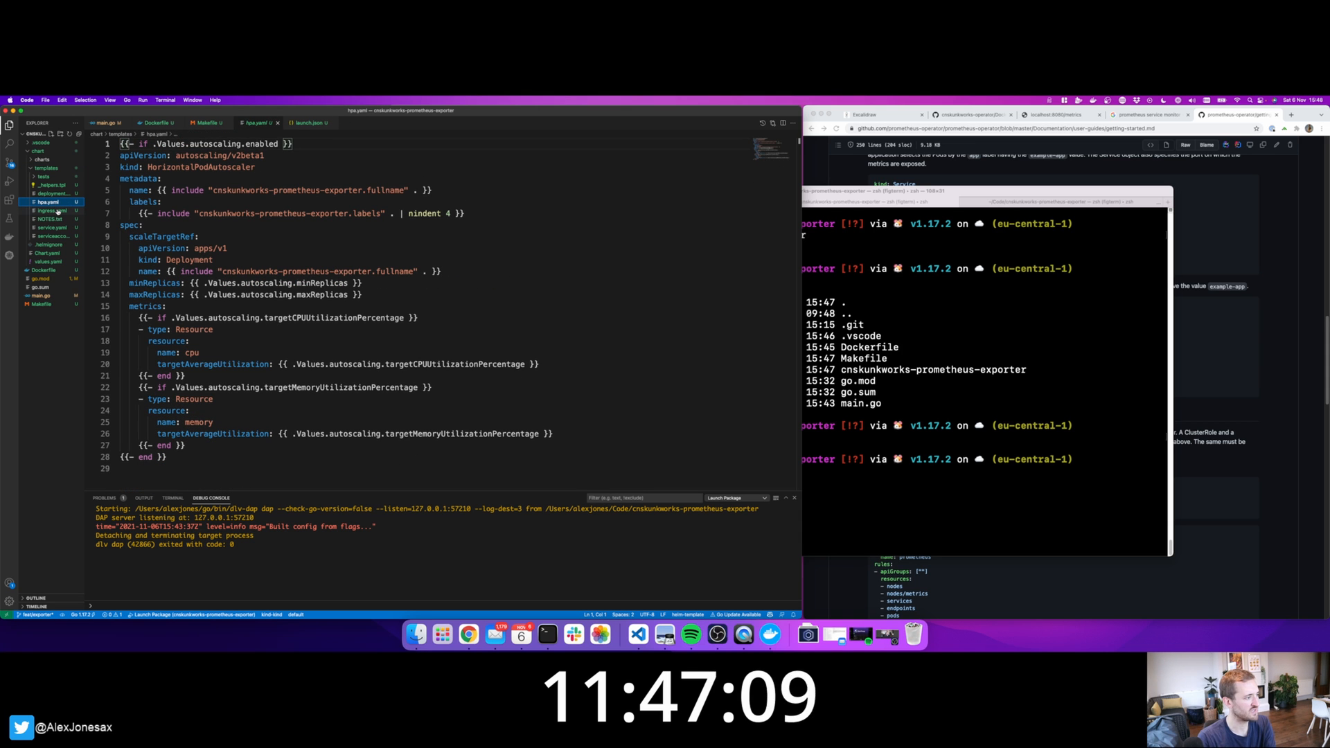
right_click(47, 211)
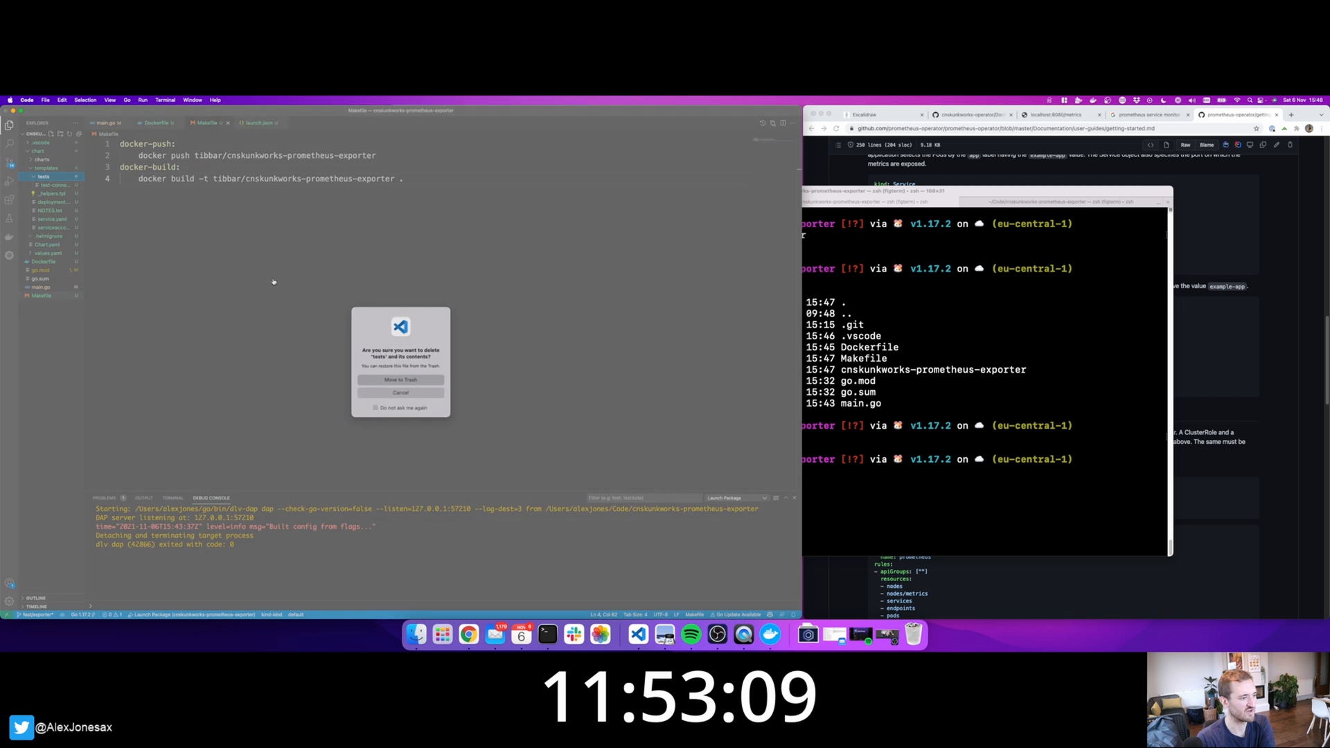
left_click(399, 379)
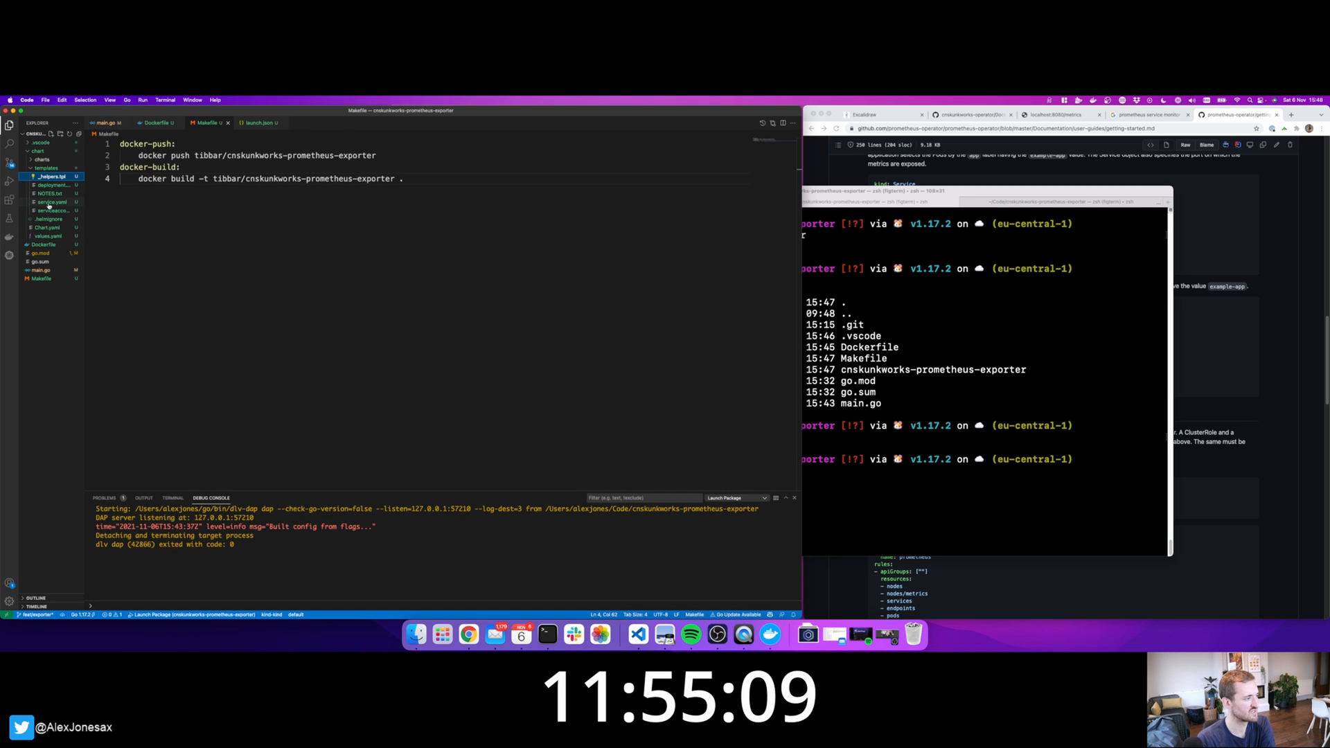
left_click(48, 202)
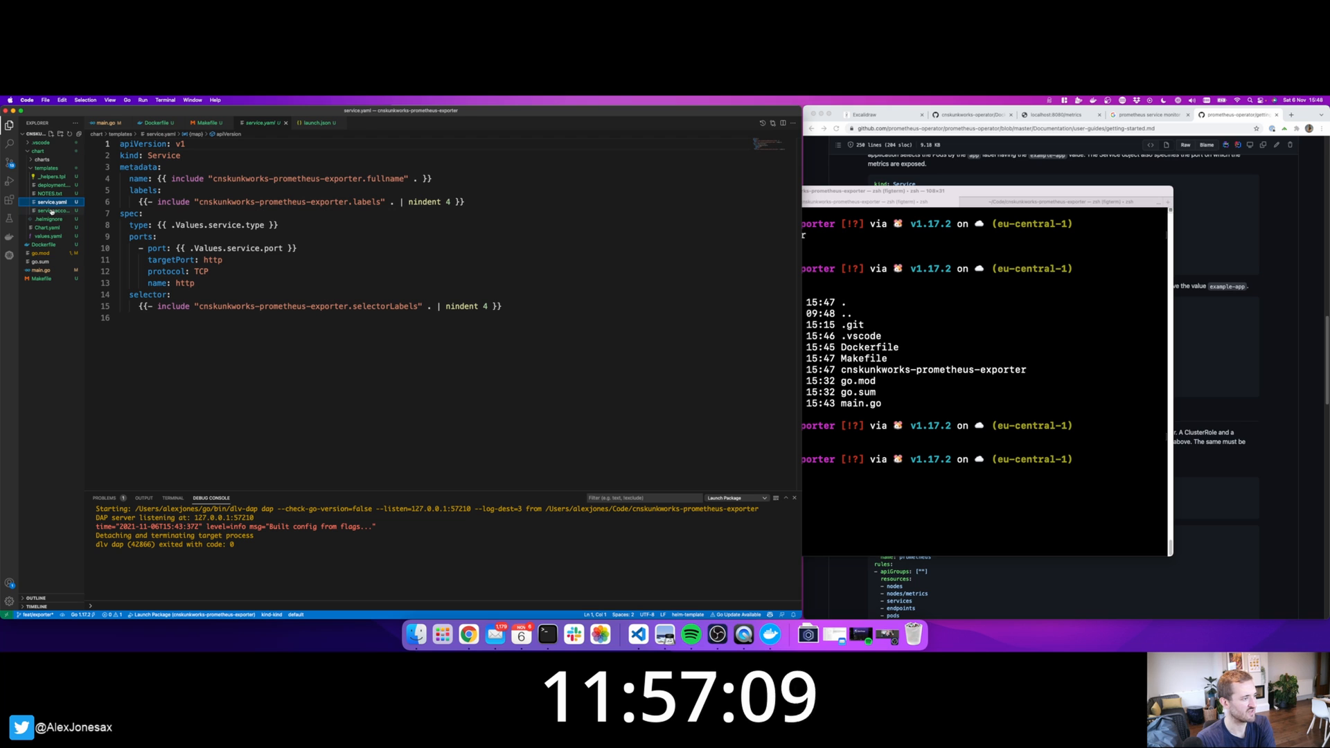
Set service.yaml targetPort to metrics and values.yaml service.port to 8080.
left_click(207, 259)
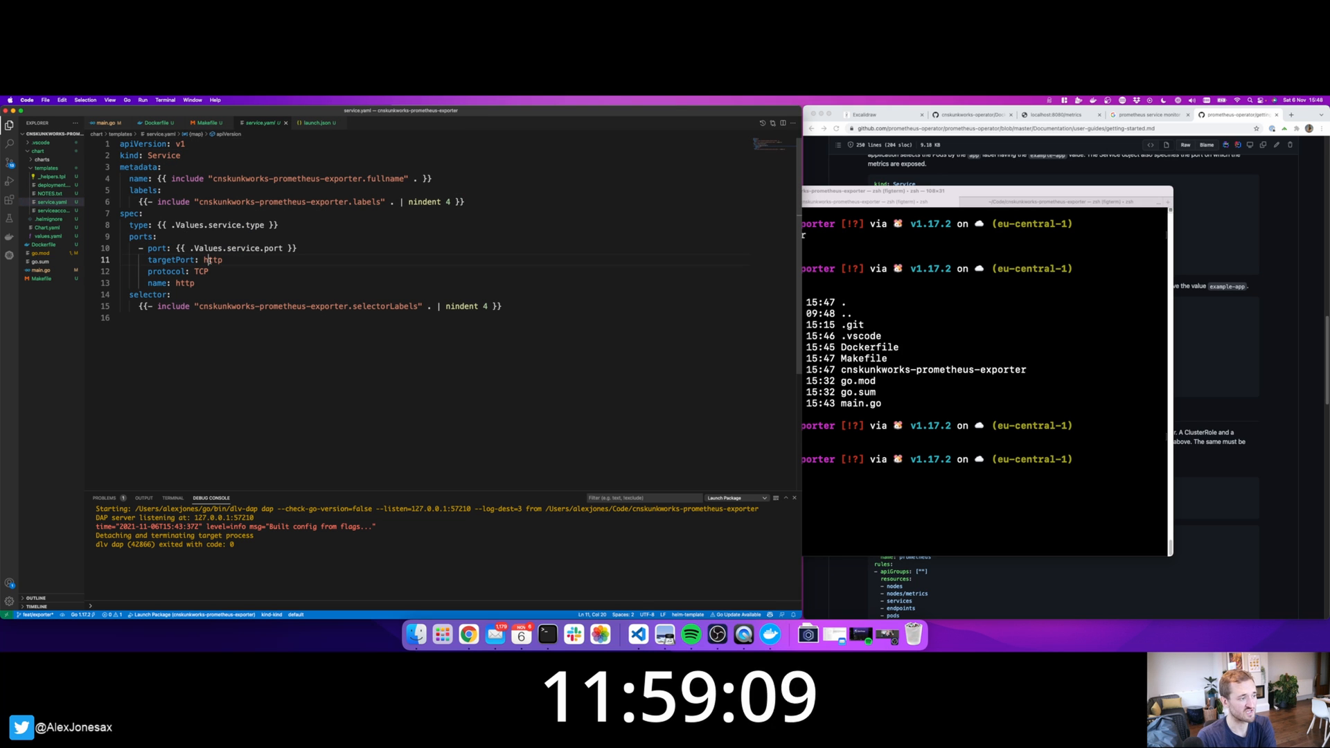
double_click(213, 259)
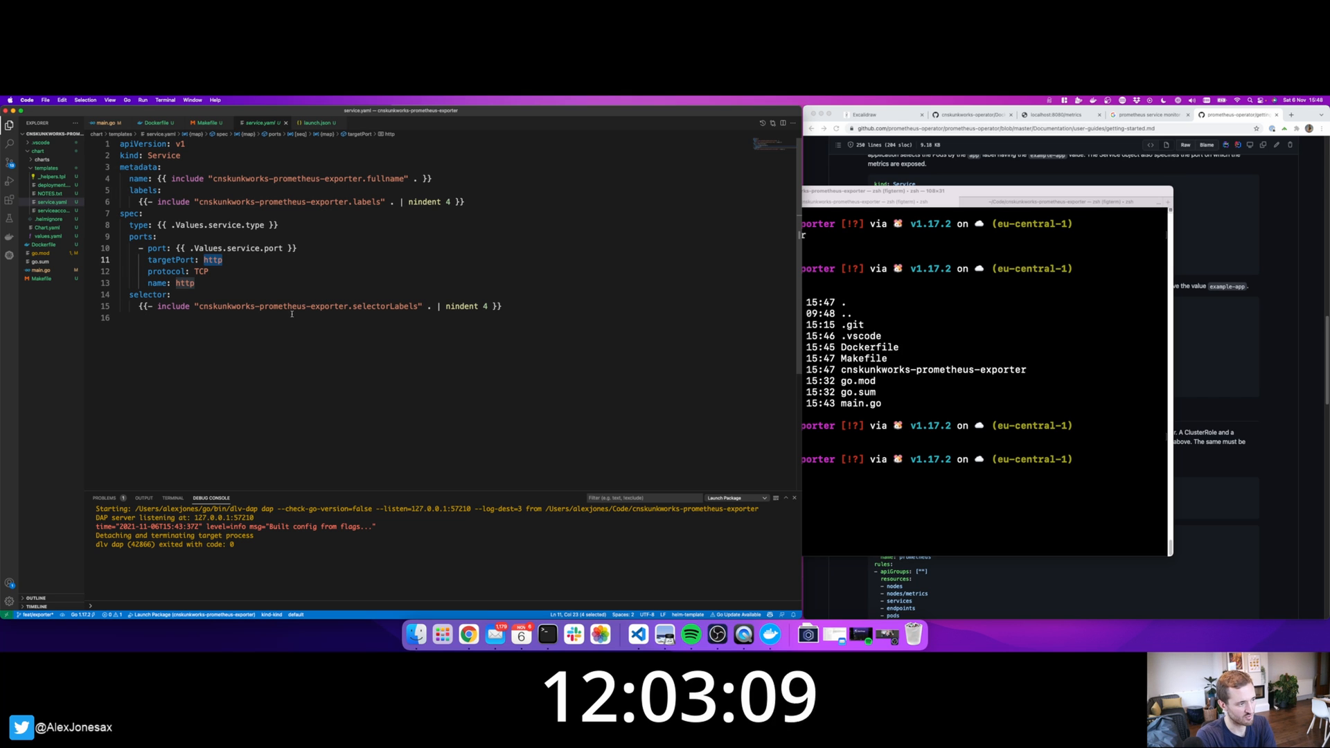
type("metrics")
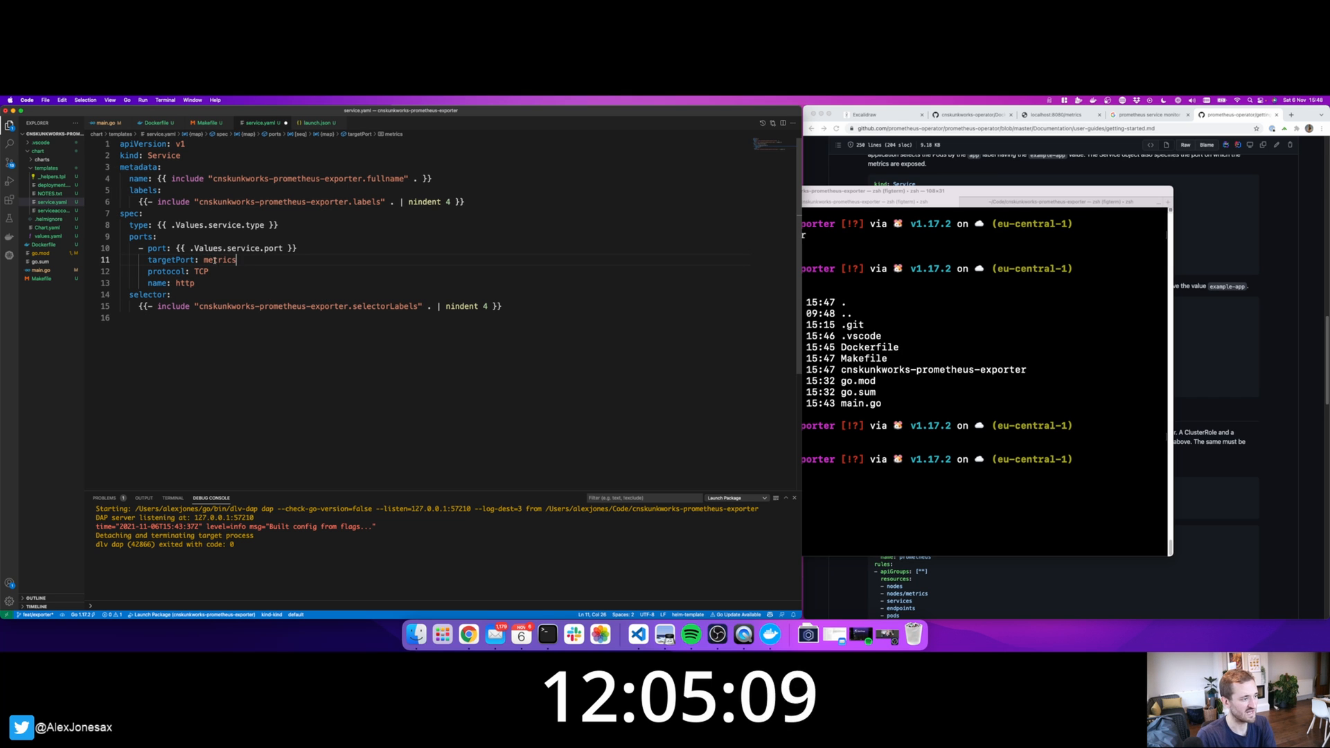
type("metrics")
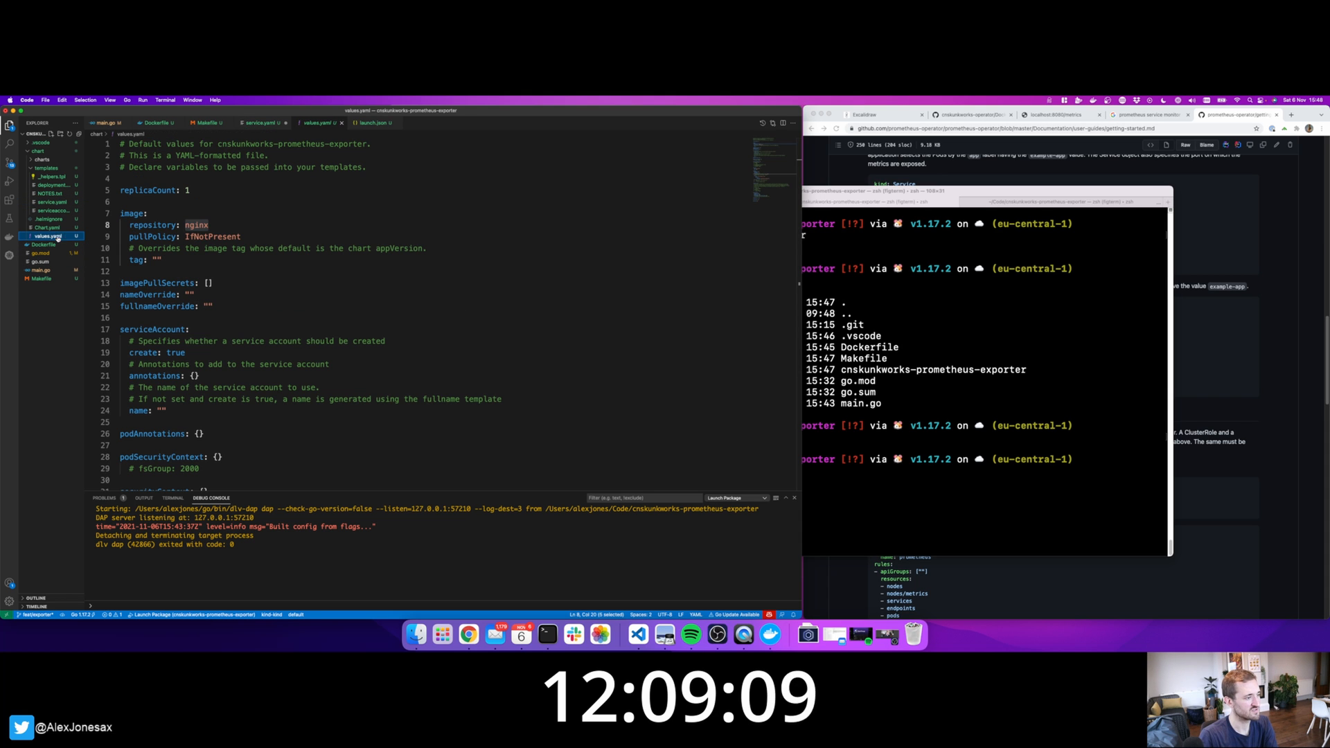
scroll("down", 3)
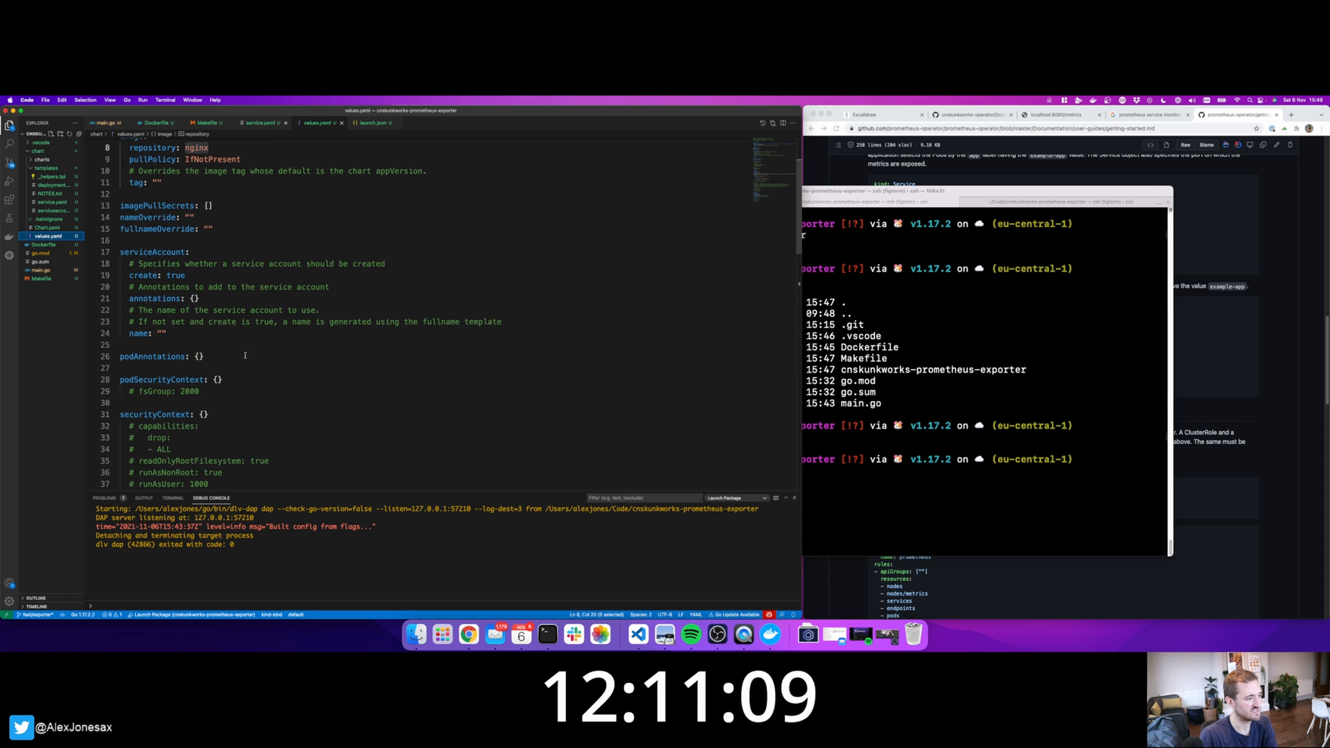
scroll("down", 3)
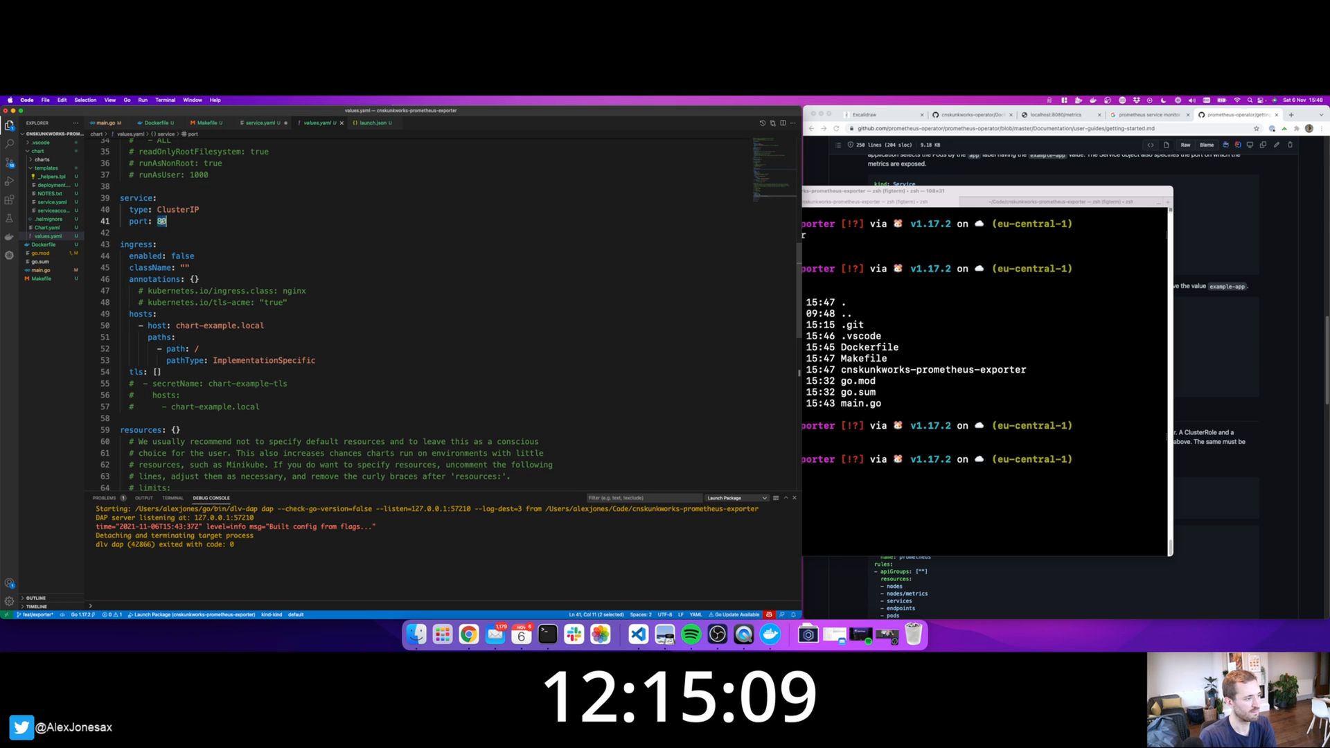
type("8080")
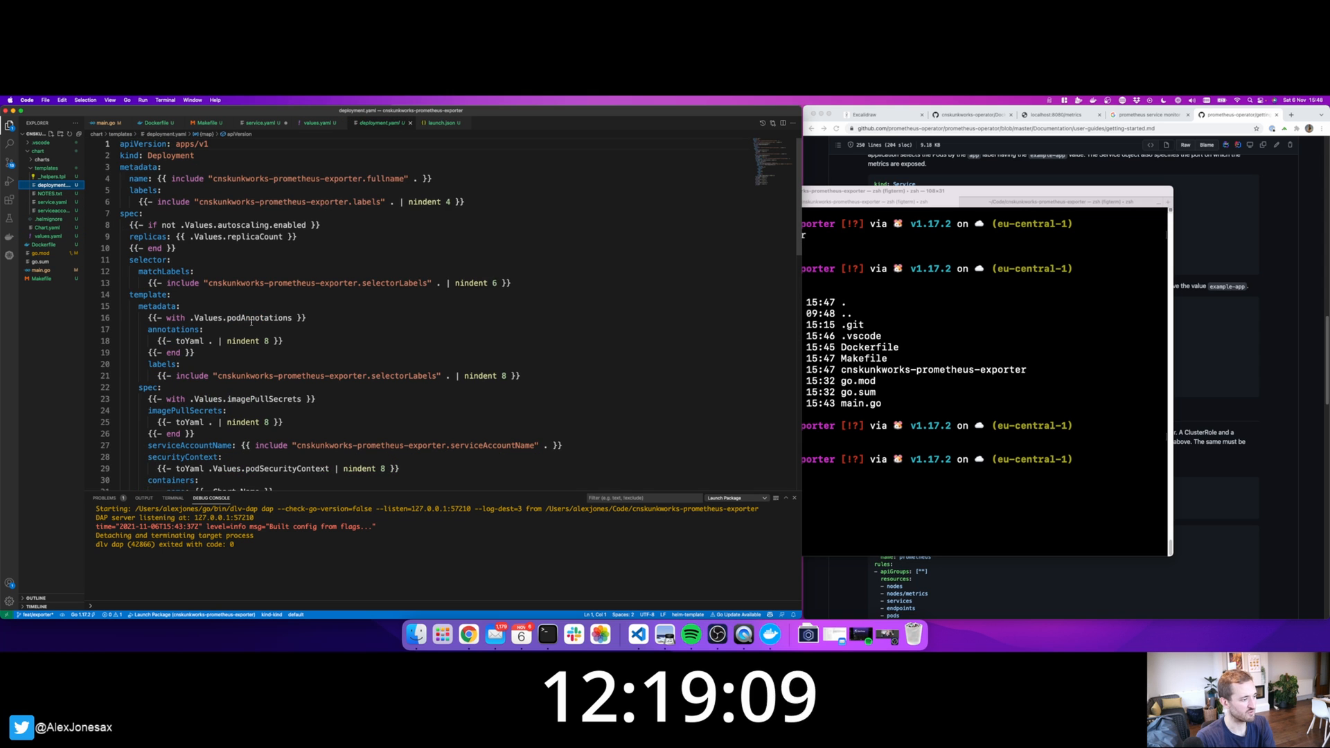
Rename the deployment.yaml container port to metrics on 8080 and select the image tag for editing.
scroll("down", 3)
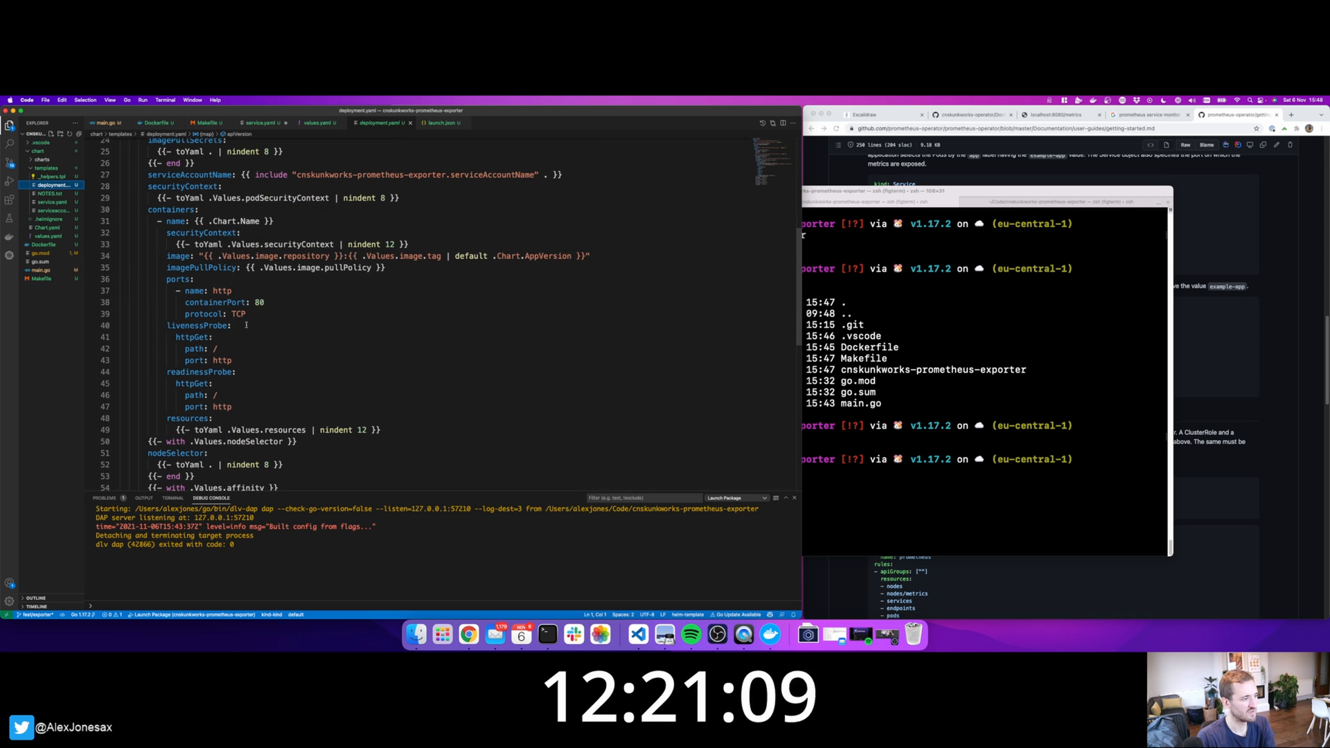
double_click(220, 291)
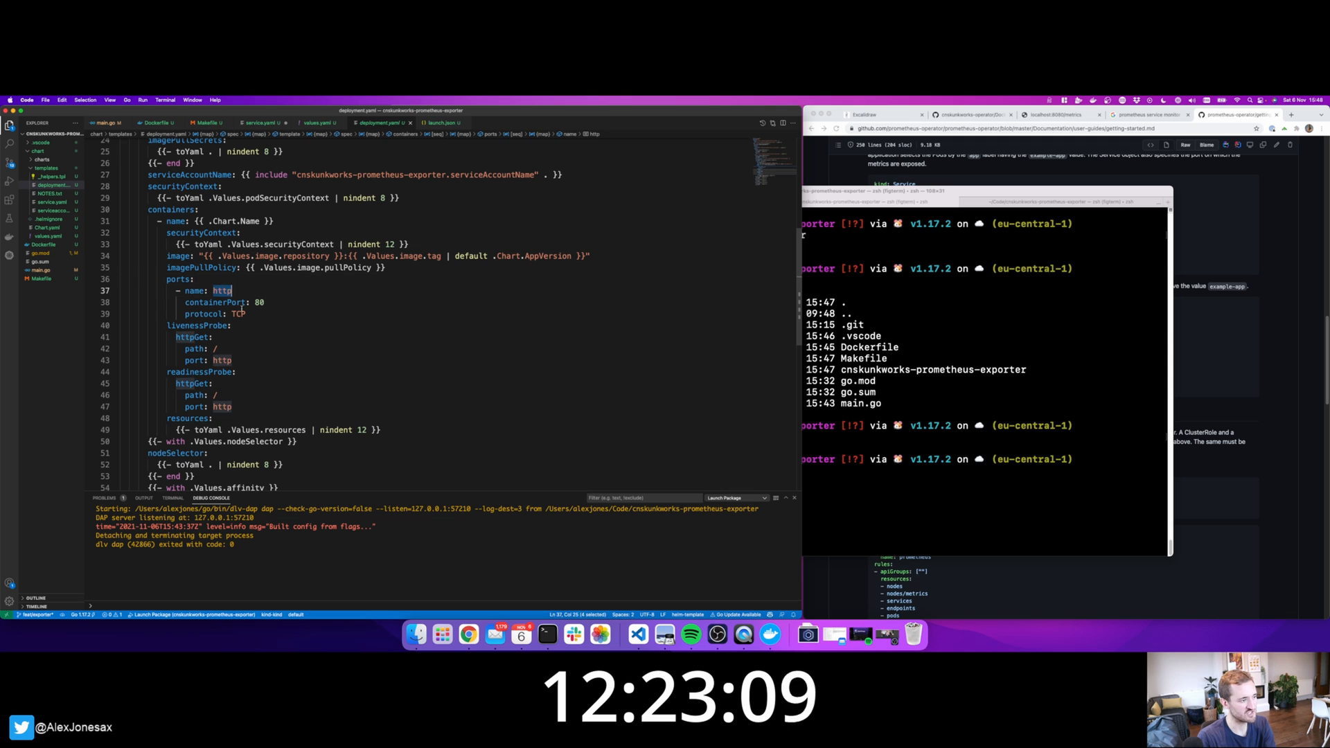
type("metrics")
left_click(279, 302)
type("80")
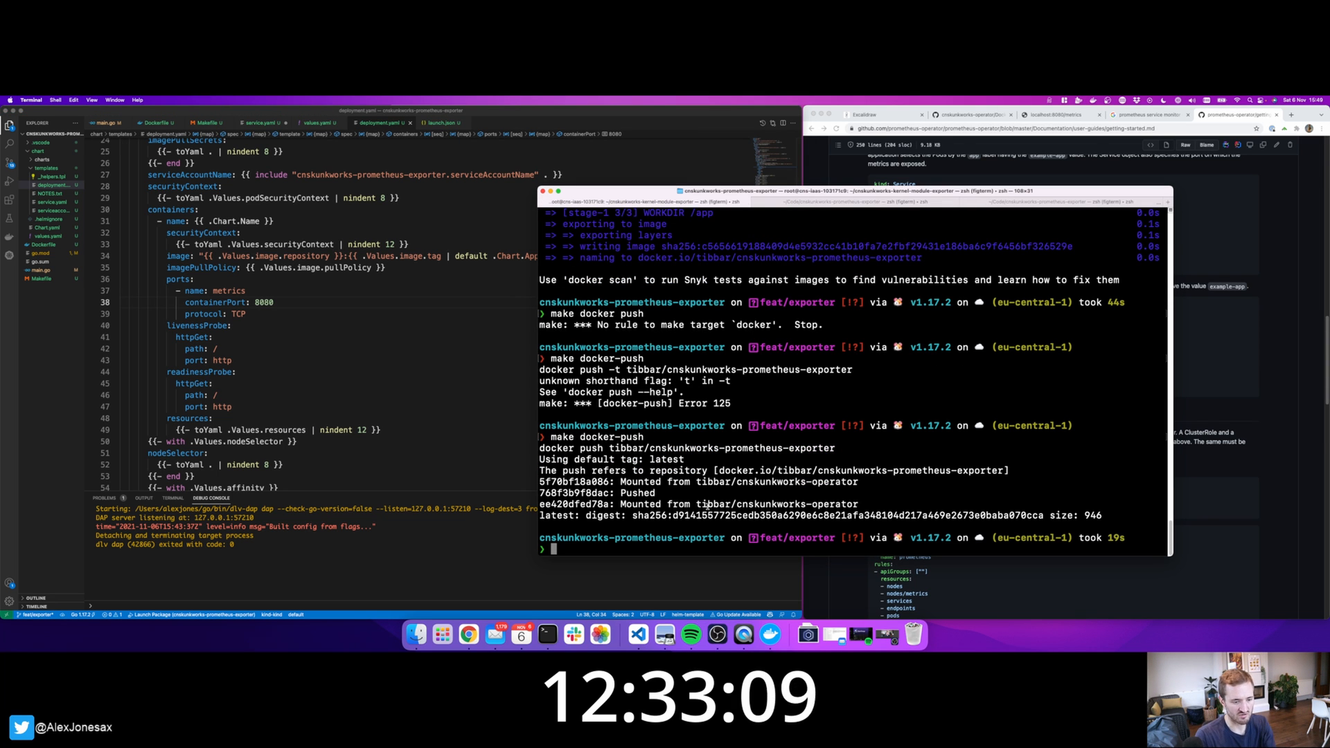
double_click(711, 503)
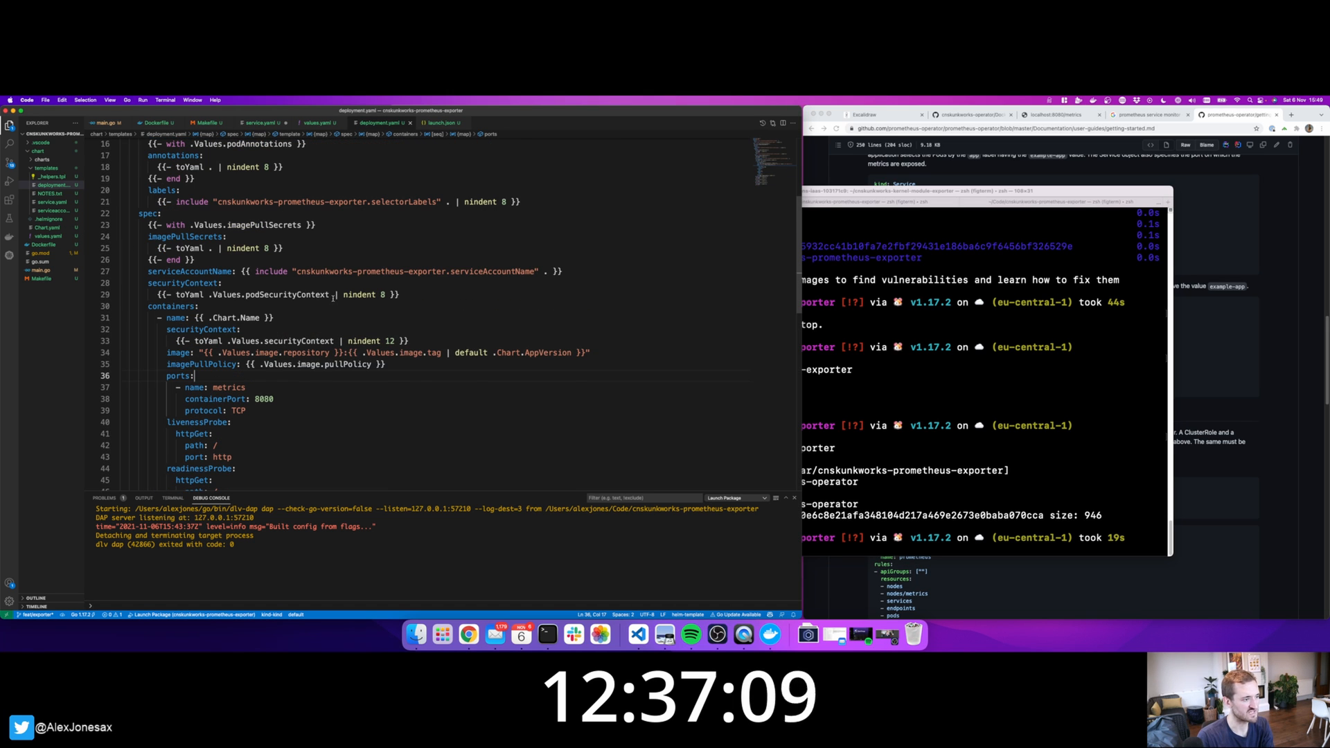
left_click(290, 352)
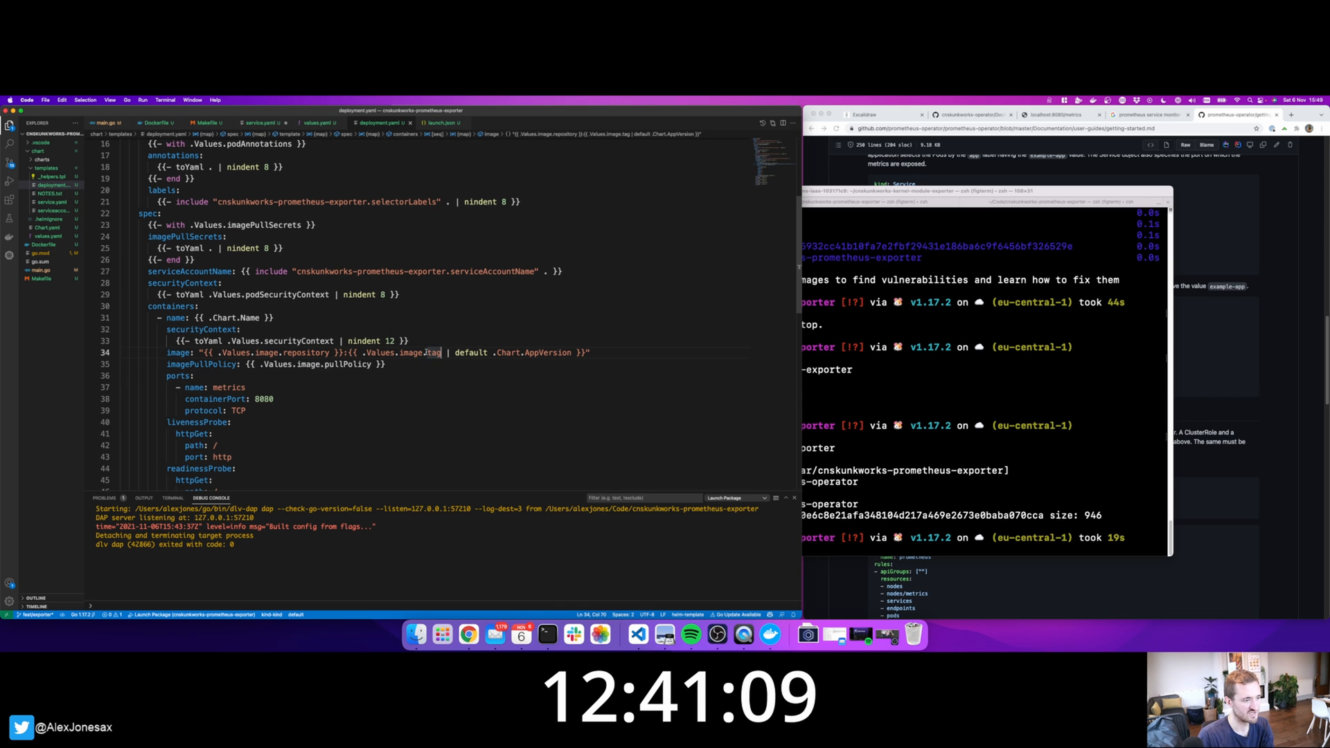
double_click(432, 353)
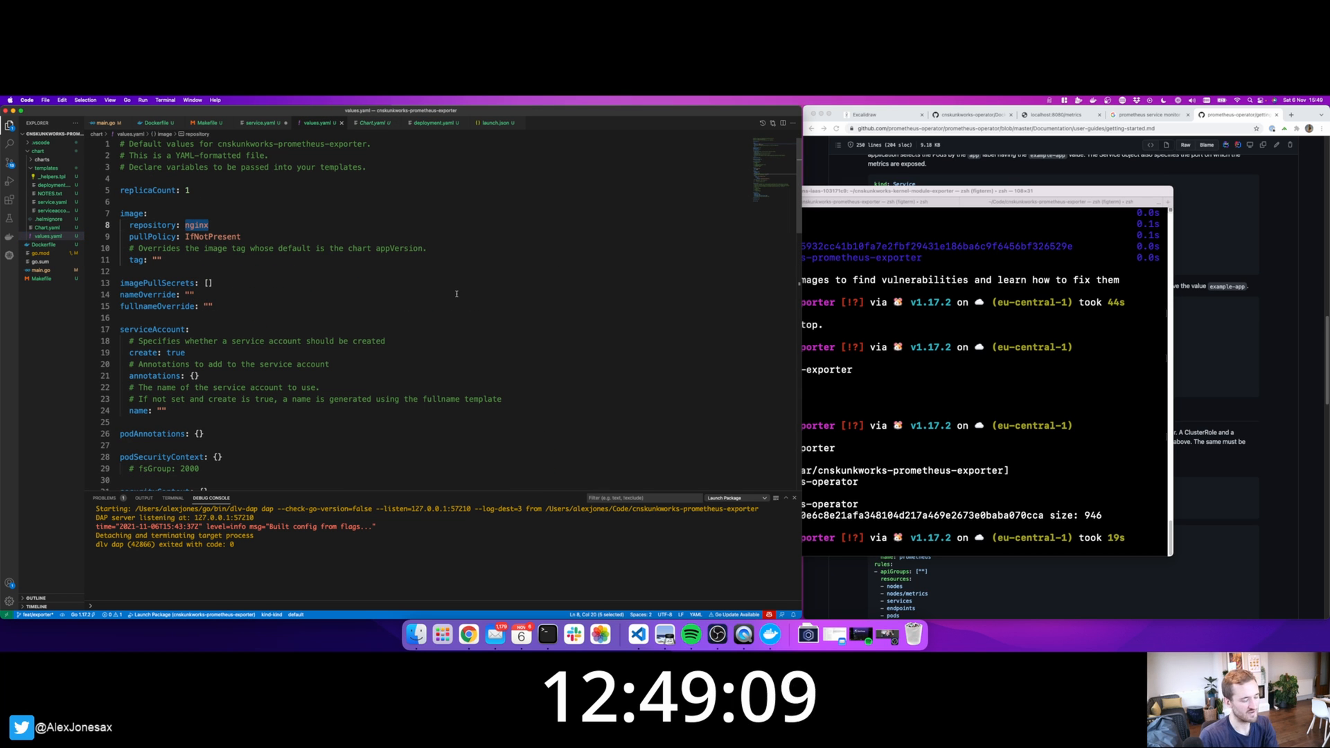
Set the image repository to tibbar/cnskunkworks-prometheus-exporter with tag latest in values.yaml.
type("tibbar/cnskwu")
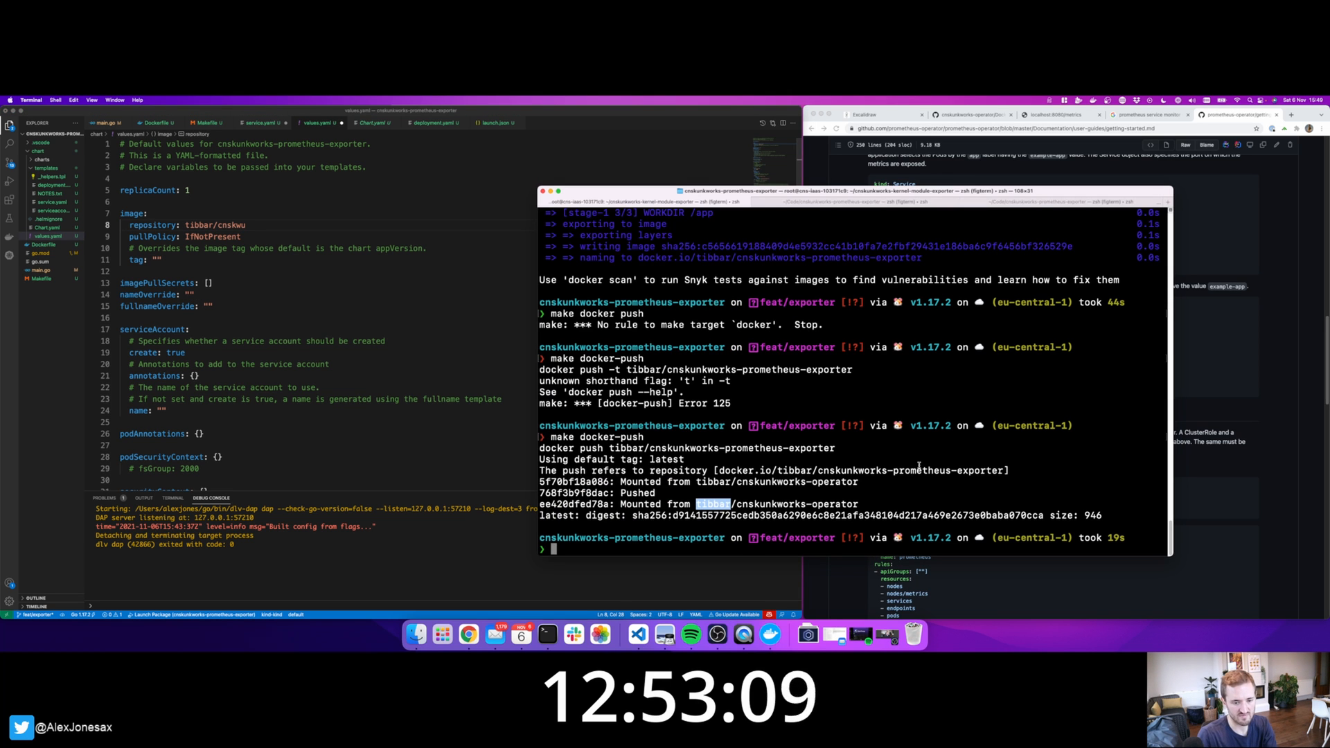
double_click(912, 471)
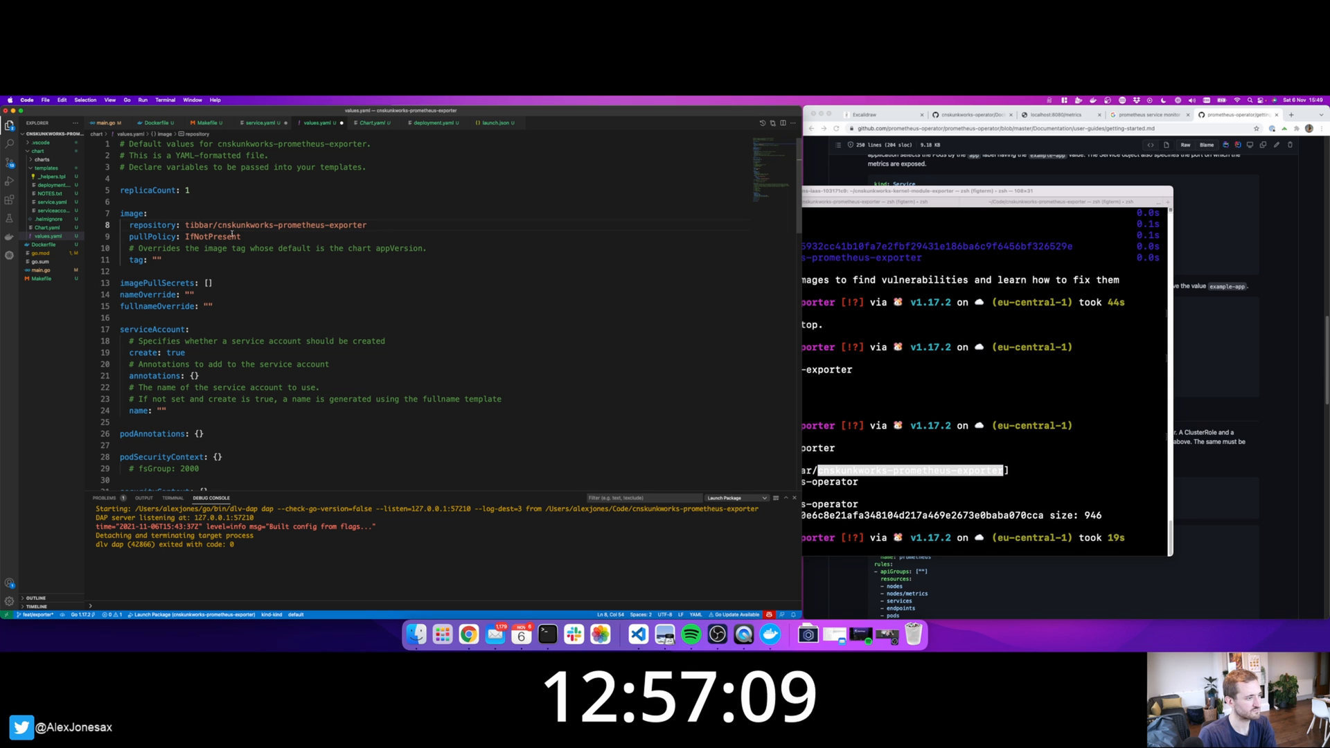
left_click(156, 259)
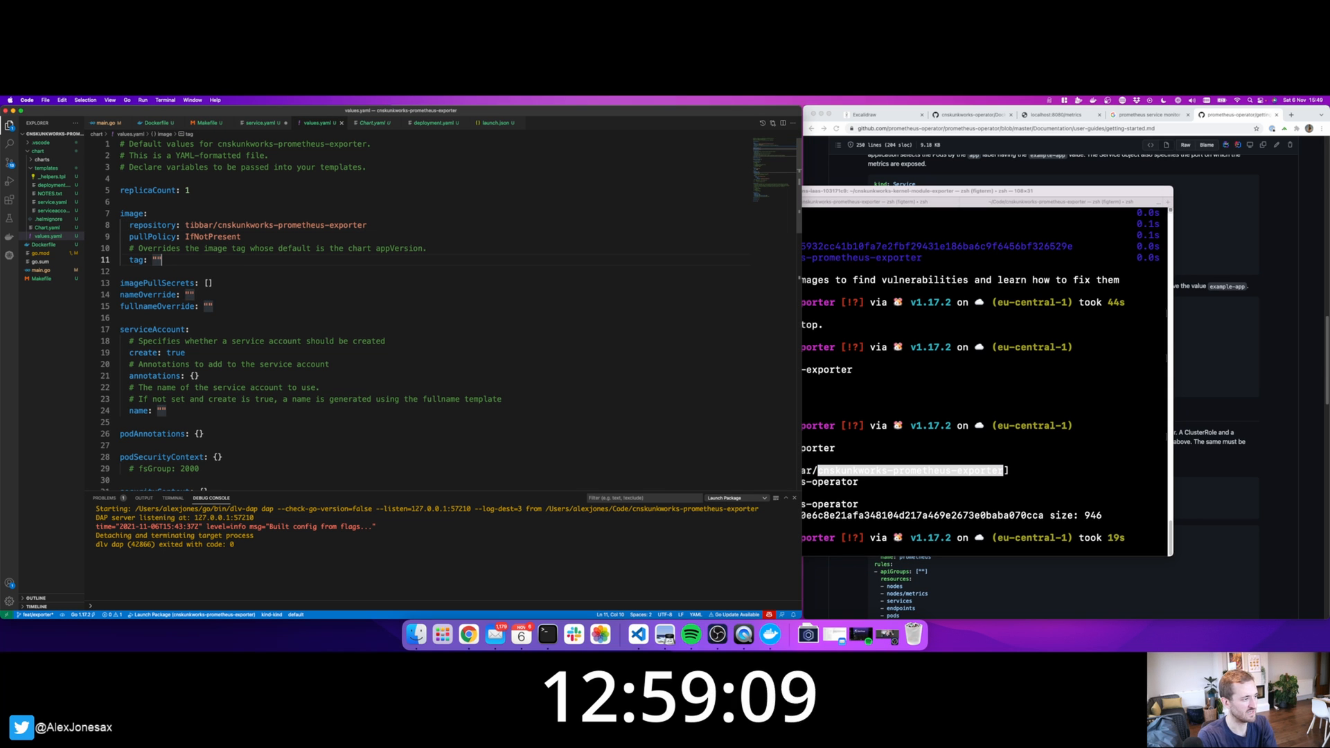
type("latest")
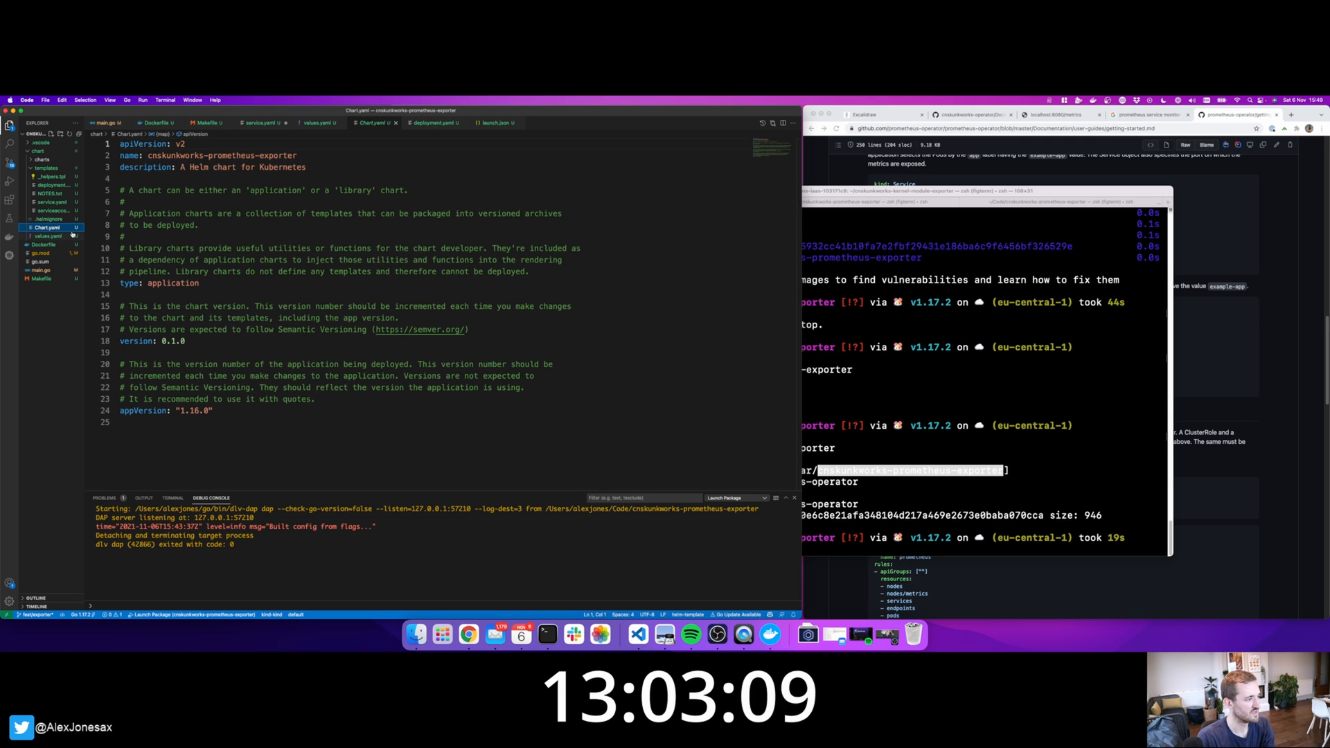
left_click(50, 210)
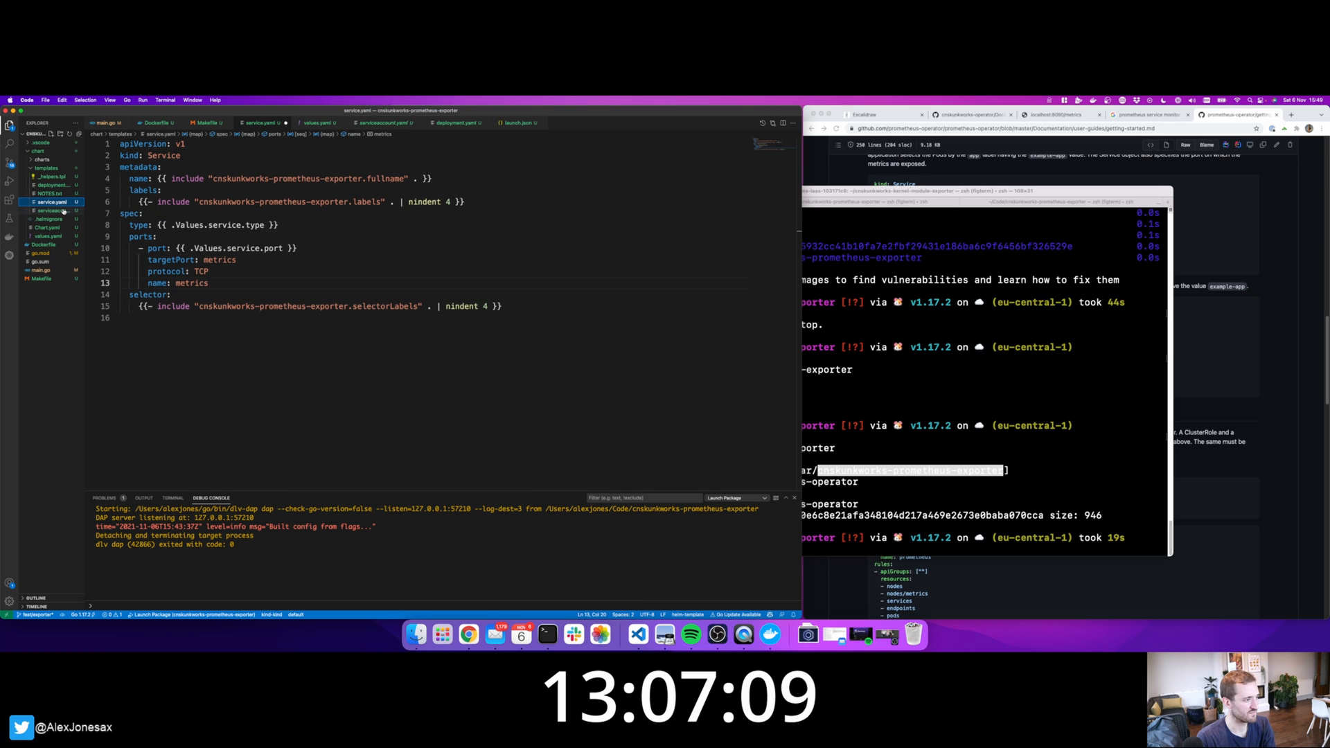
Create templates/servicemonitor.yaml from the ServiceMonitor example, copying structure from the Service template.
right_click(47, 209)
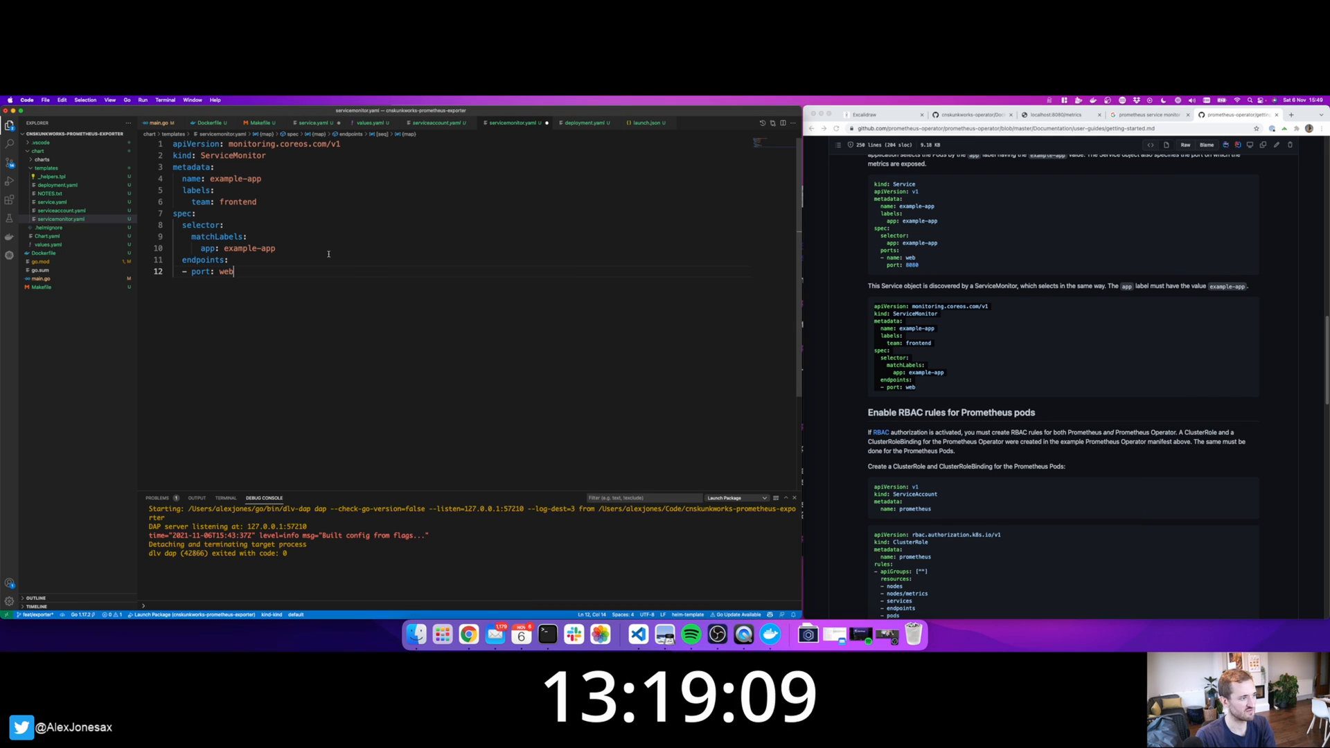
left_click(60, 210)
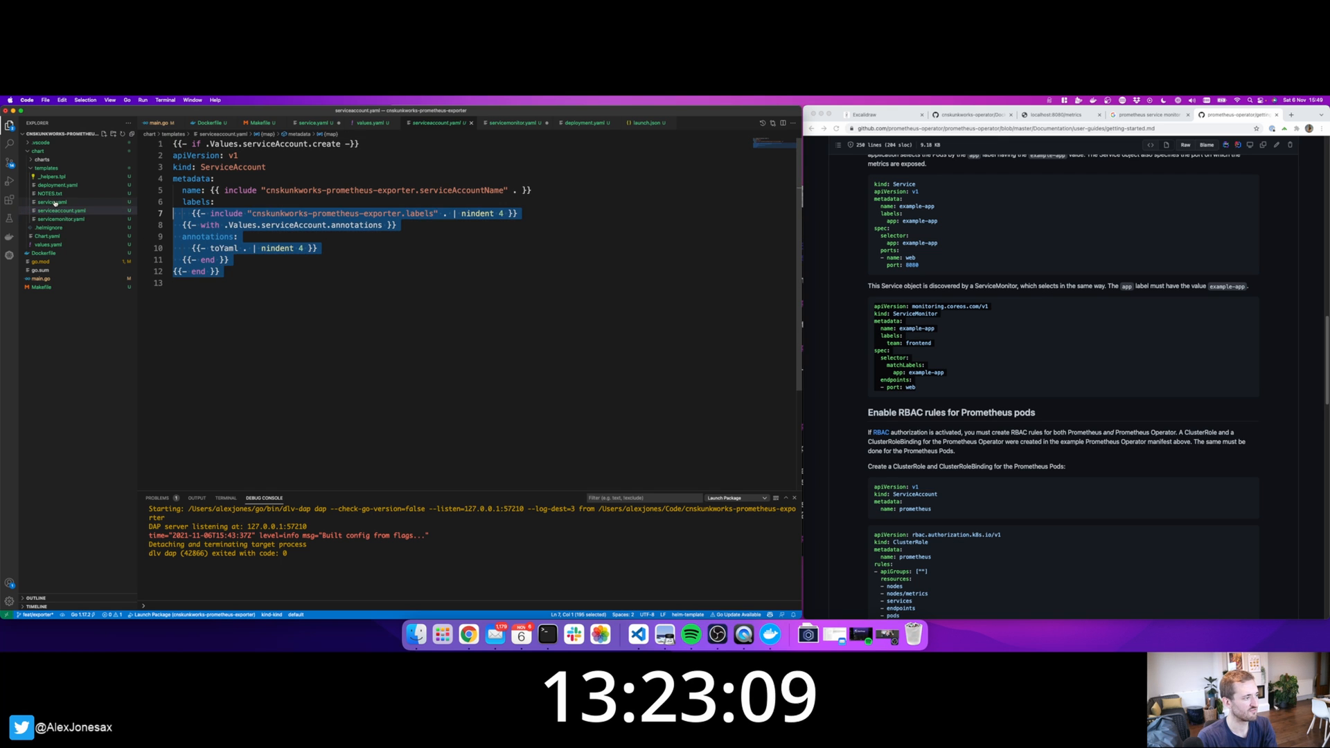
left_click(61, 219)
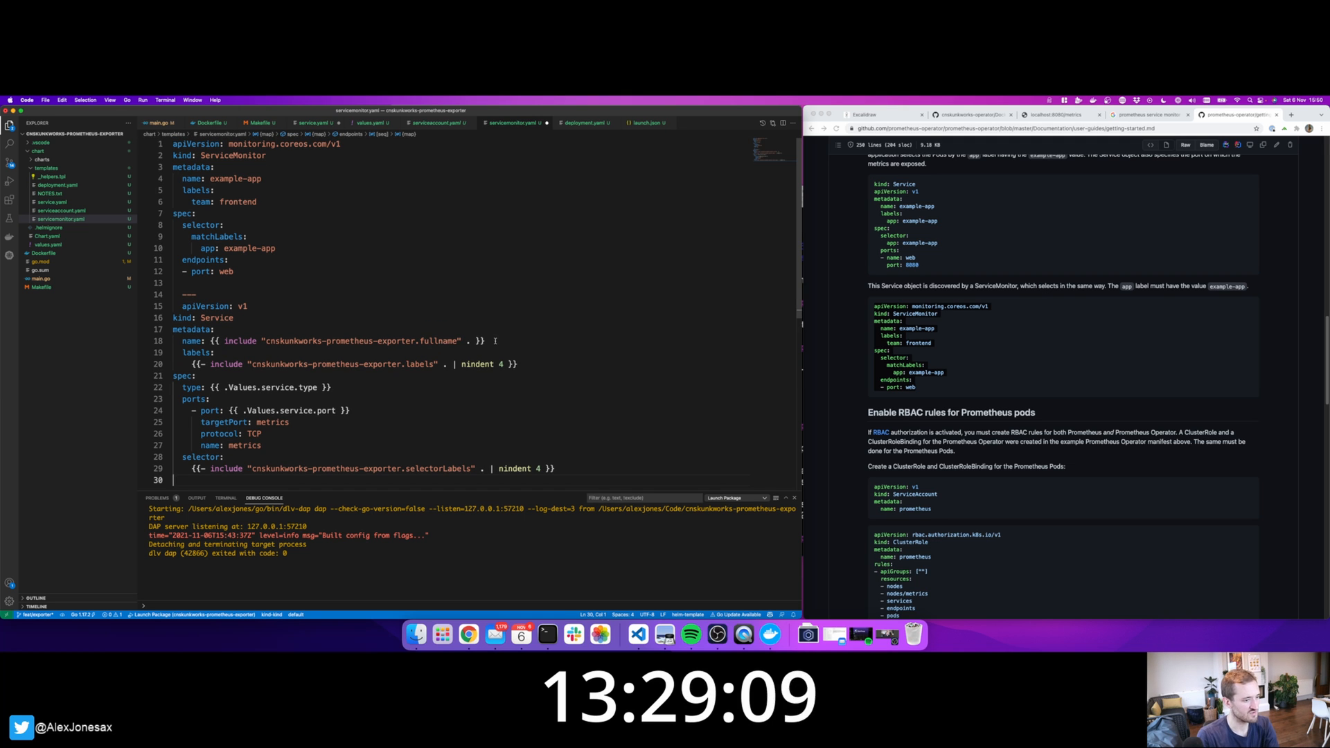
double_click(348, 341)
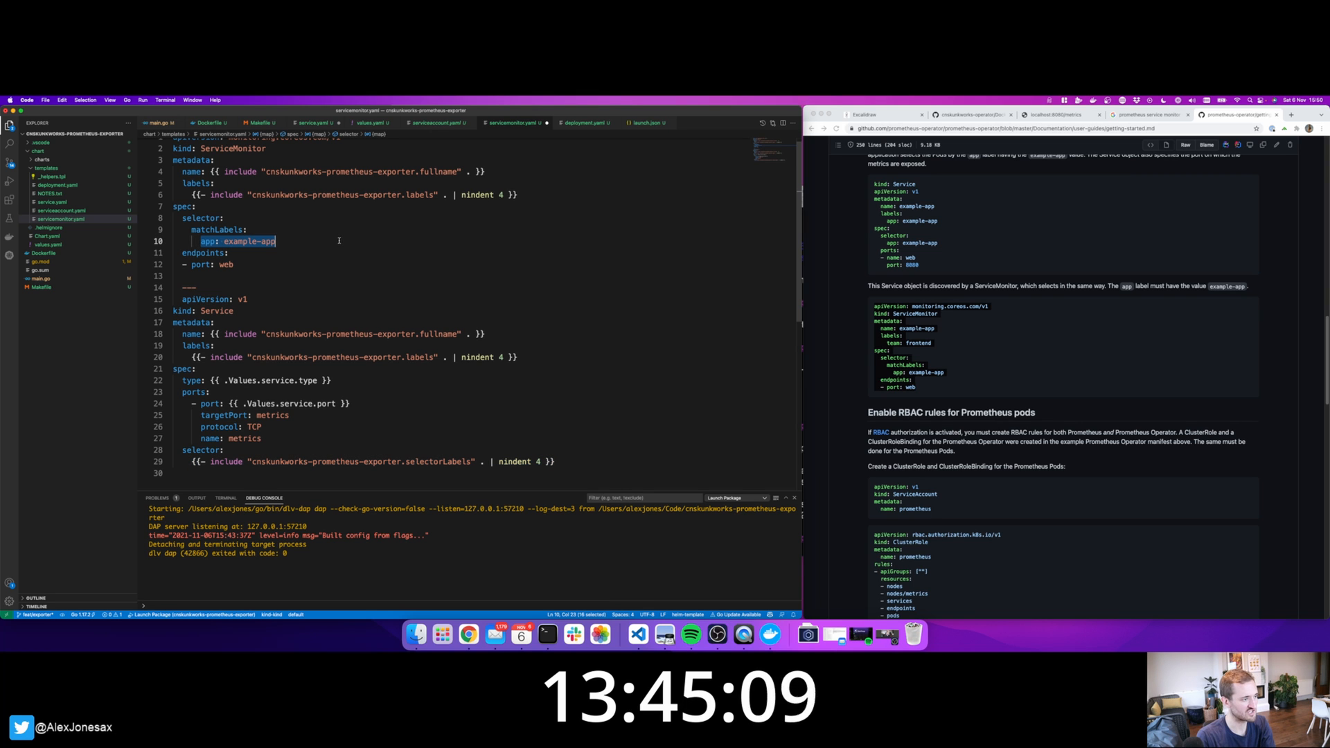
Use the chart's selectorLabels include helper for matchLabels and scrape the metrics port.
type("{{- include \"cnskunkworks-prometheus-exporter.selectorLabels\" . | nindent 4 }}")
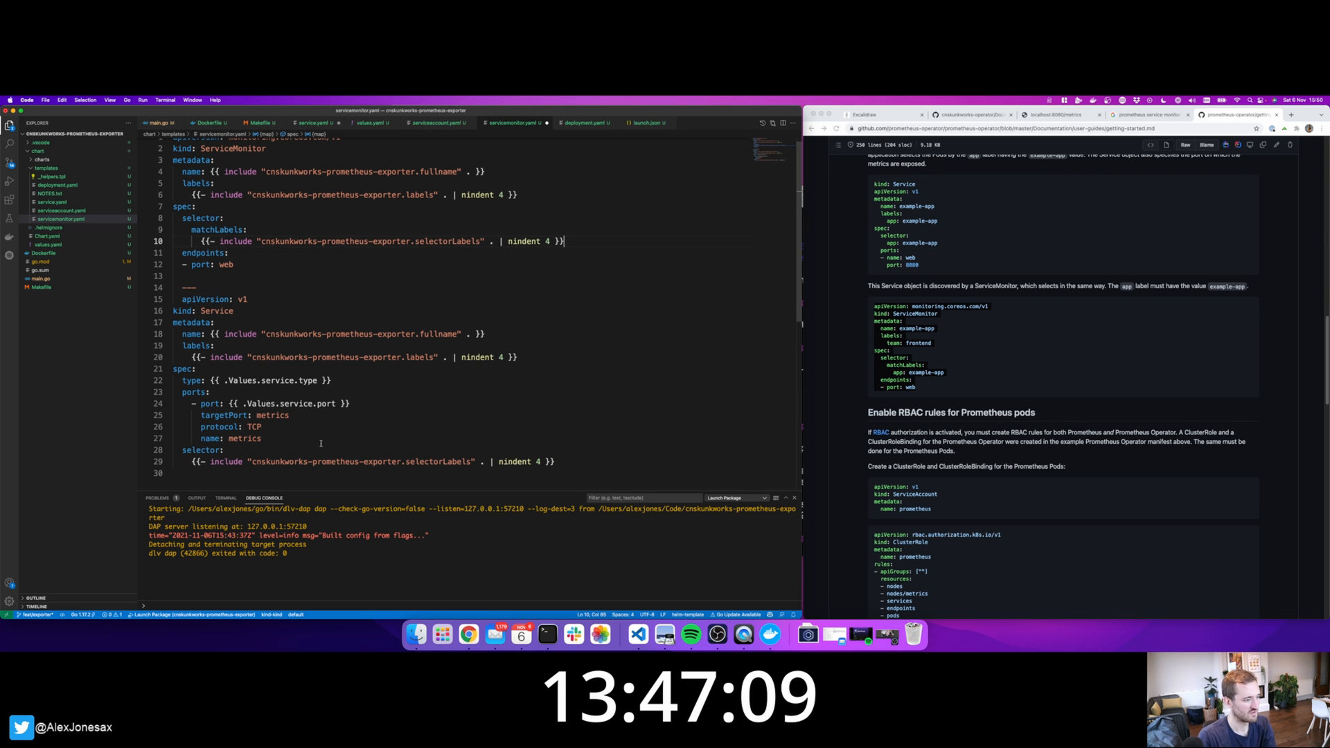
double_click(225, 264)
type("metrics")
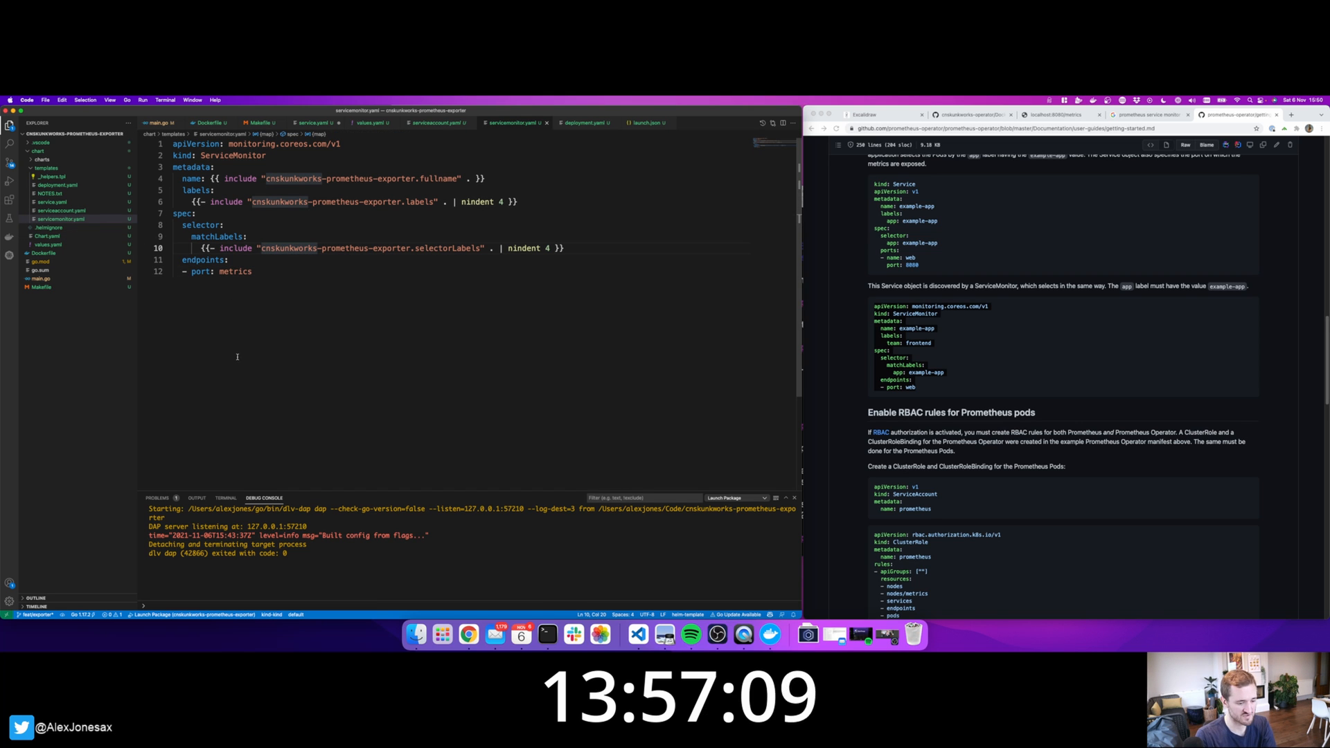
left_click(41, 286)
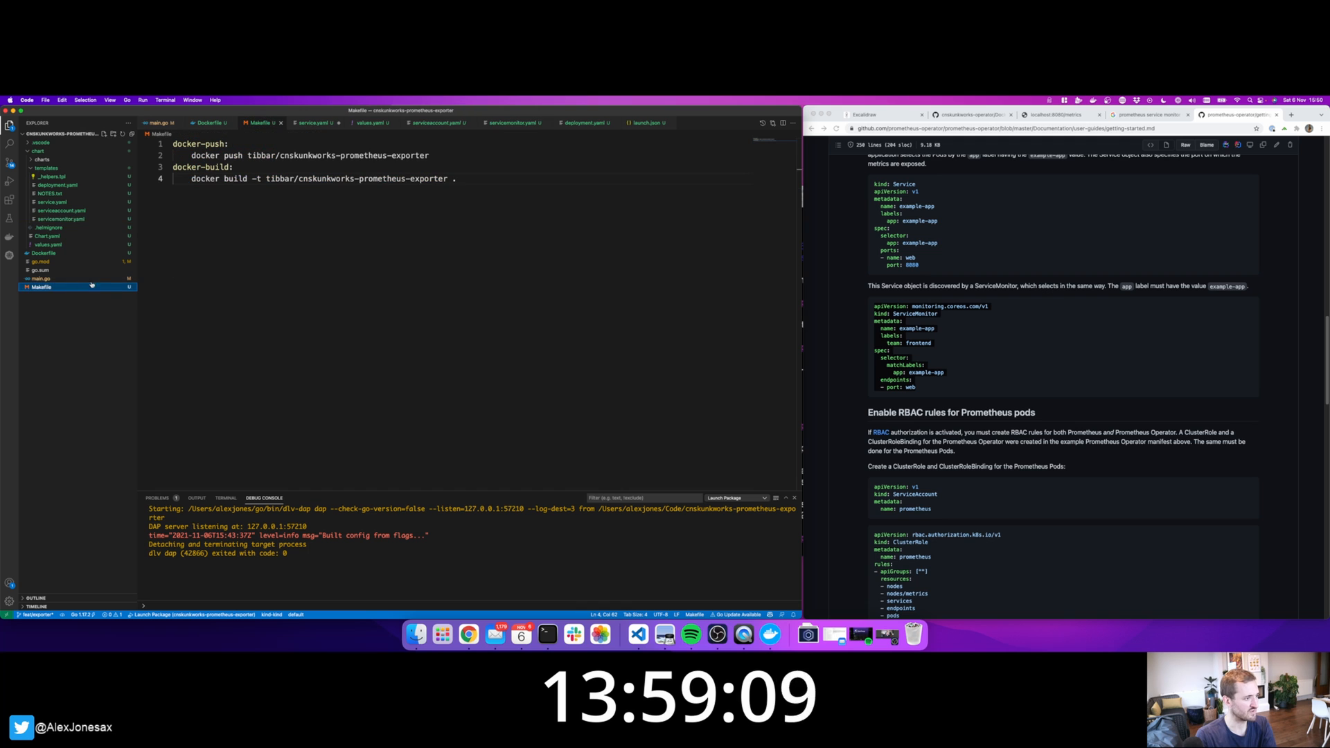
Add a deploy target: helm install cnskunkworks-prometheus-exporter ./chart --namespace=default.
key("Return")
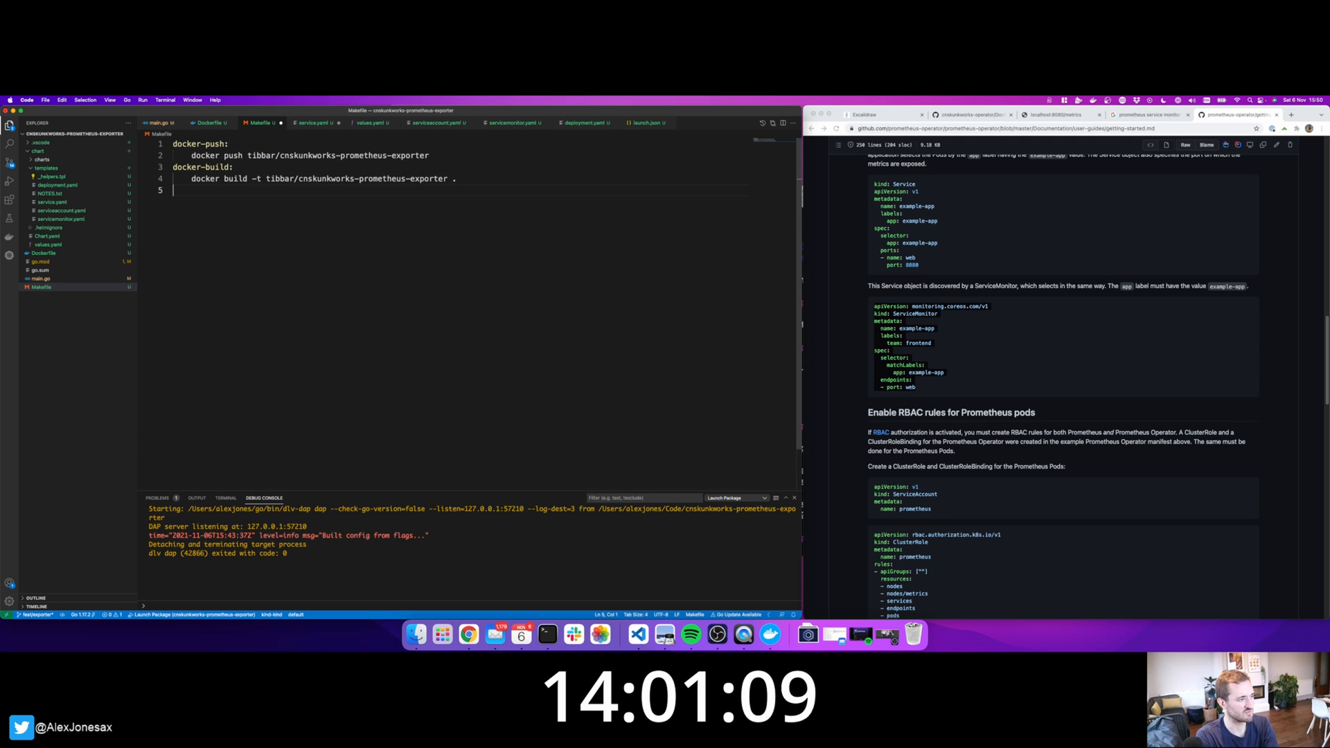
type("deploy:")
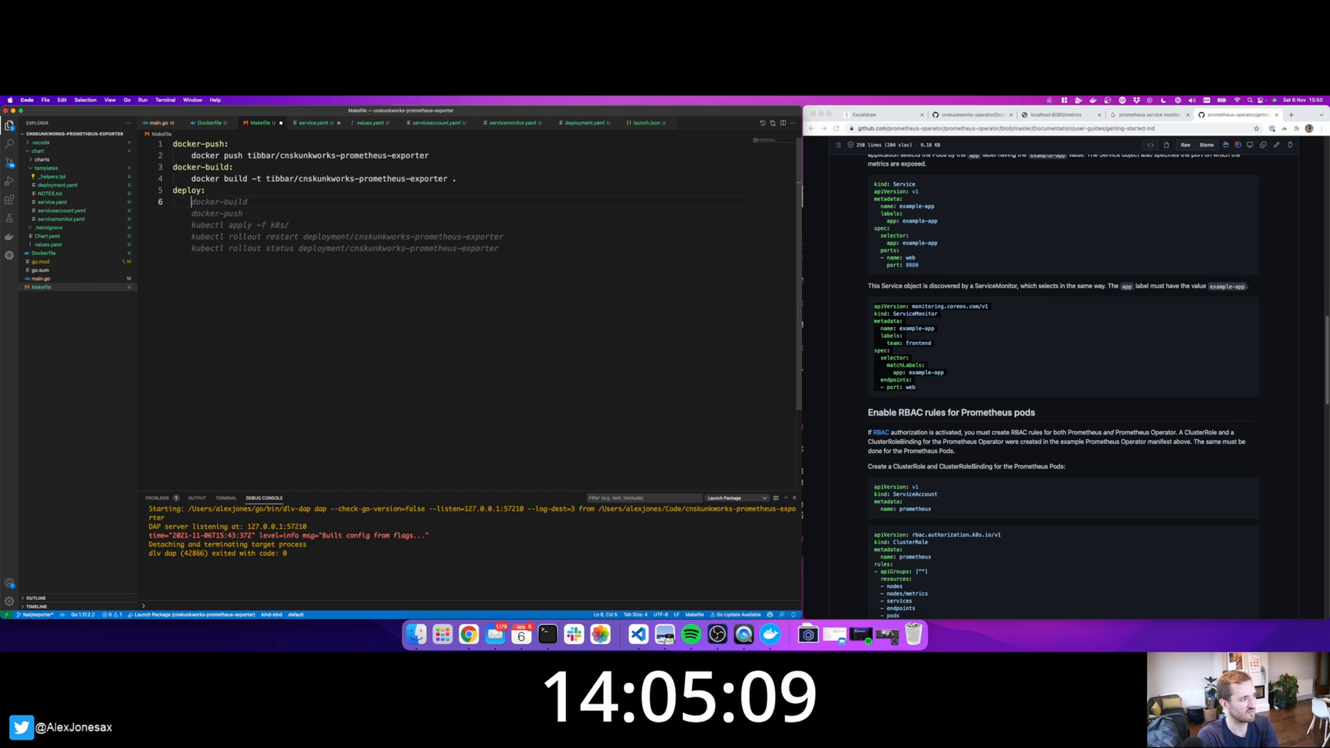
type("helm install cnskunkworks-prometheus-exporter")
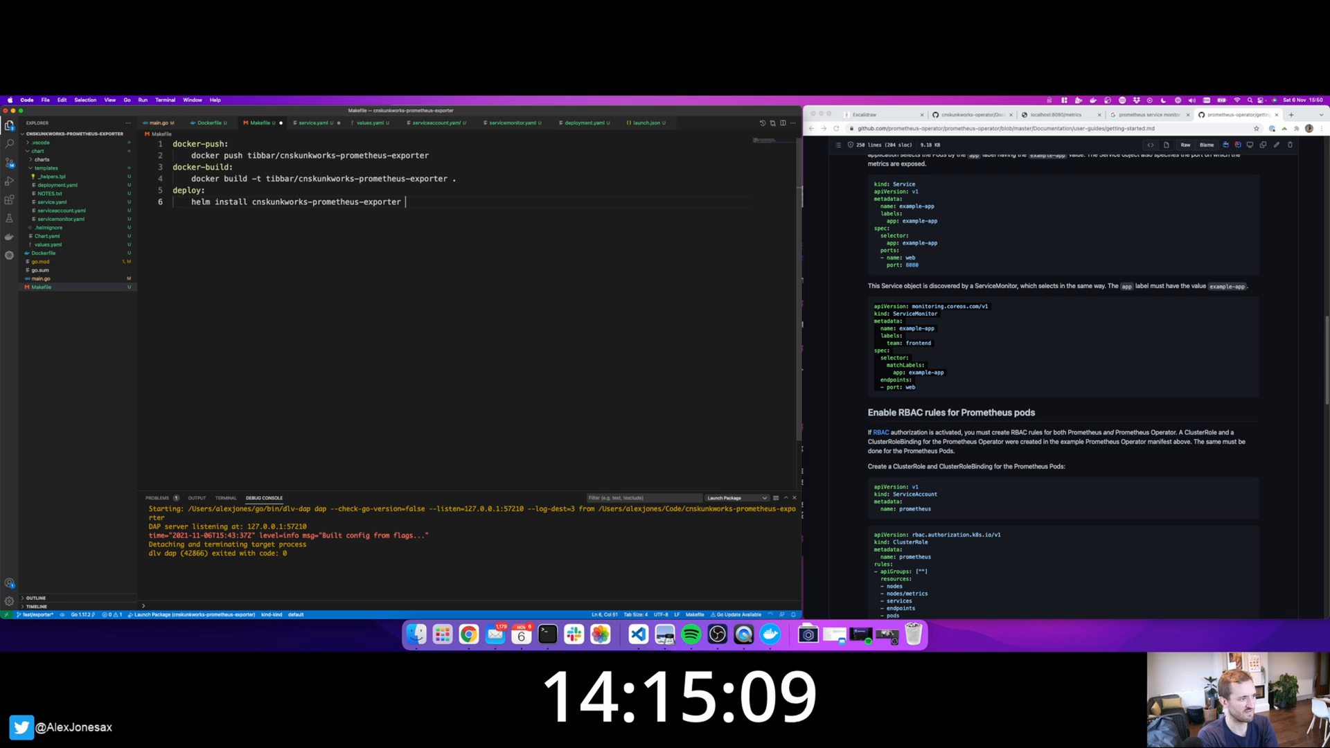
type("./chart")
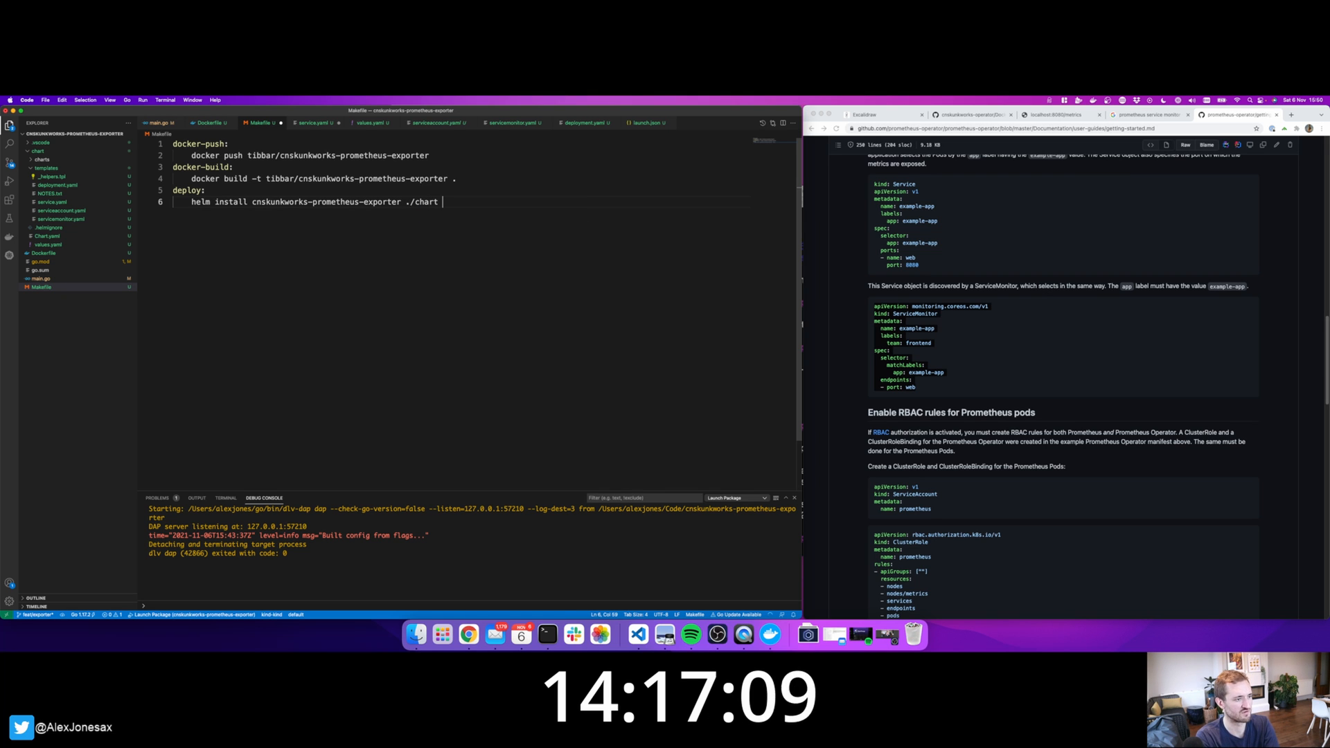
type("--namespace=cnskunkworks --name=cnskunkworks-prometheus-exporter")
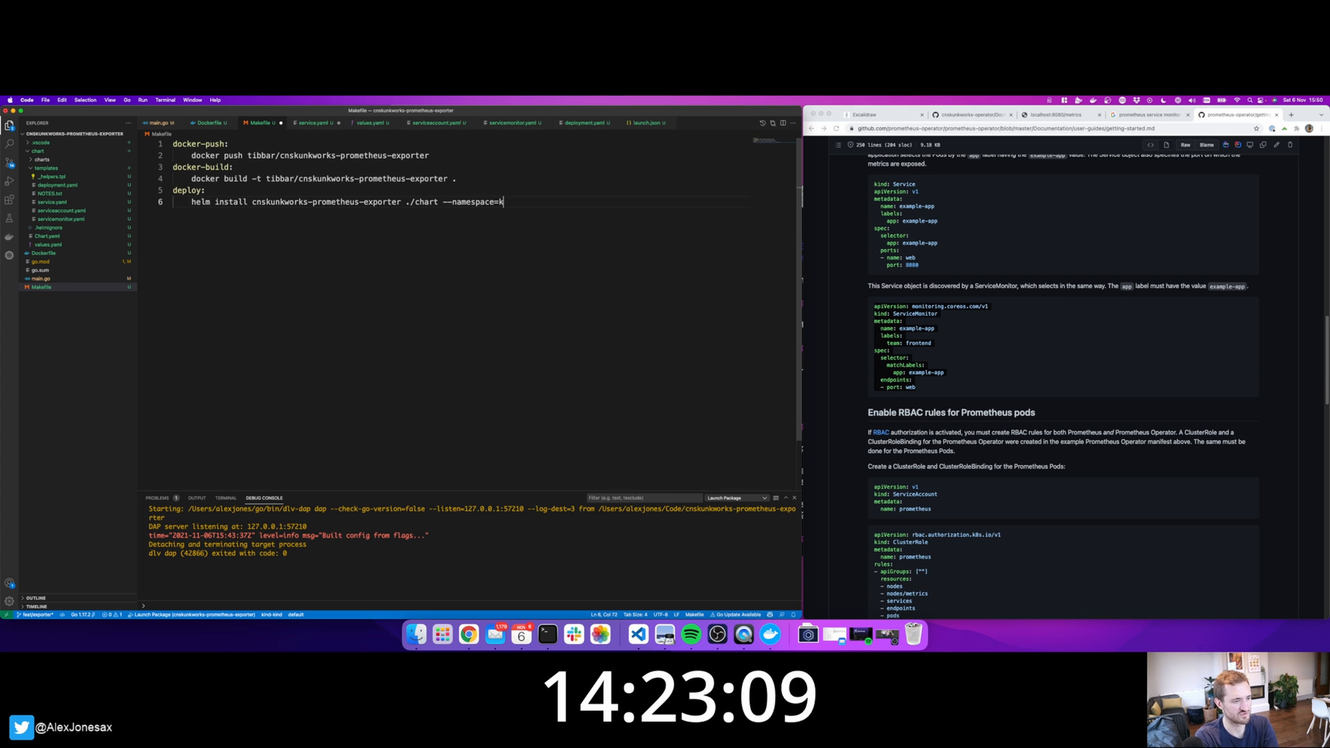
type("efault")
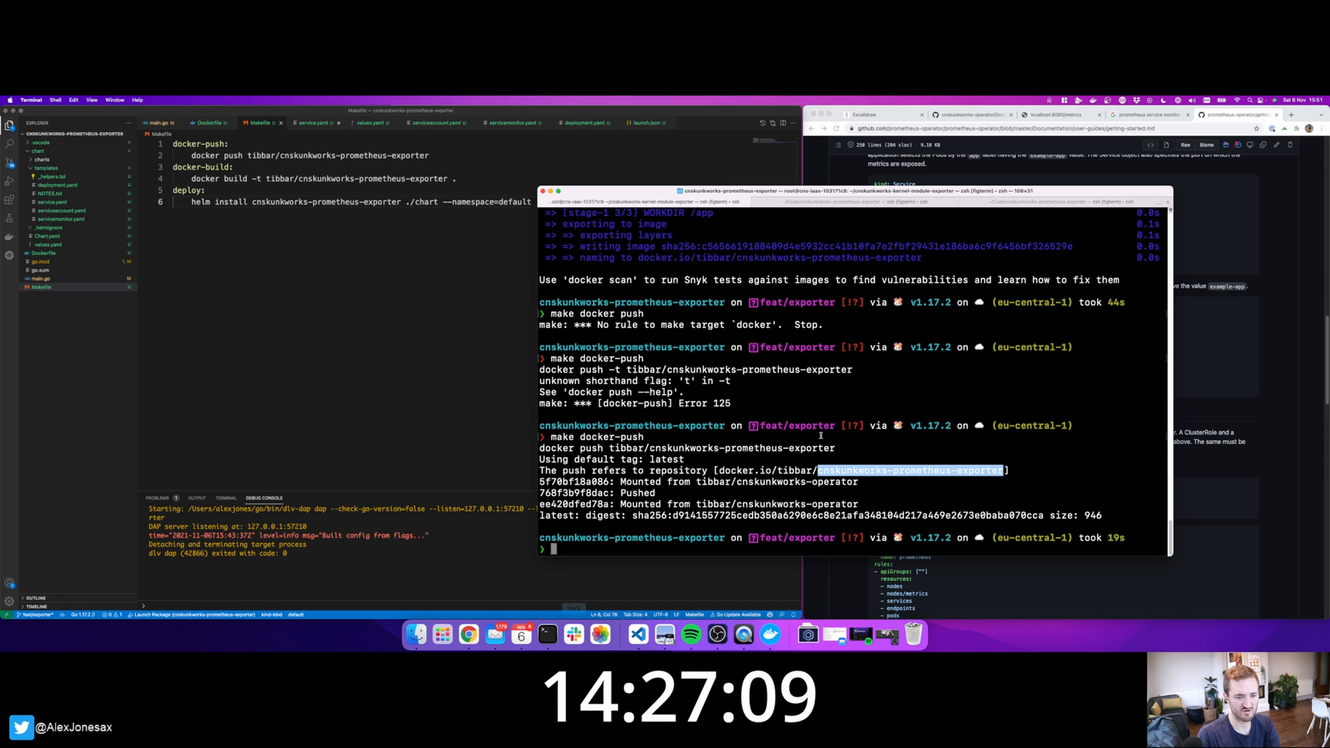
Run make deploy; Helm fails with INSTALLATION FAILED on the unrecognised ServiceMonitor kind.
type("make deploy")
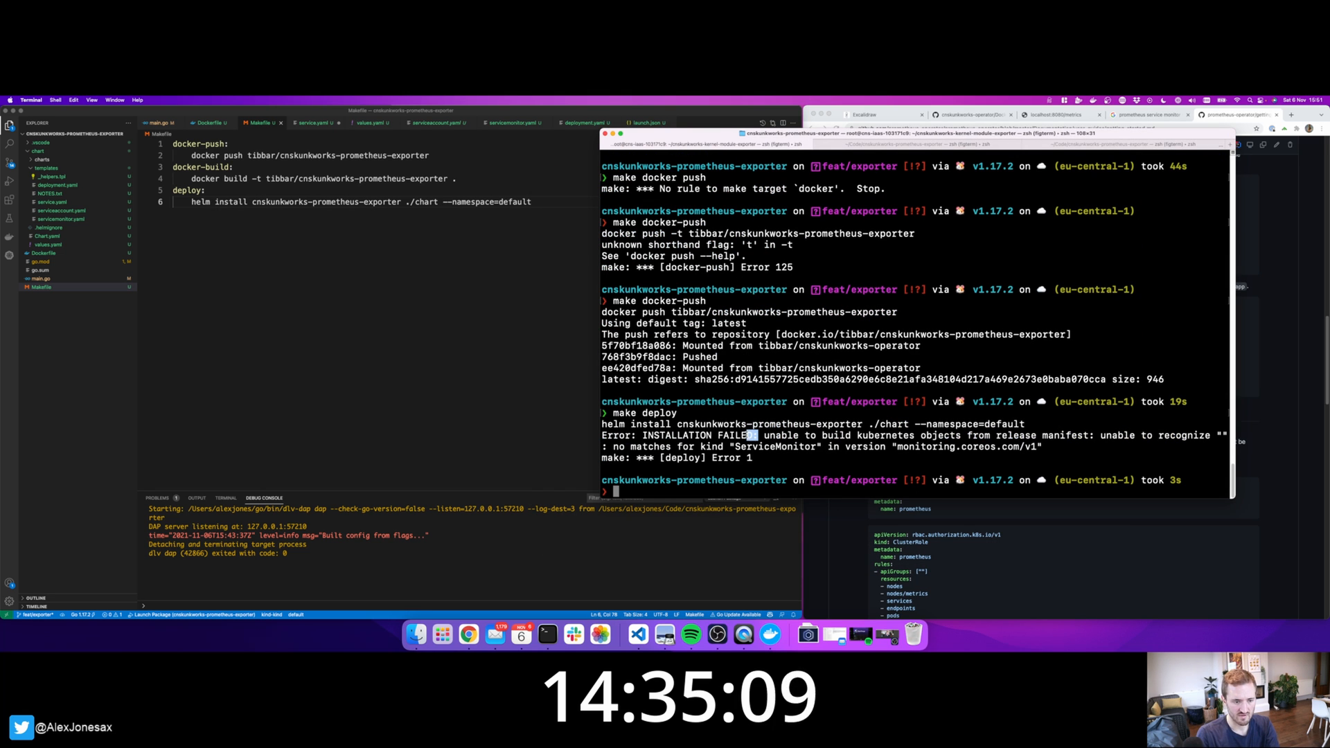
double_click(773, 447)
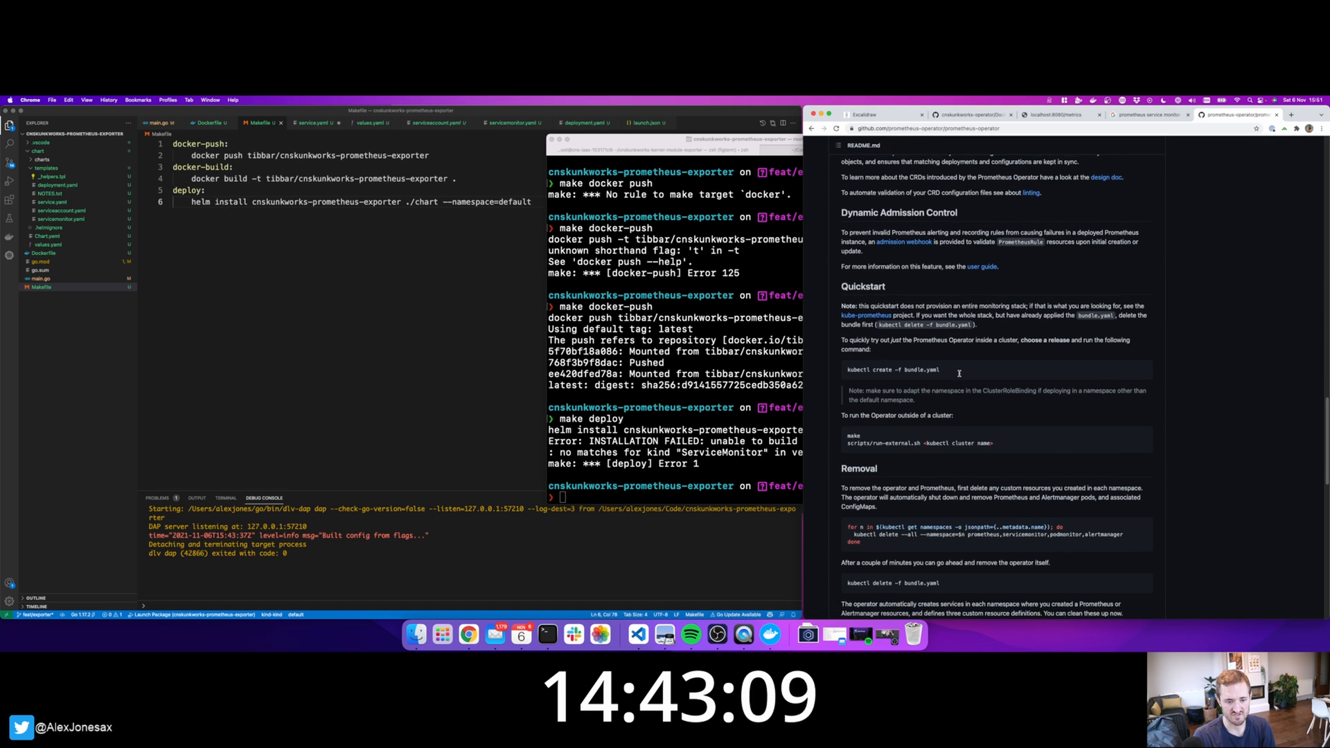
Search Google for kube prom stack and browse the Kube-Prometheus-Stack GitHub README.
scroll("down", 3)
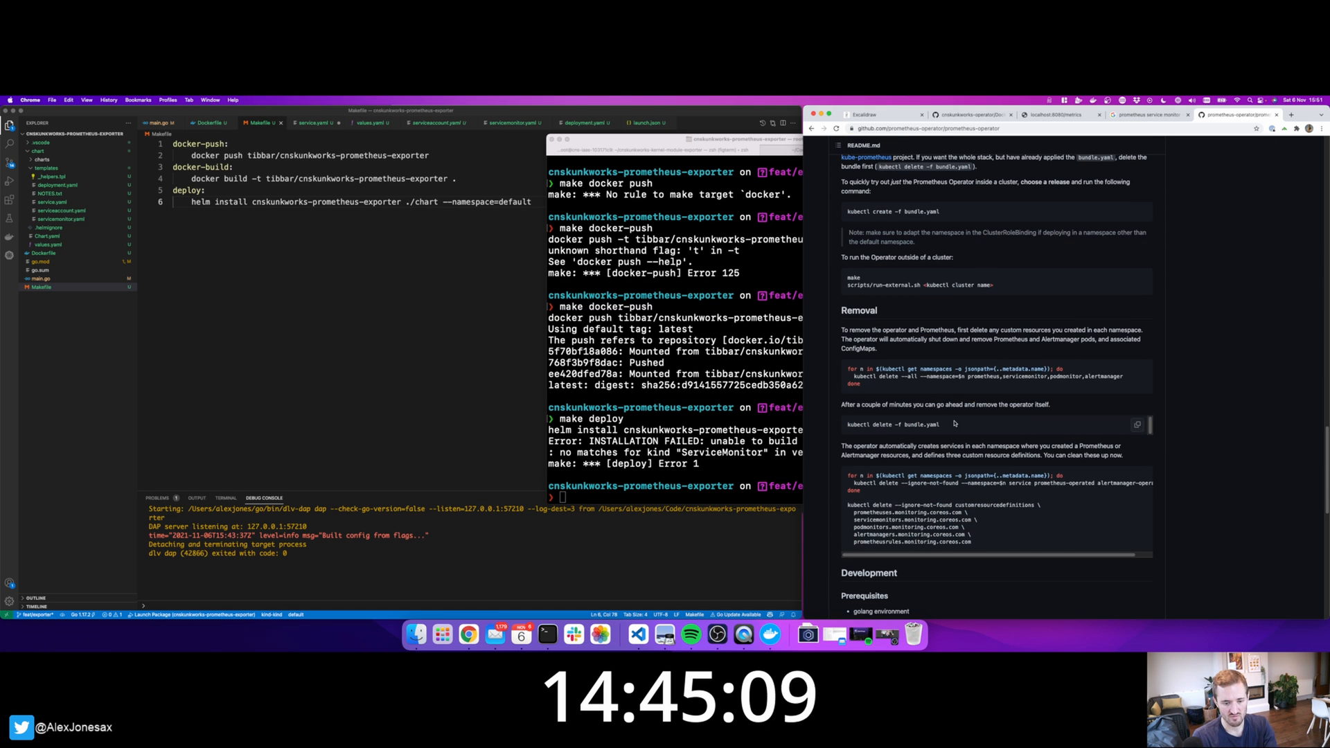
scroll("down", 3)
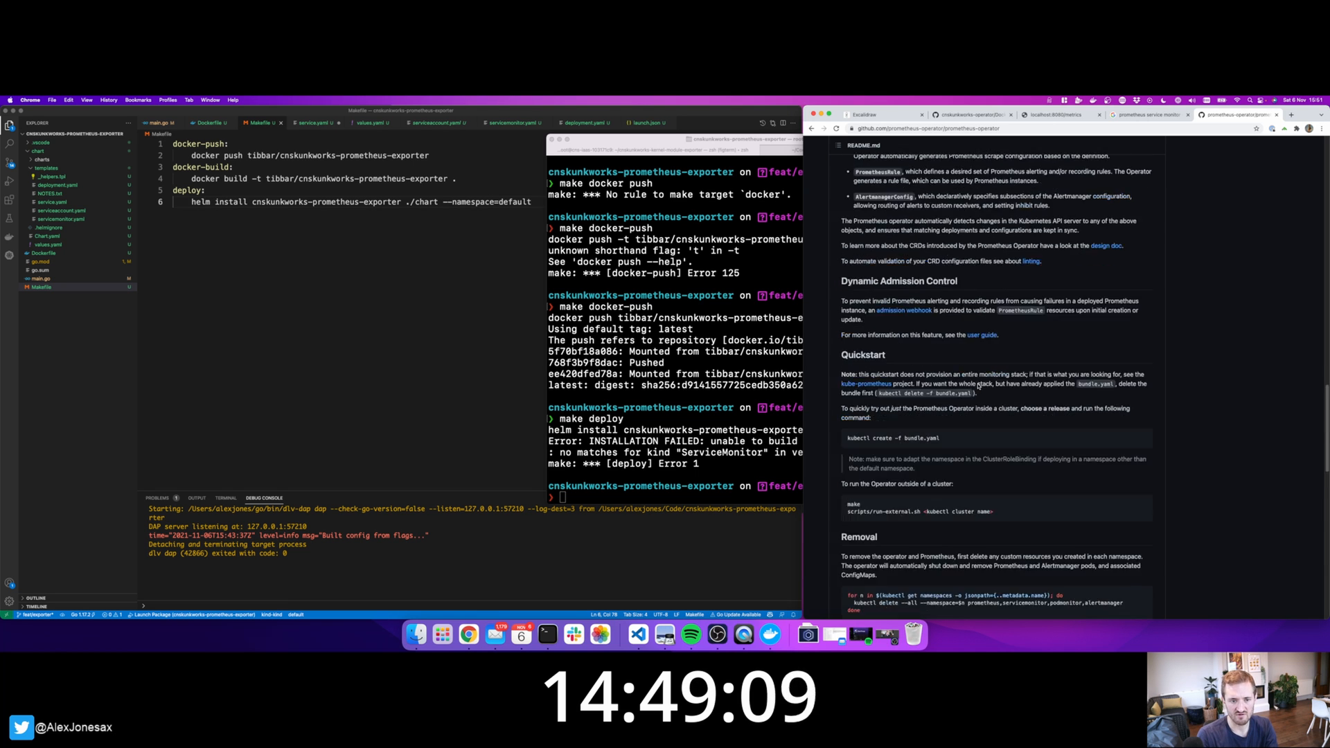
scroll("up", 3)
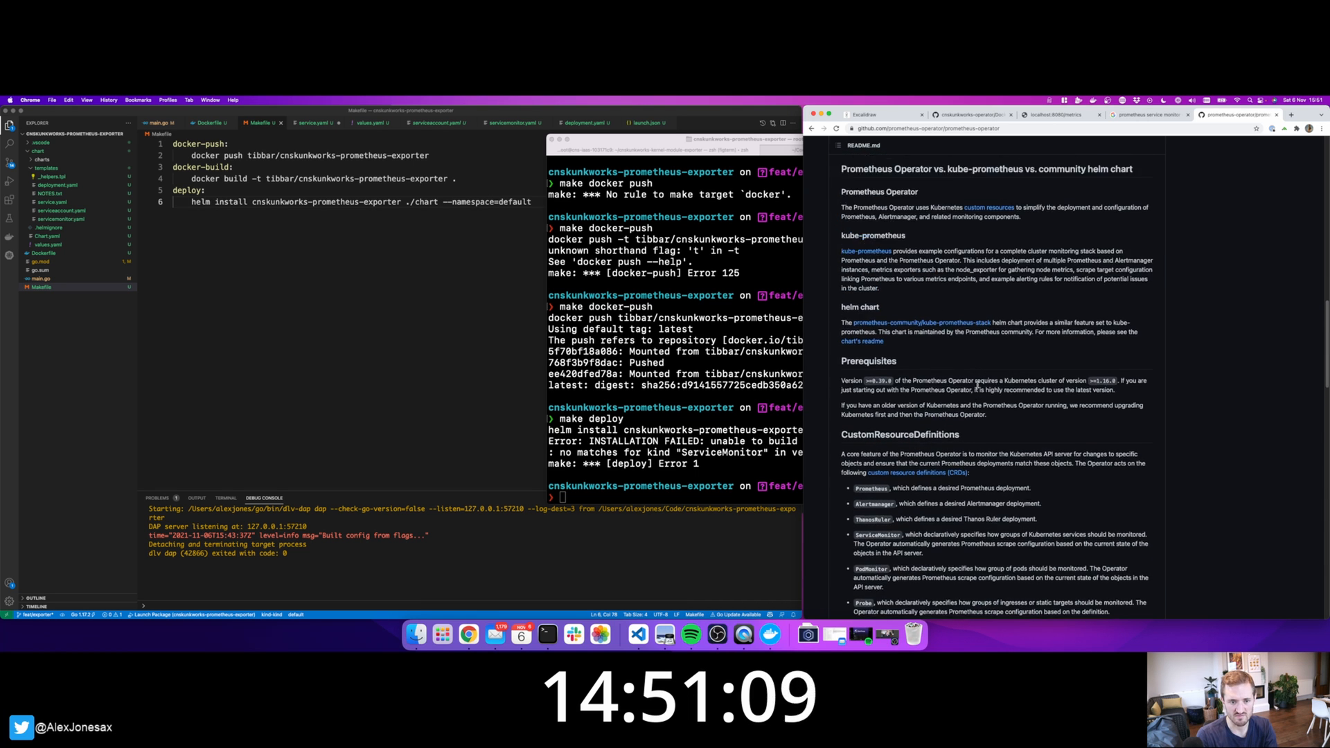
scroll("up", 3)
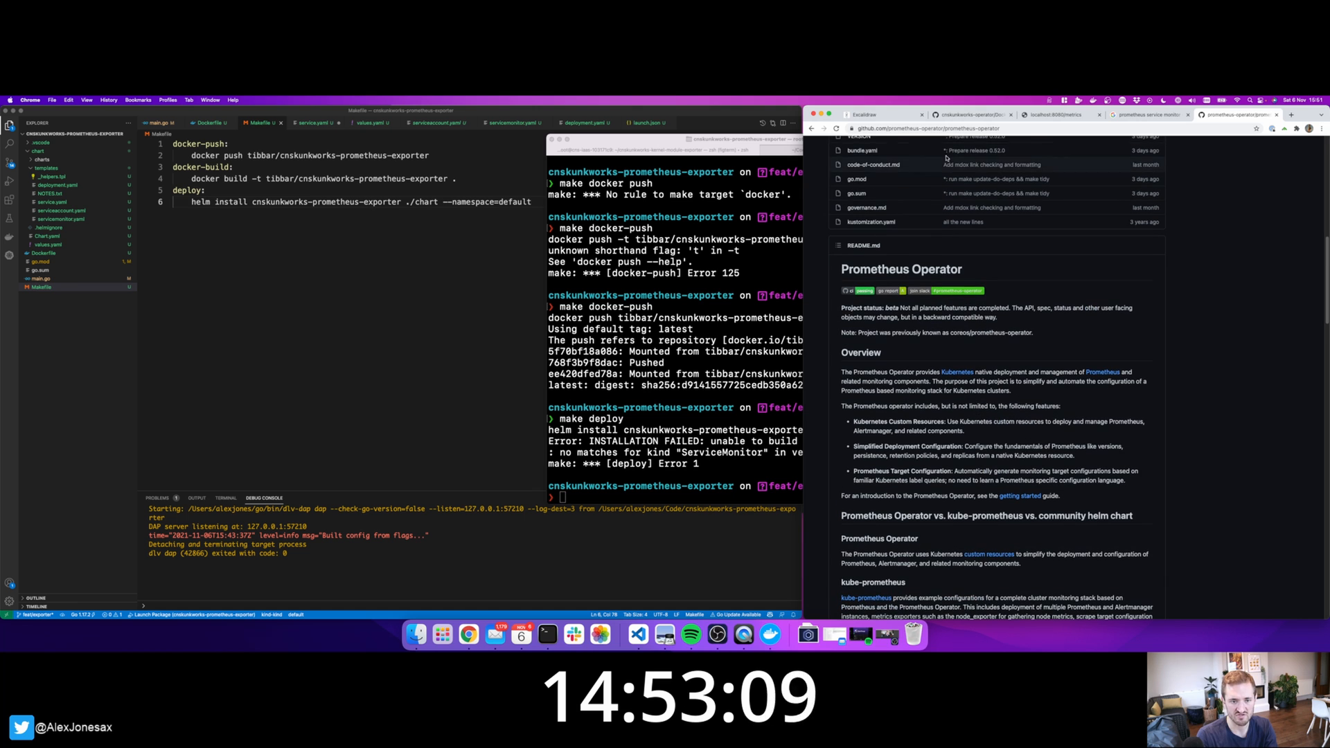
type("kube prom stack")
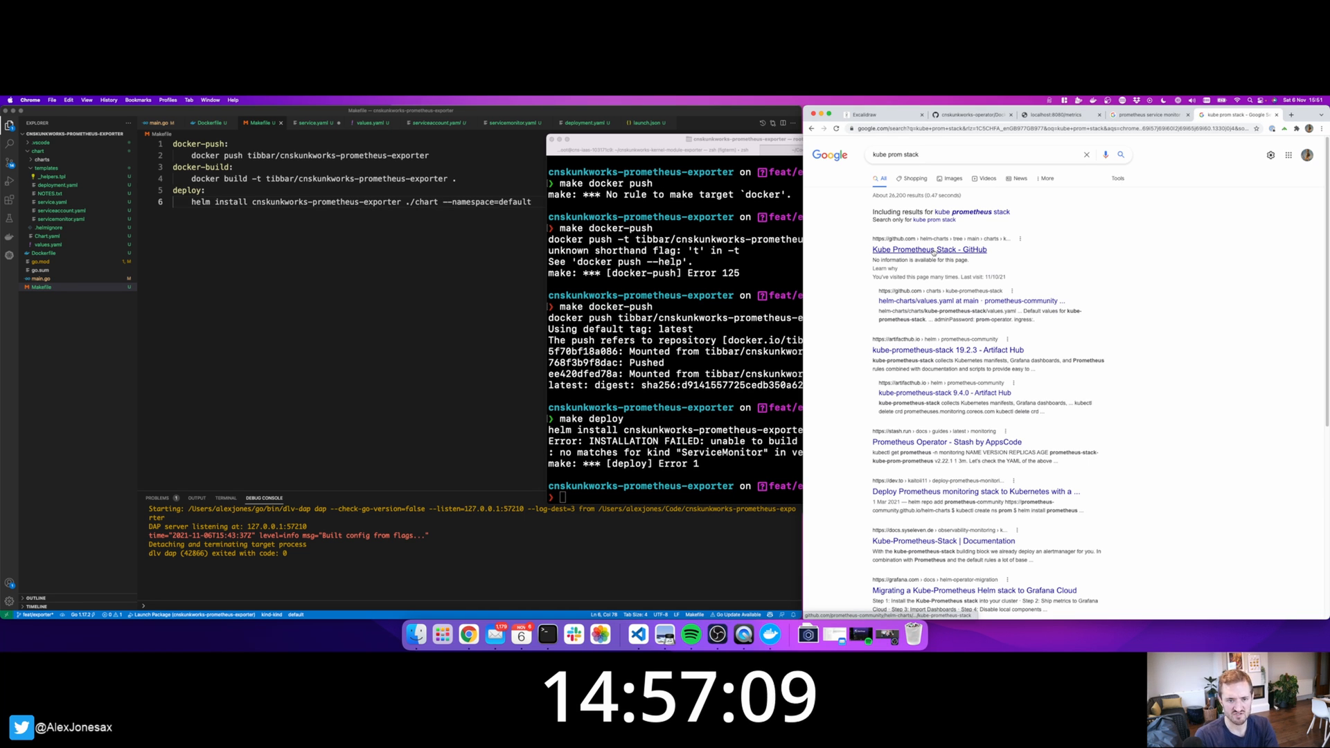
left_click(928, 250)
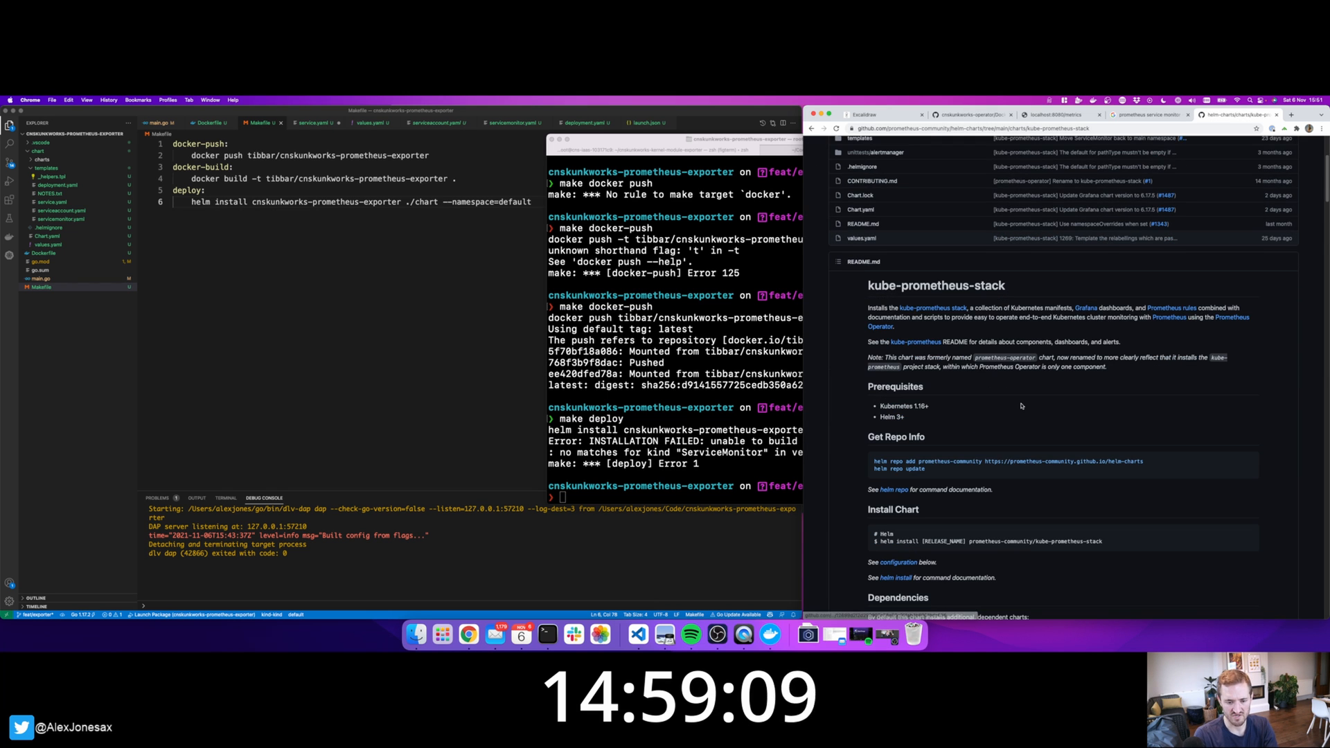
scroll("down", 3)
type("k")
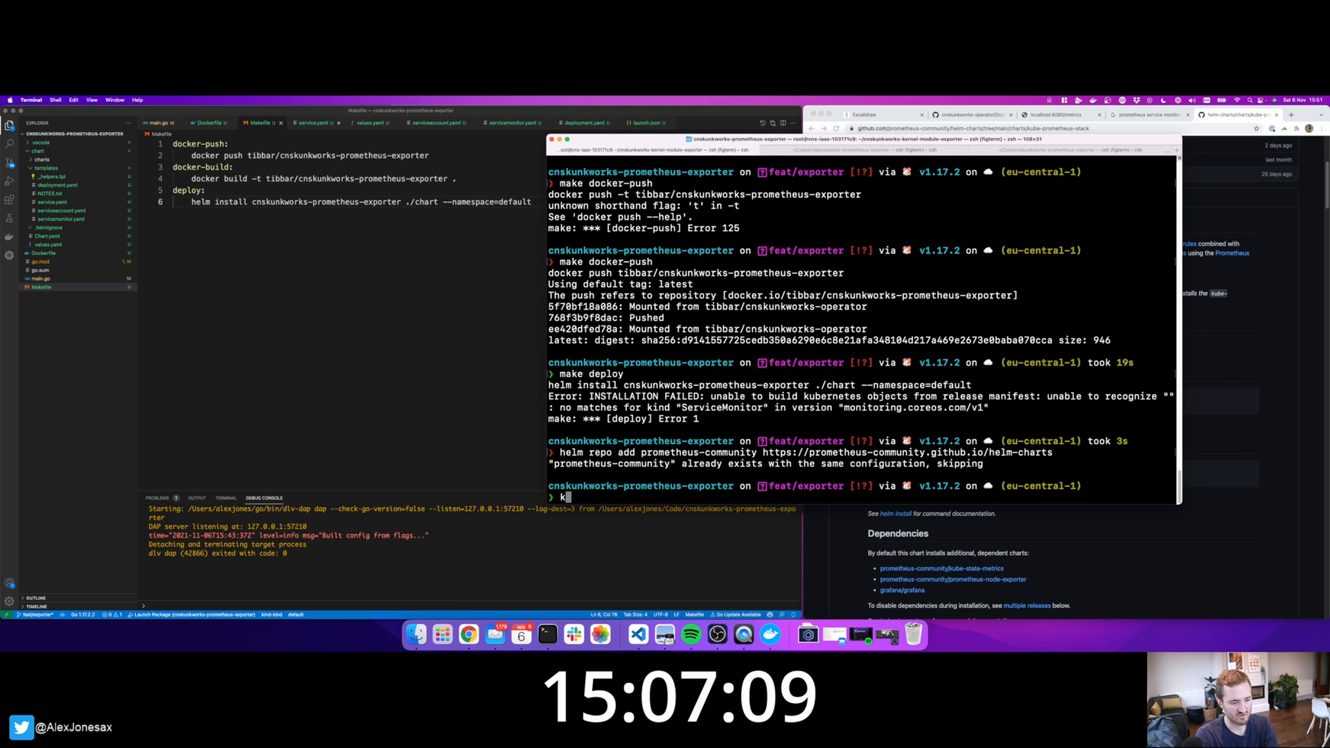
Create the namespace and helm install prometheus-community/kube-prometheus-stack.
type("creater ns")
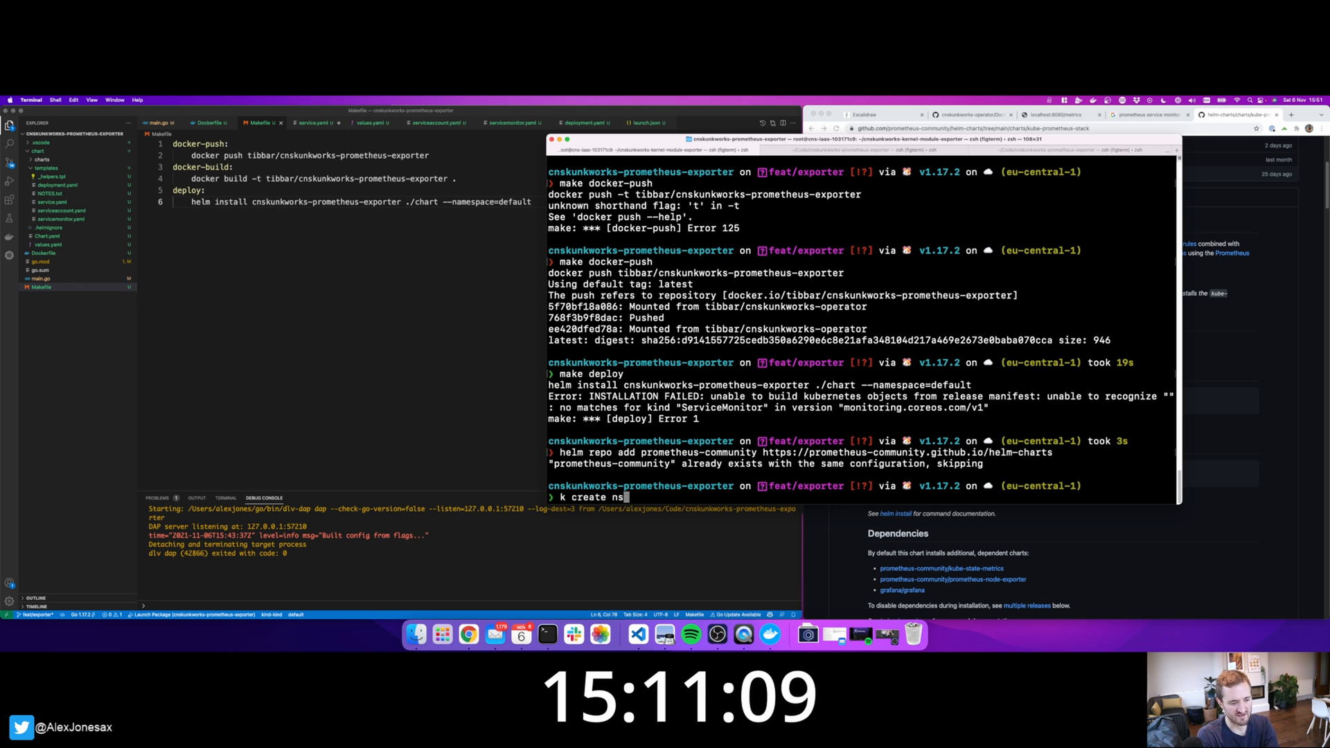
type("helm install [RELEASE_NAME] prometheus-community/kube-prometheus-stack")
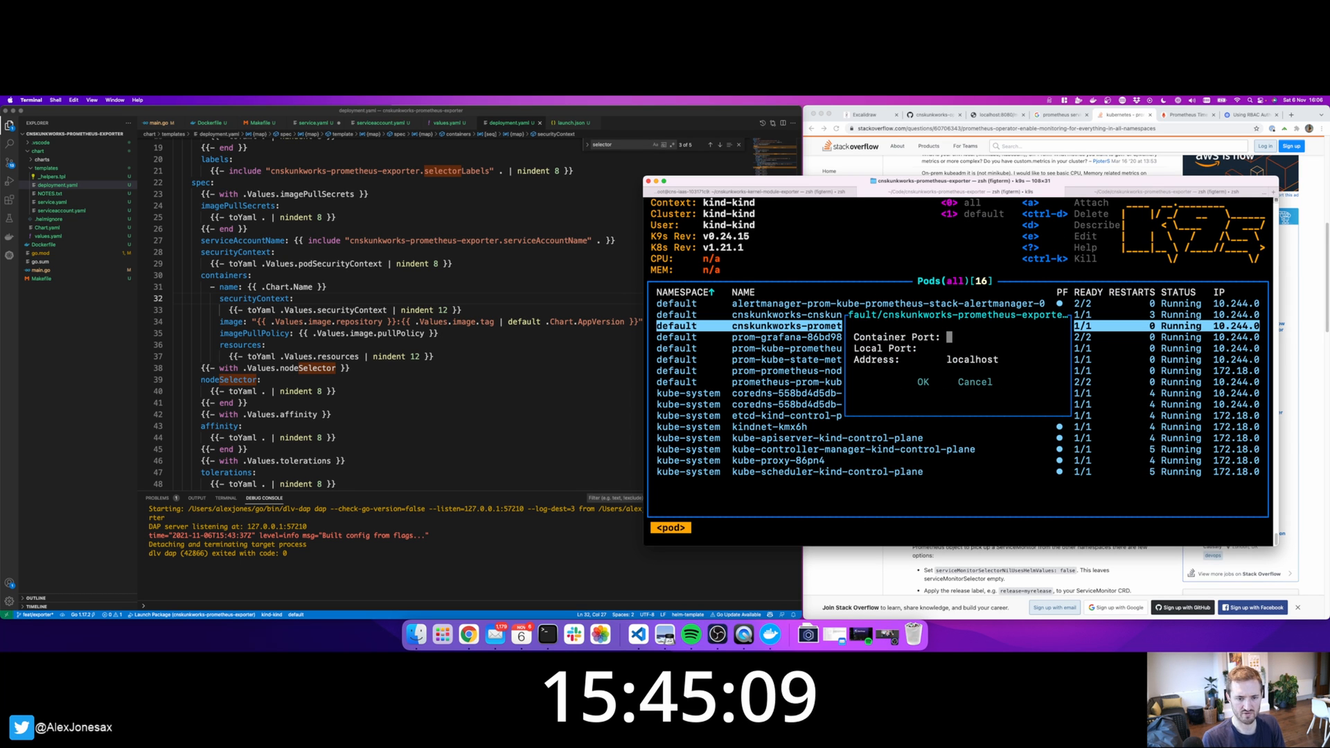
Port-forward the exporter pod with container and local port 8080.
type("8080")
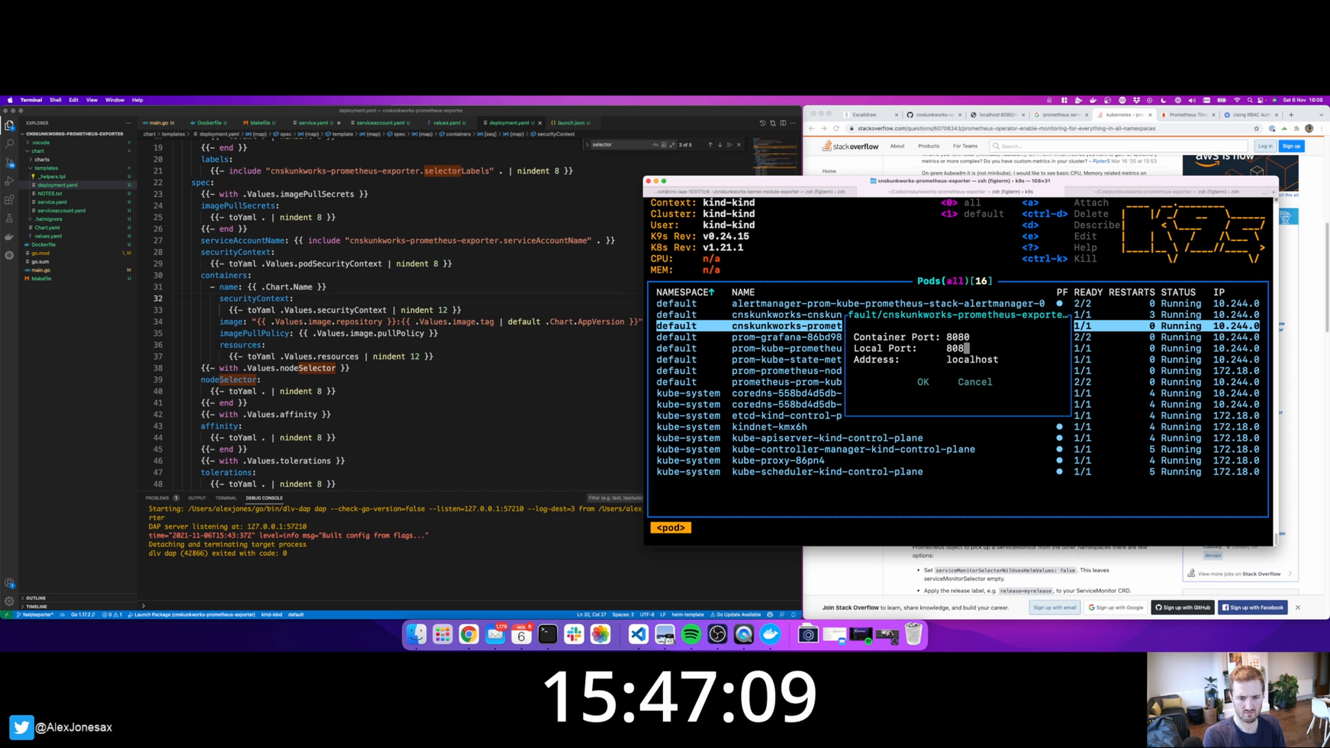
left_click(923, 382)
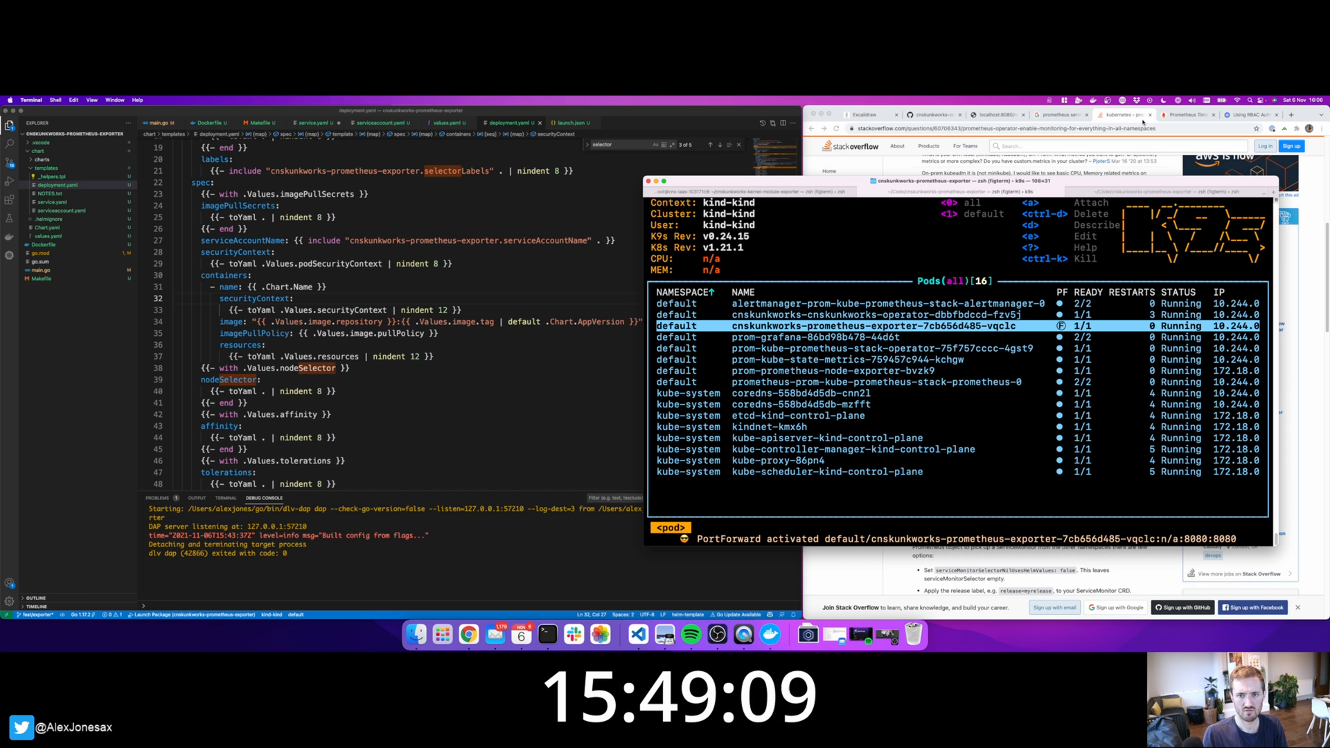
left_click(1183, 115)
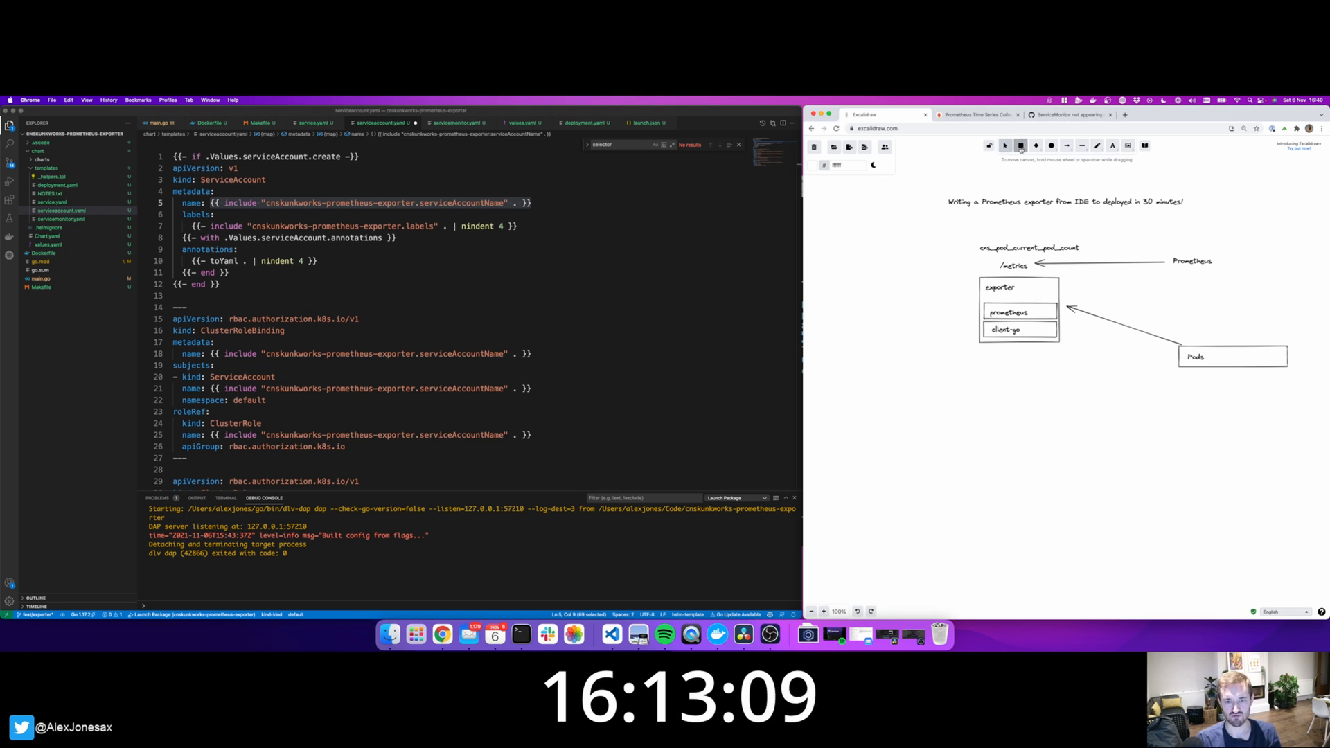
Draw a rectangle under Prometheus and label it Service.
left_click(1020, 145)
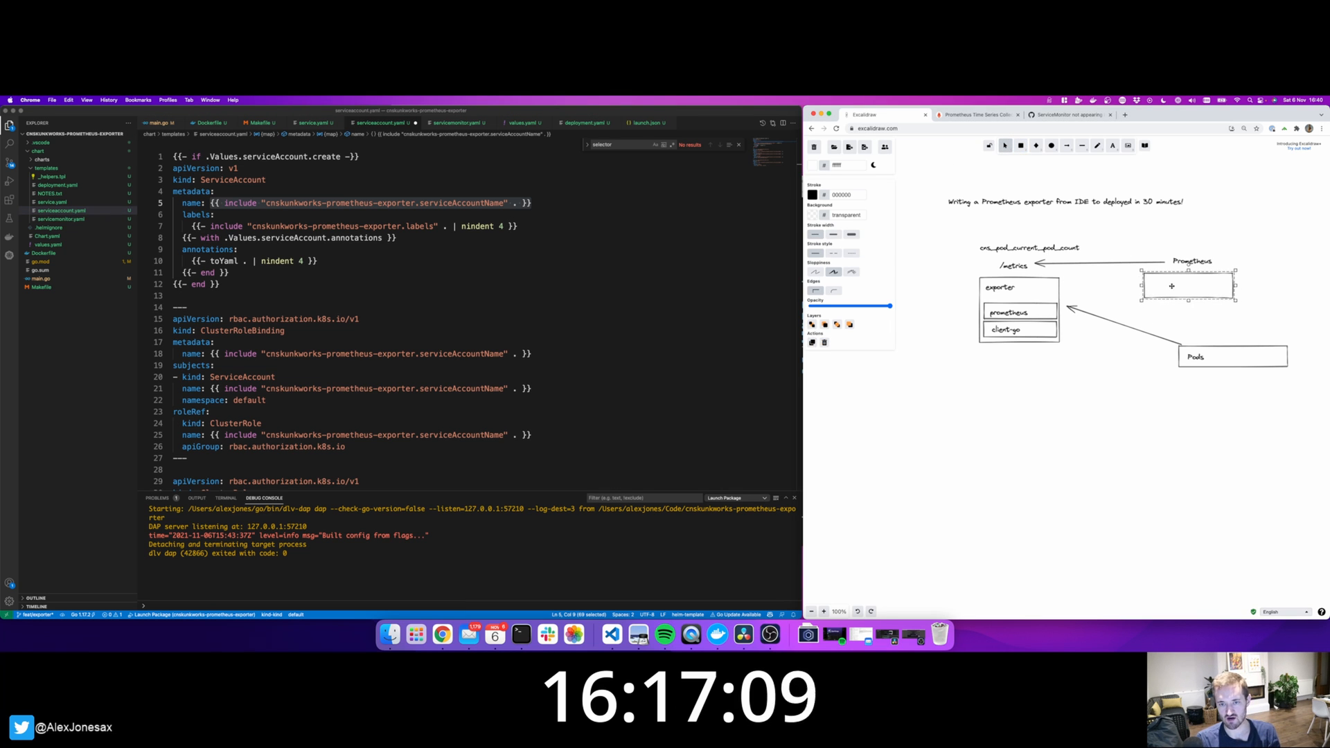
type("Service")
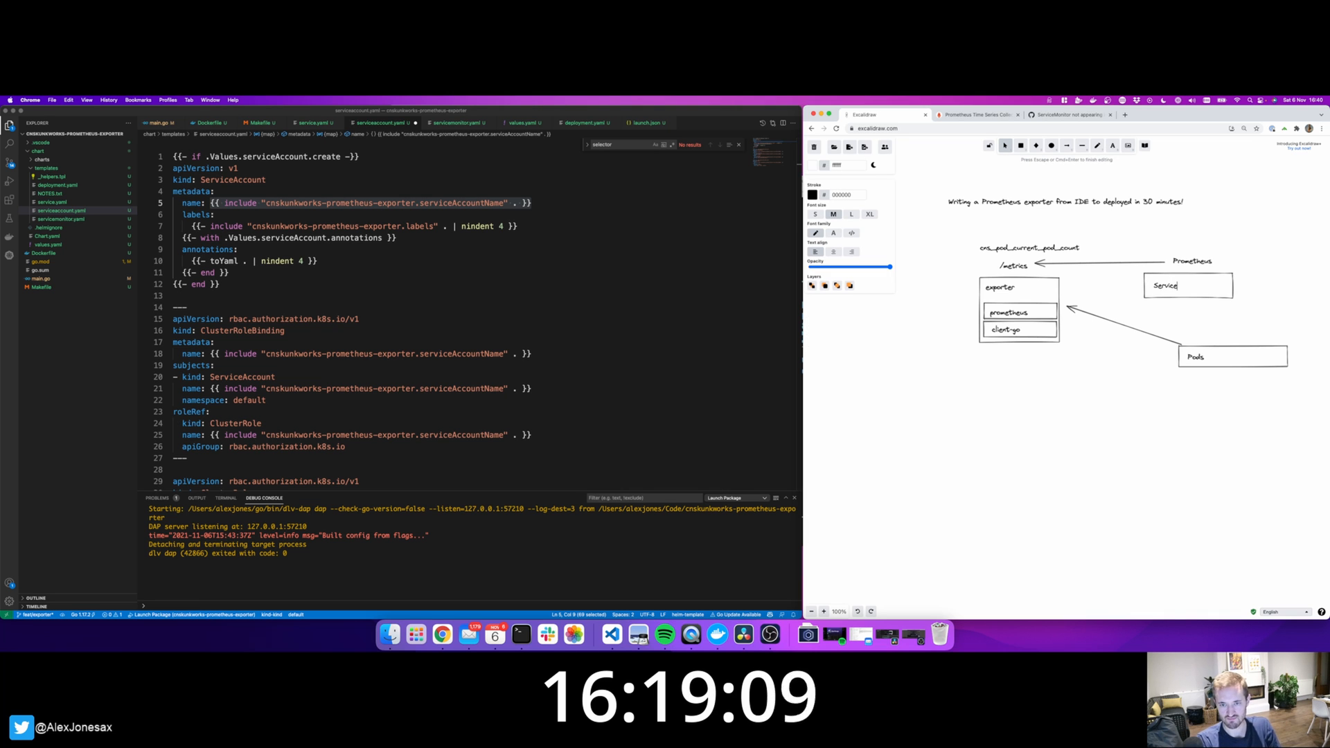